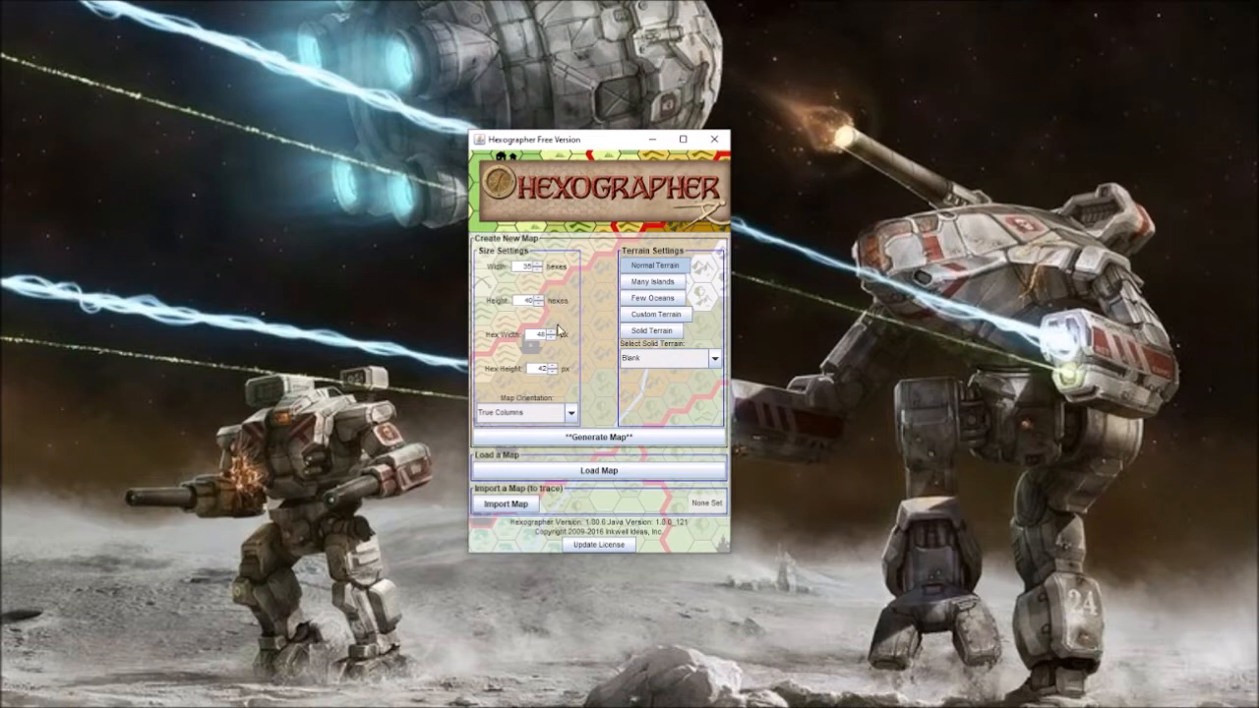
pyautogui.moveTo(679, 371)
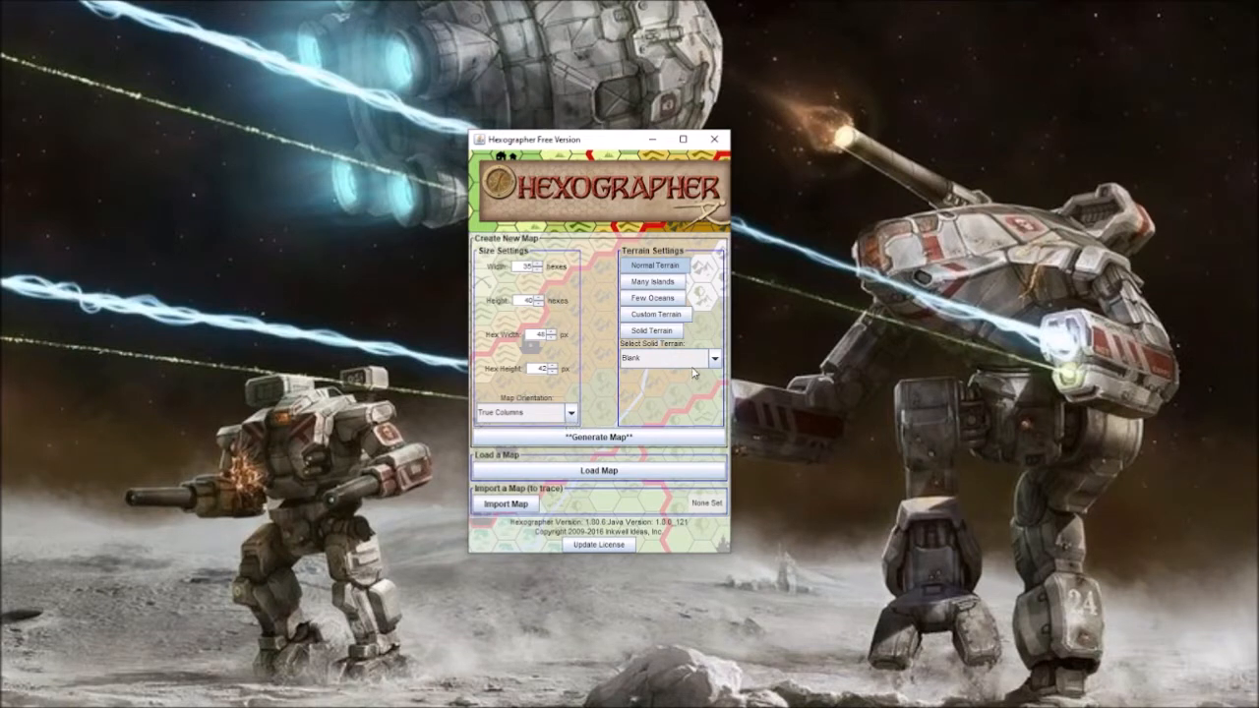
pyautogui.moveTo(671, 369)
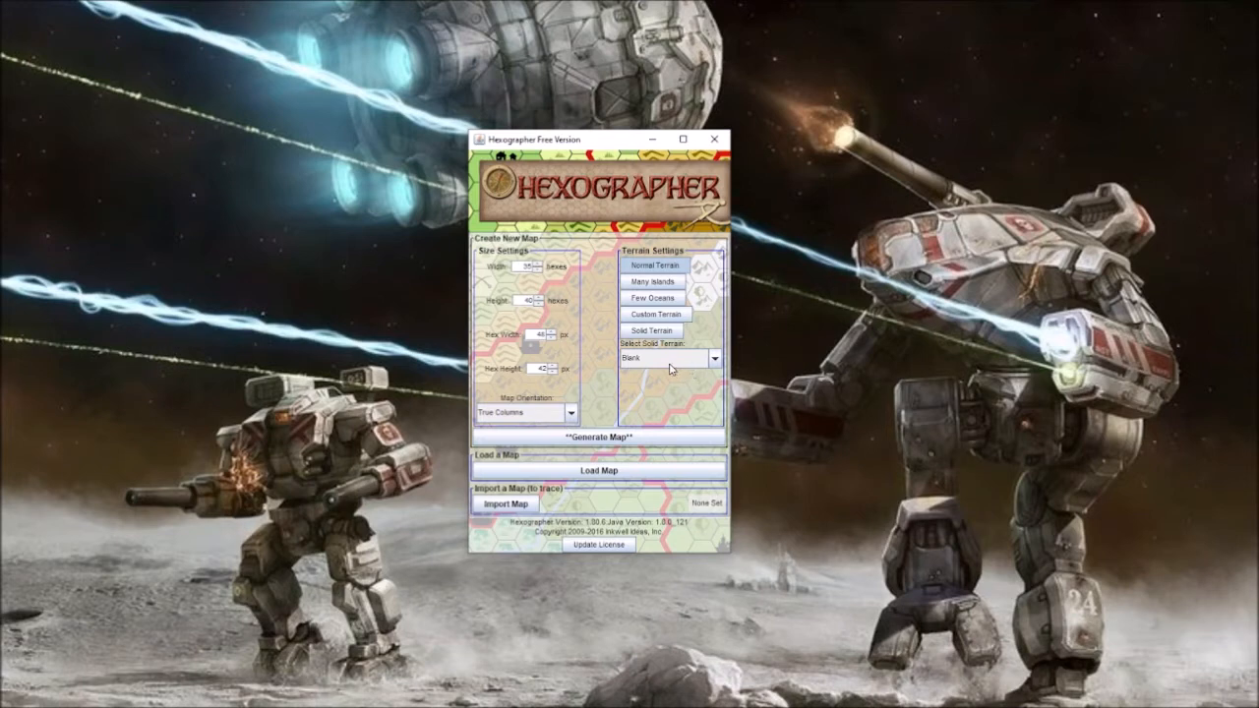
pyautogui.moveTo(674, 417)
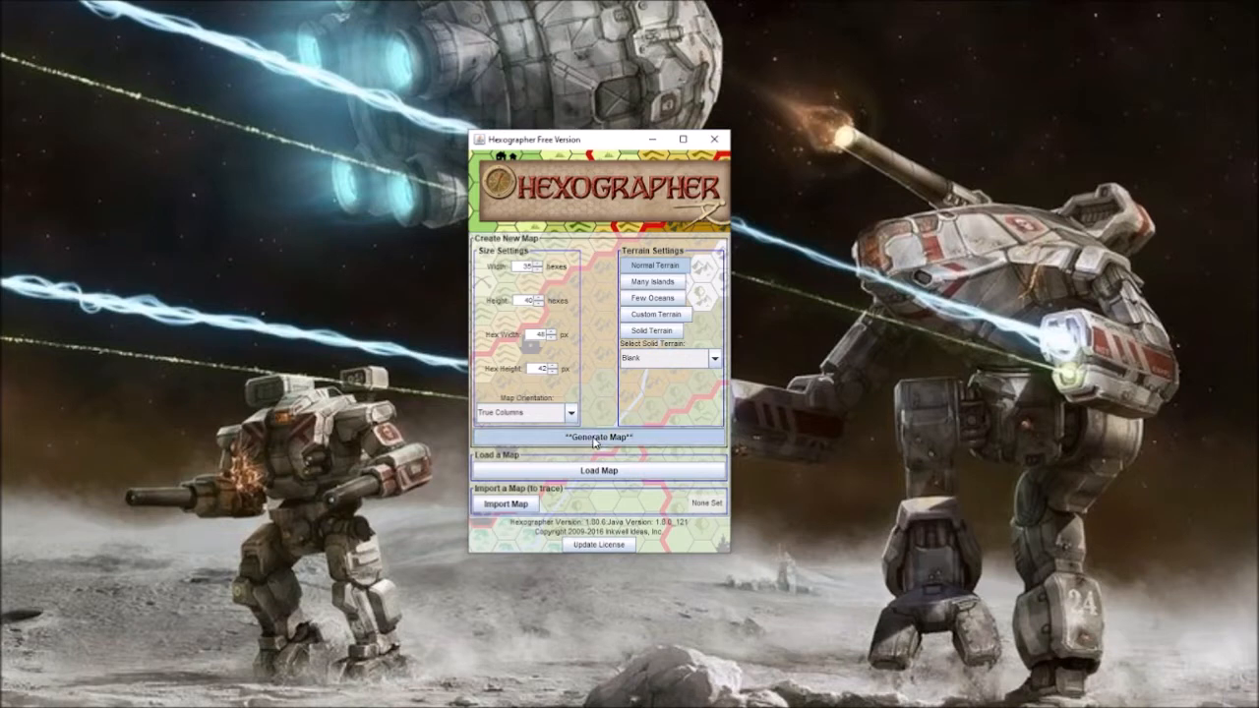
# Step: Generate a new random map from the current size and terrain settings
pyautogui.click(594, 437)
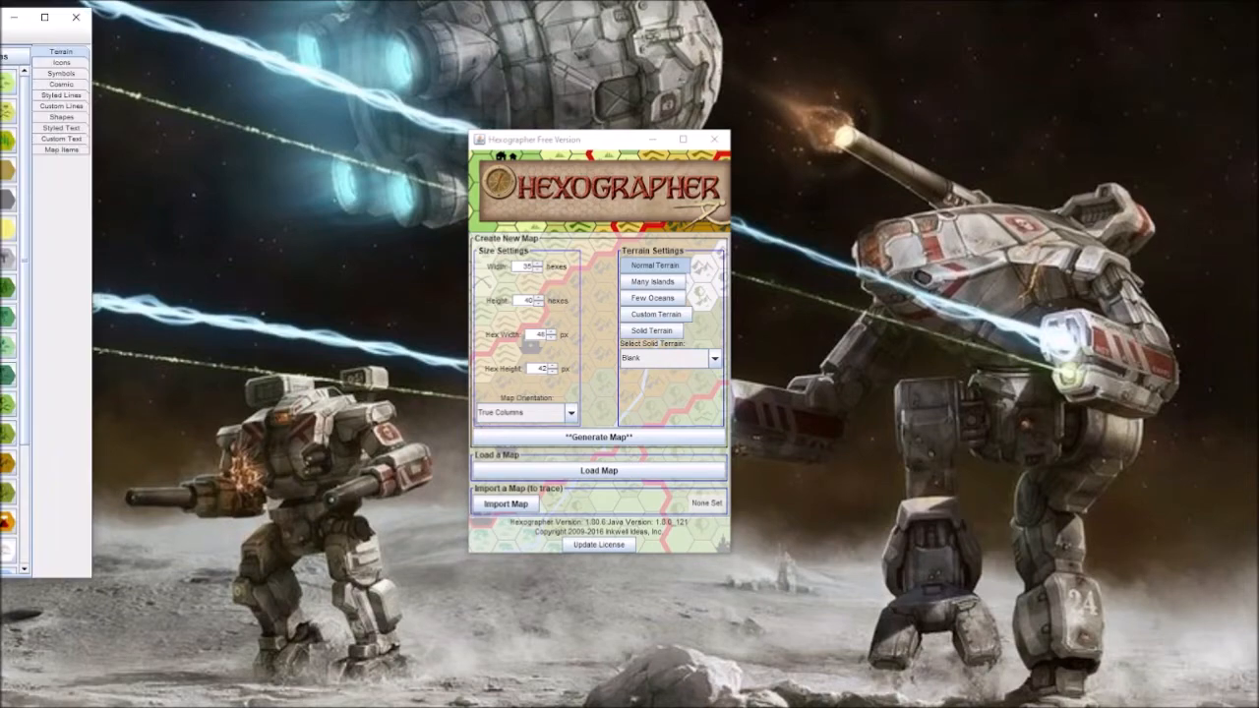
# Step: Bring the Edit Map window forward and pick a white terrain swatch for the lower-left hexes
pyautogui.click(598, 439)
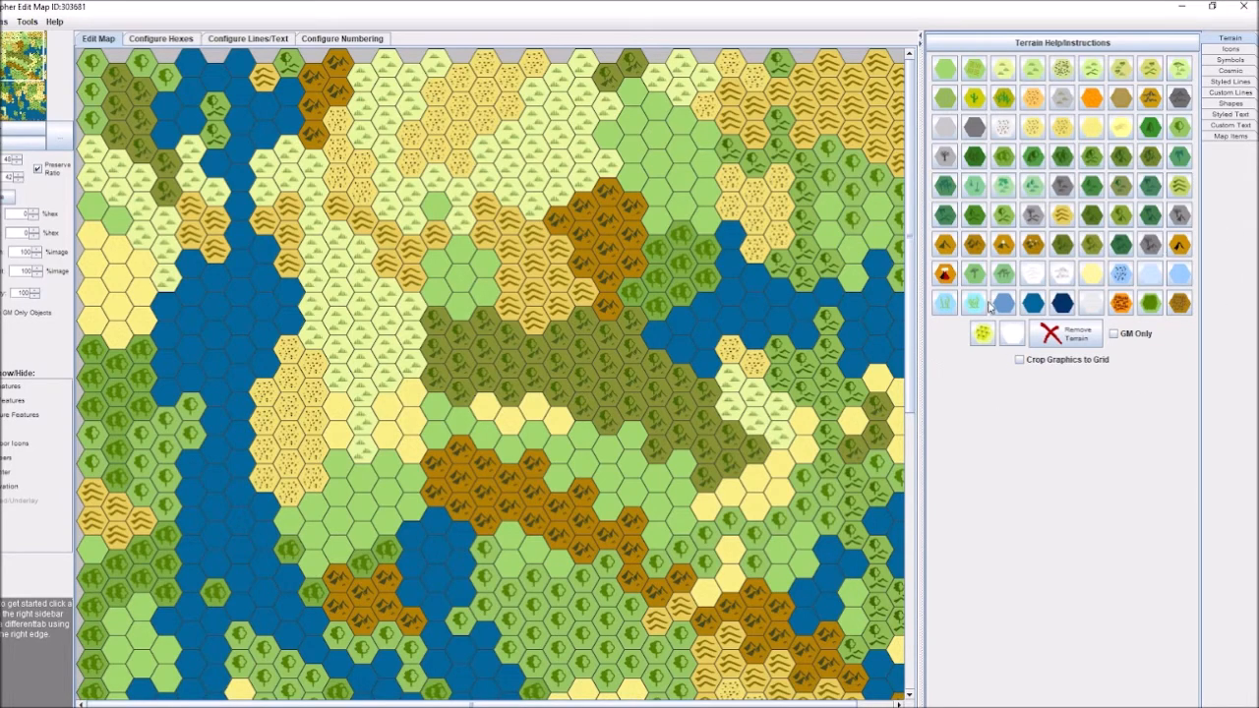
pyautogui.click(1019, 303)
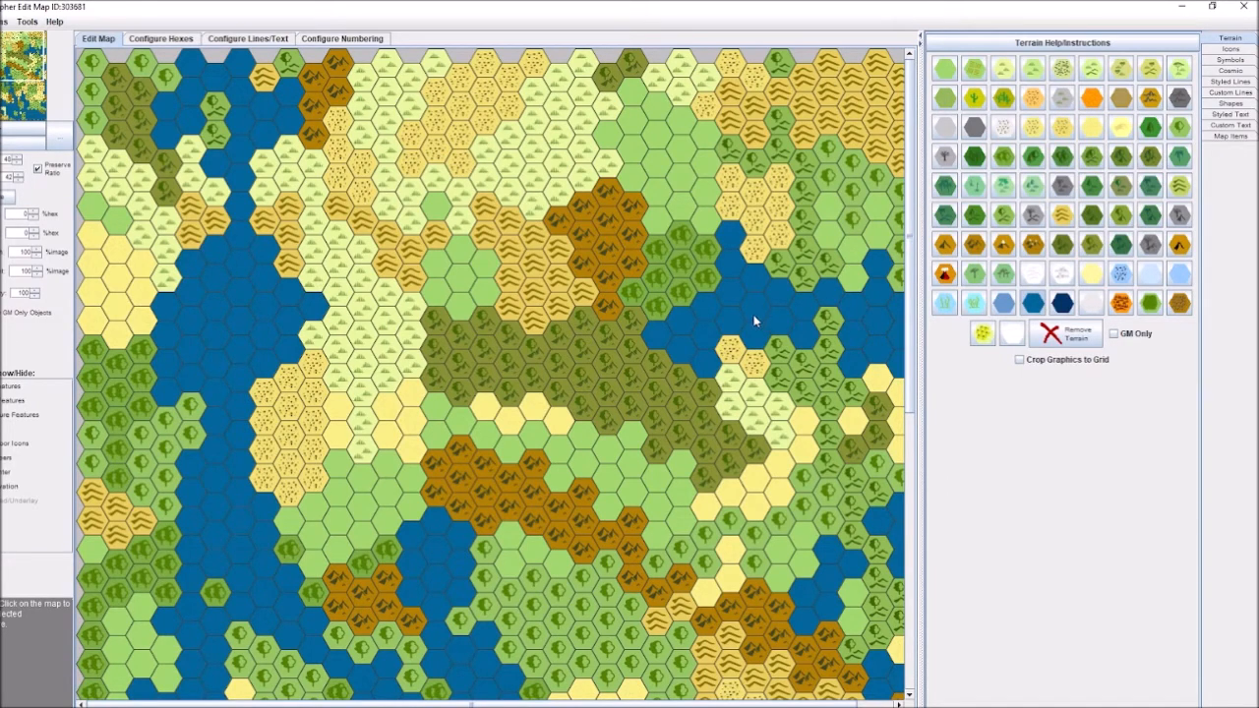
pyautogui.moveTo(1045, 415)
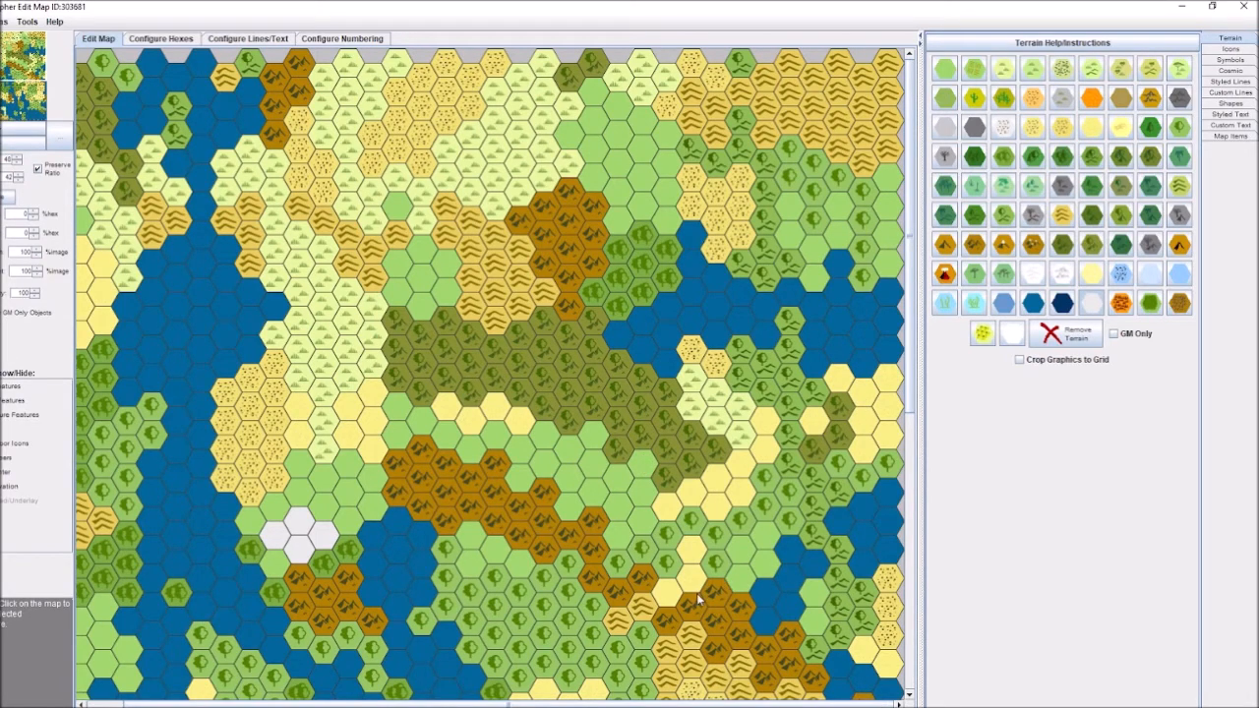
pyautogui.moveTo(979, 271)
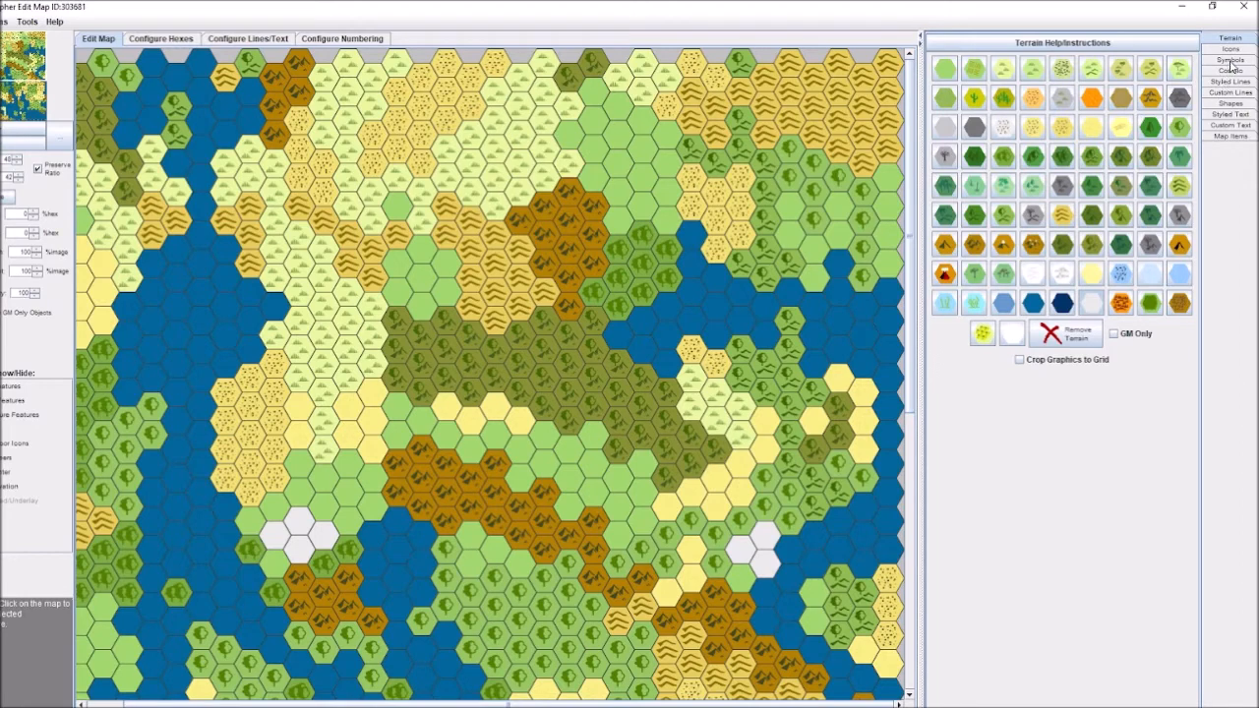
# Step: Place vehicle, ship, anchor and forest icons on the white hexes and nearby coast
pyautogui.click(1233, 61)
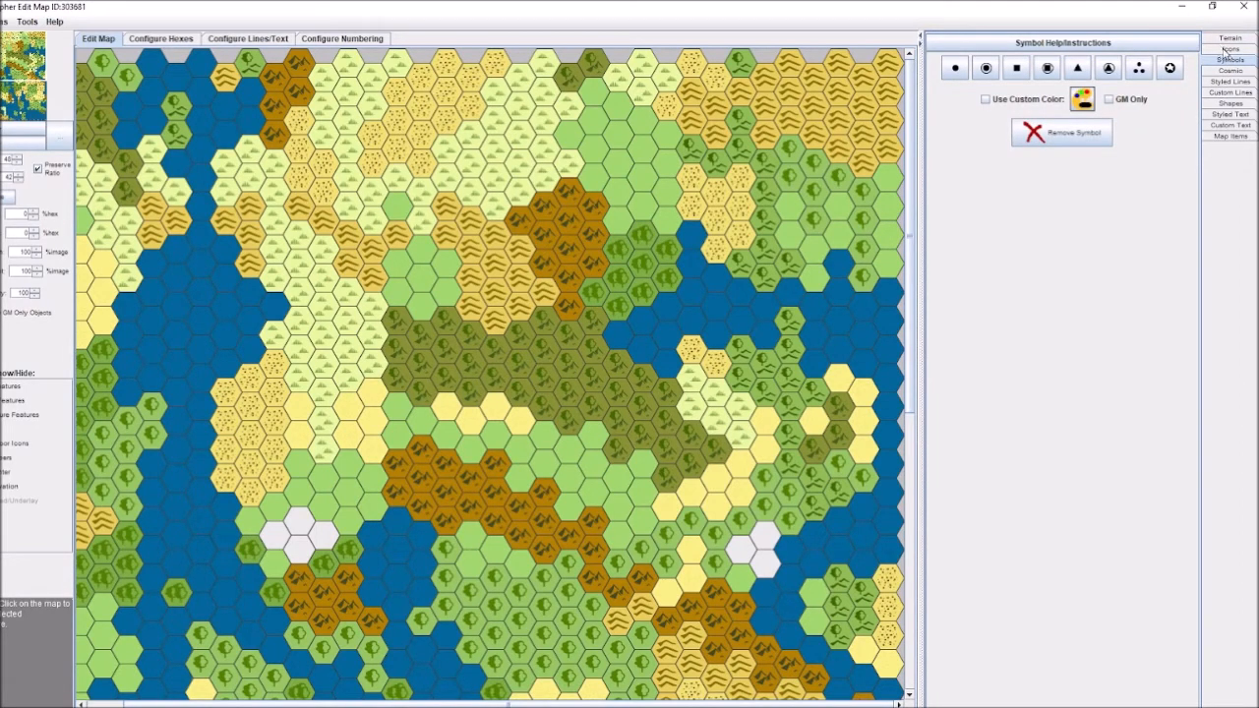
pyautogui.click(1231, 49)
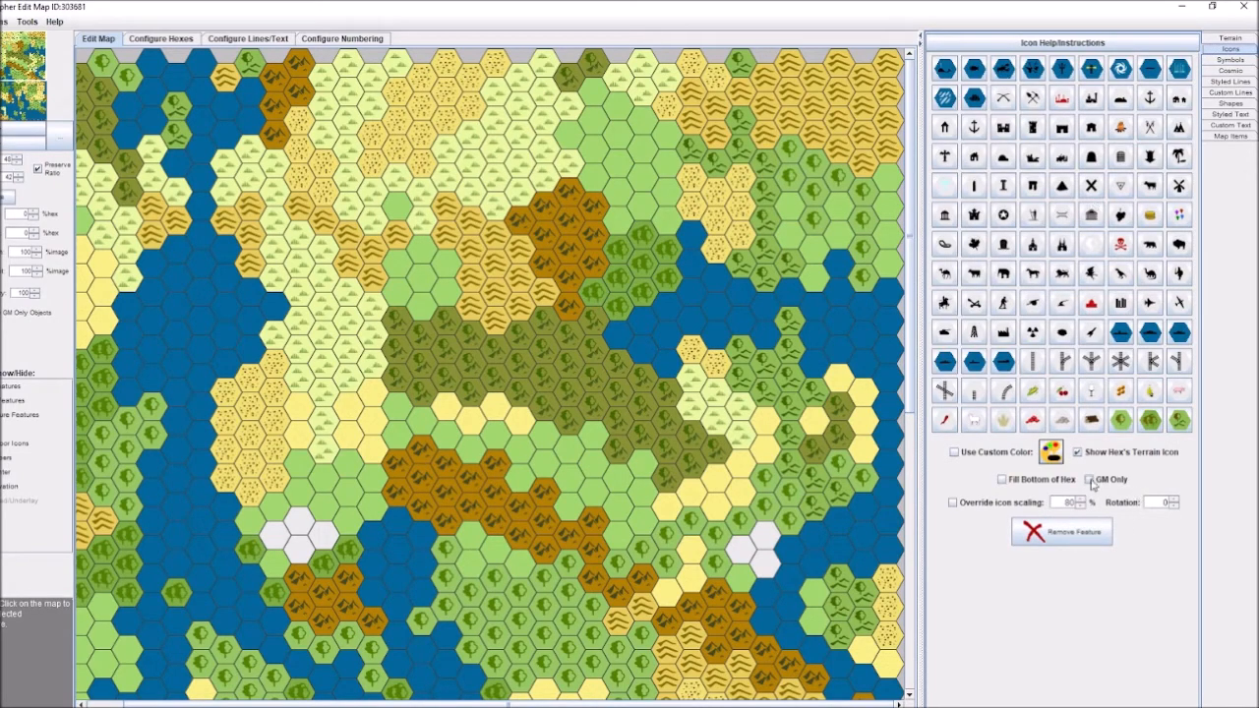
pyautogui.moveTo(1069, 547)
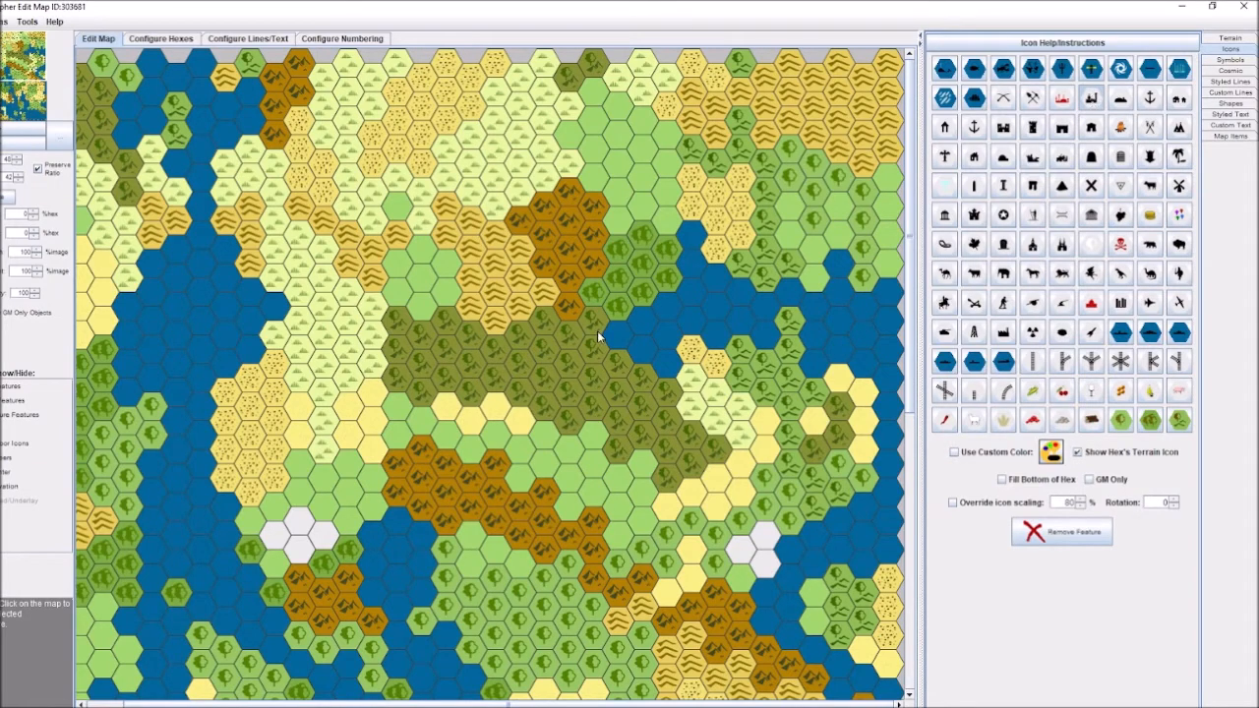
pyautogui.moveTo(318, 542)
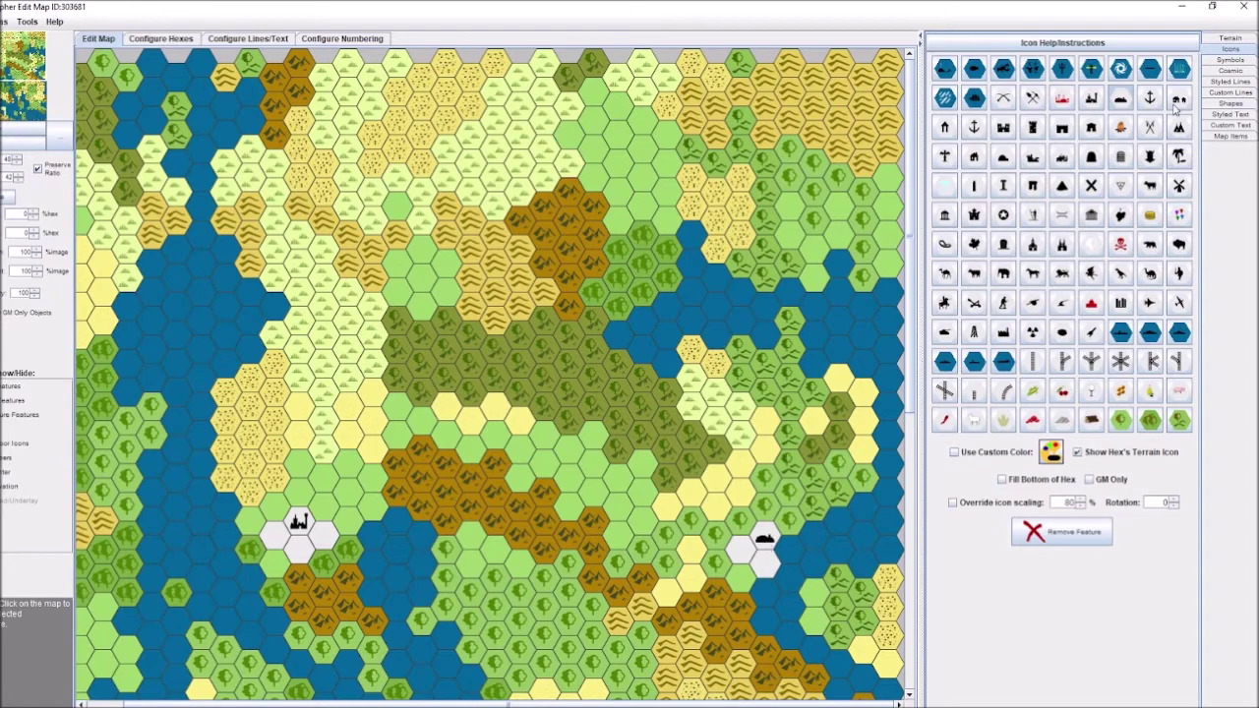
pyautogui.moveTo(620, 330)
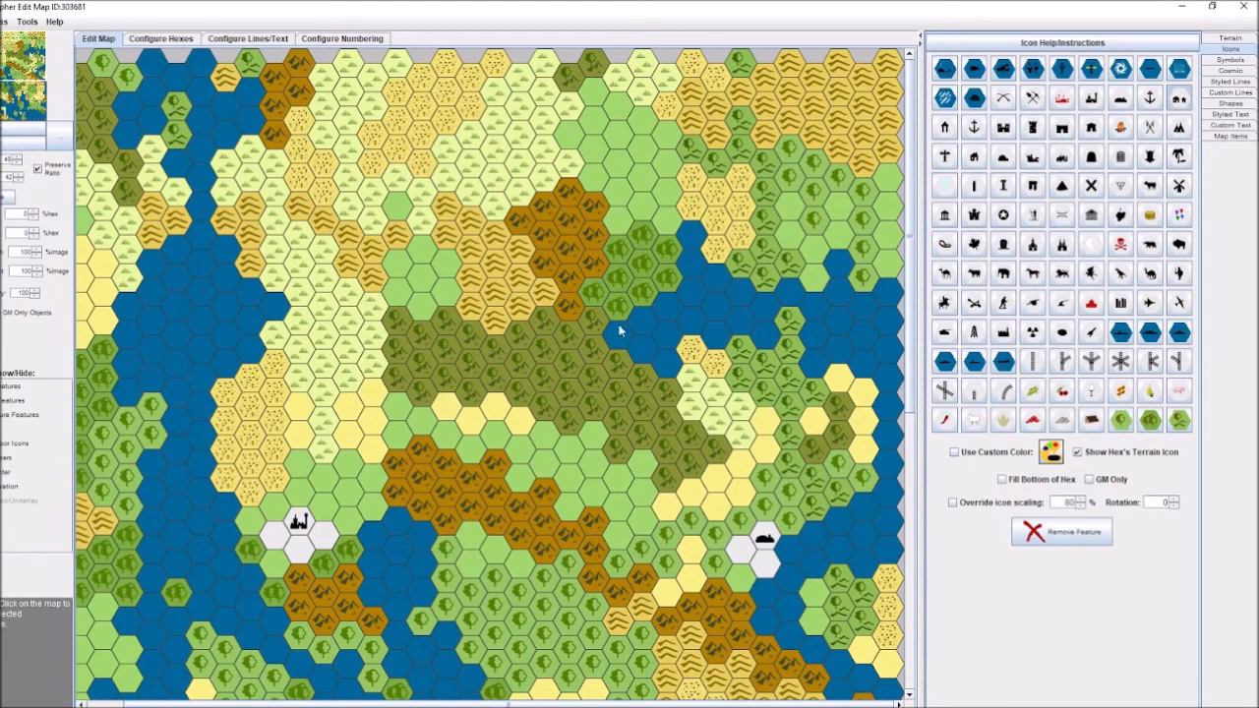
pyautogui.moveTo(618, 559)
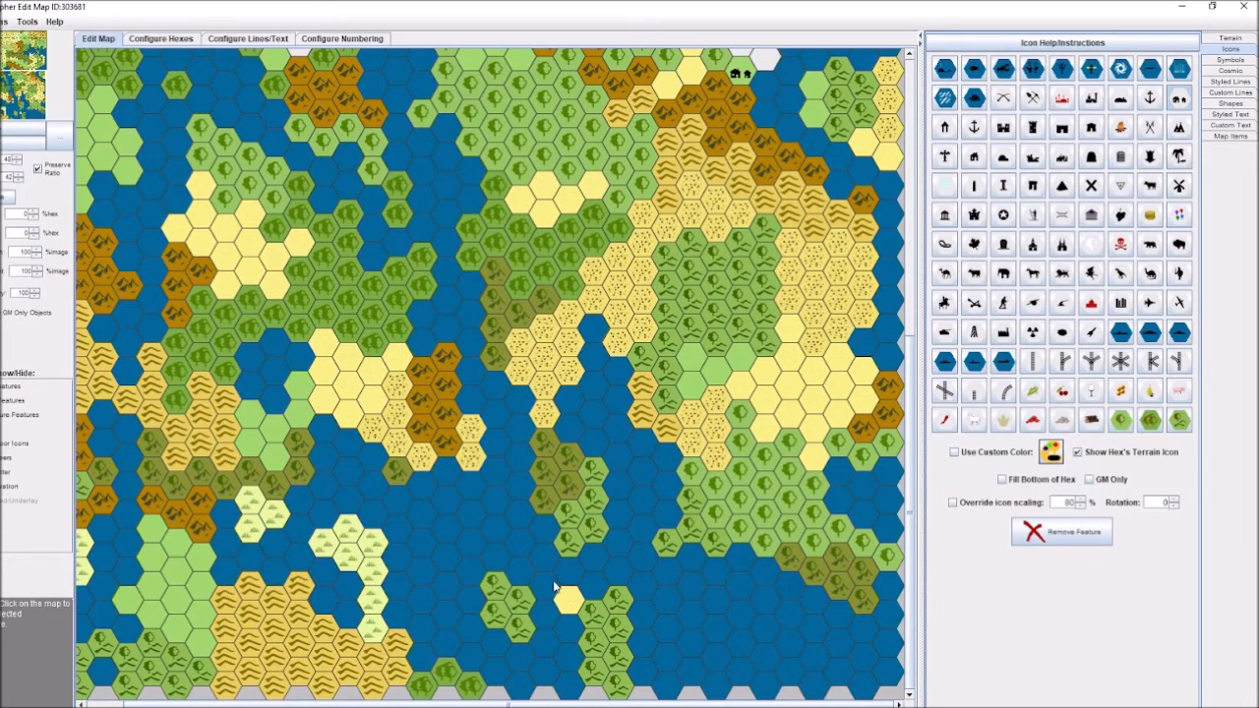
pyautogui.click(568, 621)
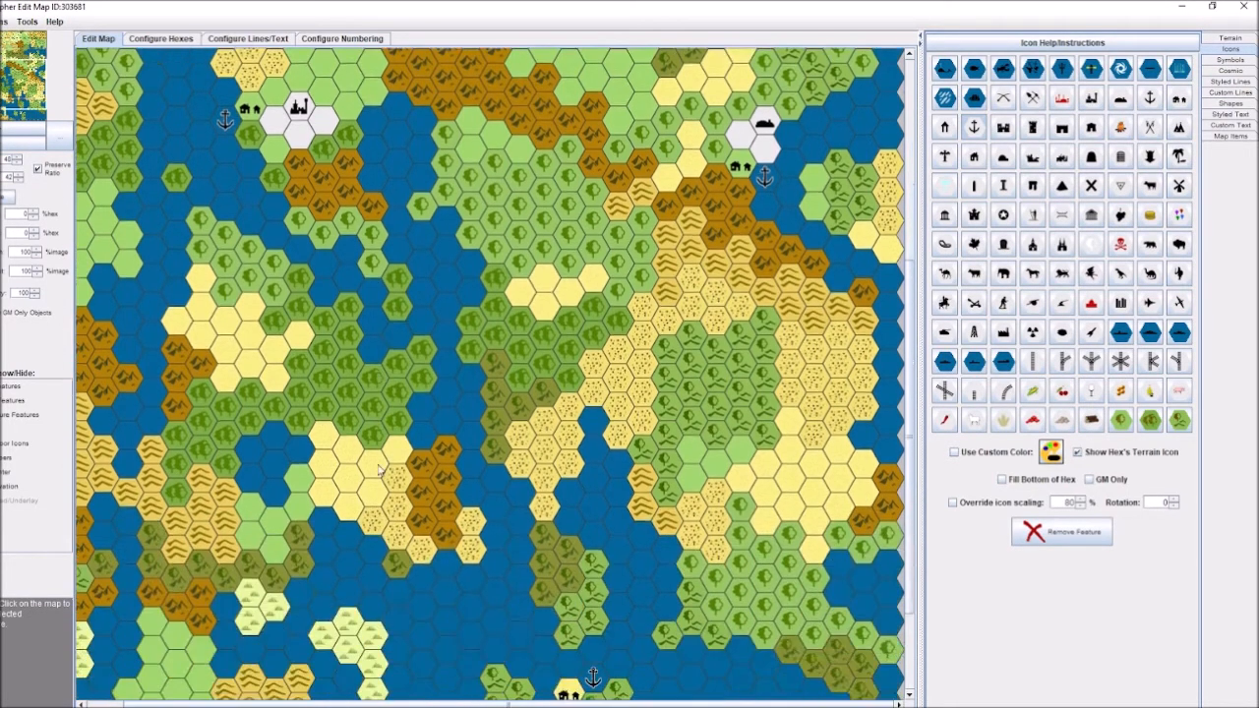
pyautogui.scroll(-3)
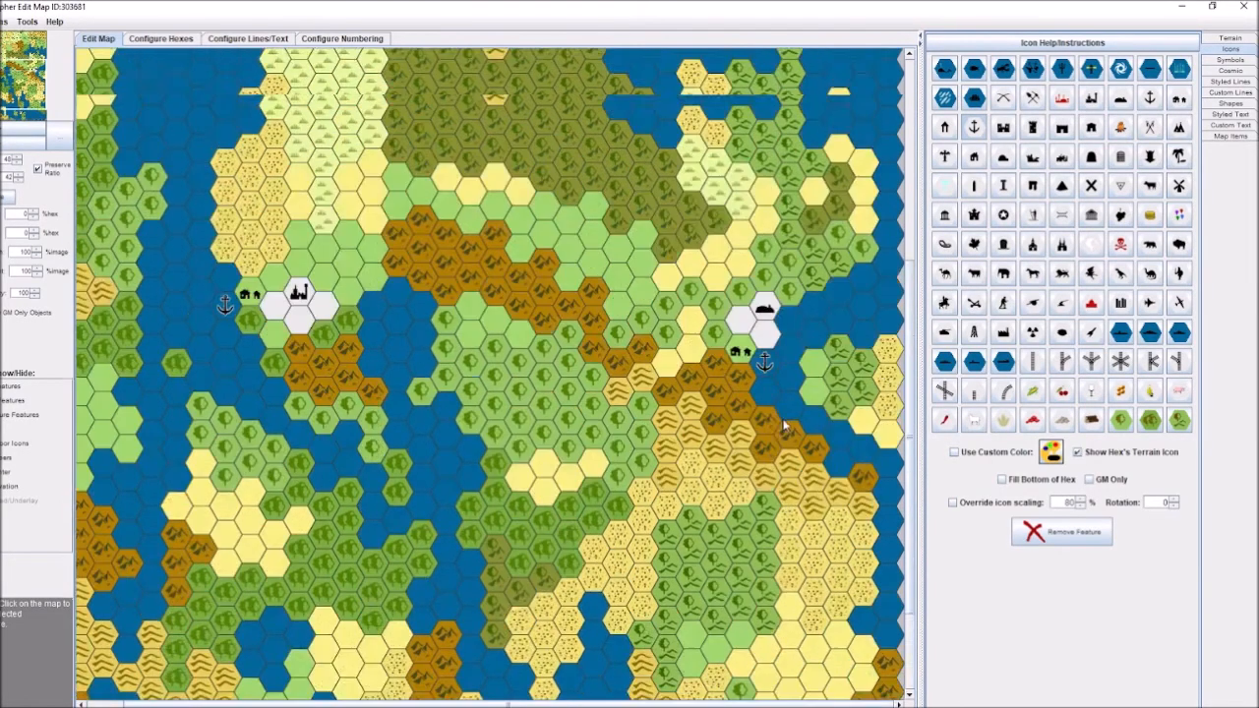
pyautogui.scroll(-3)
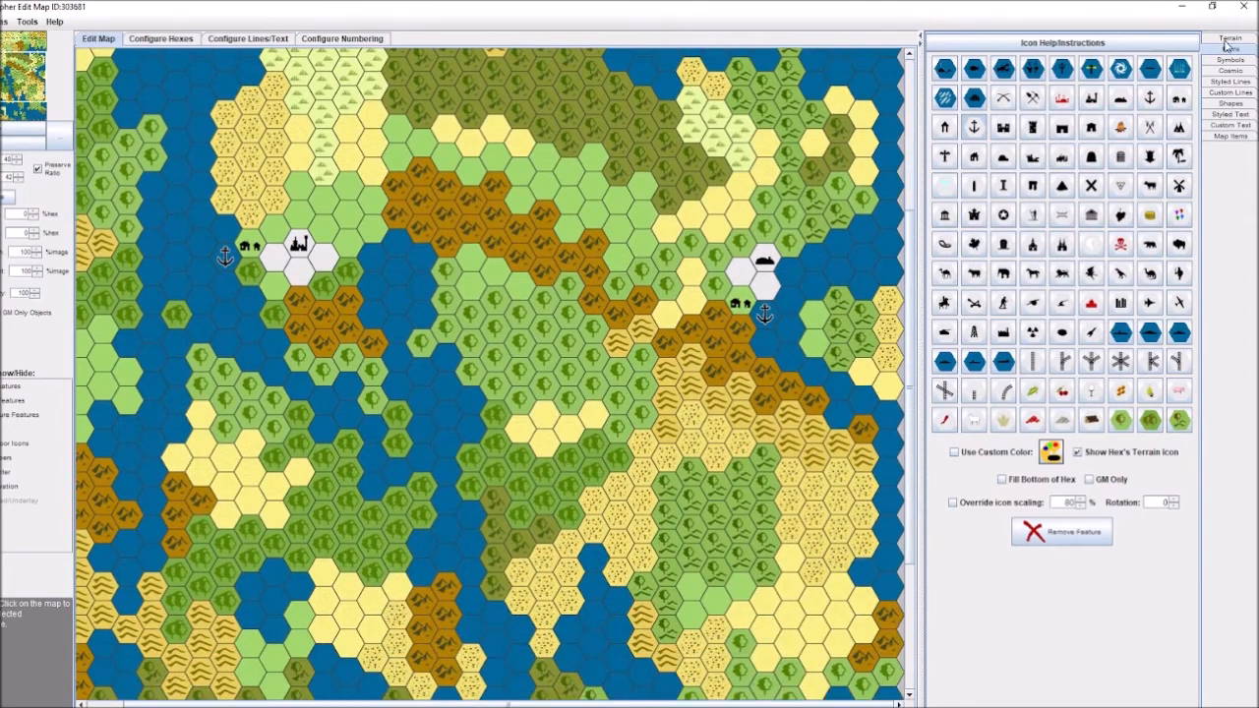
# Step: Paint hexes near the lower-left coast with light blue water terrain
pyautogui.click(1225, 37)
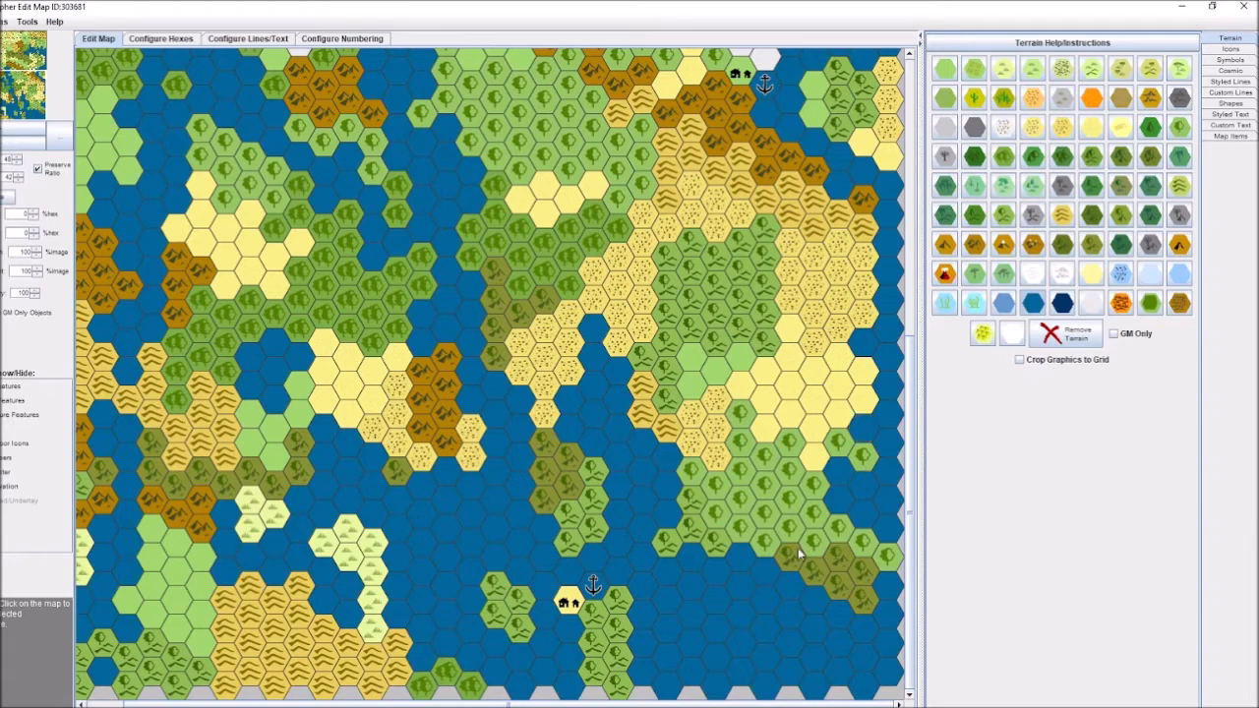
pyautogui.moveTo(845, 529)
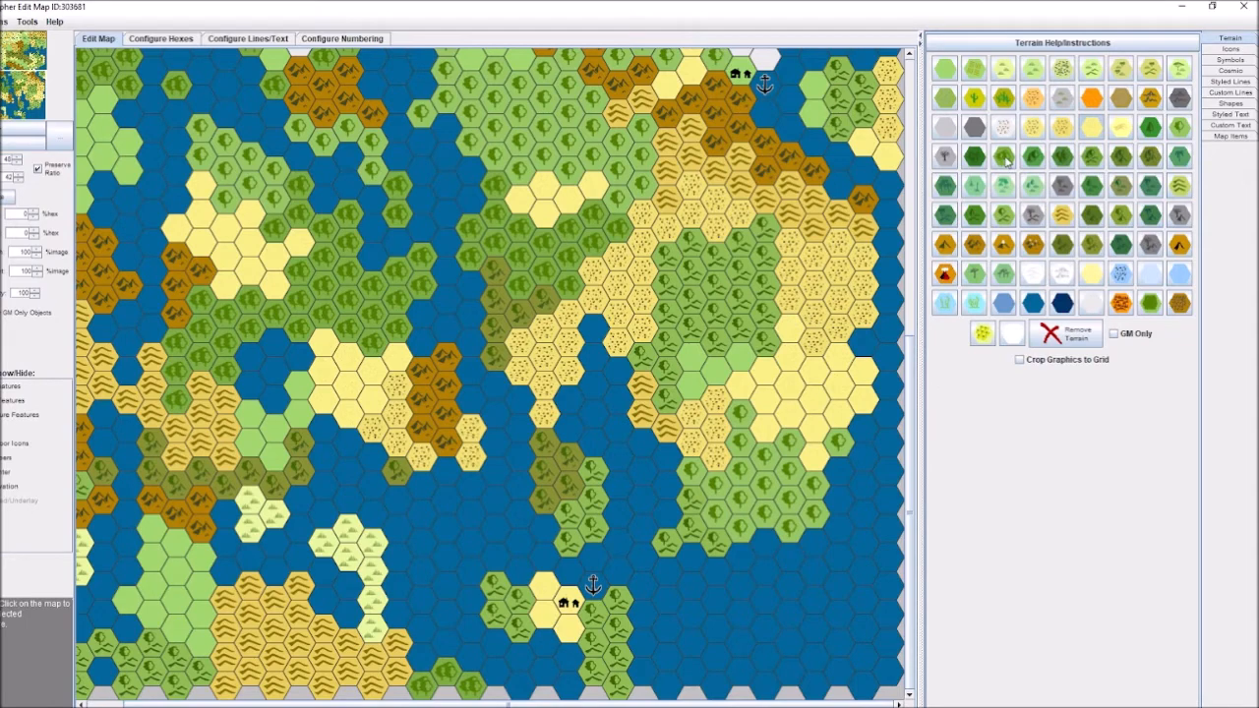
pyautogui.moveTo(1131, 123)
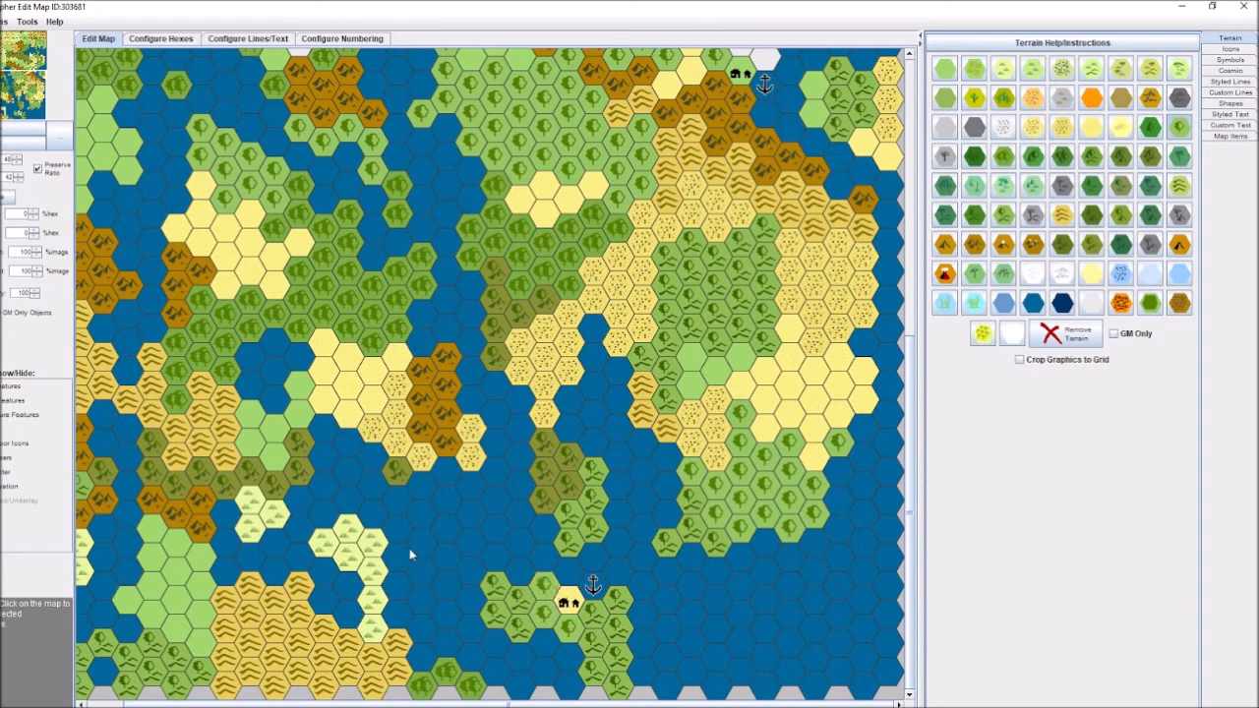
pyautogui.moveTo(771, 370)
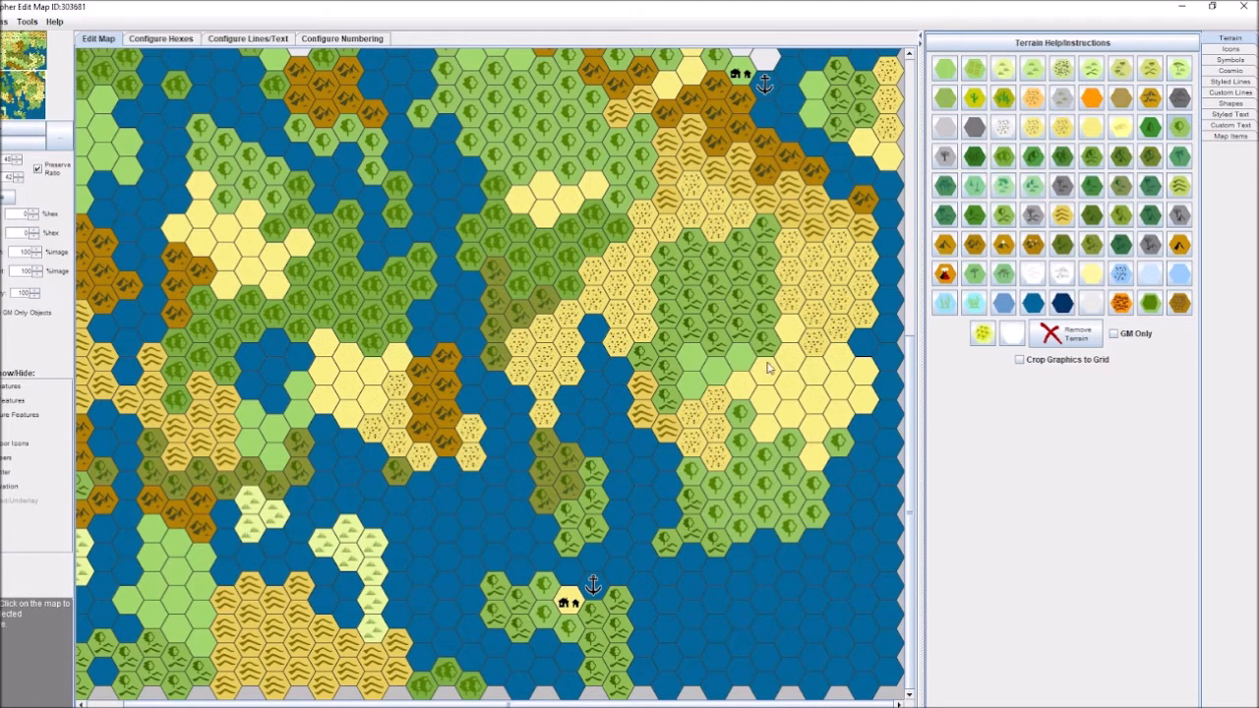
pyautogui.moveTo(1042, 165)
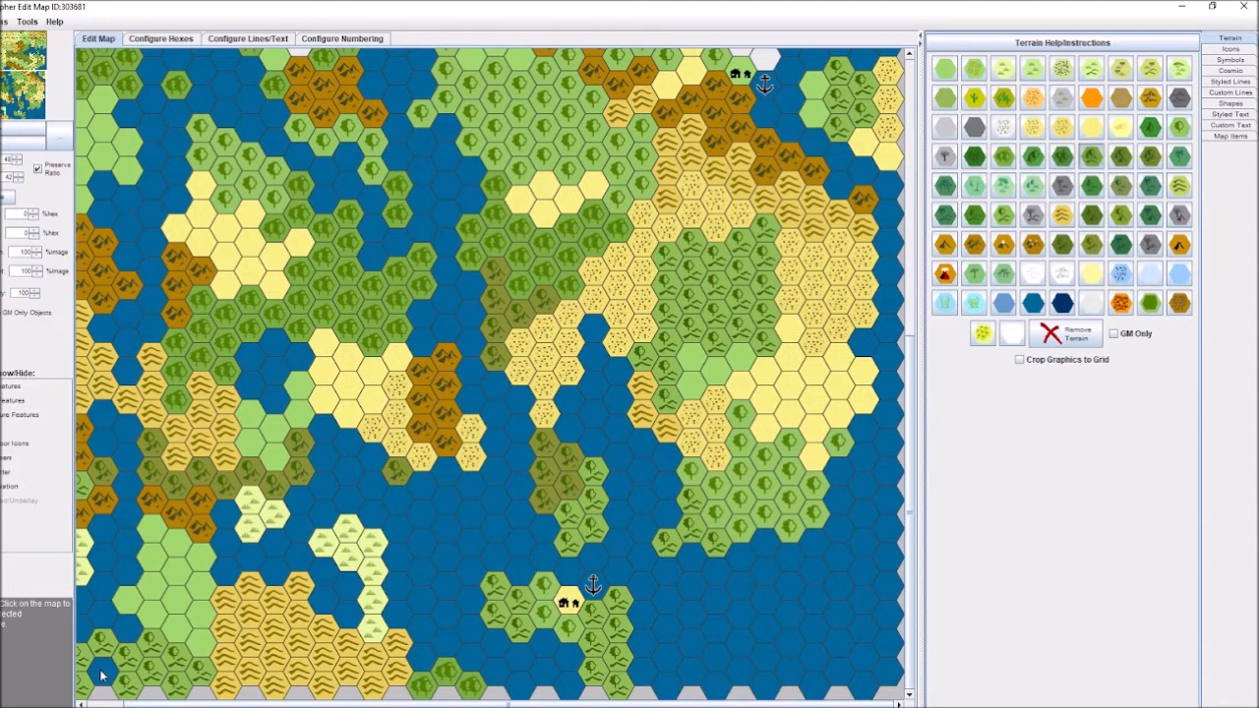
pyautogui.moveTo(1058, 272)
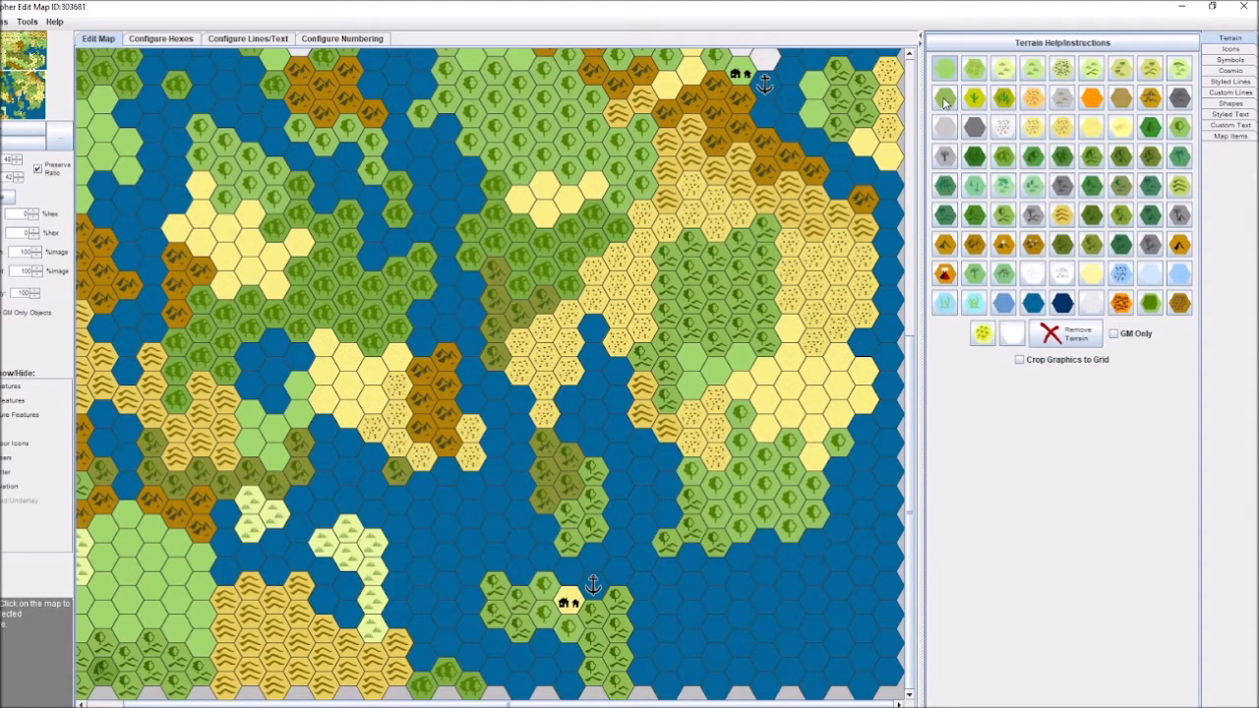
pyautogui.moveTo(944, 244)
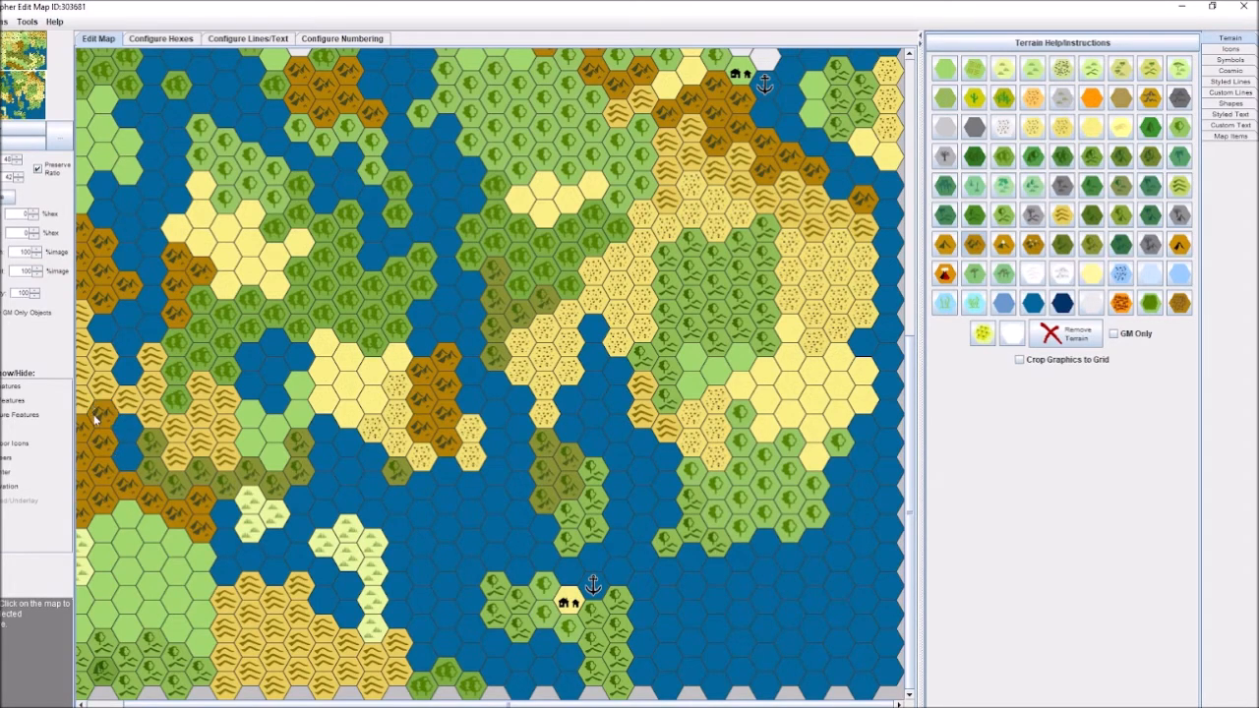
pyautogui.moveTo(1121, 185)
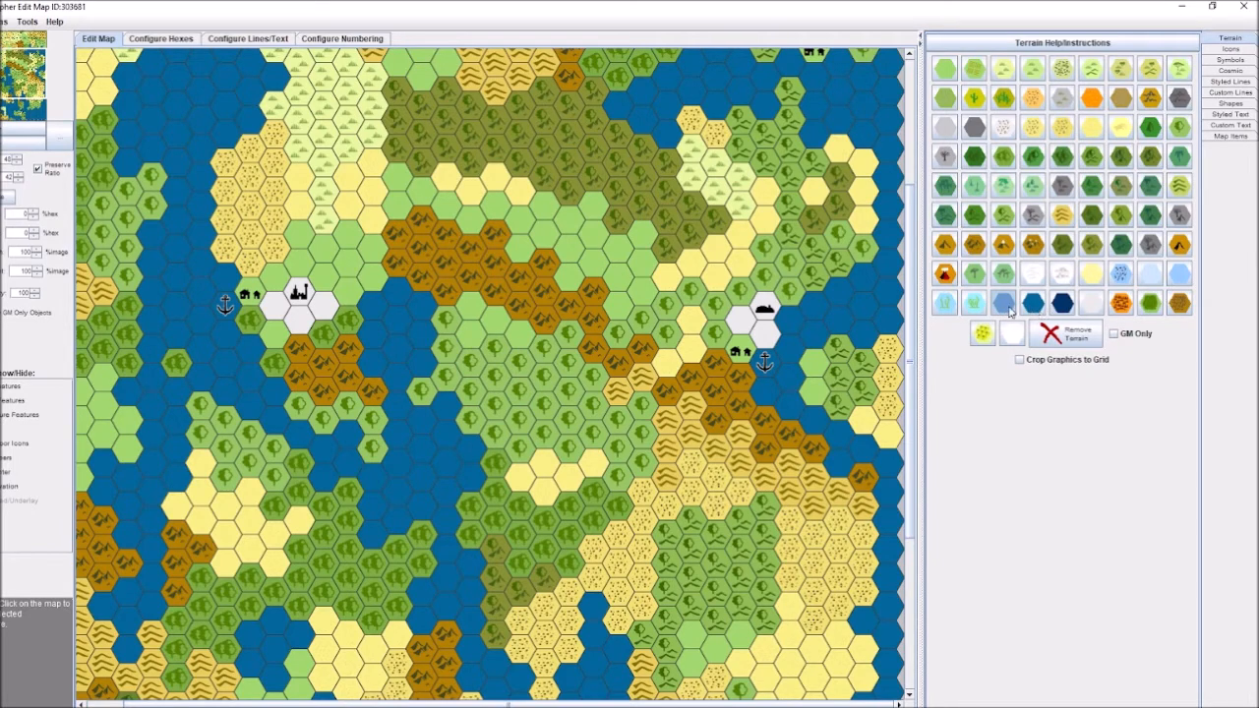
pyautogui.moveTo(358, 471)
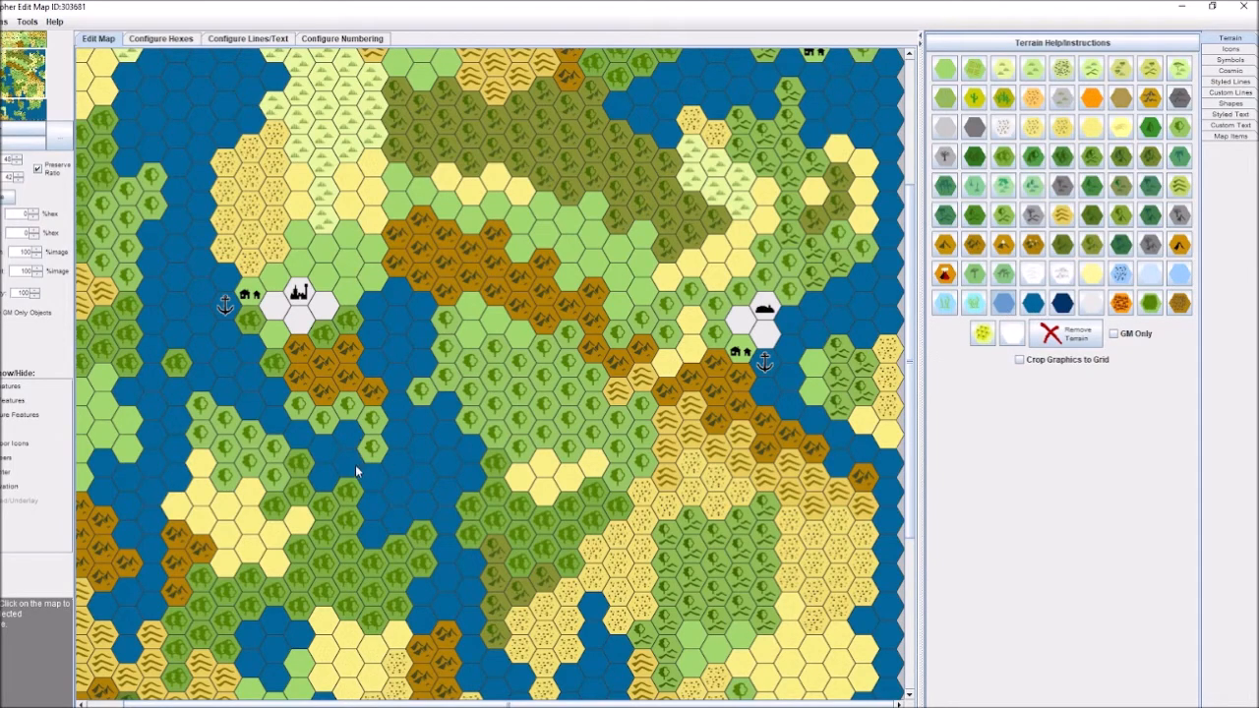
pyautogui.click(350, 468)
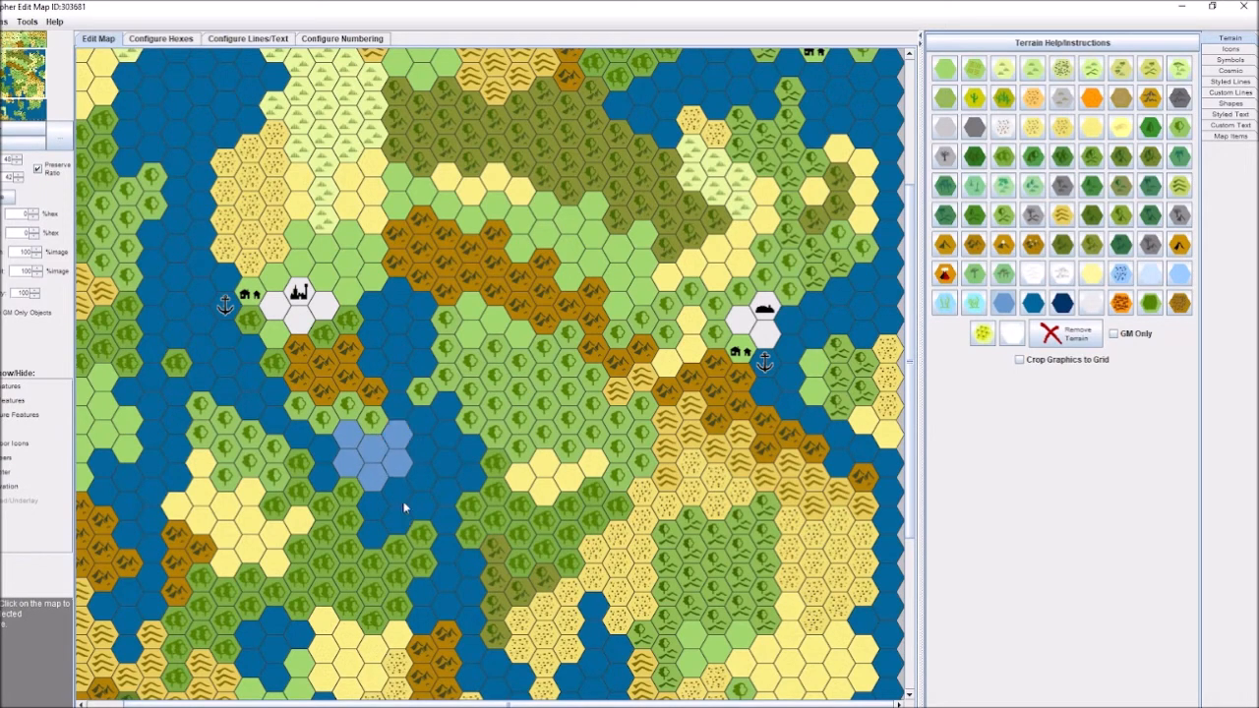
pyautogui.scroll(-3)
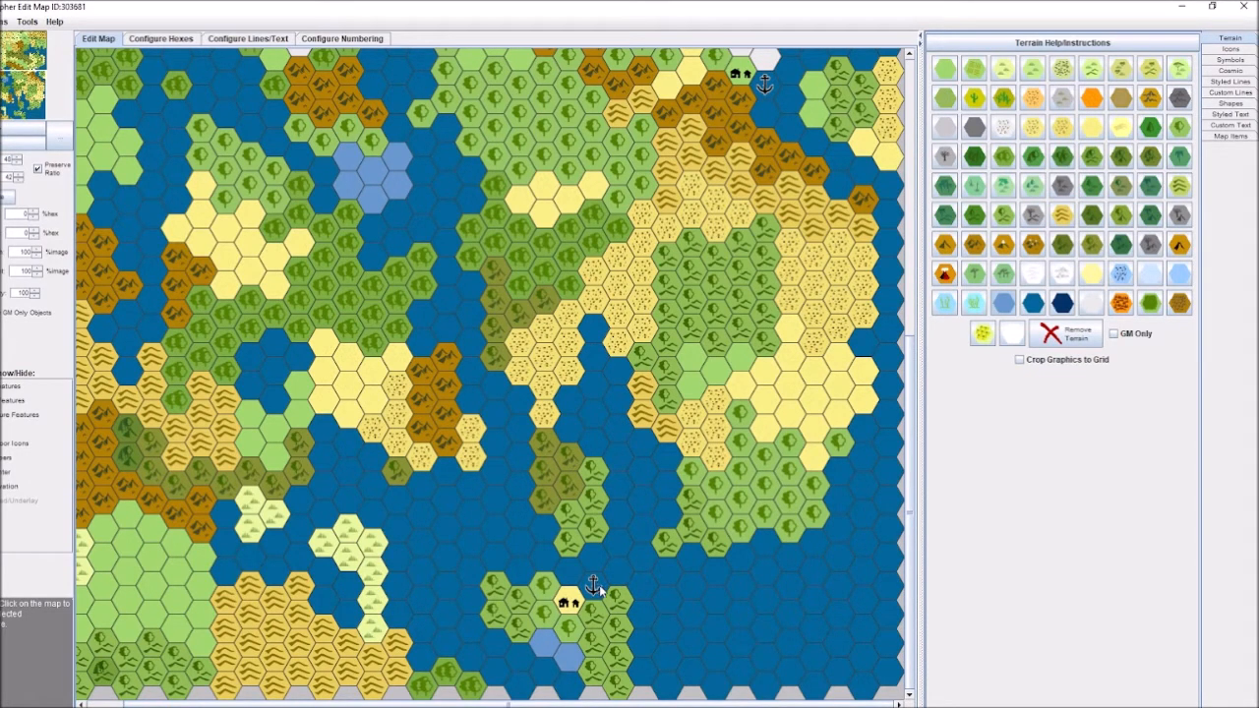
pyautogui.click(586, 594)
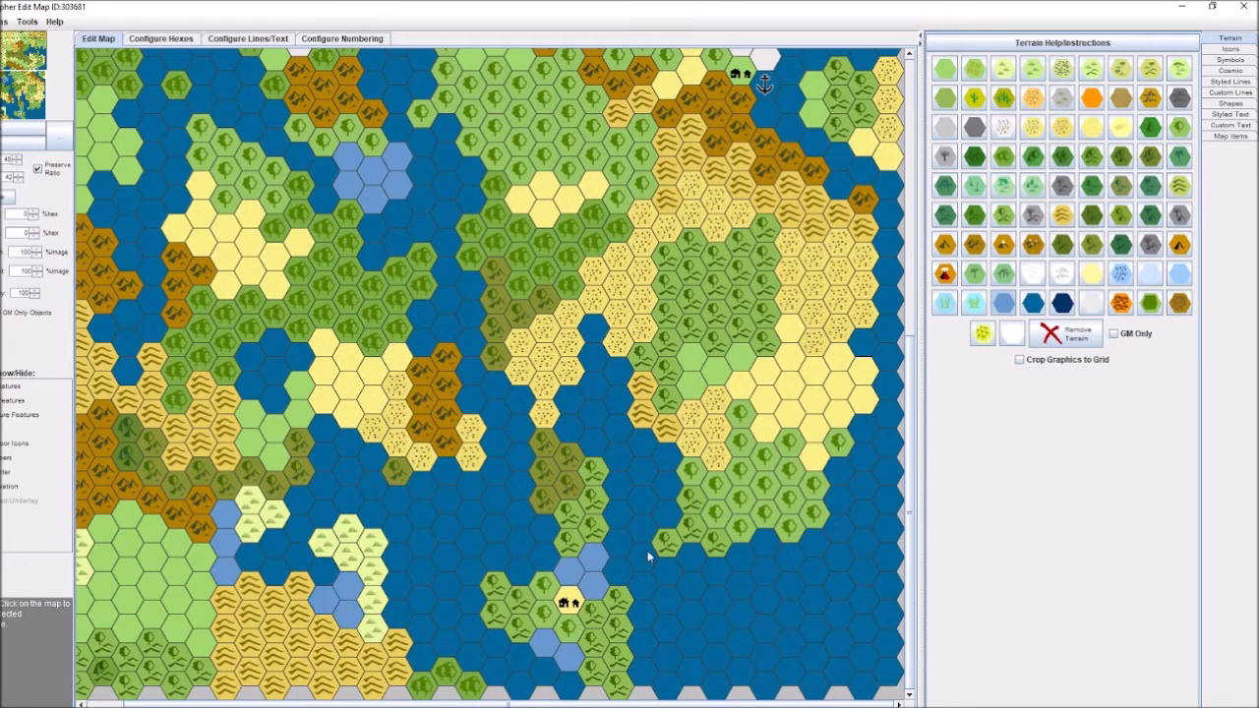
pyautogui.moveTo(1231, 61)
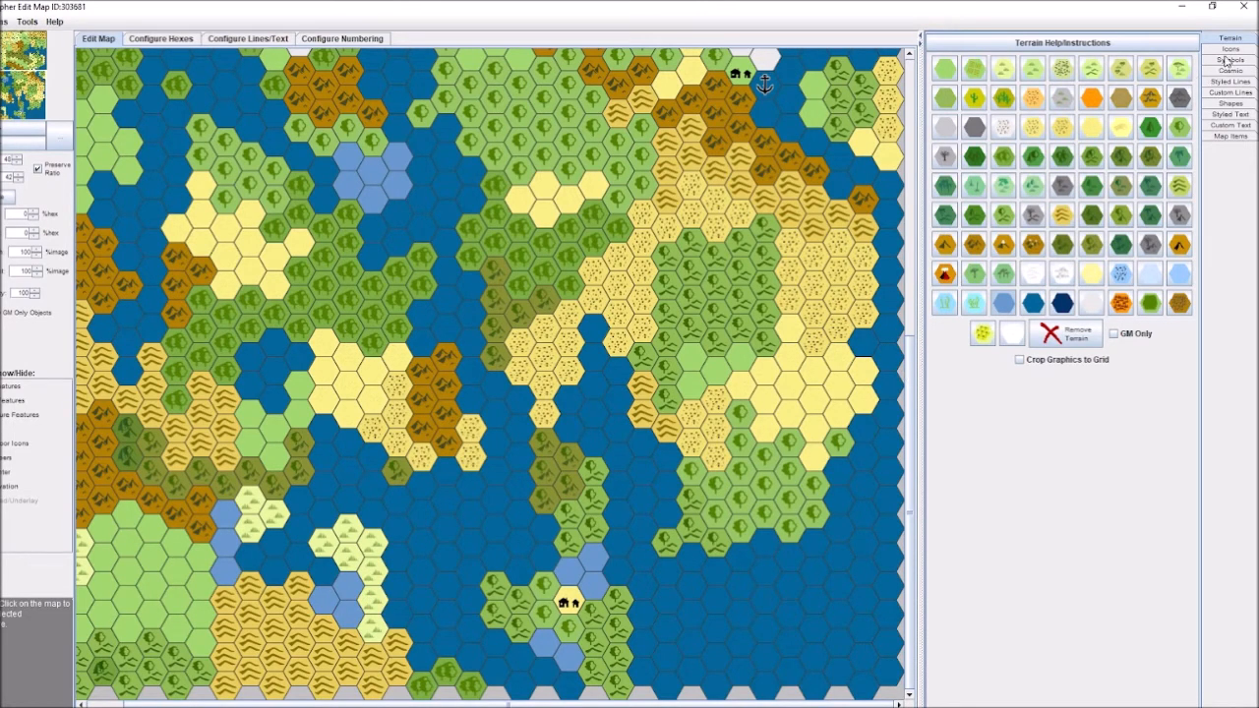
# Step: Show the icon palette and bring the northern coasts with their white hexes into view
pyautogui.click(1231, 47)
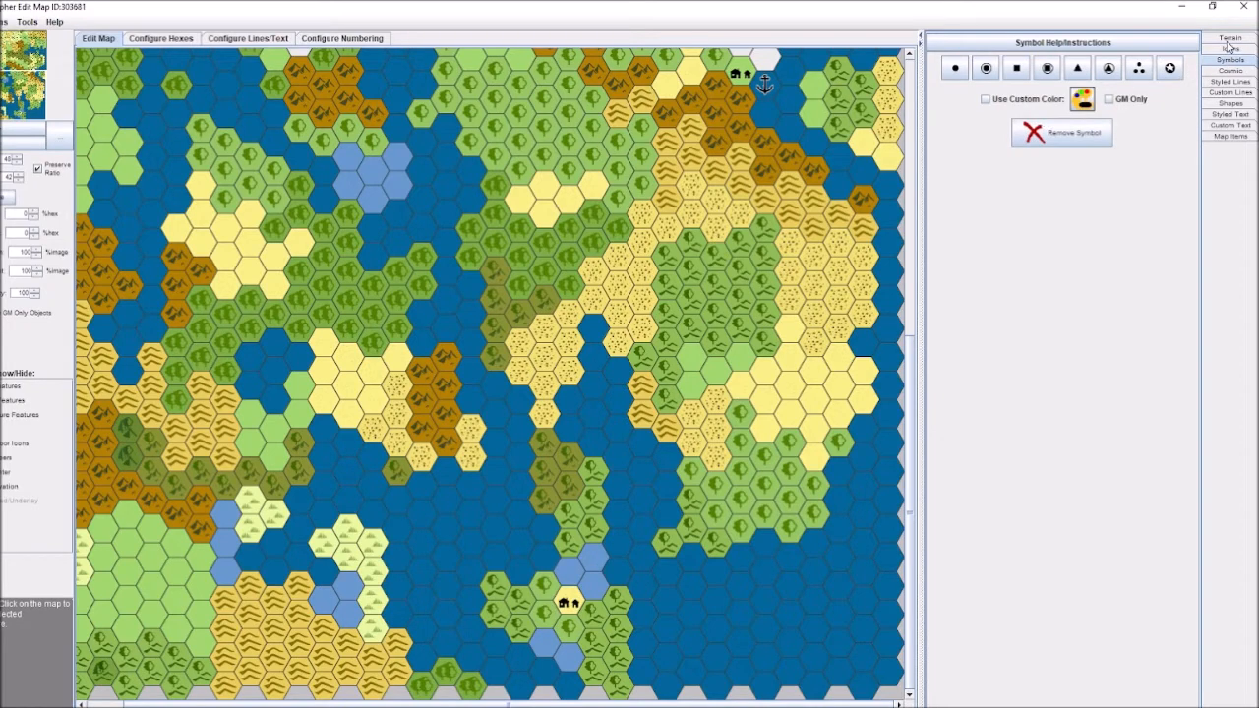
pyautogui.click(1231, 49)
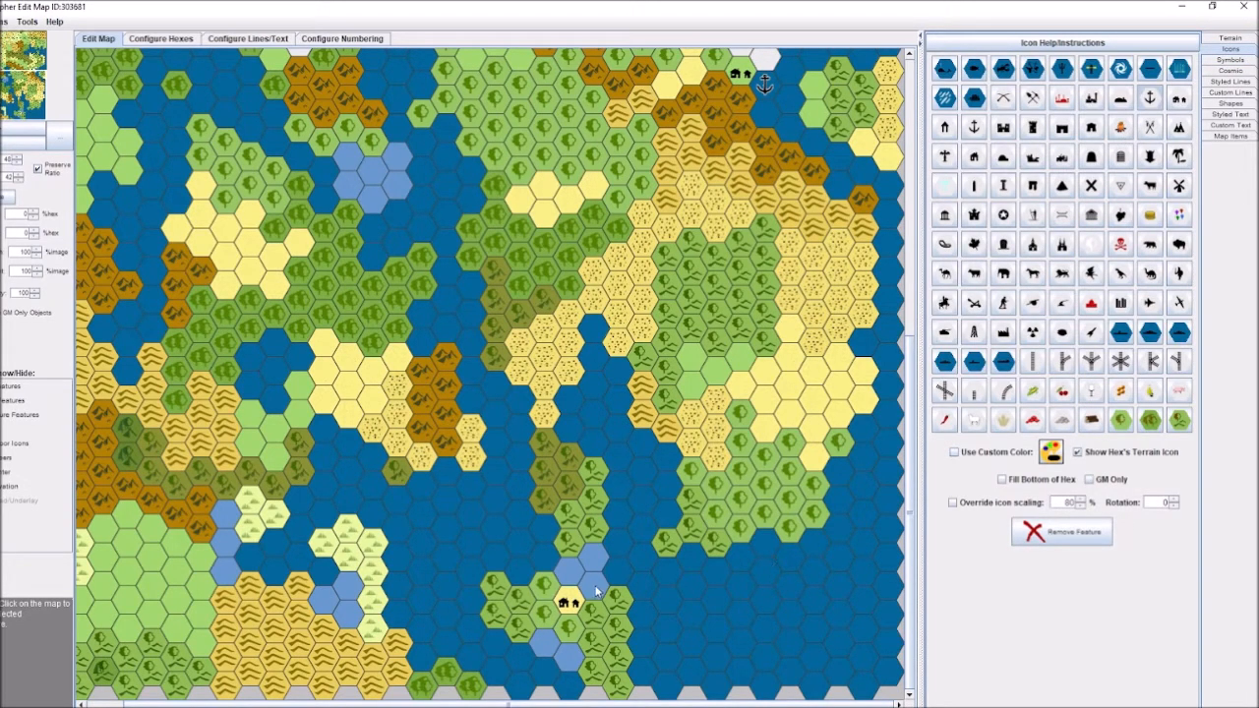
pyautogui.click(610, 601)
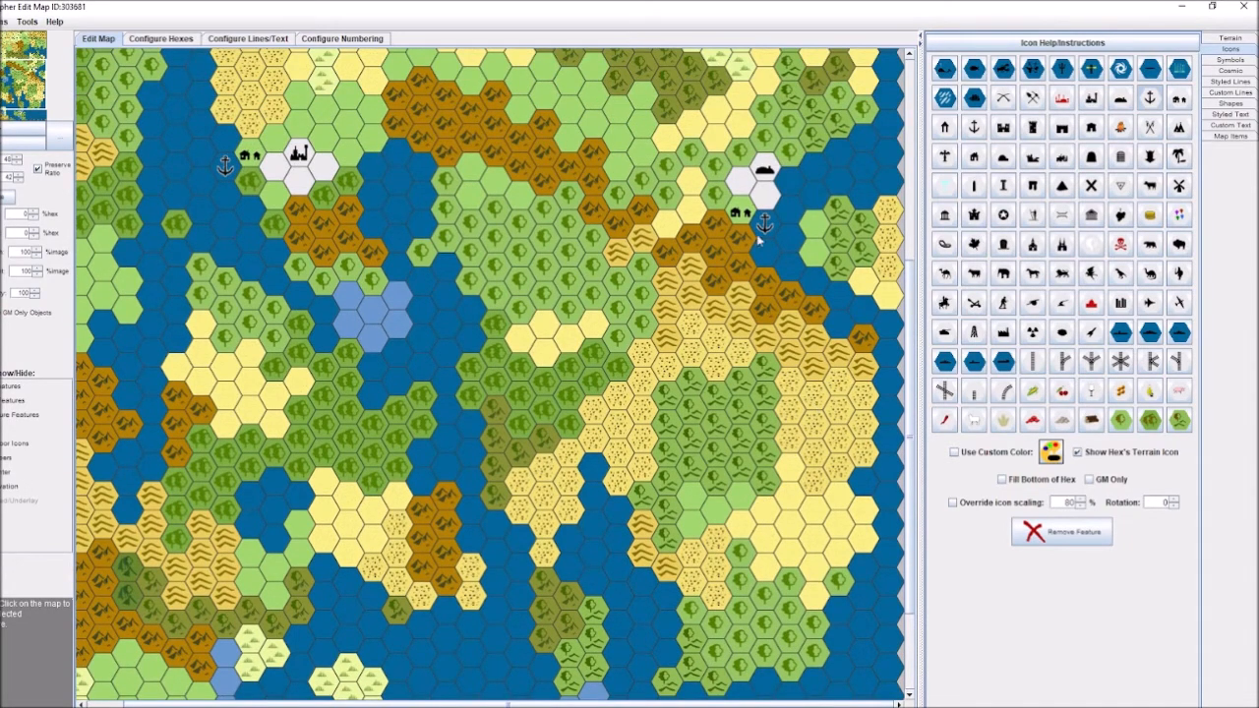
pyautogui.moveTo(238, 224)
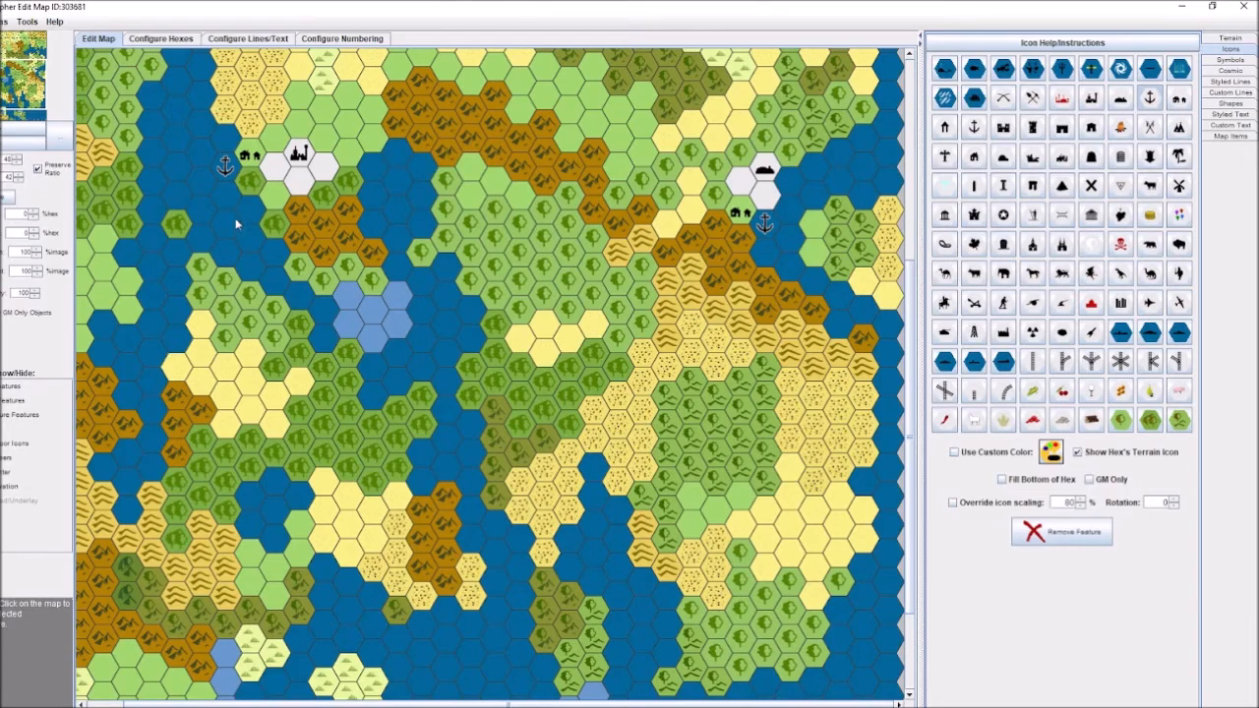
pyautogui.moveTo(1109, 146)
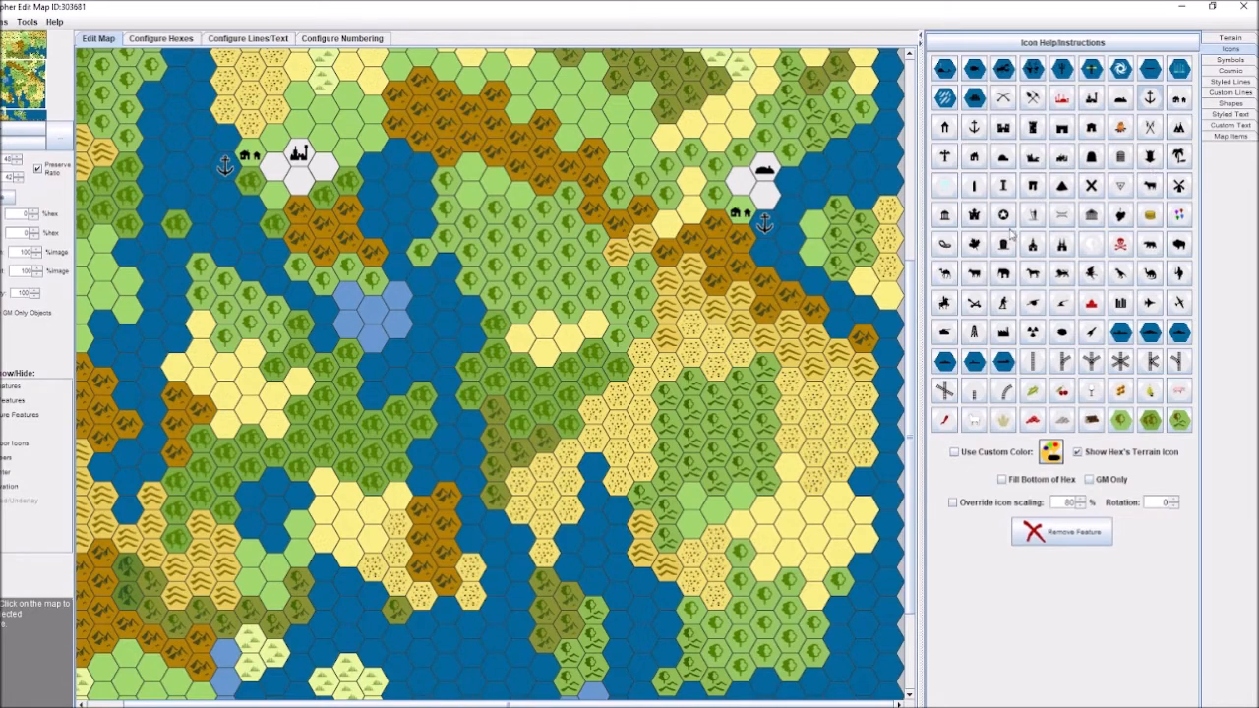
pyautogui.moveTo(1032, 255)
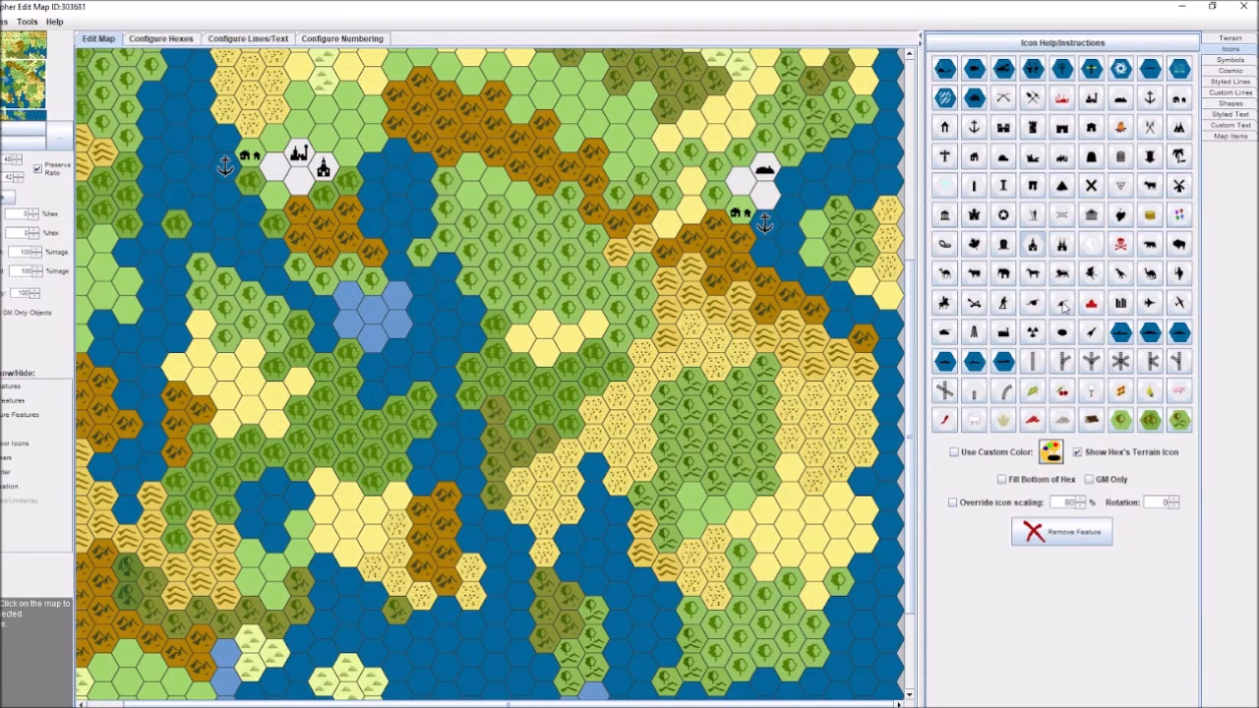
pyautogui.moveTo(944, 302)
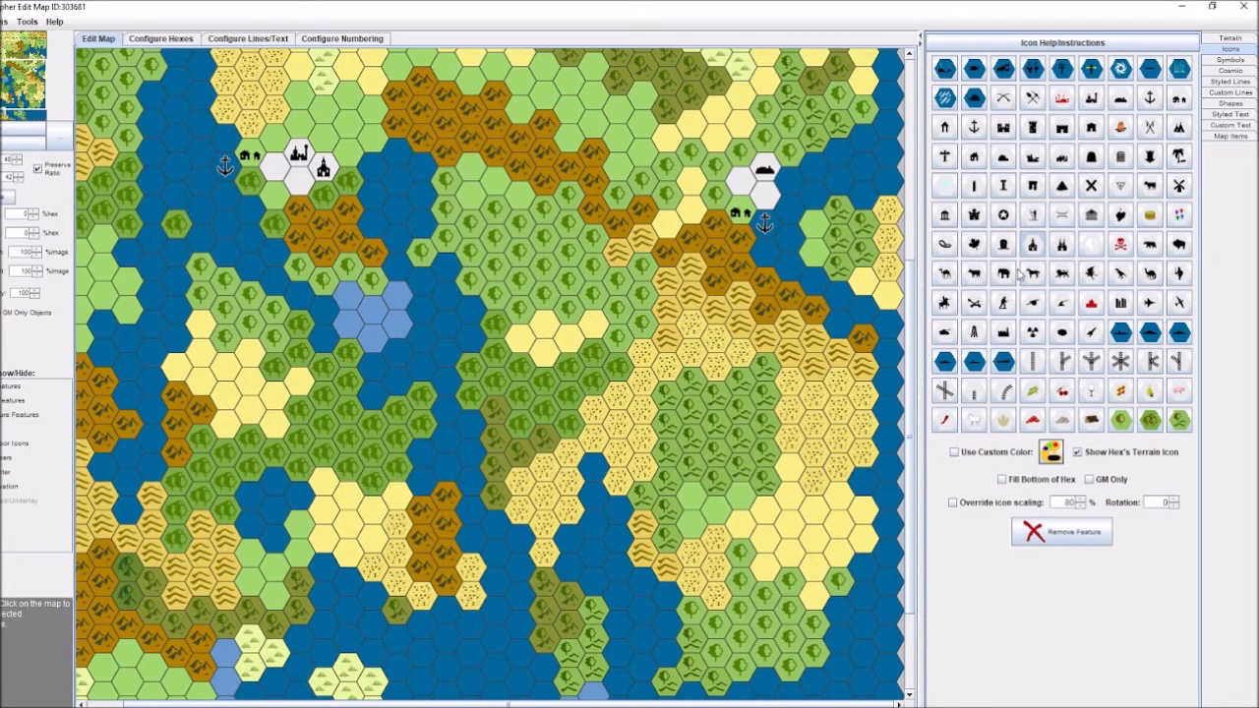
pyautogui.moveTo(1148, 273)
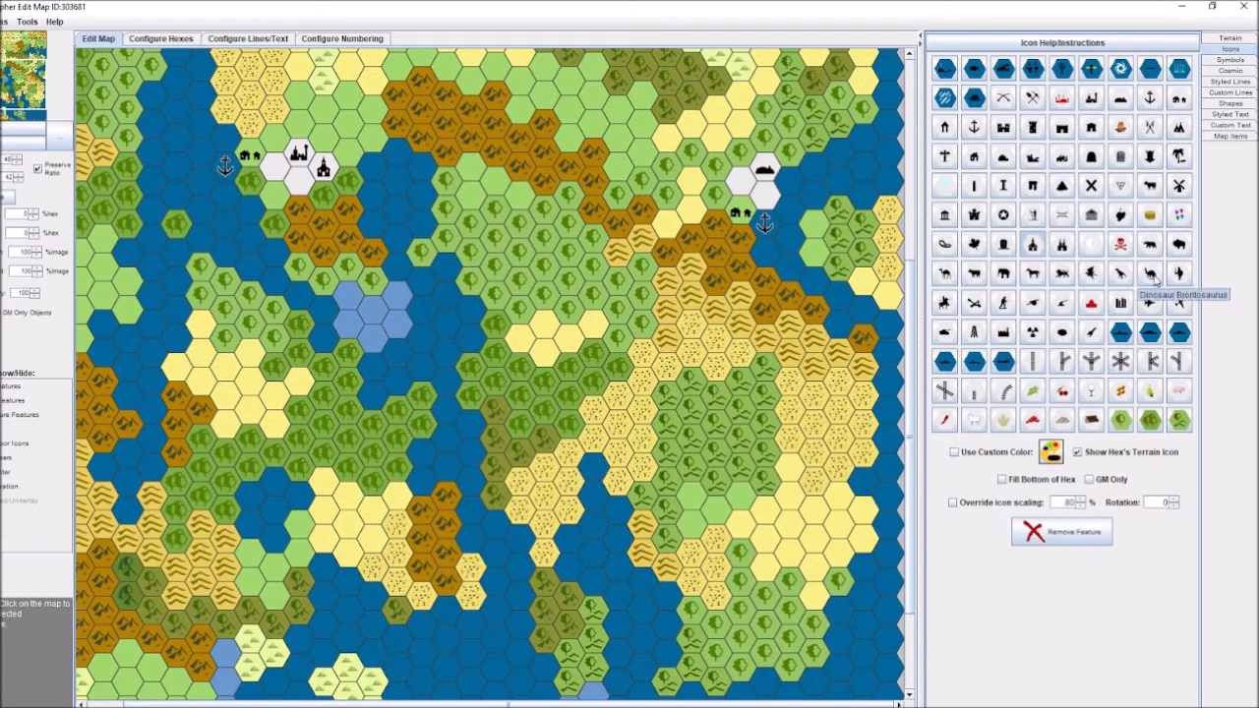
pyautogui.moveTo(944, 303)
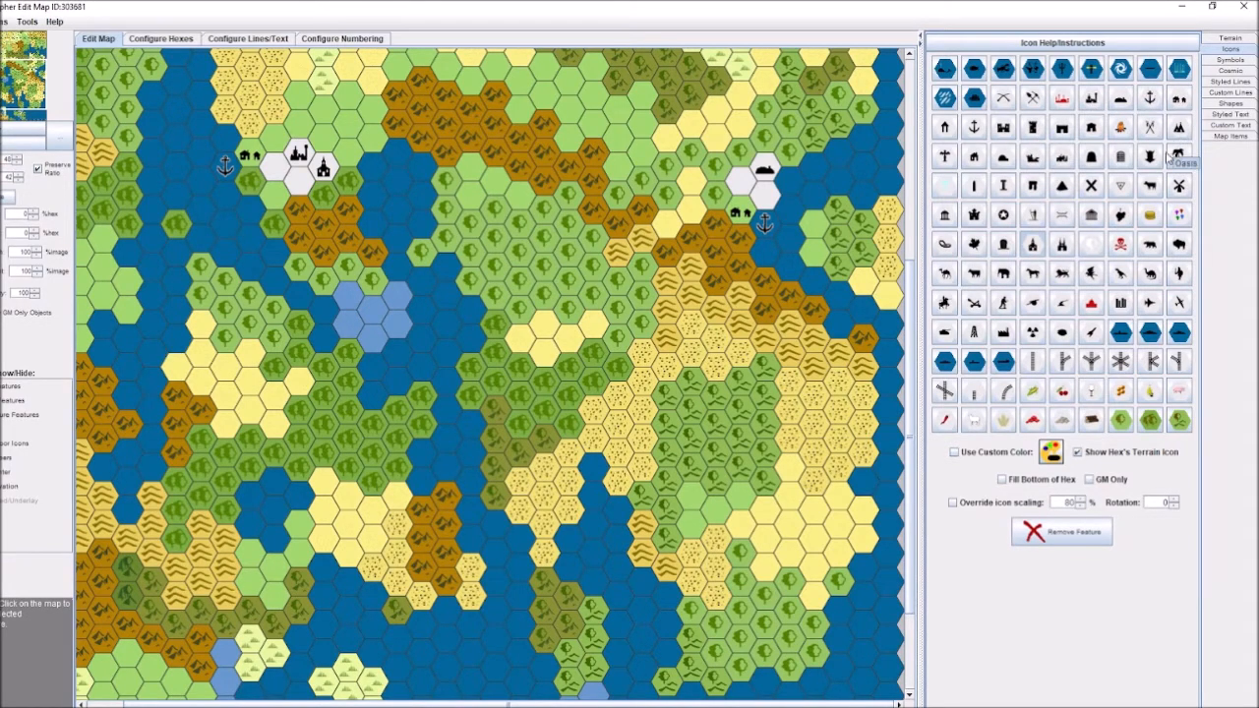
pyautogui.moveTo(971, 157)
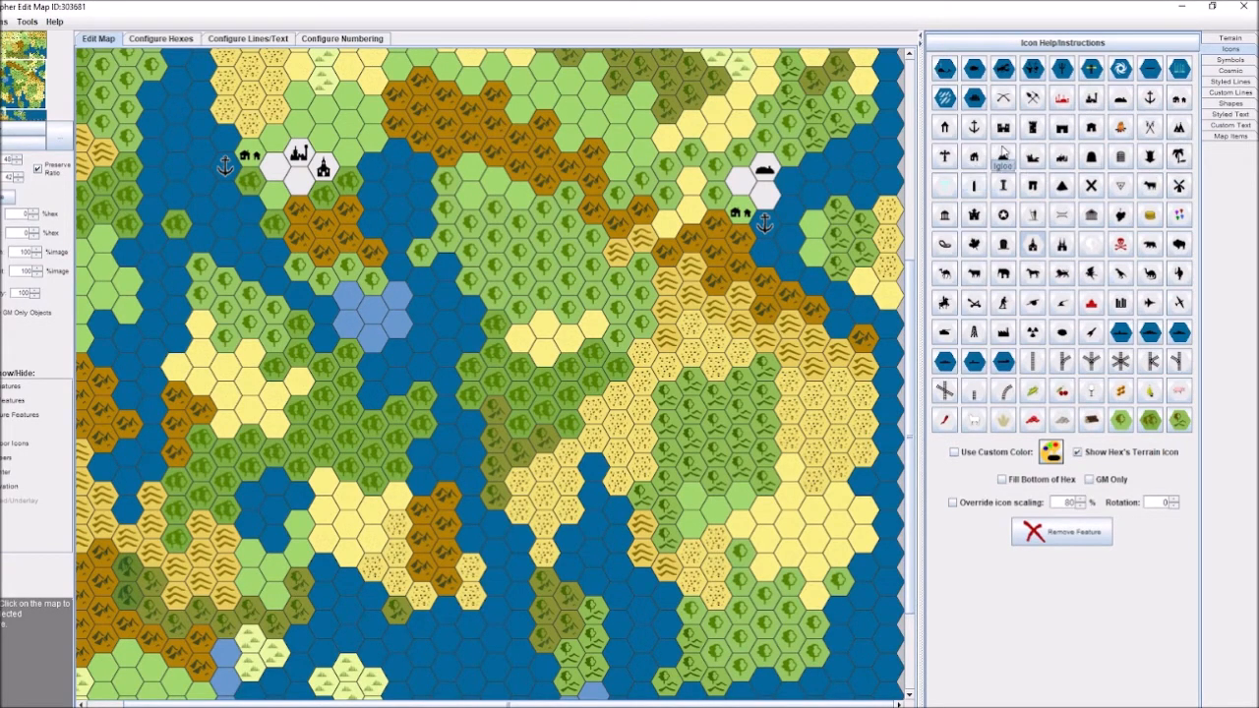
pyautogui.moveTo(1121, 129)
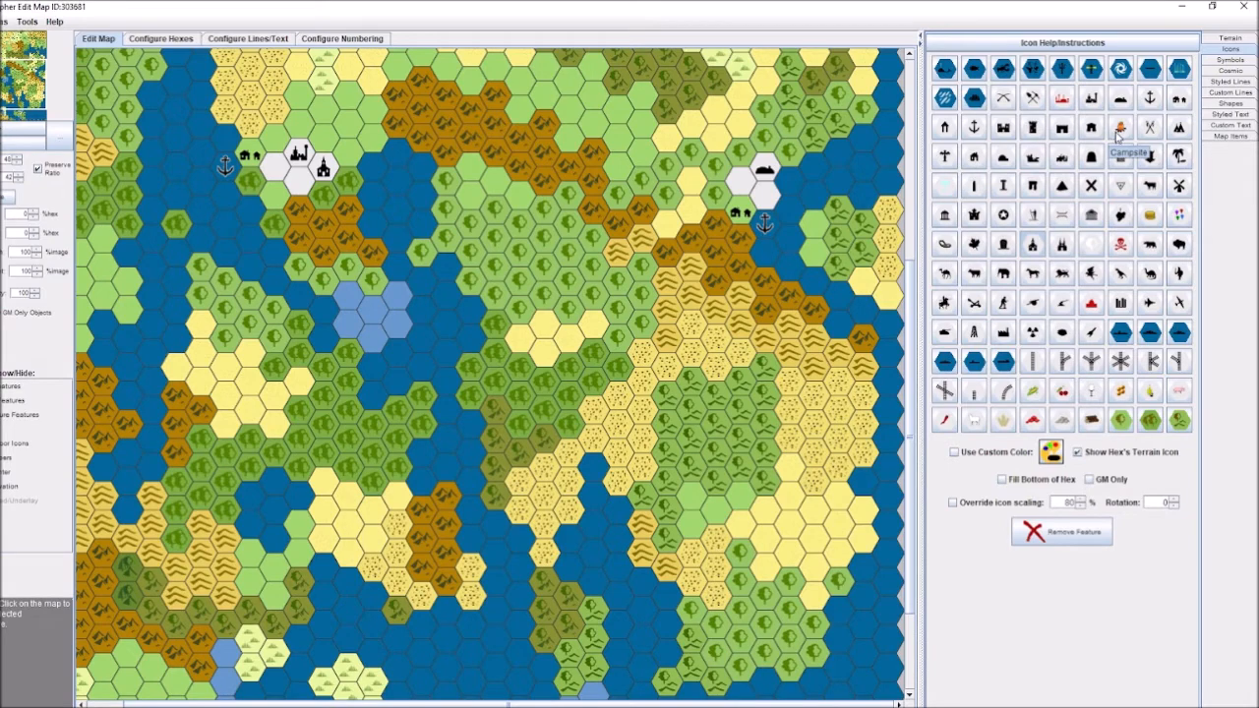
pyautogui.moveTo(944, 214)
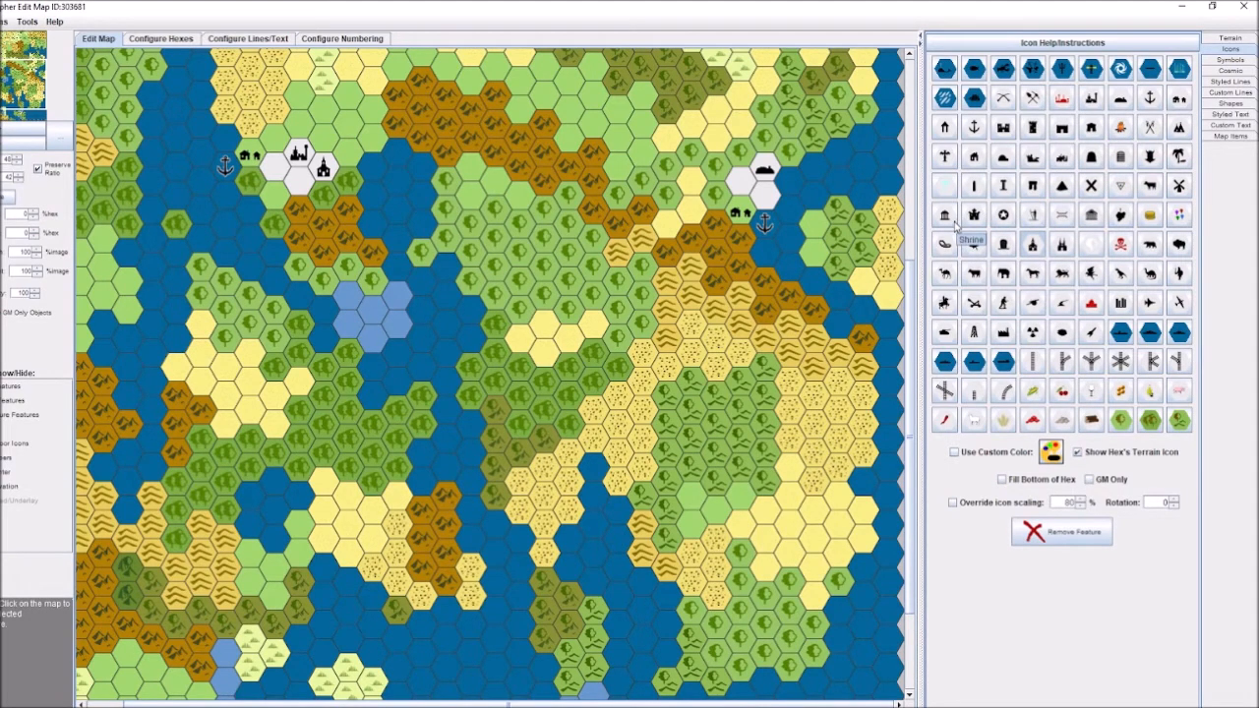
pyautogui.moveTo(944, 244)
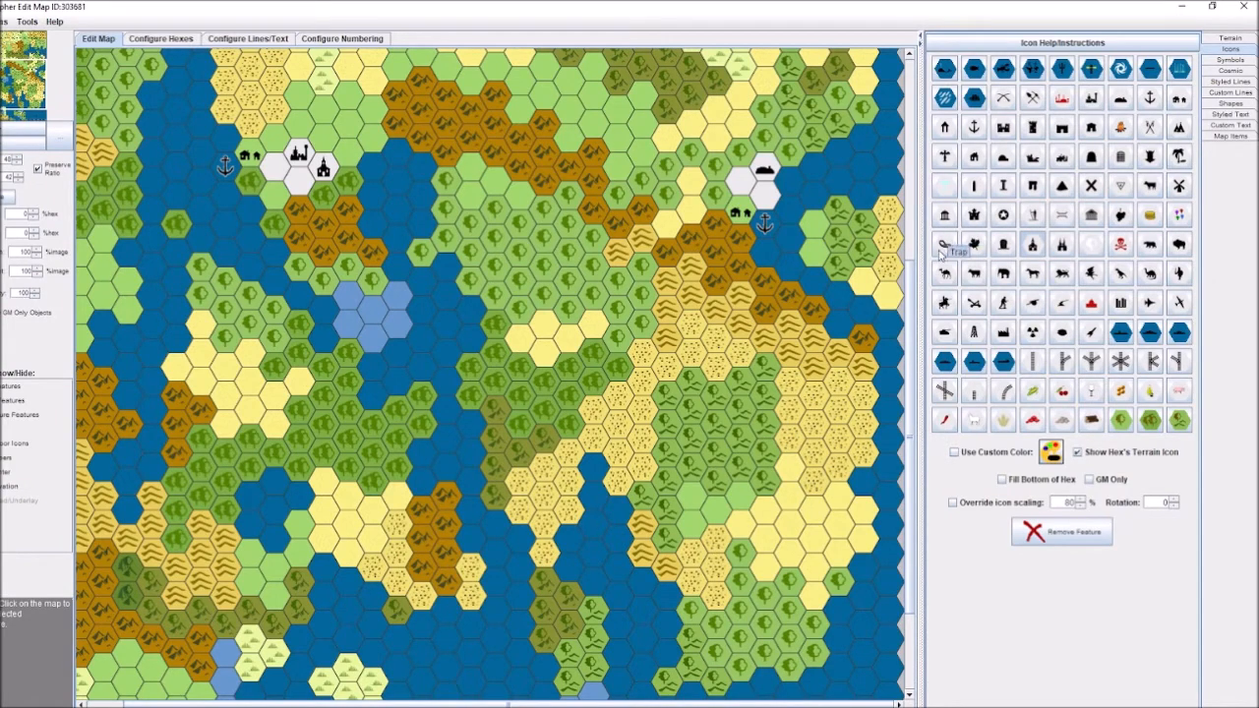
pyautogui.moveTo(1003, 332)
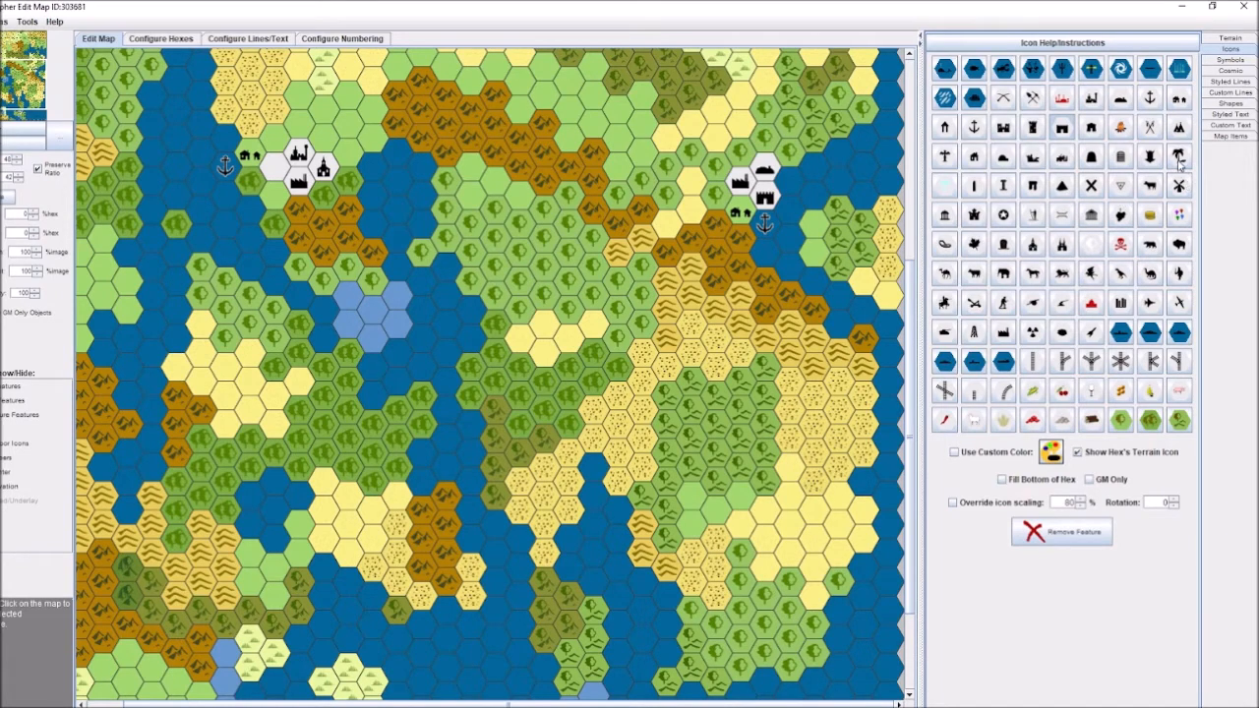
pyautogui.moveTo(975, 165)
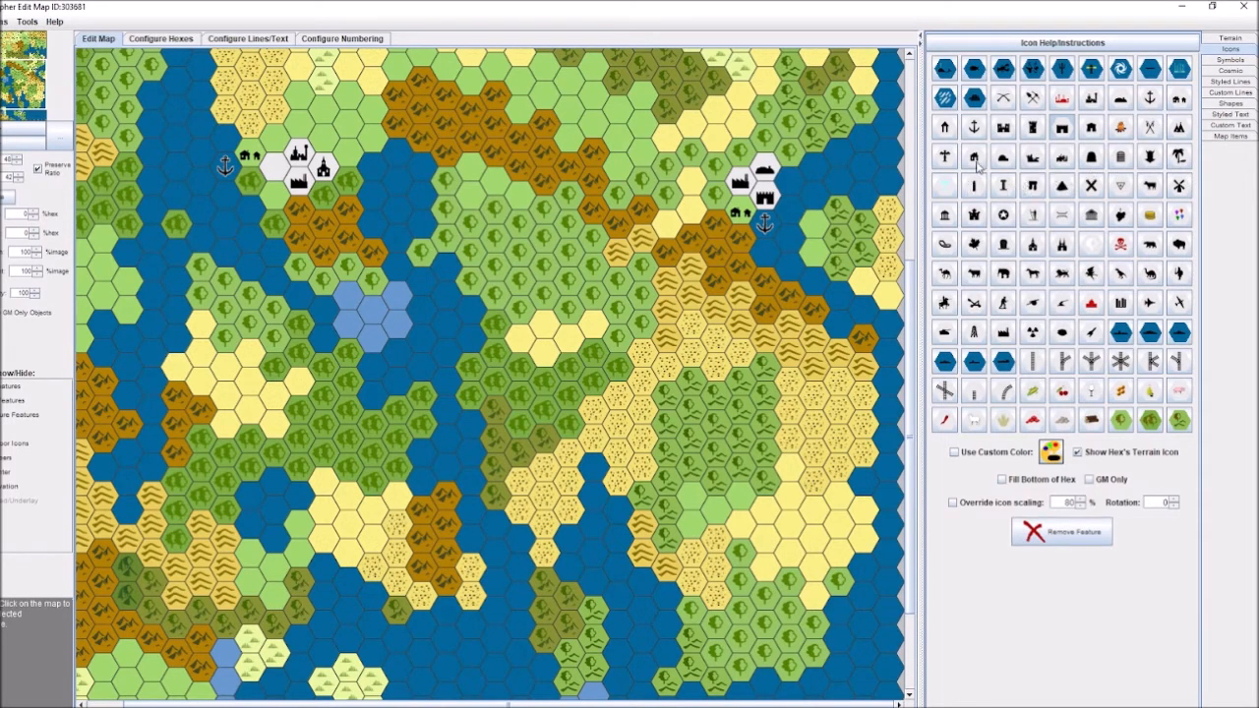
pyautogui.moveTo(976, 158)
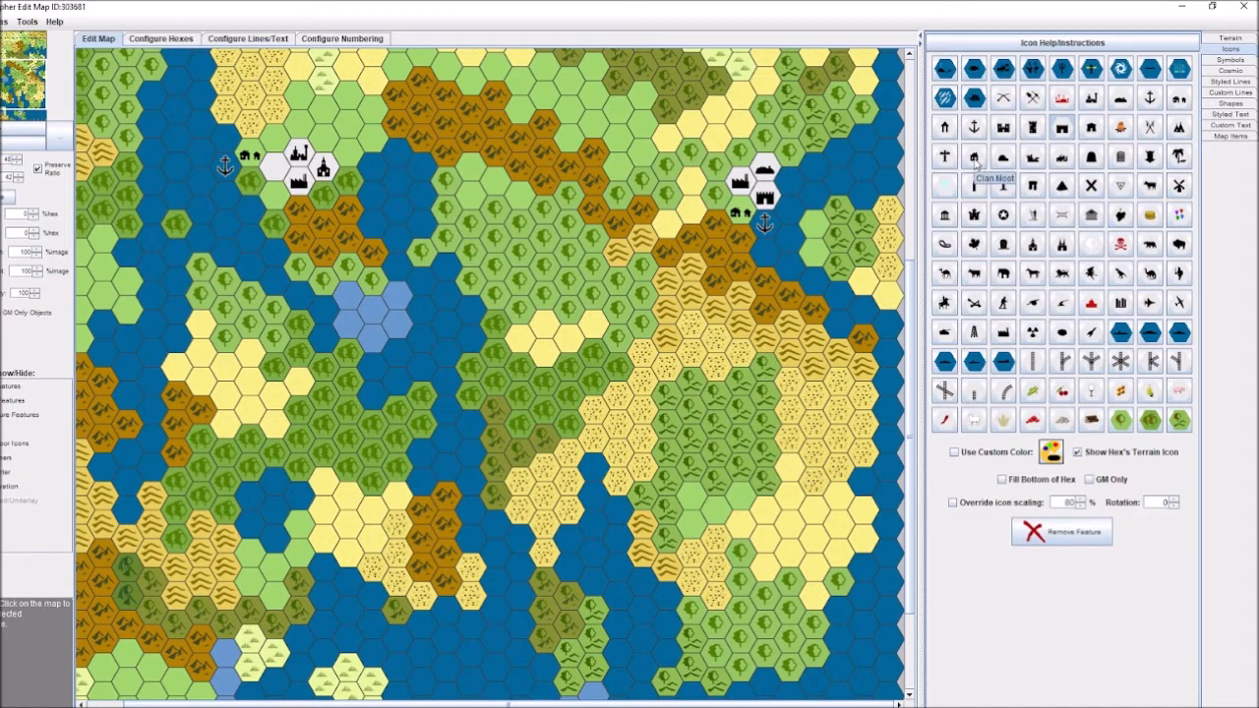
pyautogui.moveTo(1003, 212)
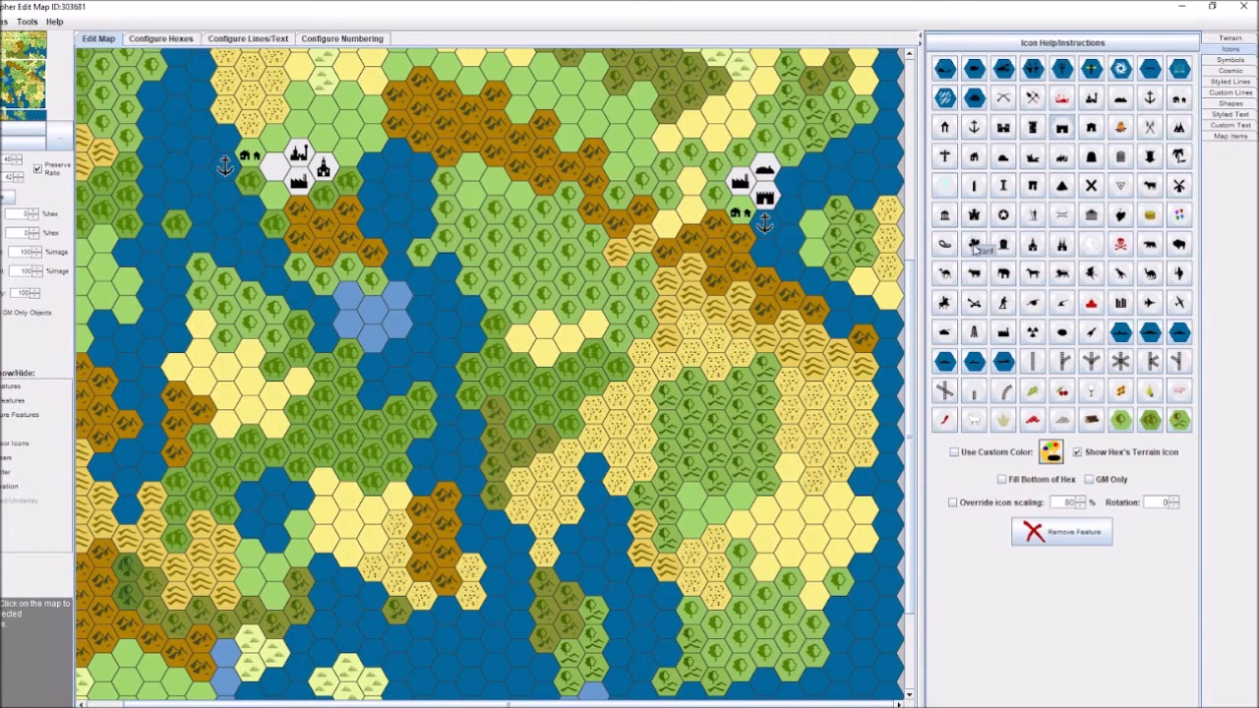
pyautogui.moveTo(1091, 332)
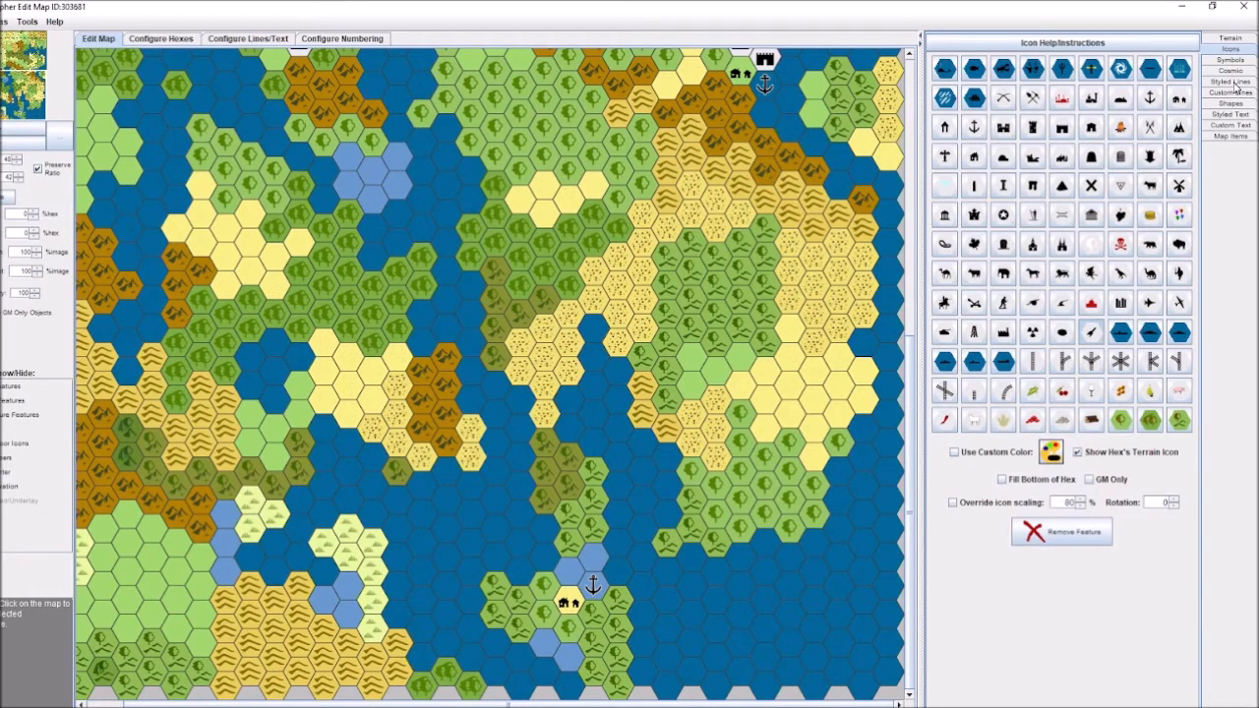
# Step: Show the styled-line tools over the northern settlements with GM Only ticked
pyautogui.click(1227, 87)
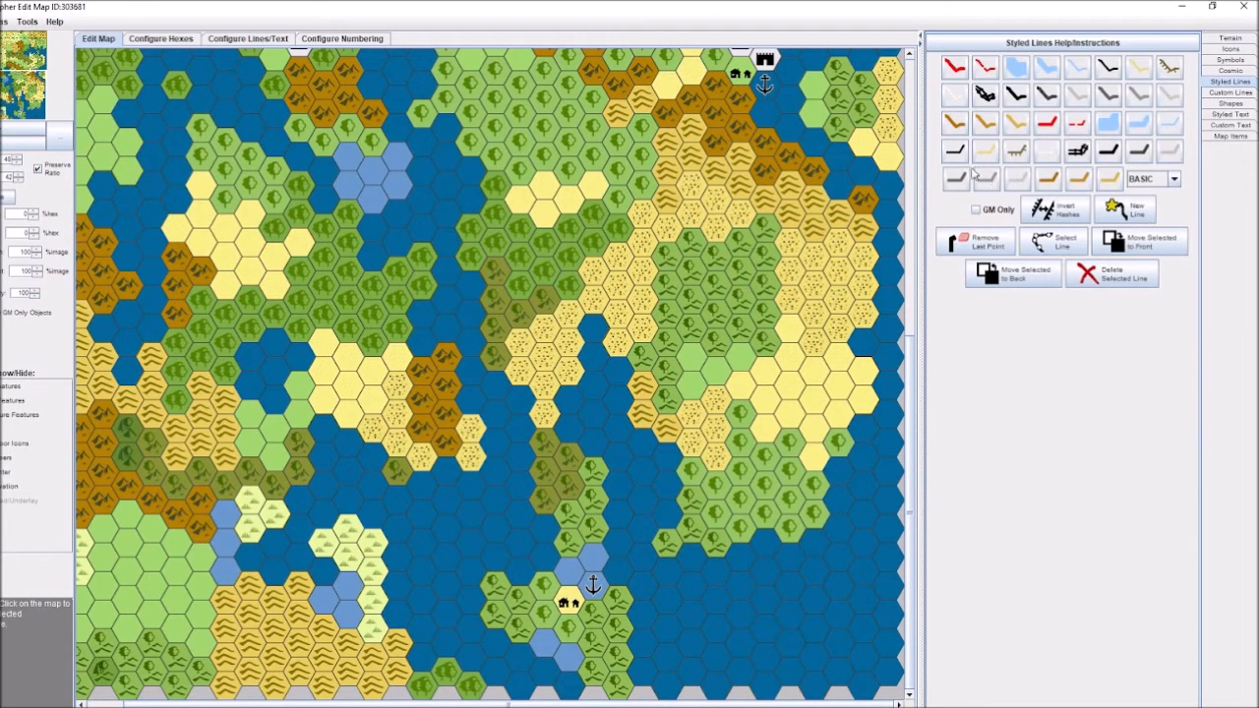
pyautogui.click(956, 177)
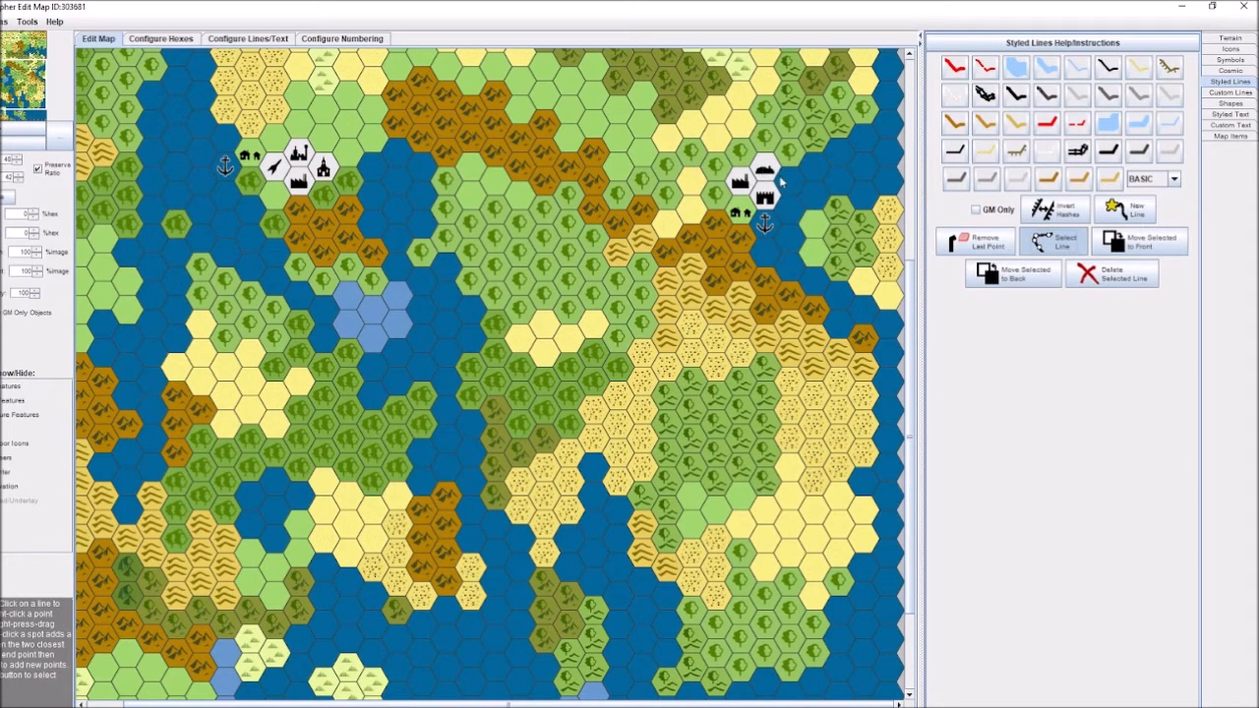
pyautogui.moveTo(748, 162)
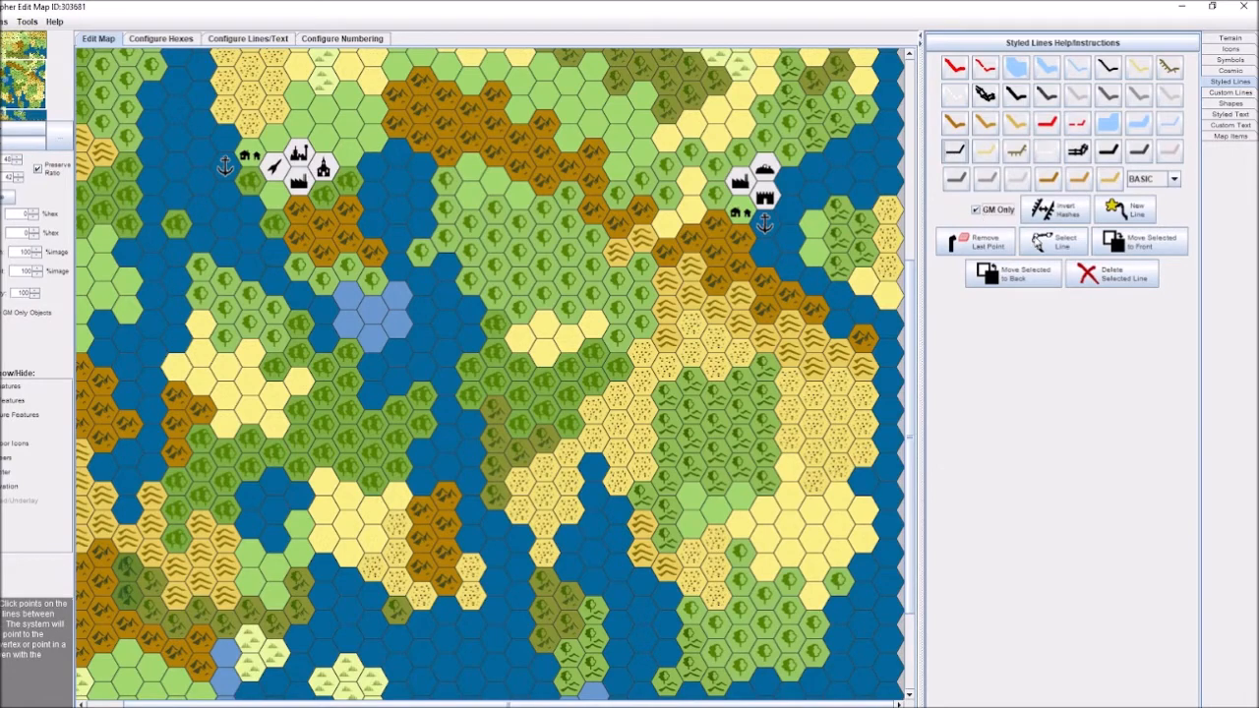
pyautogui.click(1062, 240)
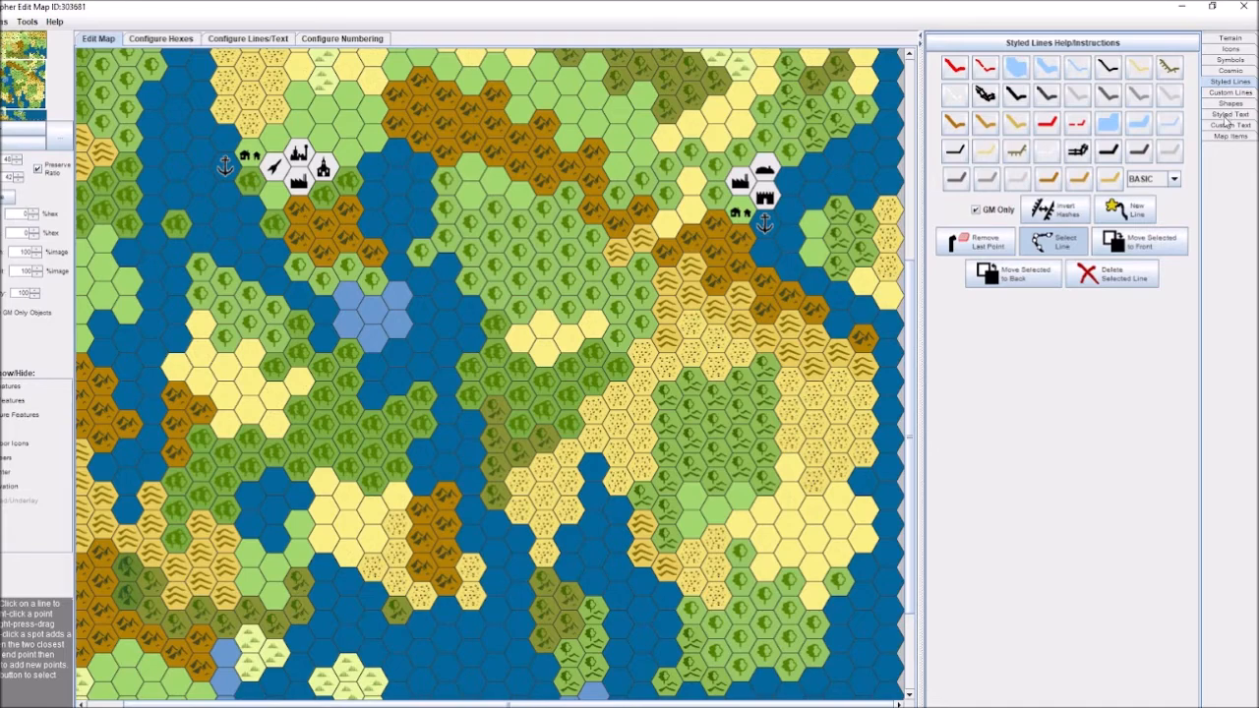
pyautogui.moveTo(1062, 252)
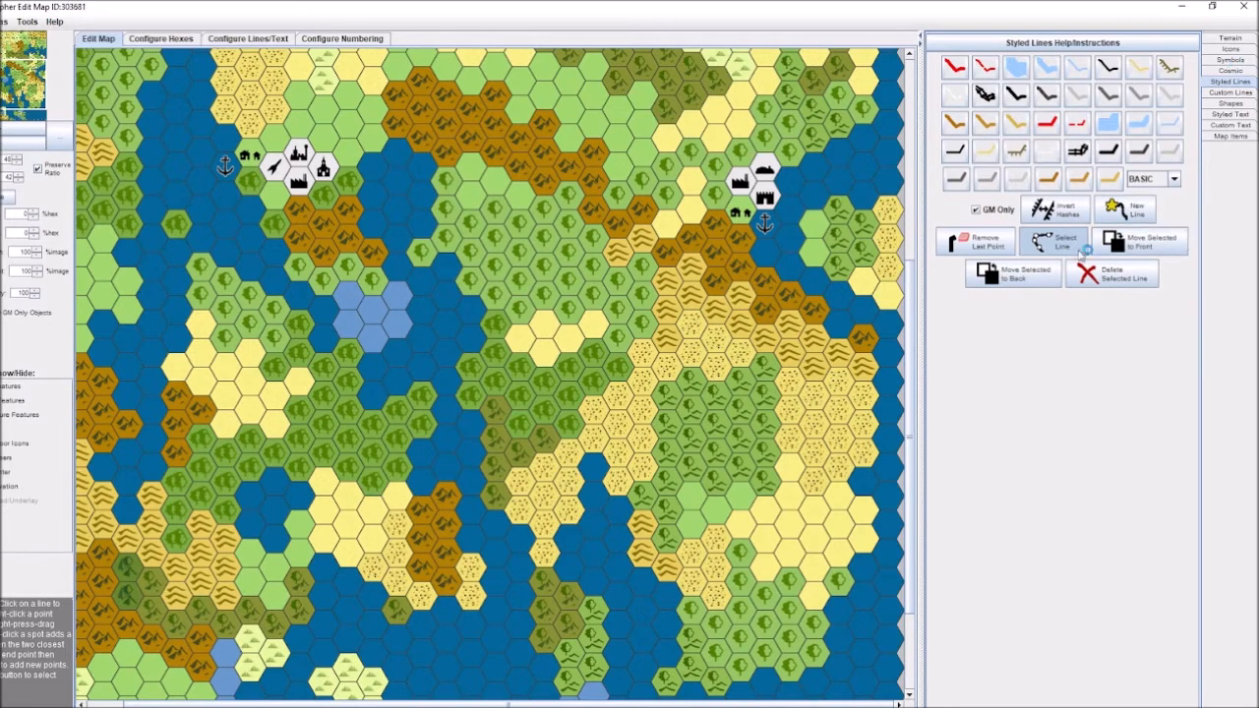
pyautogui.moveTo(1098, 315)
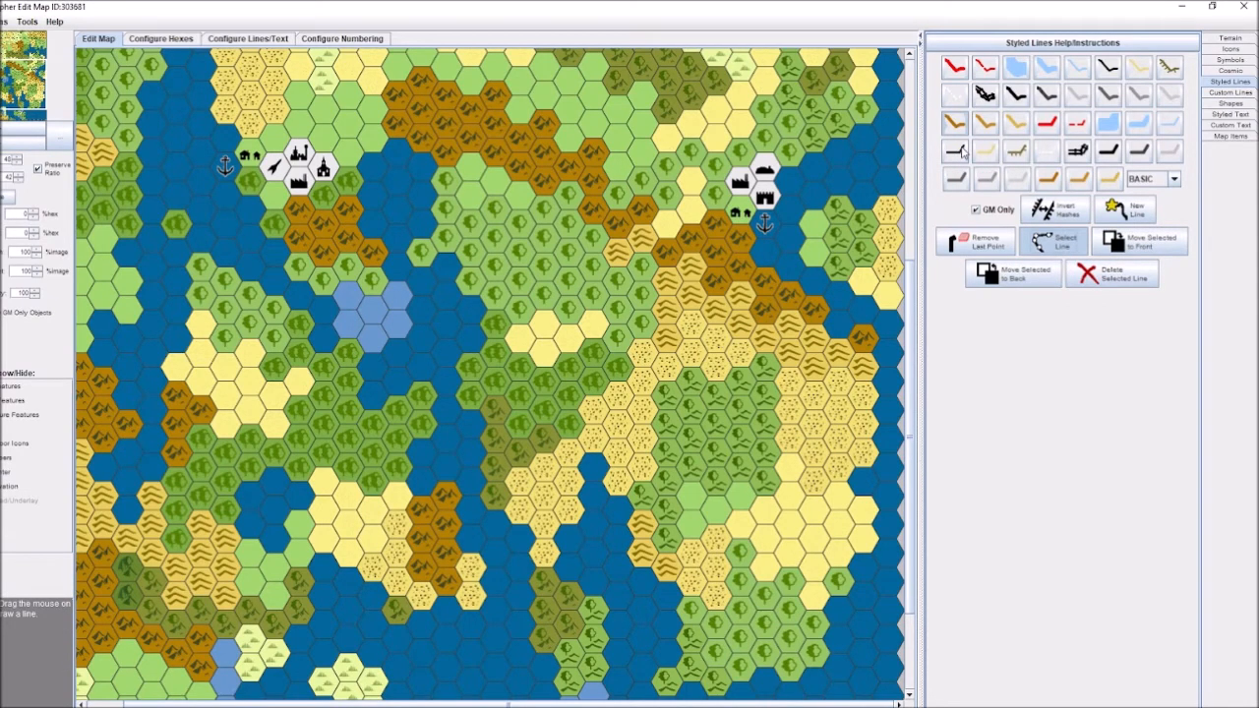
# Step: Extend the black road line westward from the town, kinking past the light-blue lake
pyautogui.click(1062, 240)
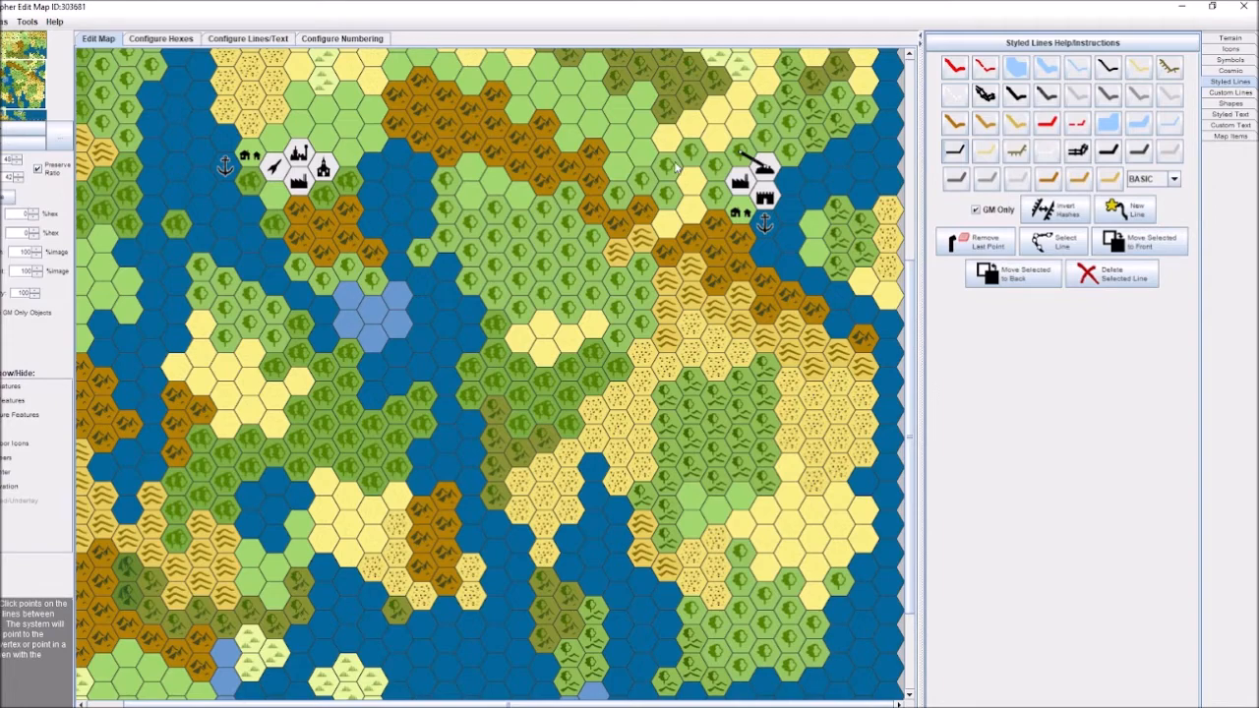
pyautogui.click(671, 165)
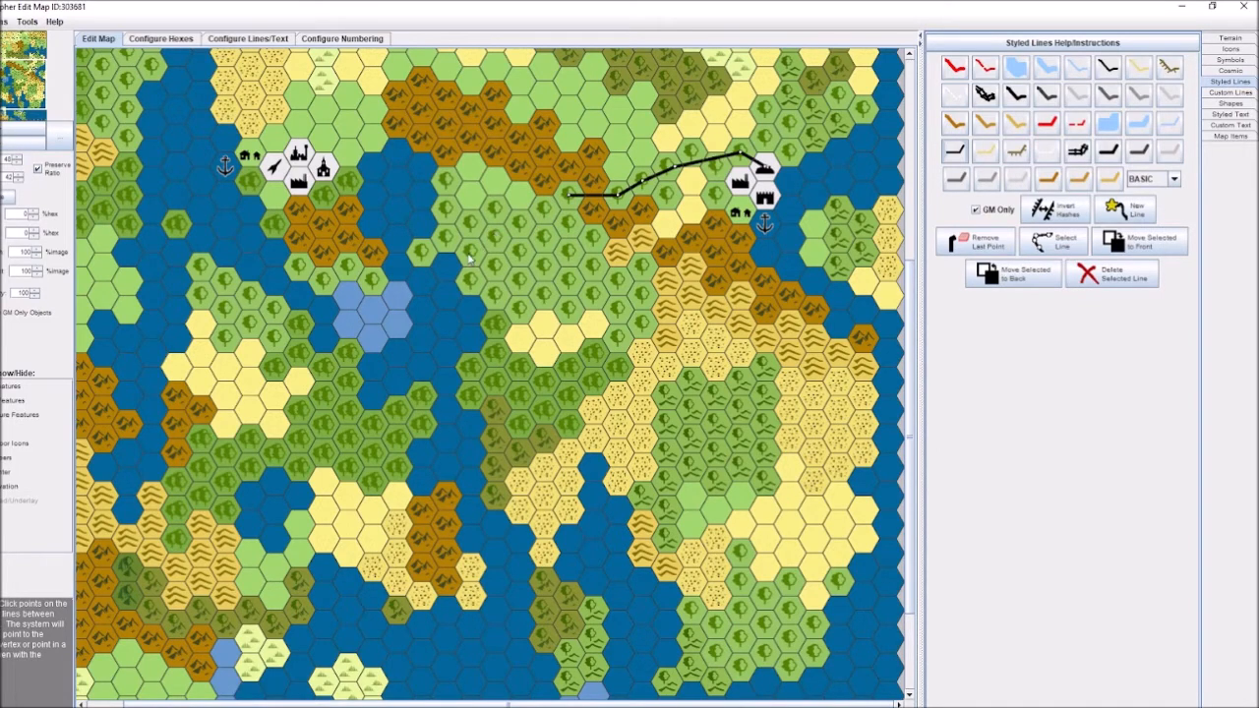
pyautogui.moveTo(476, 226)
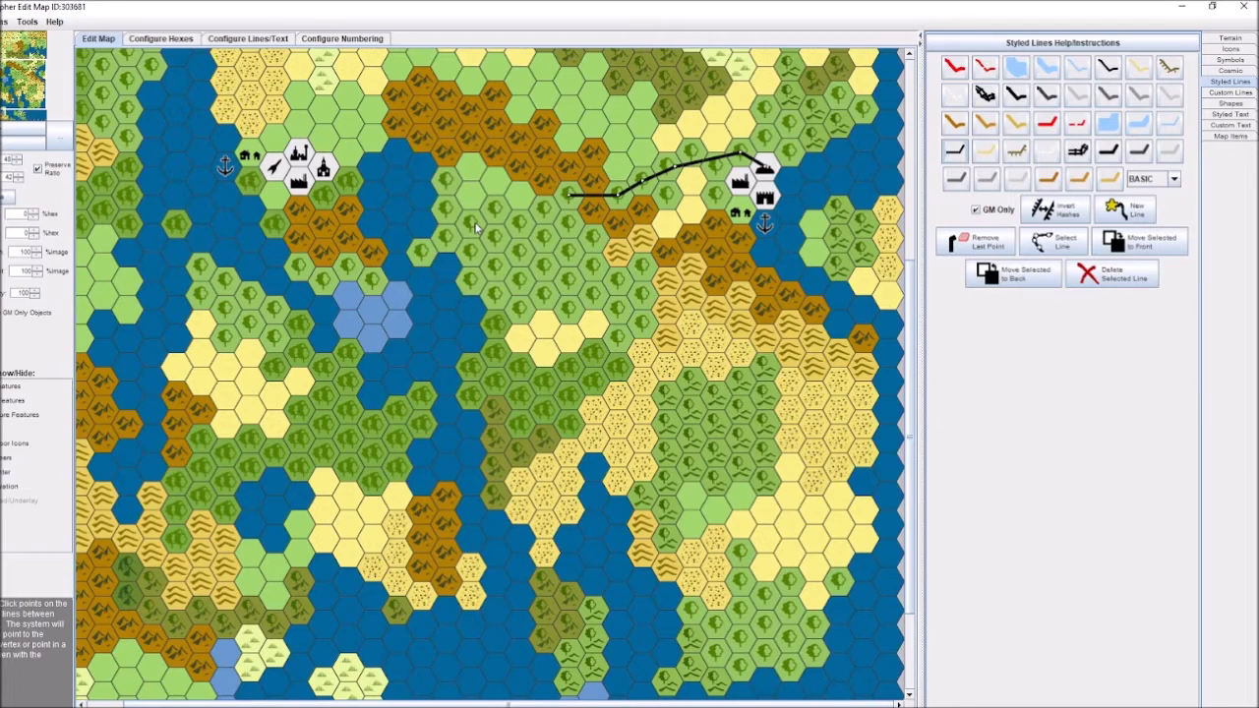
pyautogui.click(484, 220)
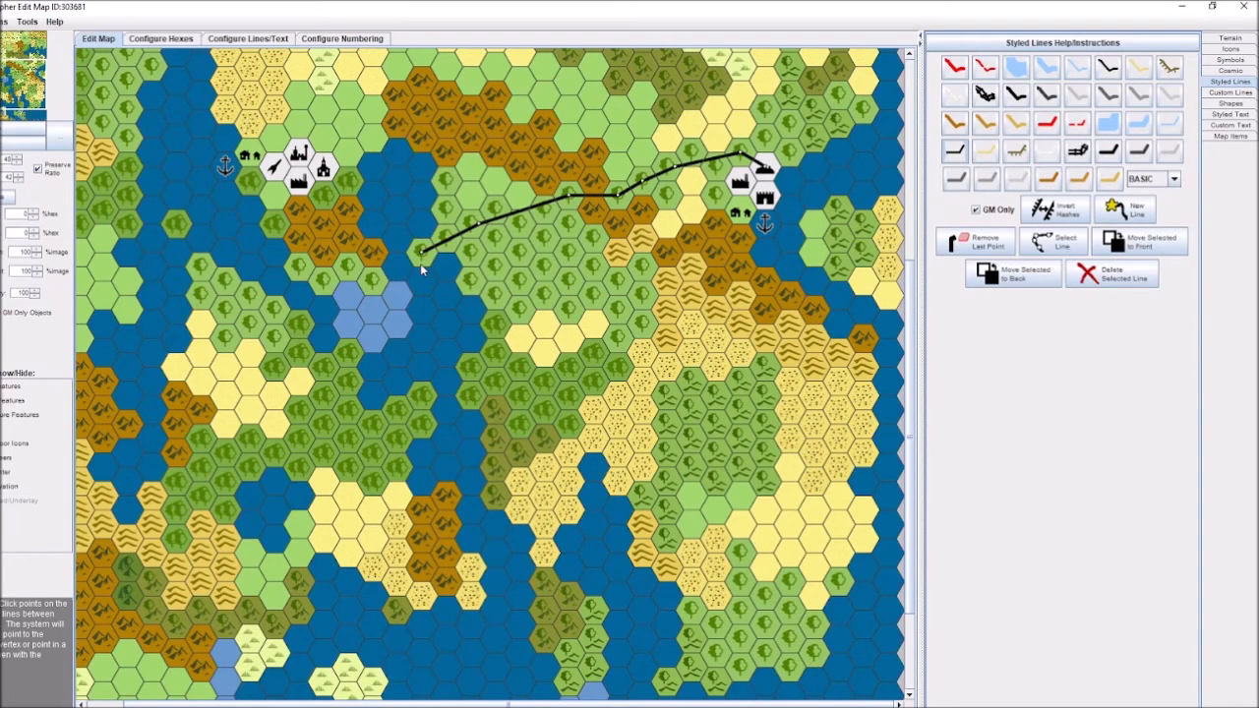
pyautogui.moveTo(838, 225)
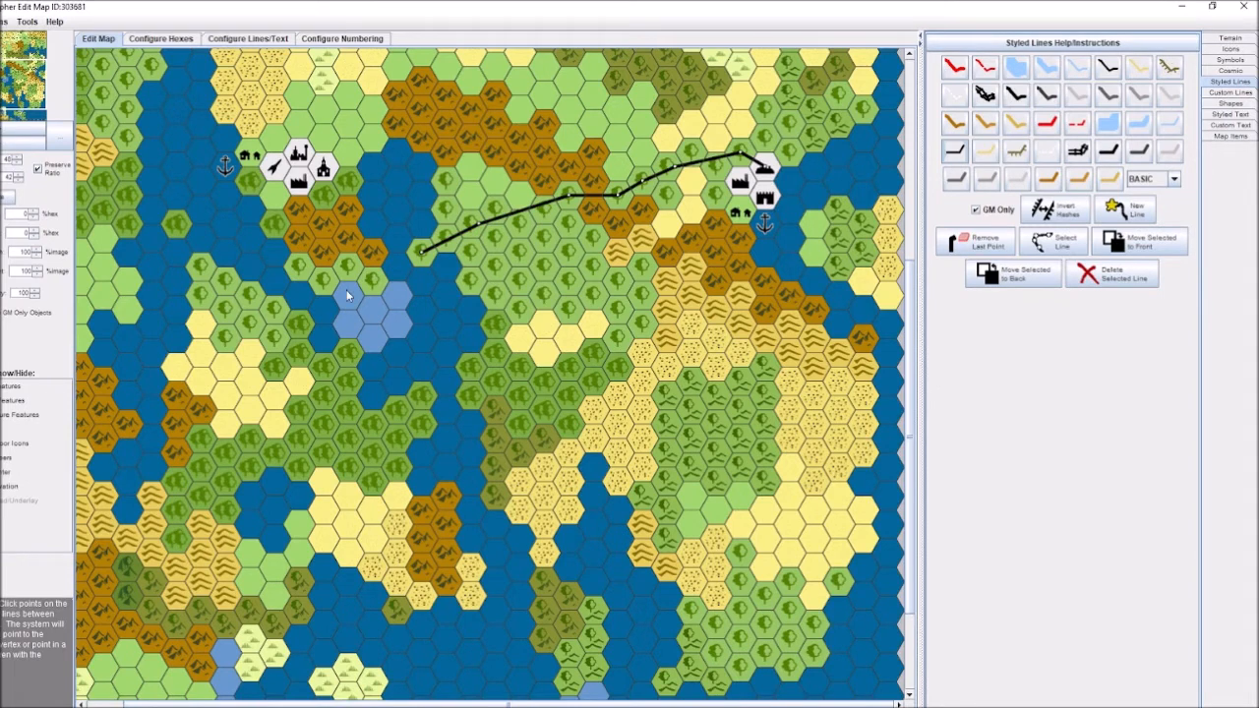
pyautogui.moveTo(370, 258)
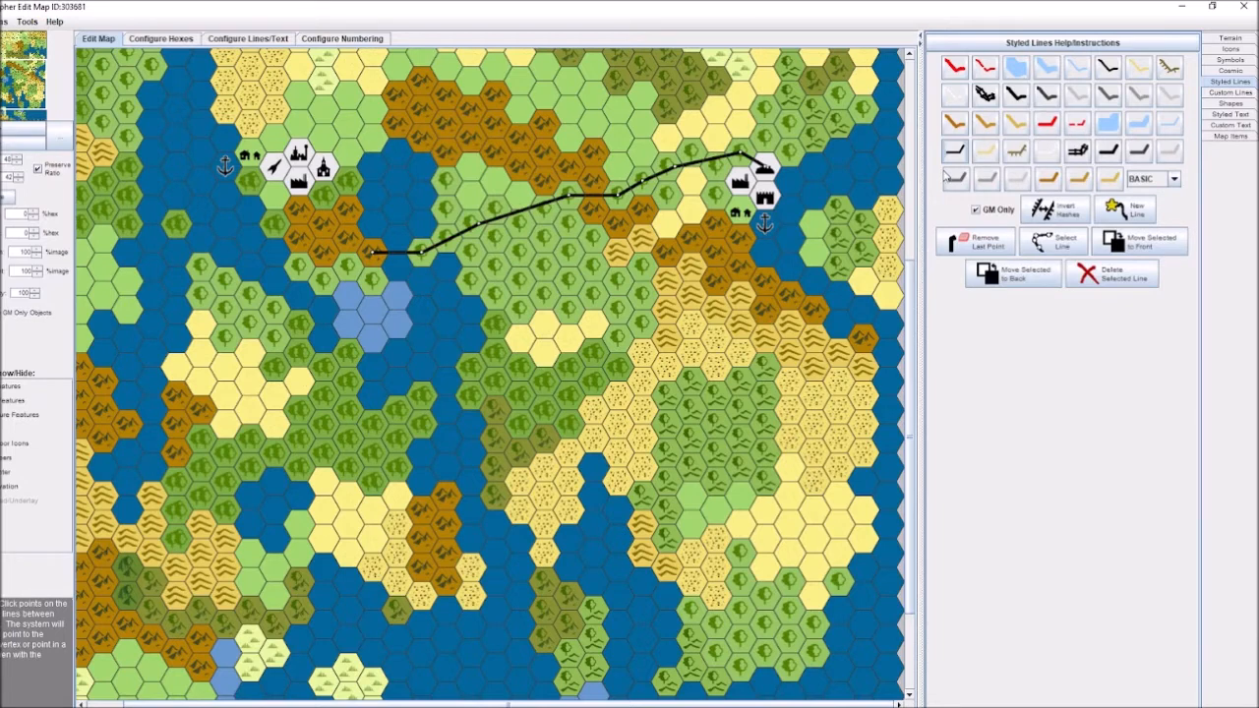
pyautogui.moveTo(343, 279)
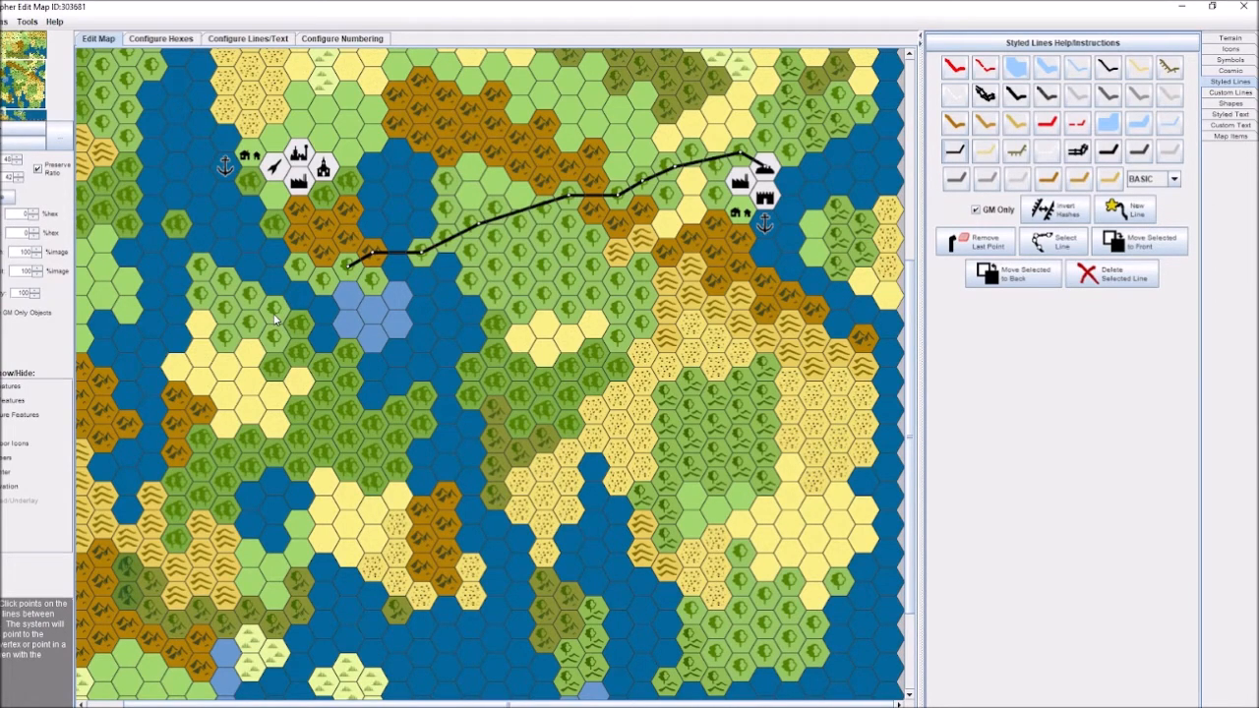
pyautogui.click(273, 306)
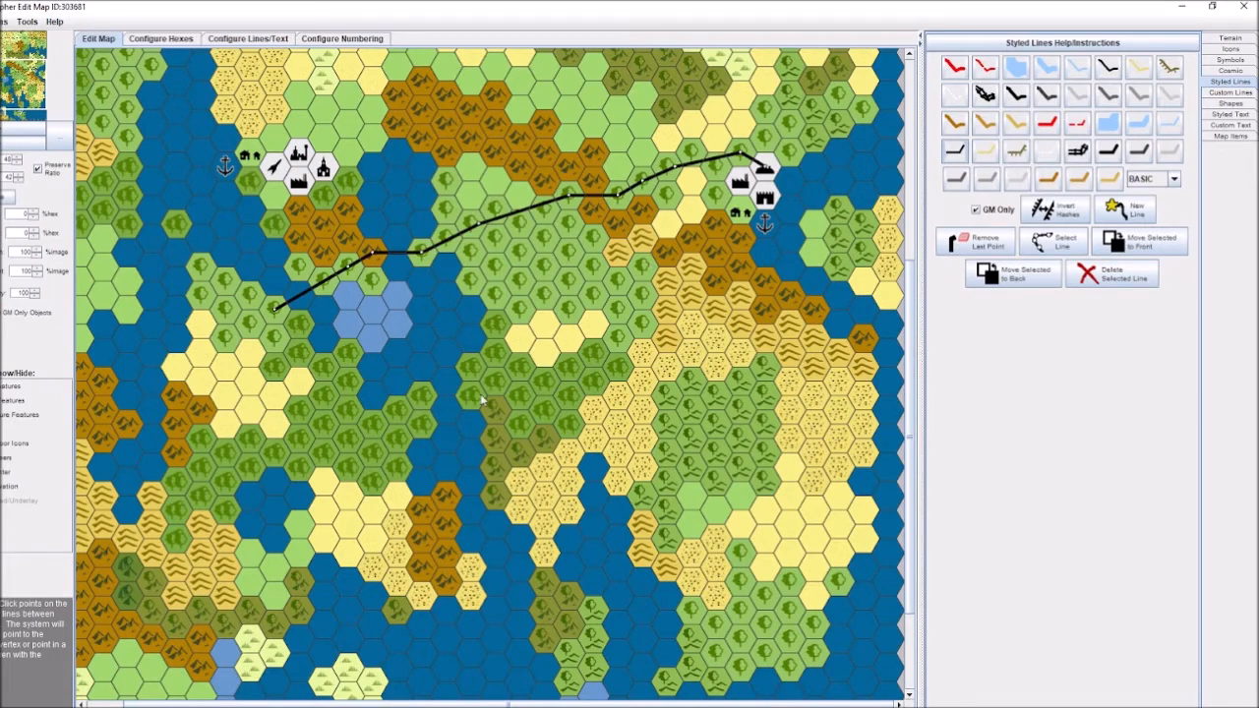
pyautogui.moveTo(393, 220)
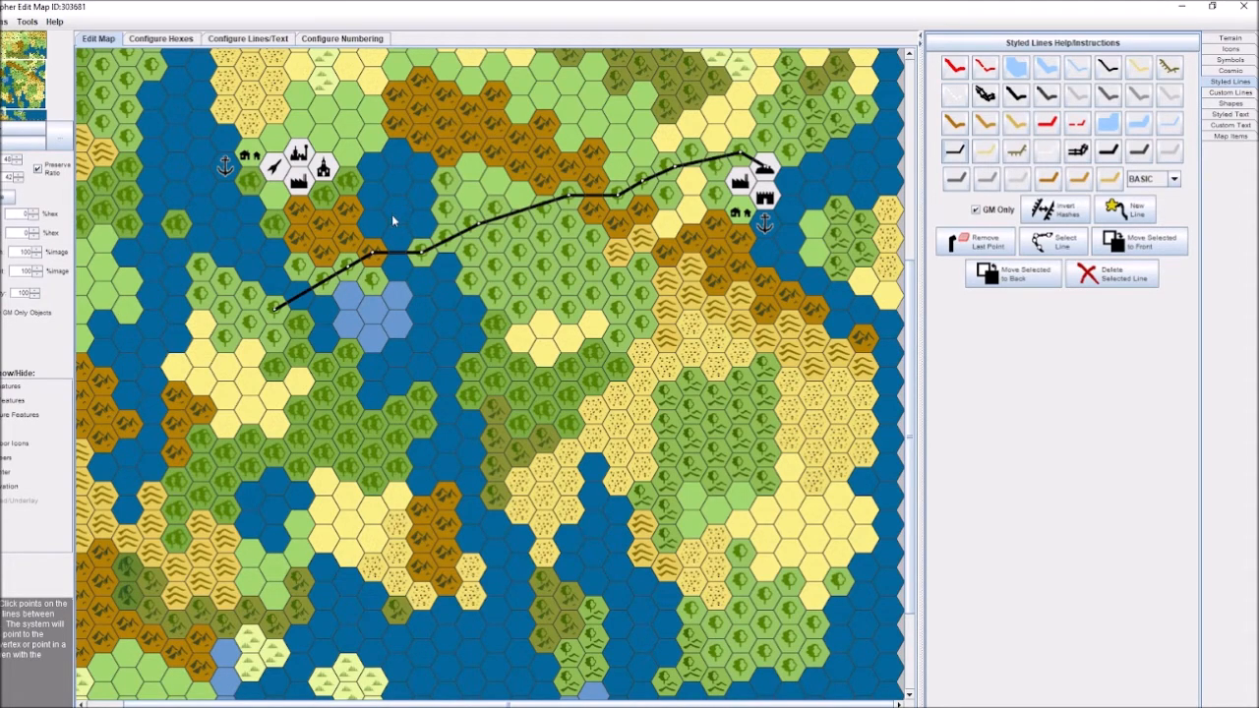
pyautogui.moveTo(252, 314)
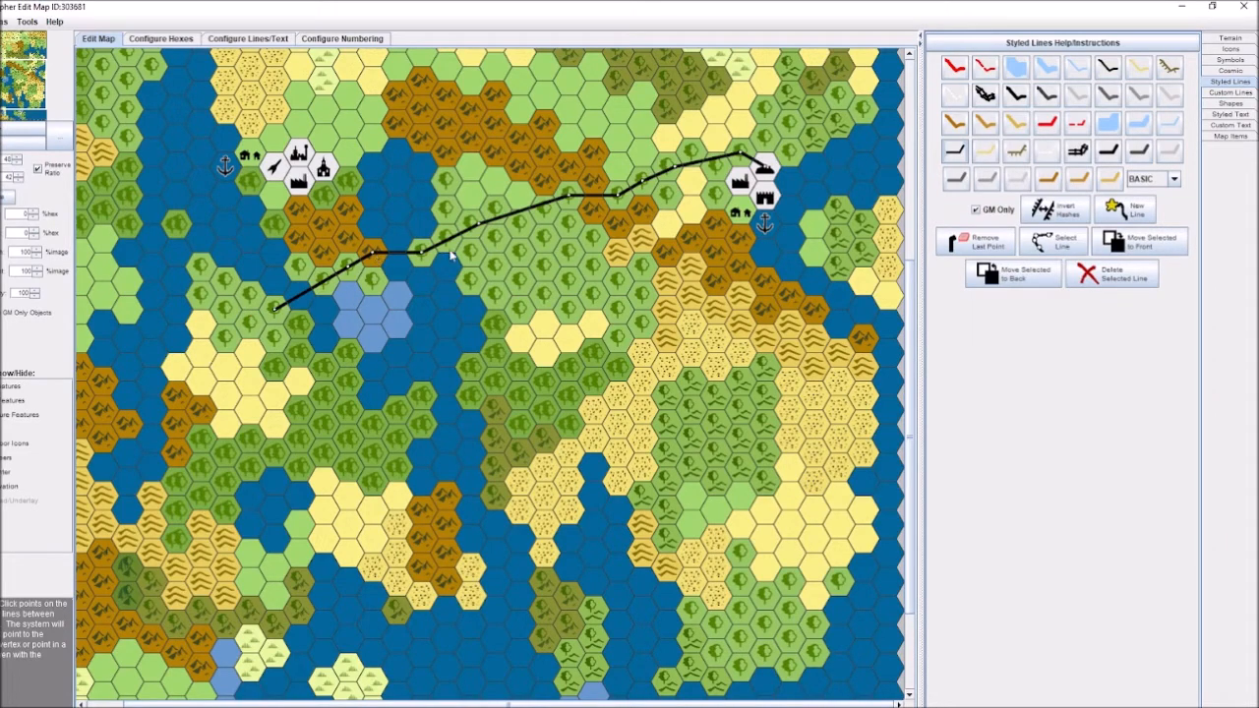
pyautogui.moveTo(480, 226)
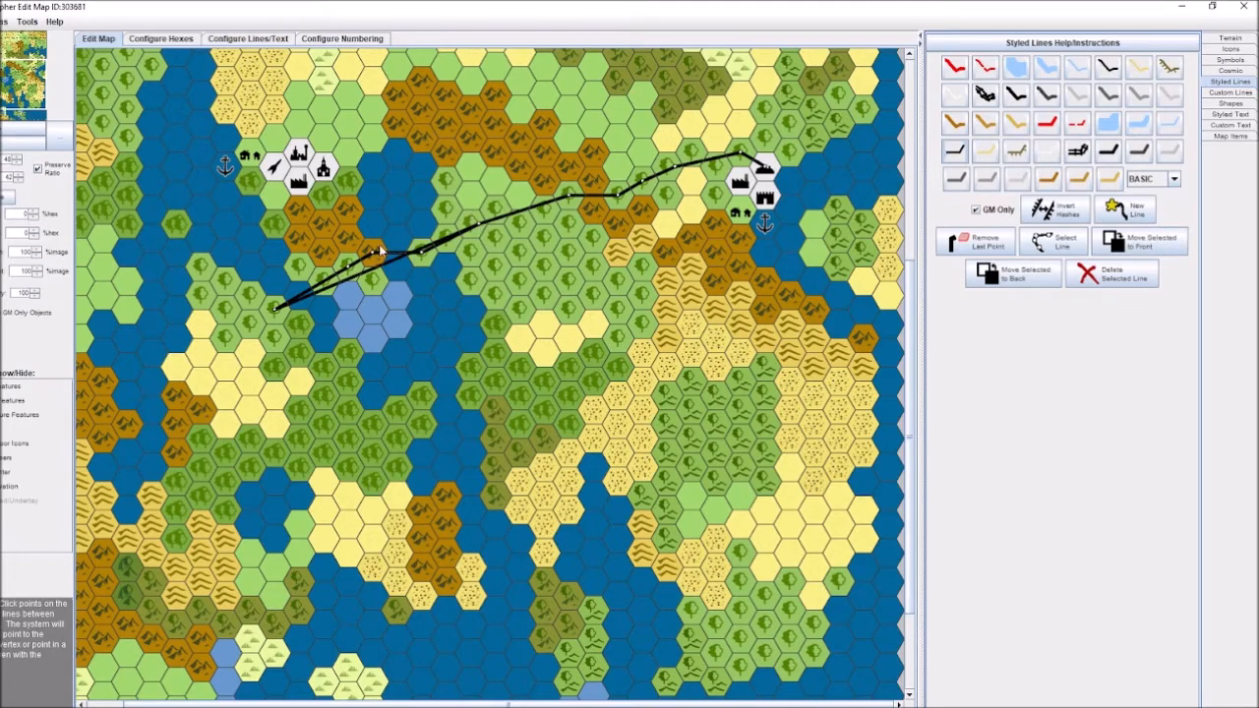
# Step: Remove the line's stray last point and switch to selecting existing lines
pyautogui.click(976, 240)
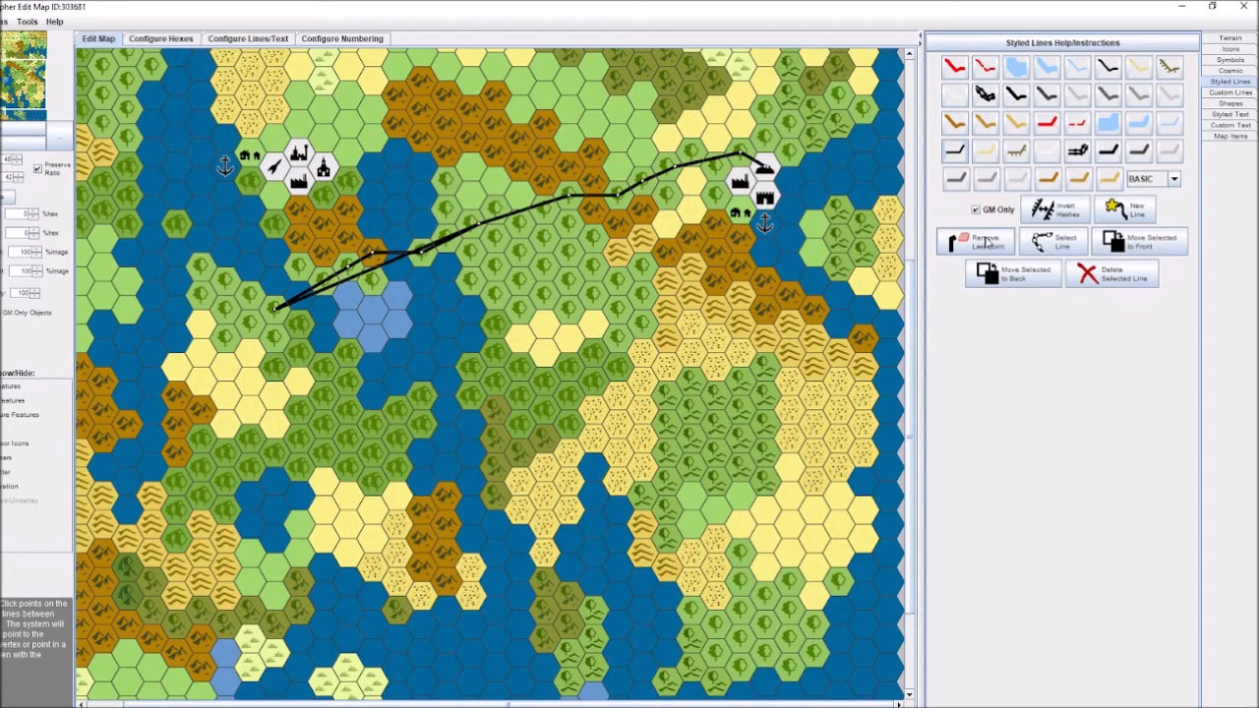
pyautogui.click(973, 240)
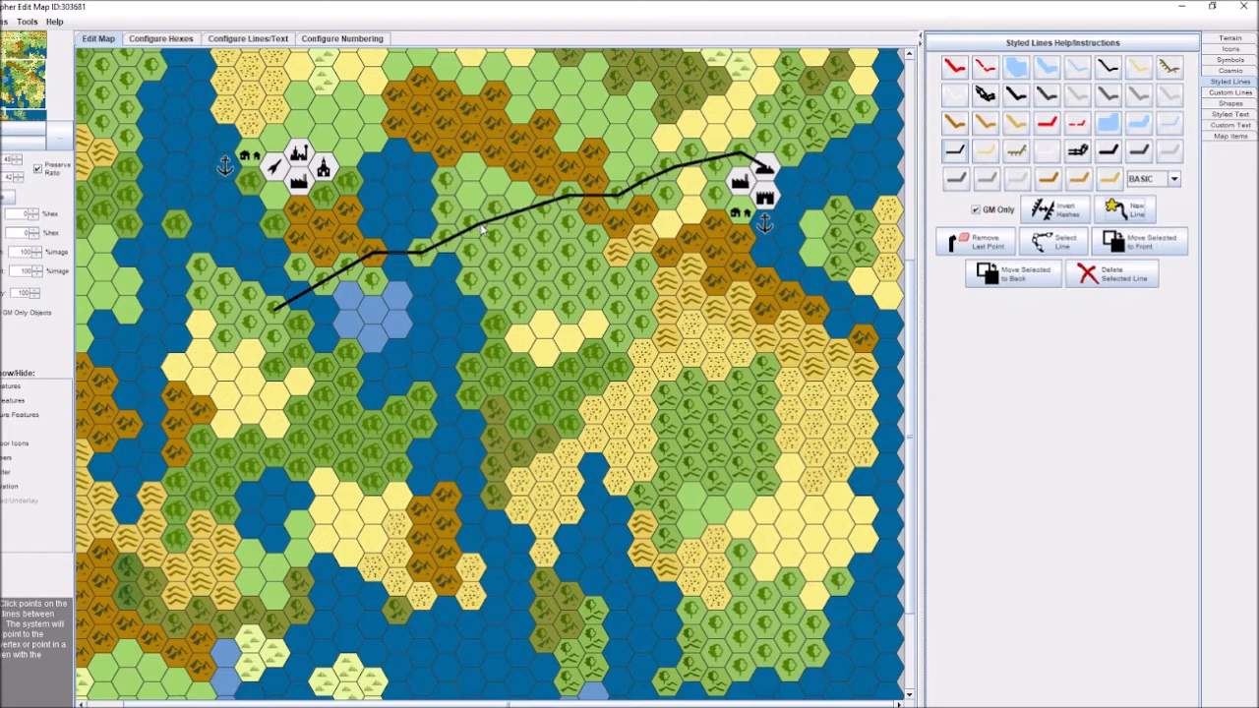
pyautogui.click(1062, 240)
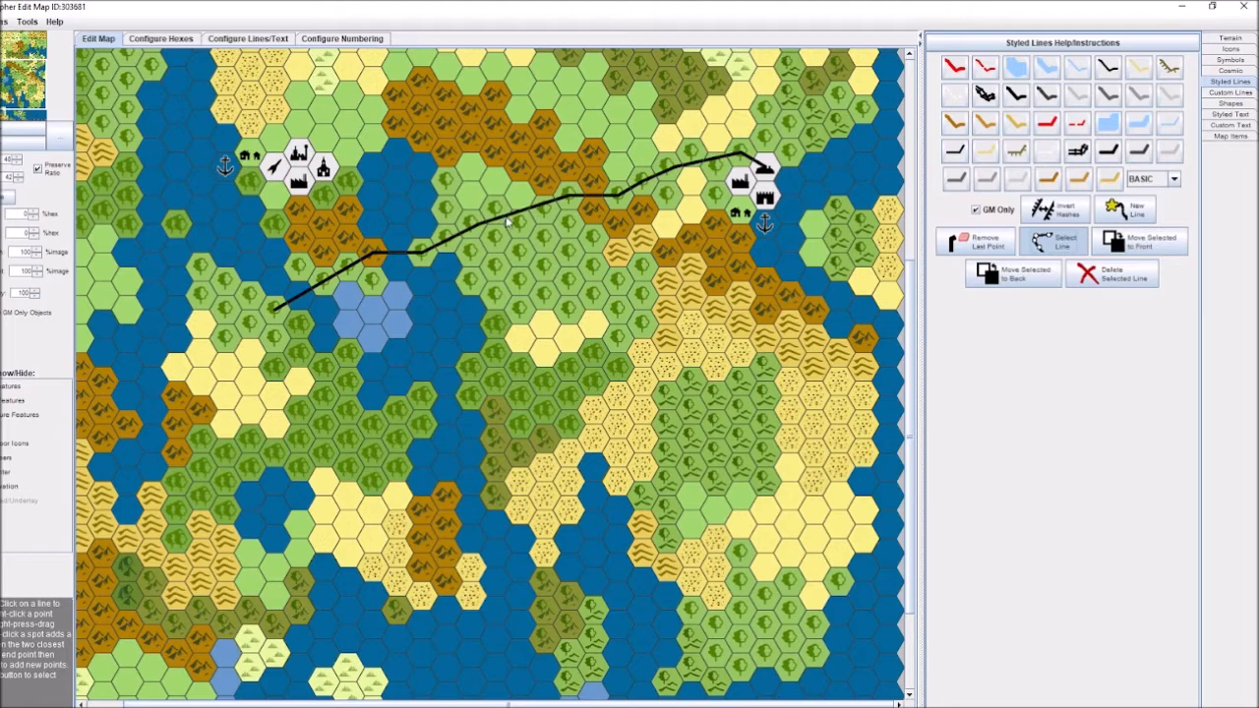
# Step: Inspect the map around the southern coast and show the icon palette again
pyautogui.scroll(-3)
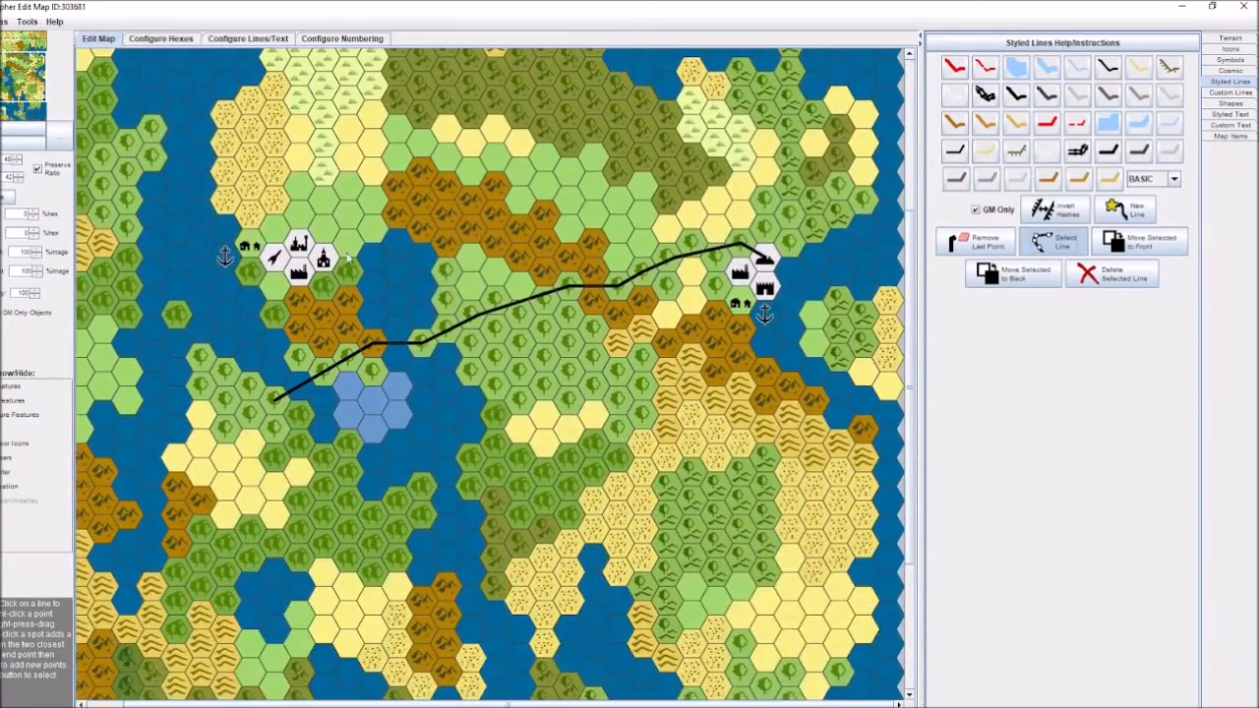
pyautogui.moveTo(797, 374)
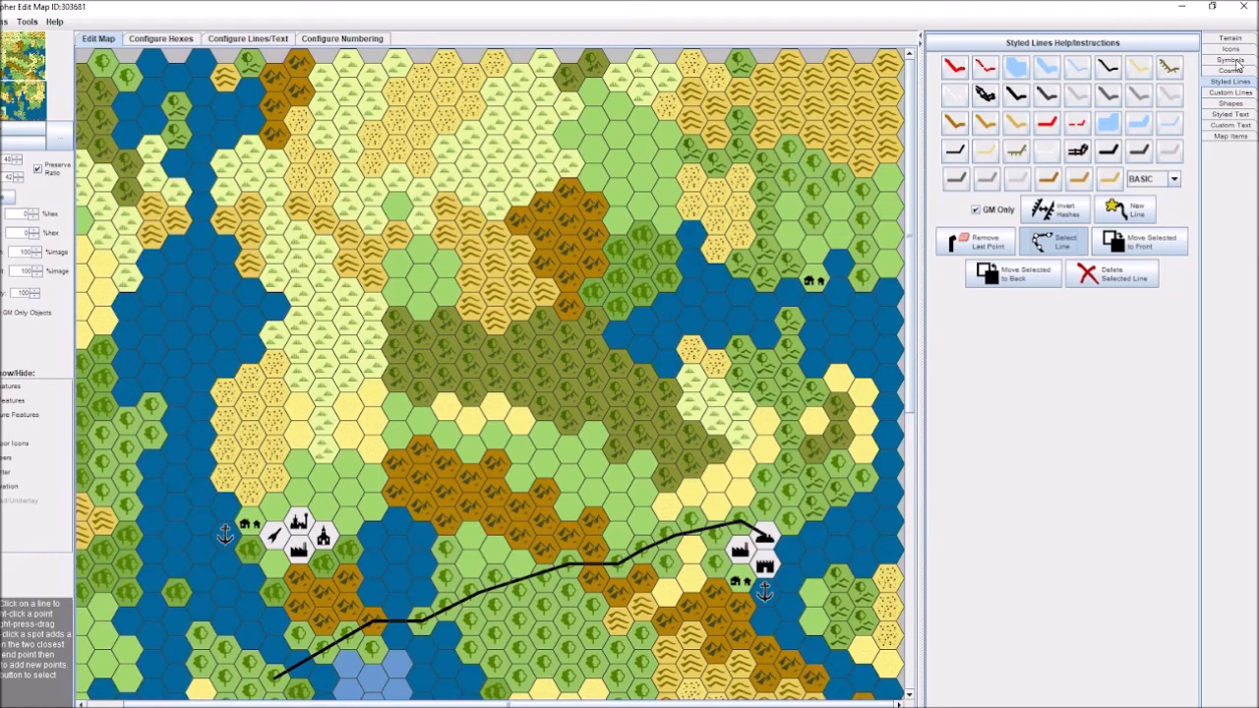
pyautogui.click(1229, 51)
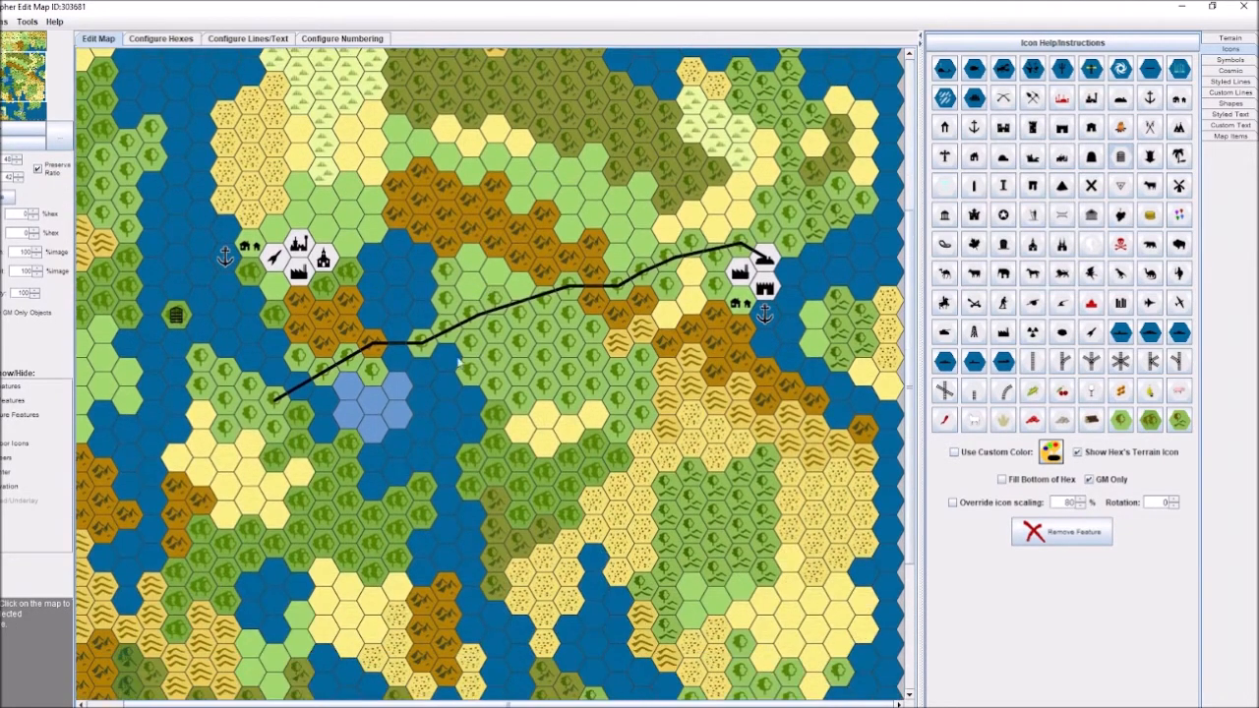
pyautogui.scroll(-3)
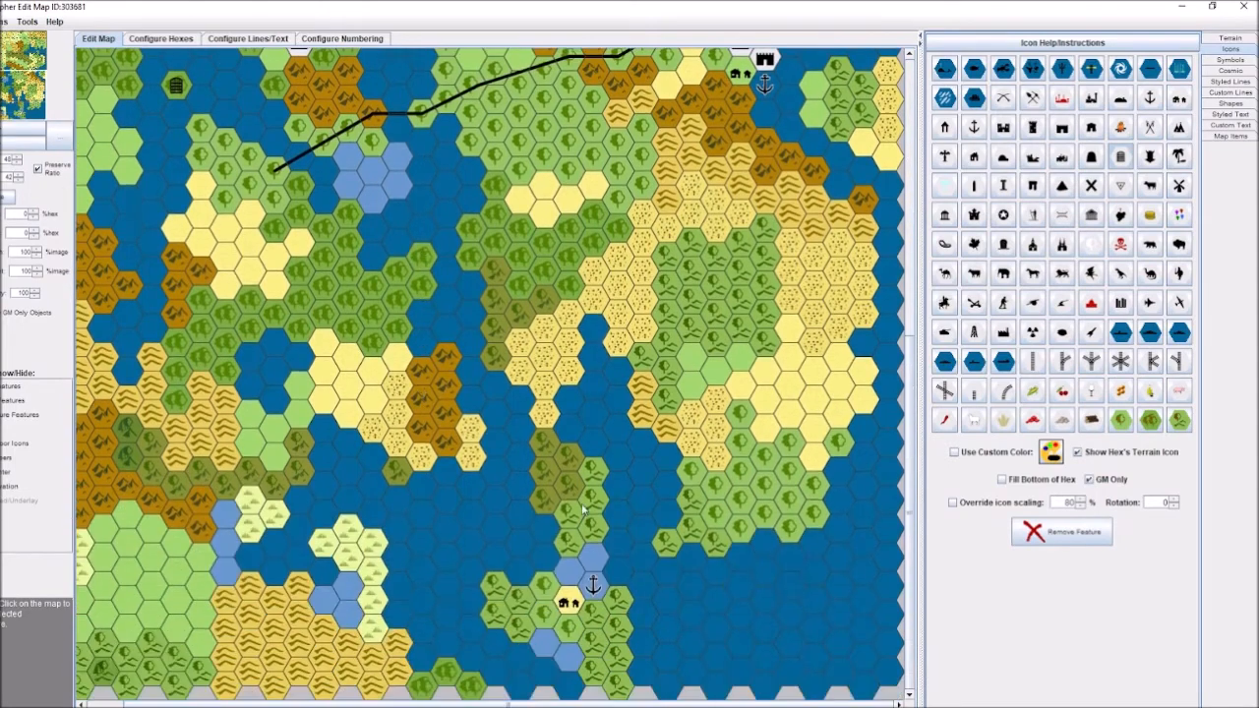
pyautogui.moveTo(574, 386)
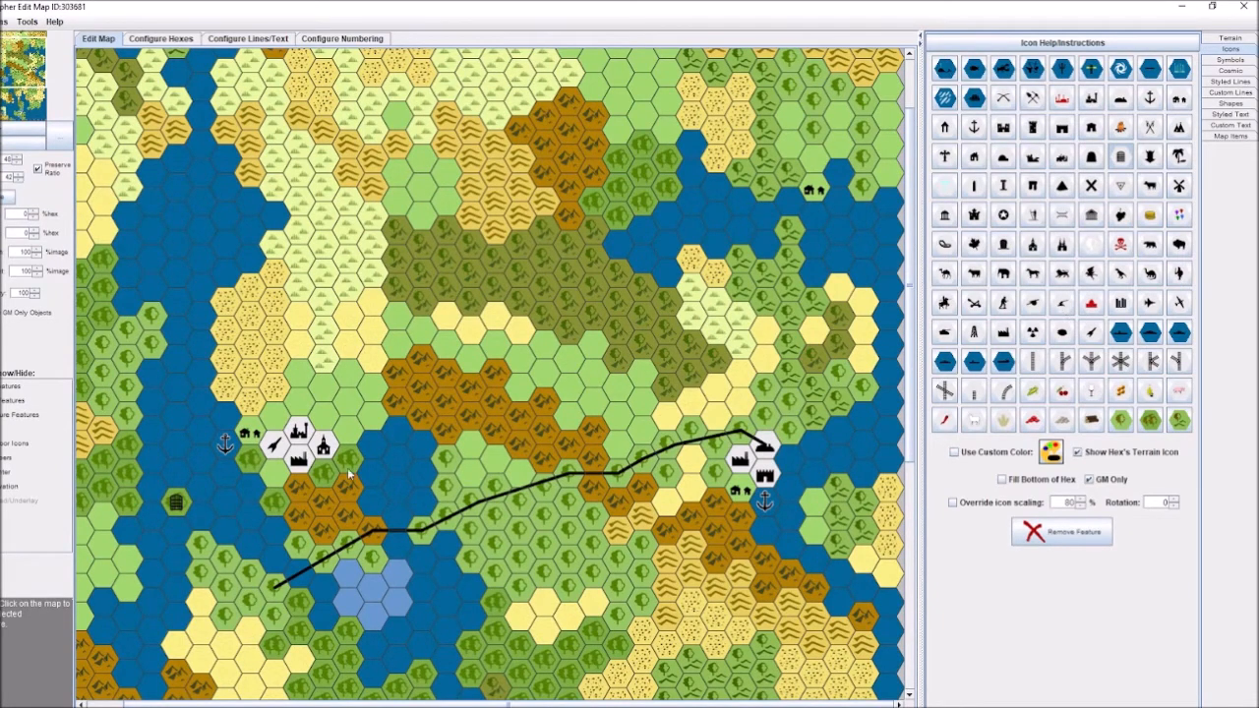
pyautogui.moveTo(1227, 104)
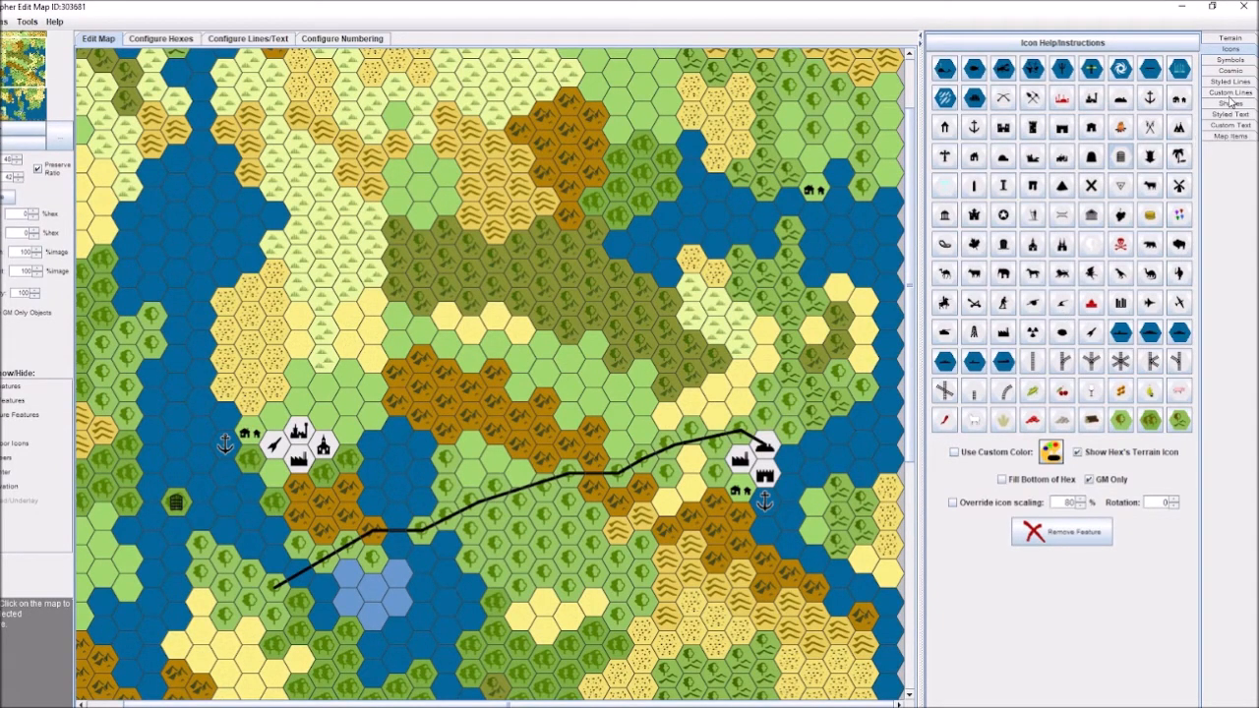
pyautogui.click(1235, 92)
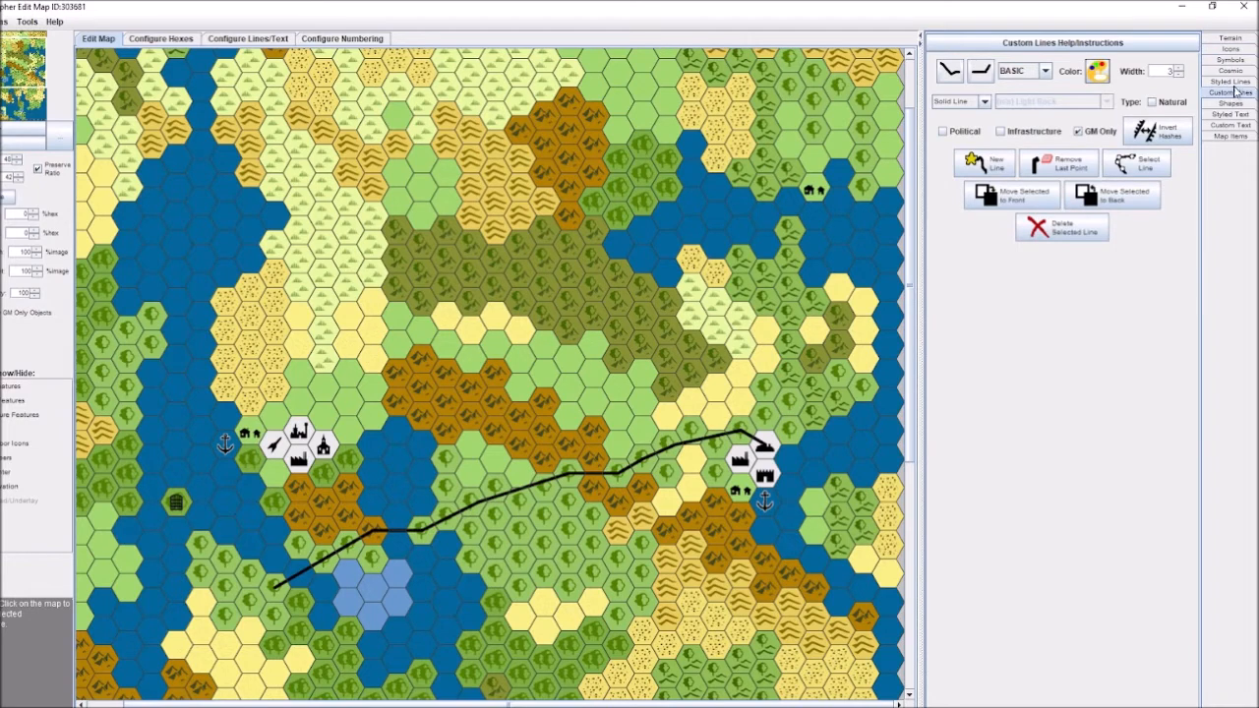
pyautogui.click(1227, 83)
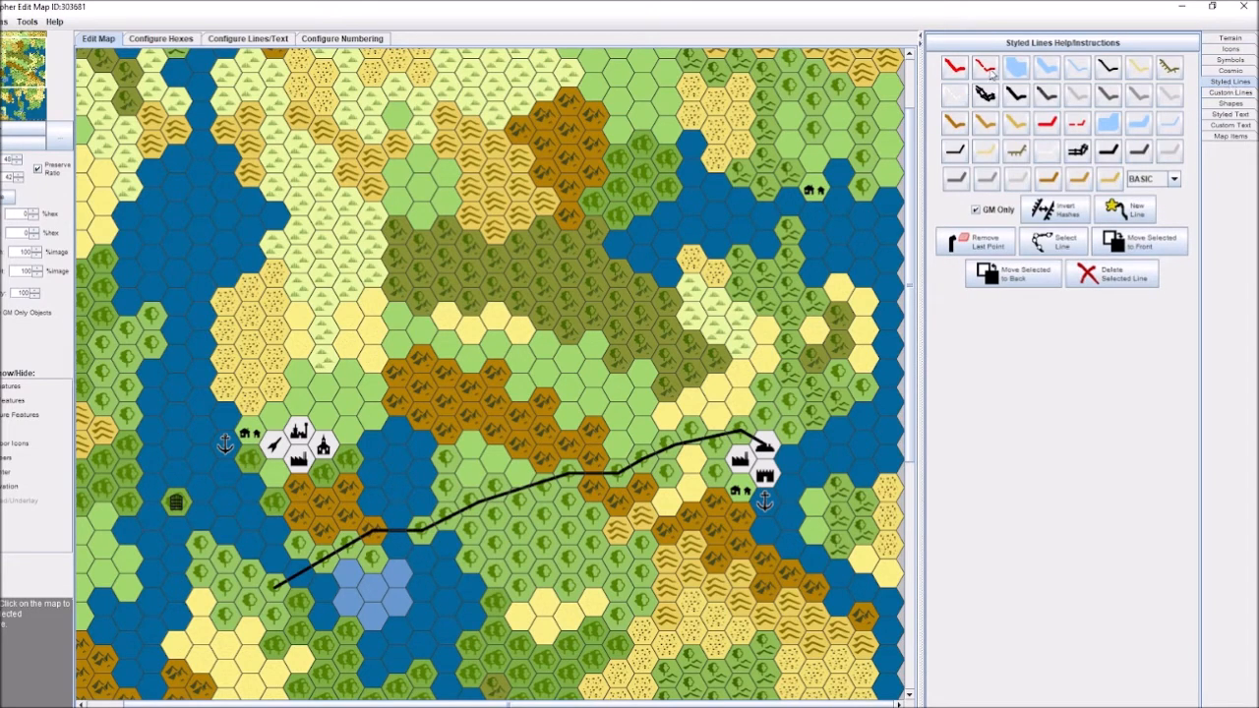
pyautogui.click(988, 67)
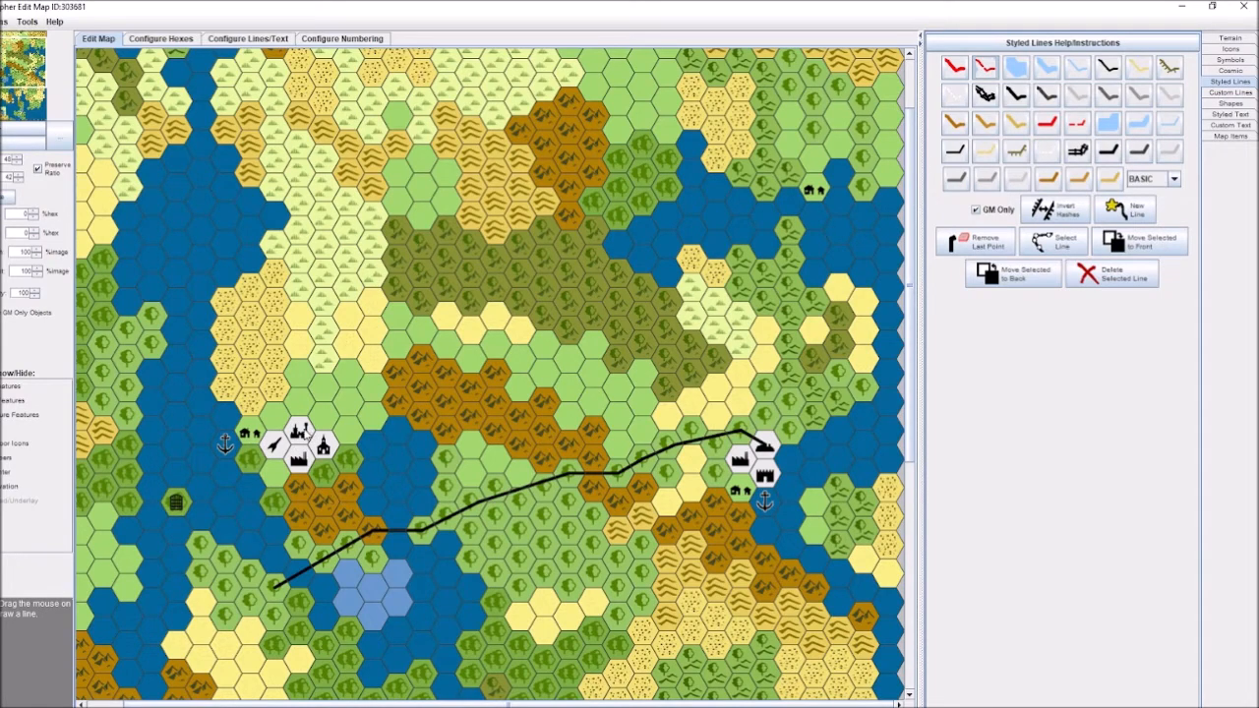
pyautogui.moveTo(336, 417)
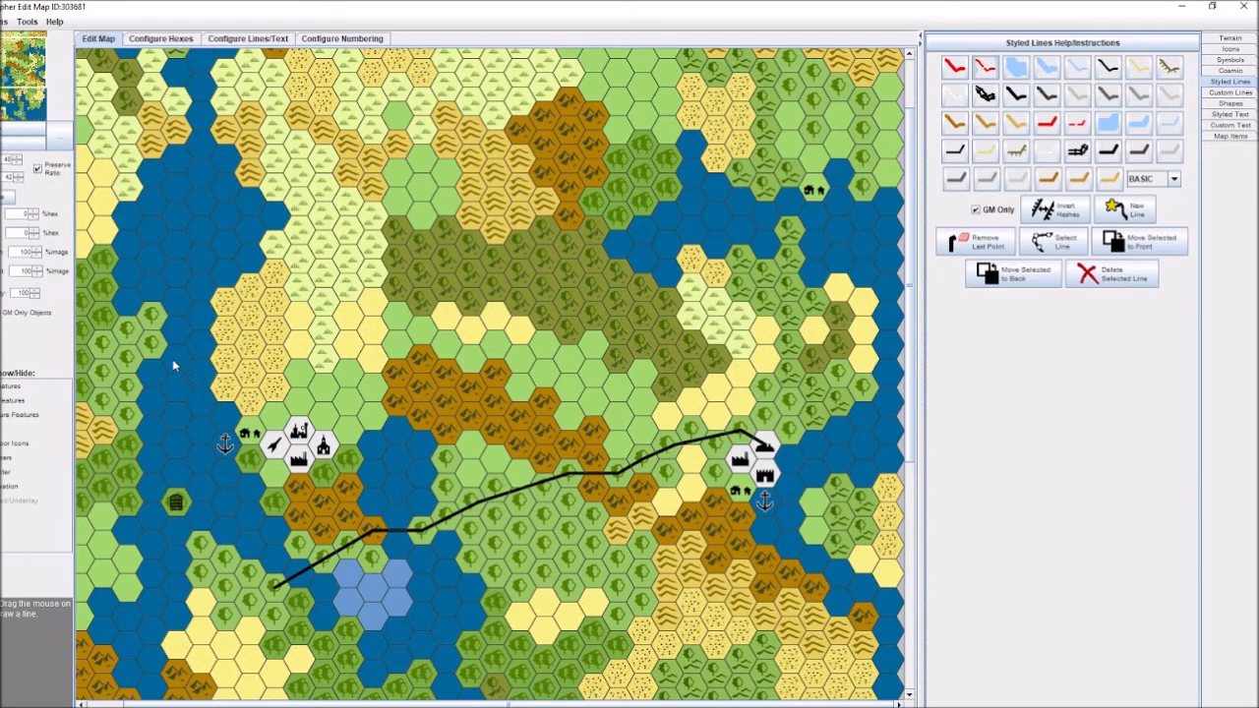
pyautogui.moveTo(77, 299)
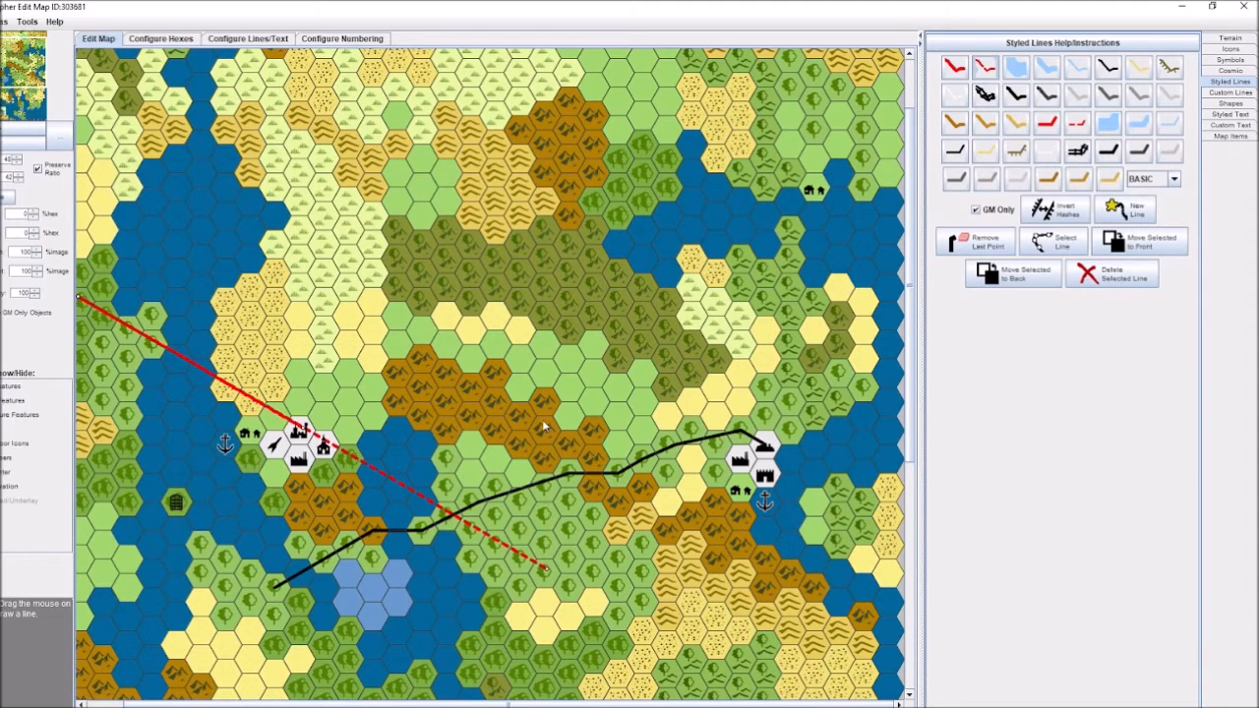
pyautogui.moveTo(545, 319)
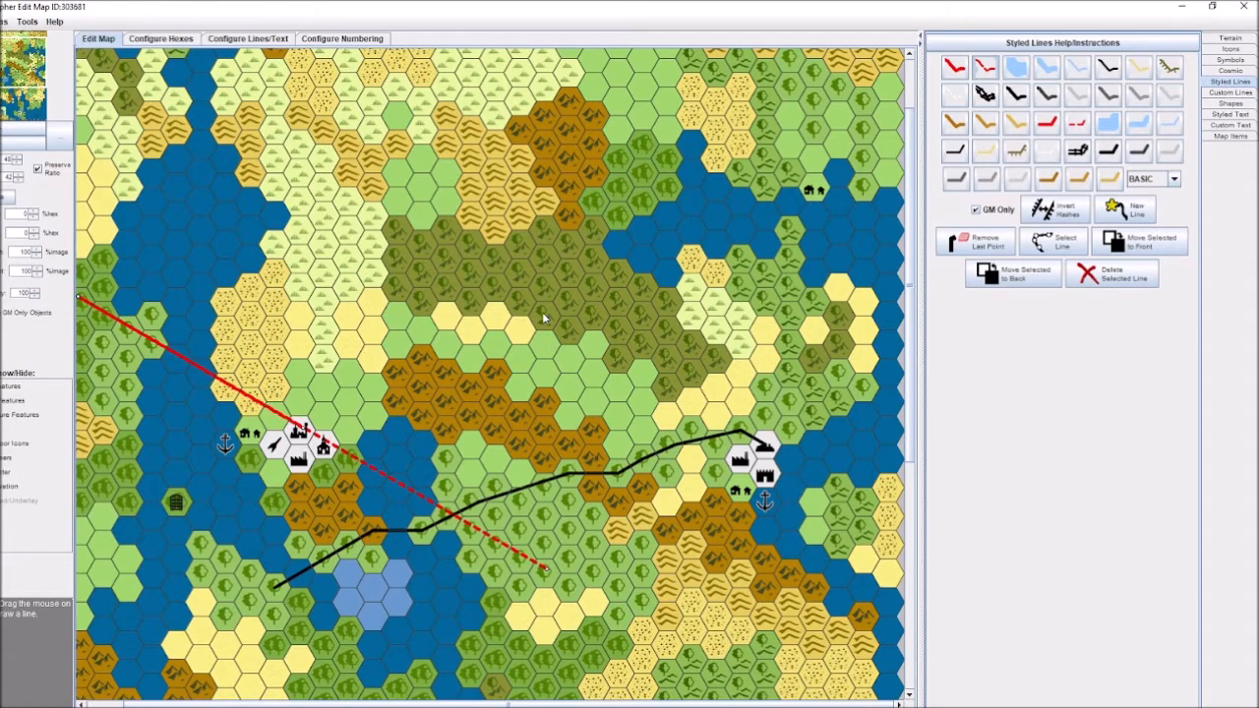
pyautogui.click(548, 323)
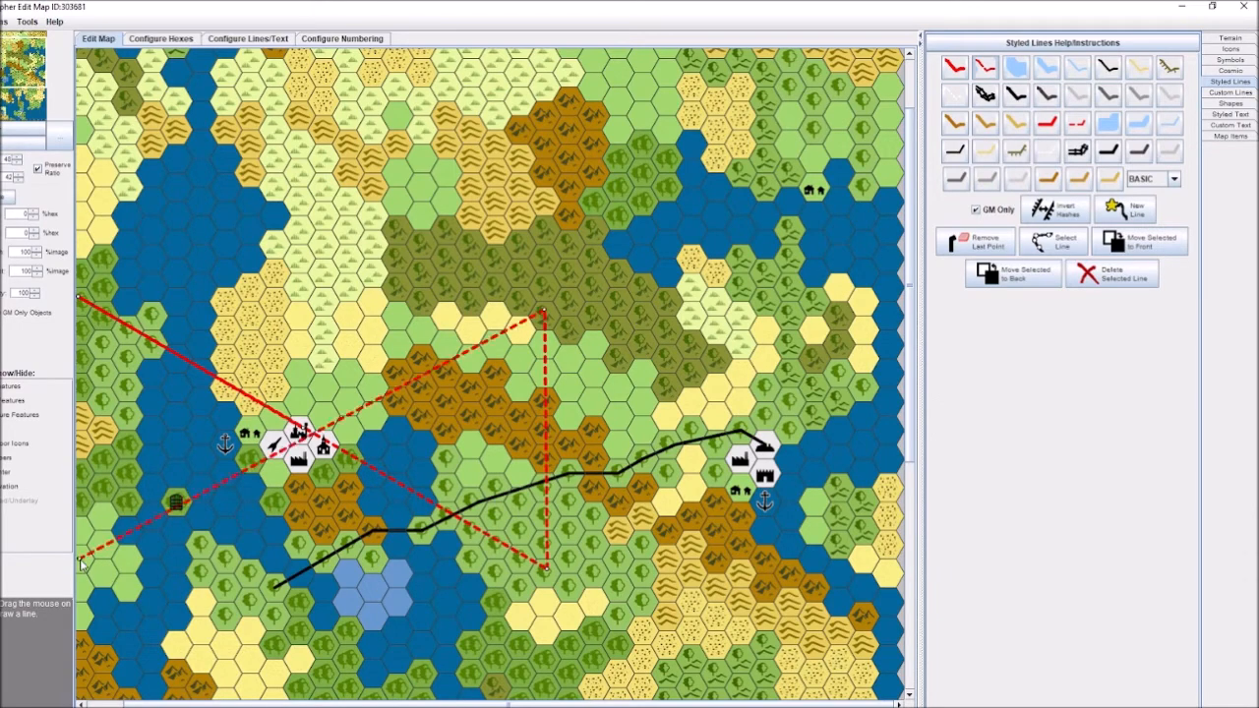
pyautogui.moveTo(368, 384)
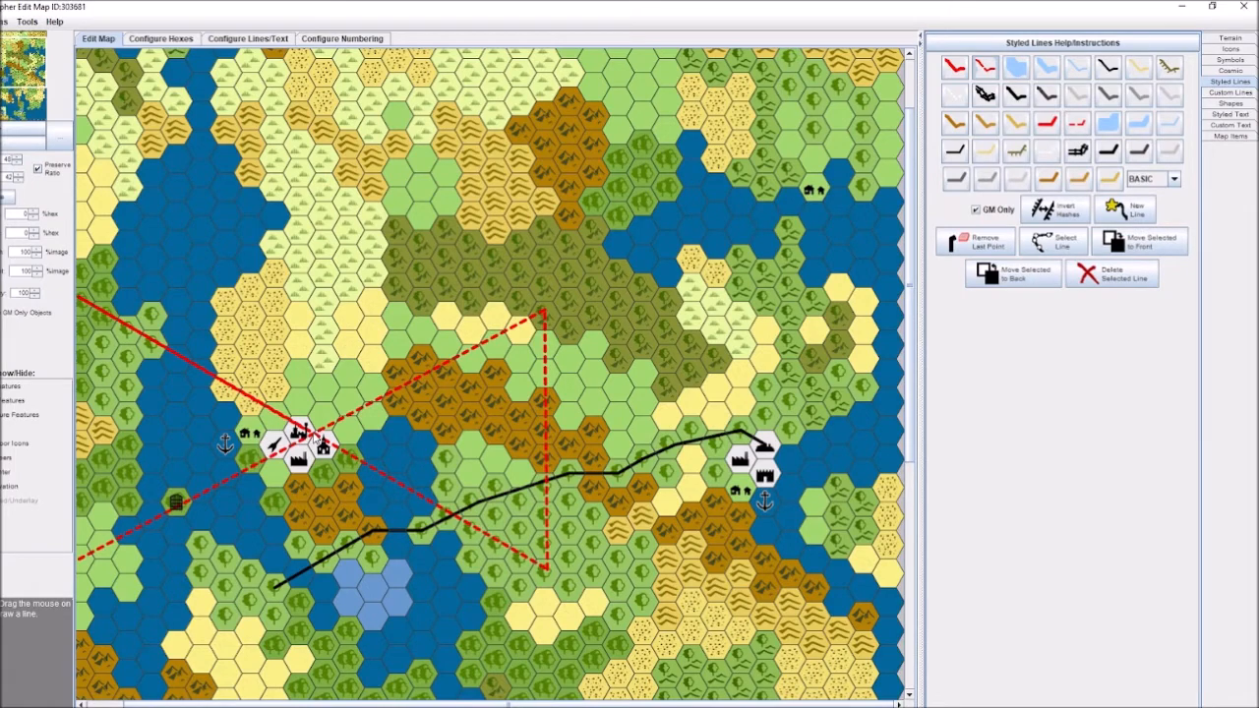
pyautogui.moveTo(333, 390)
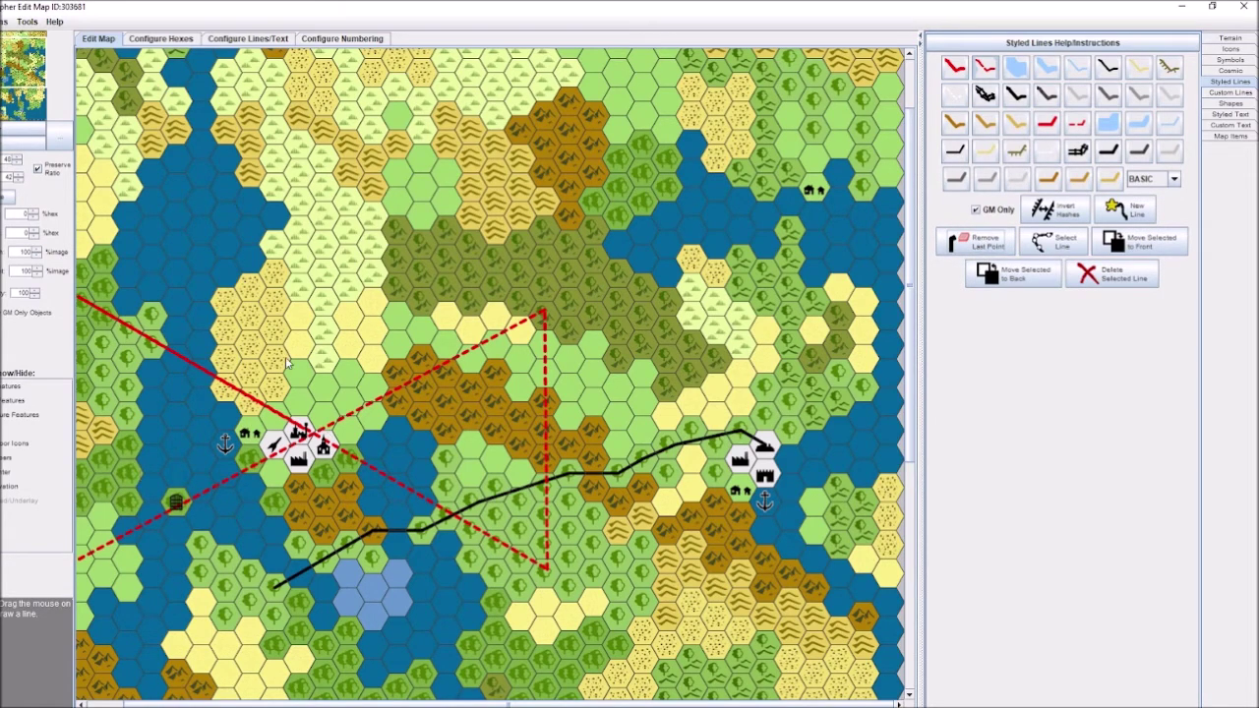
pyautogui.moveTo(936, 263)
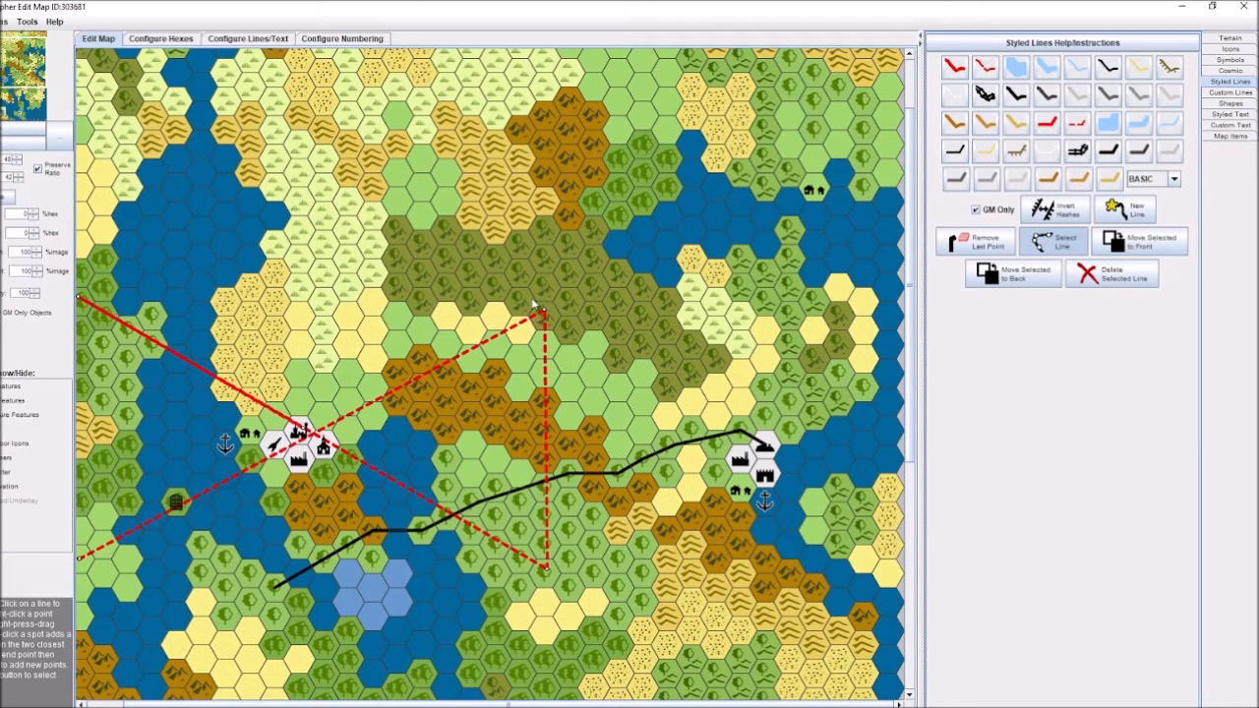
pyautogui.moveTo(444, 266)
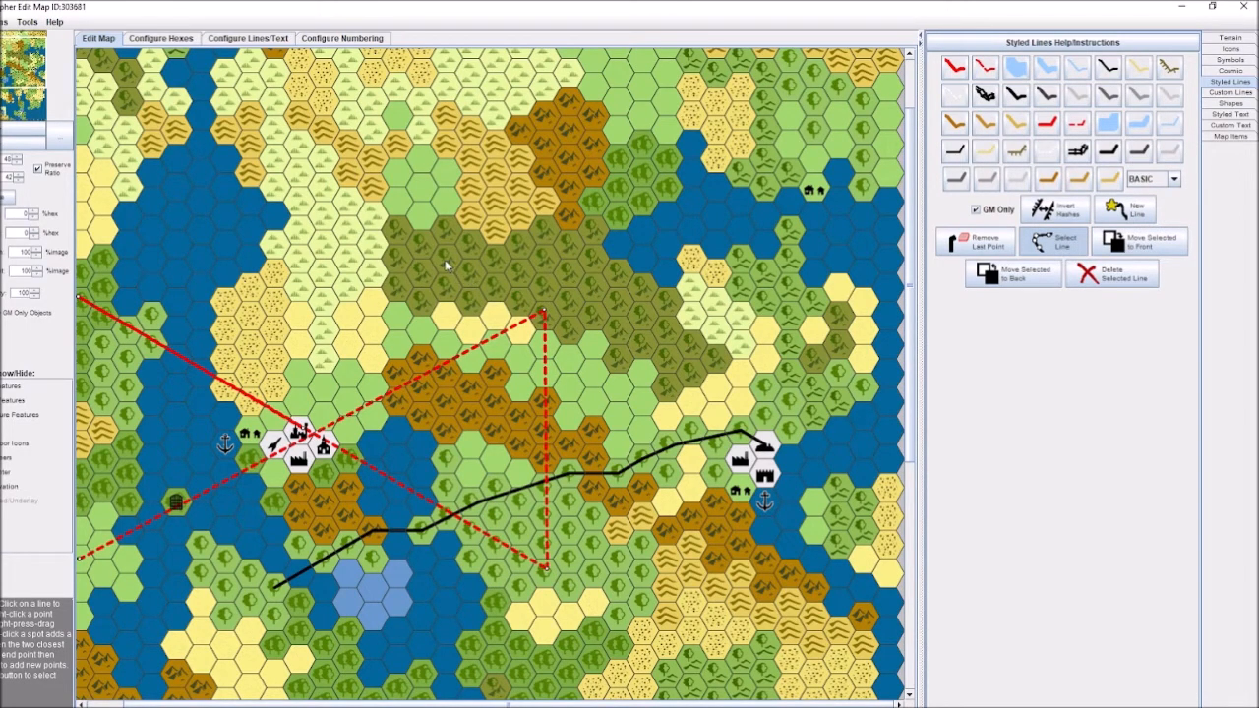
pyautogui.moveTo(346, 203)
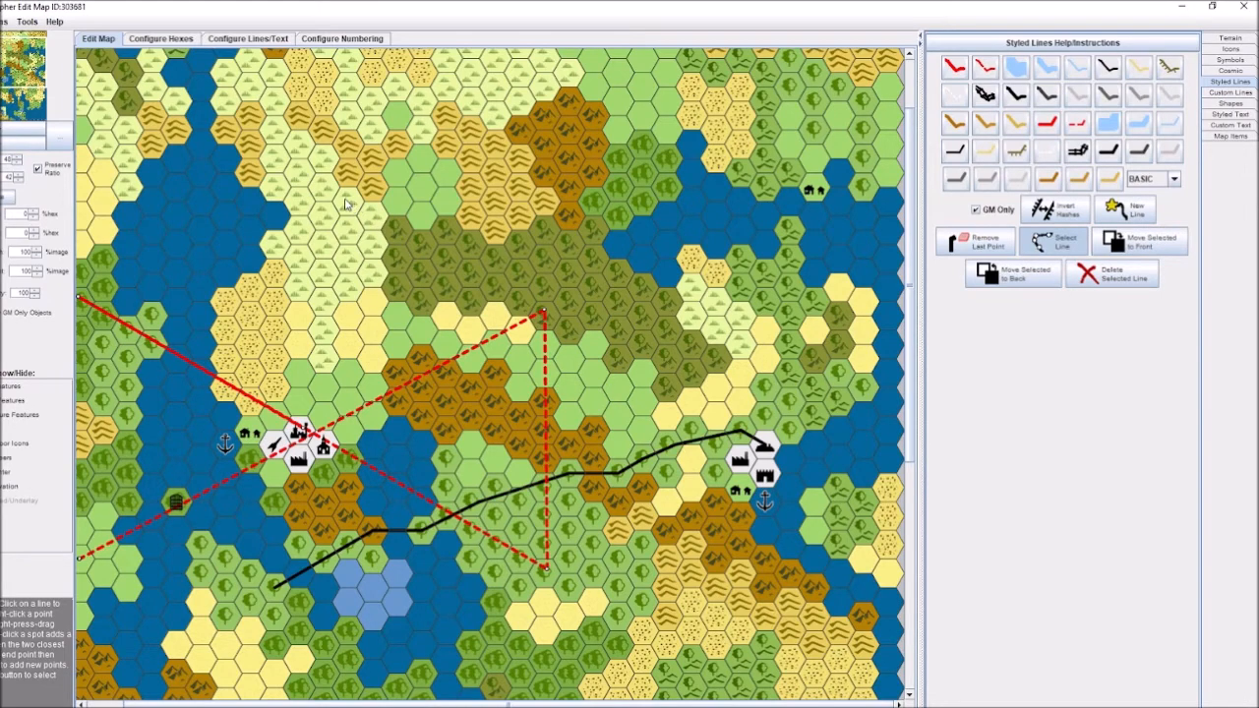
pyautogui.moveTo(331, 193)
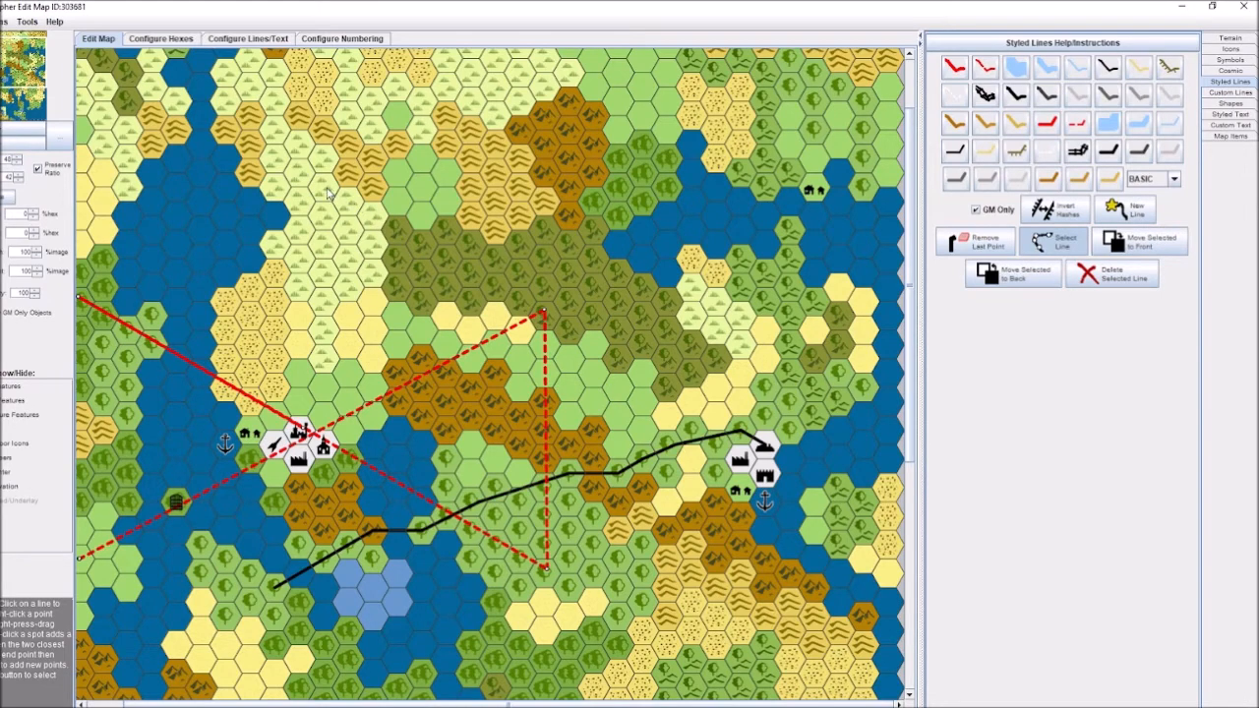
pyautogui.moveTo(327, 193)
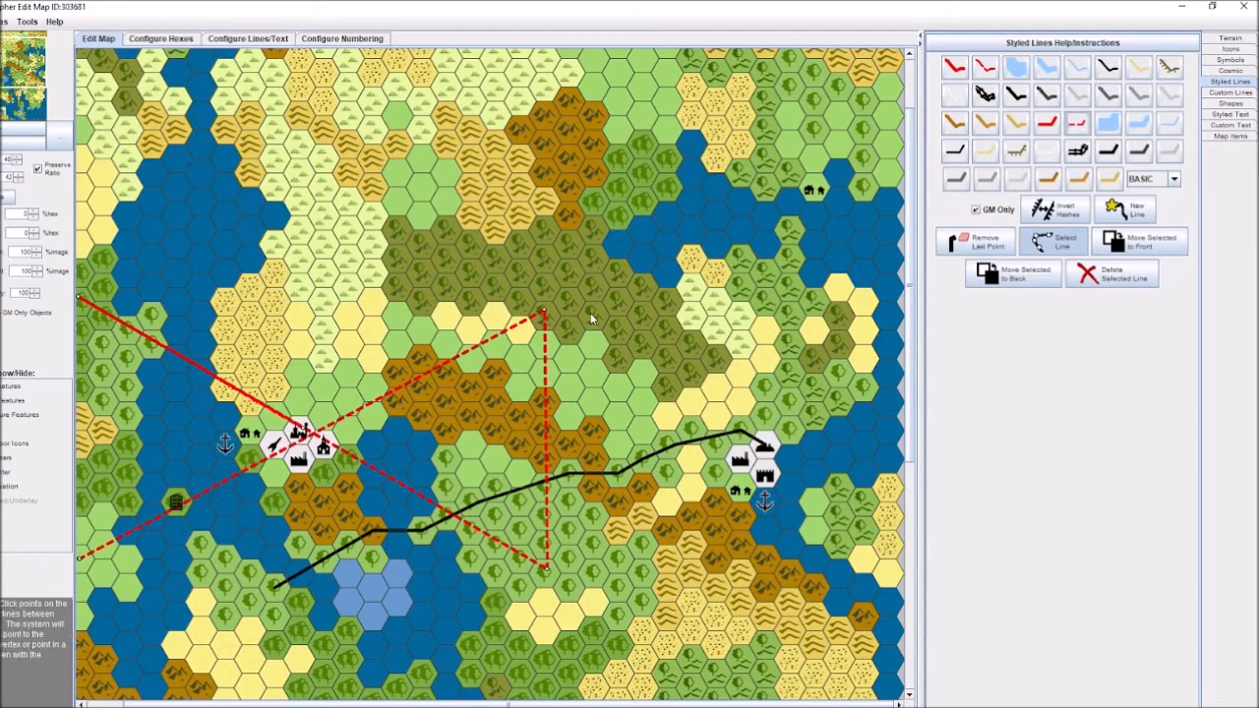
pyautogui.moveTo(464, 281)
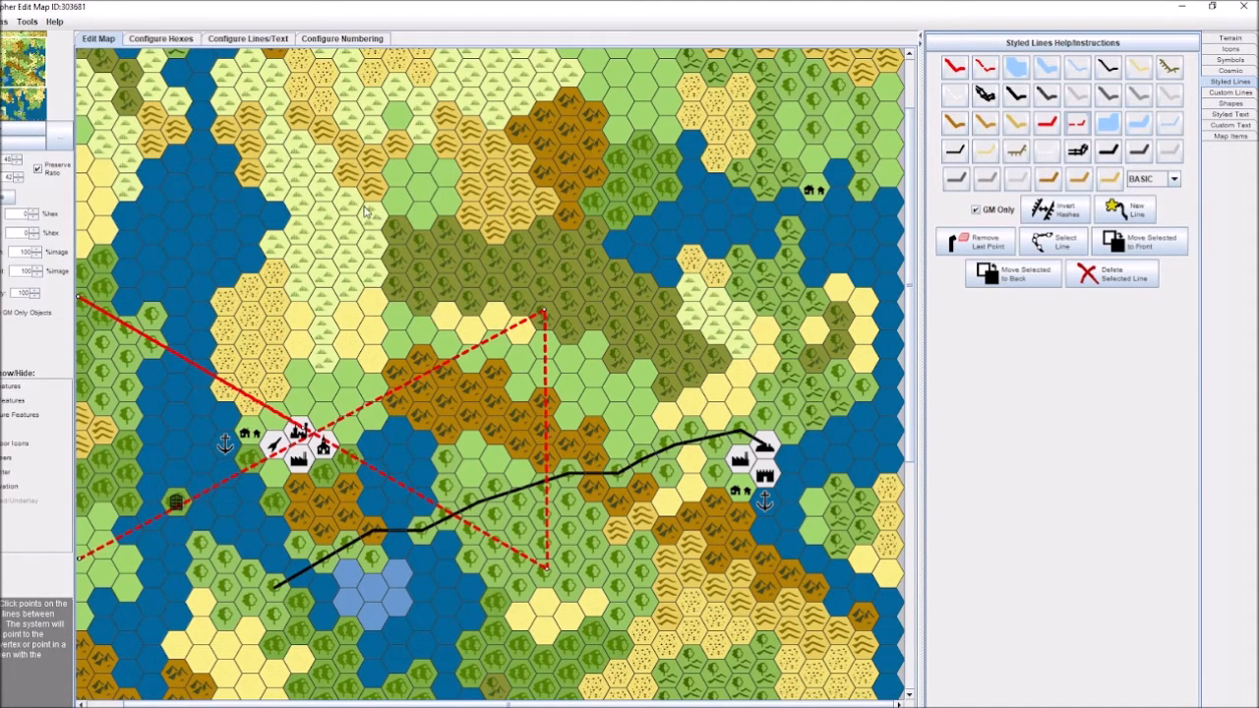
pyautogui.moveTo(327, 197)
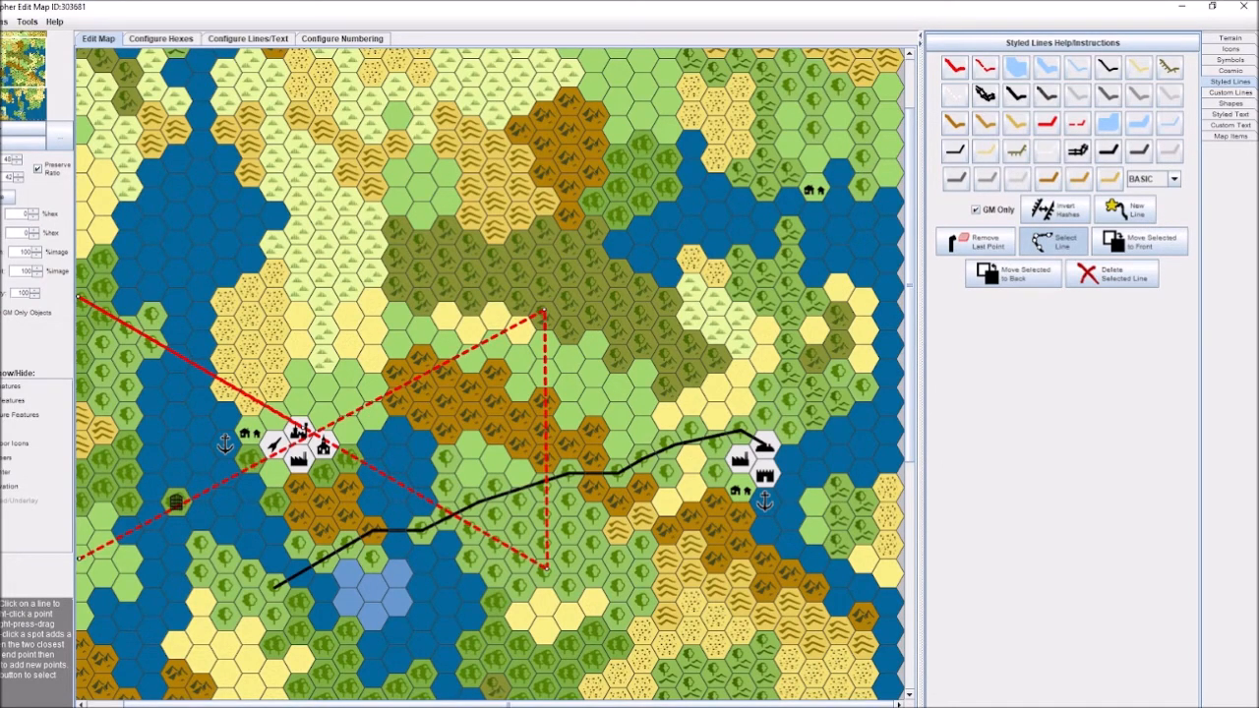
# Step: Check the Configure Hexes terrain settings and return to editing the map
pyautogui.click(8, 21)
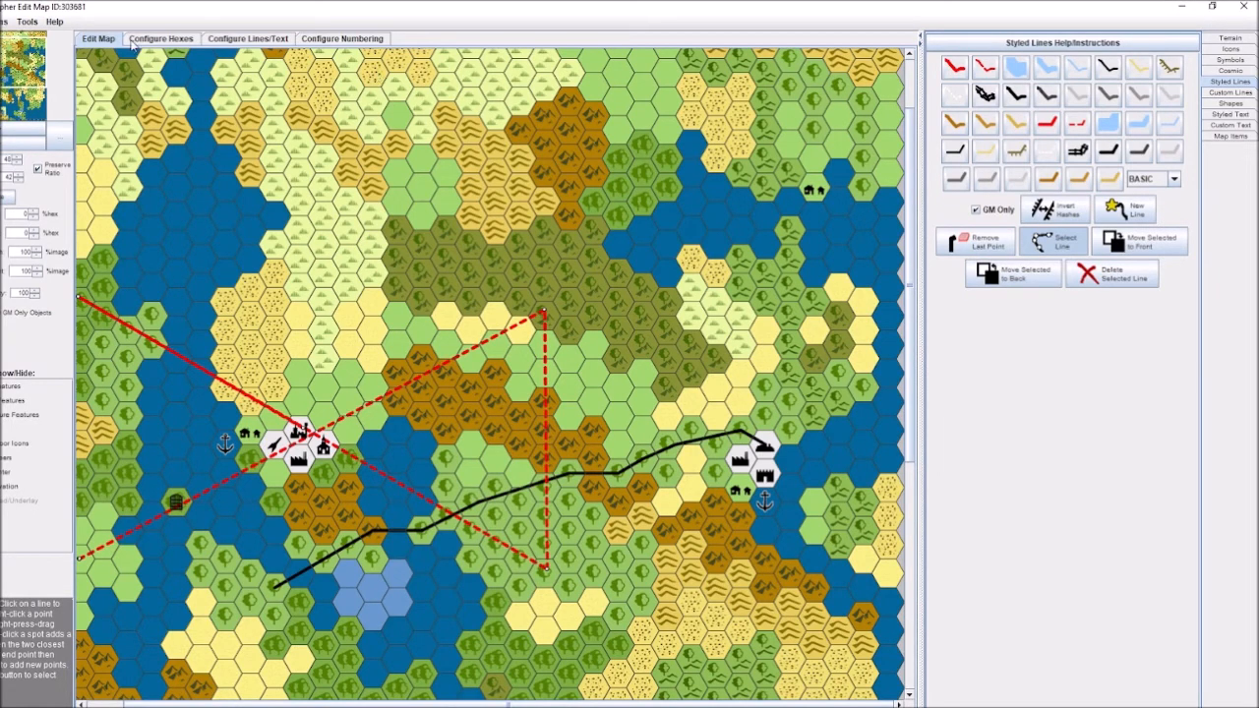
pyautogui.click(162, 37)
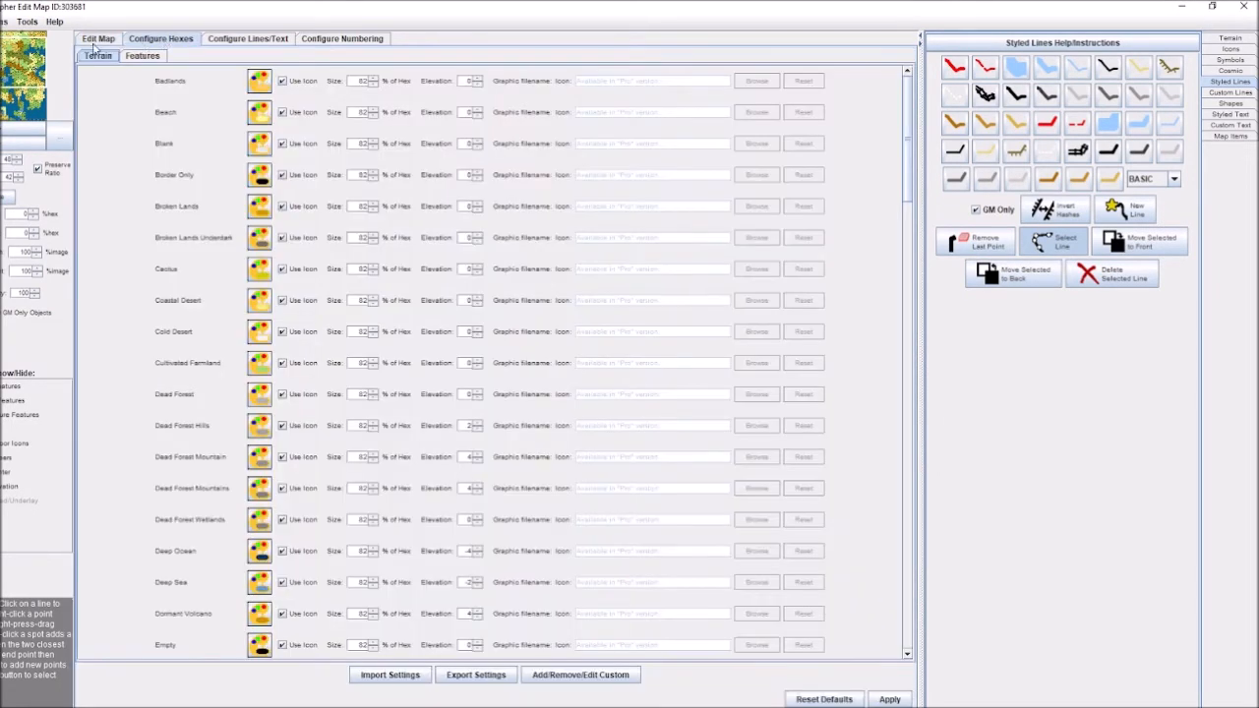
pyautogui.click(102, 37)
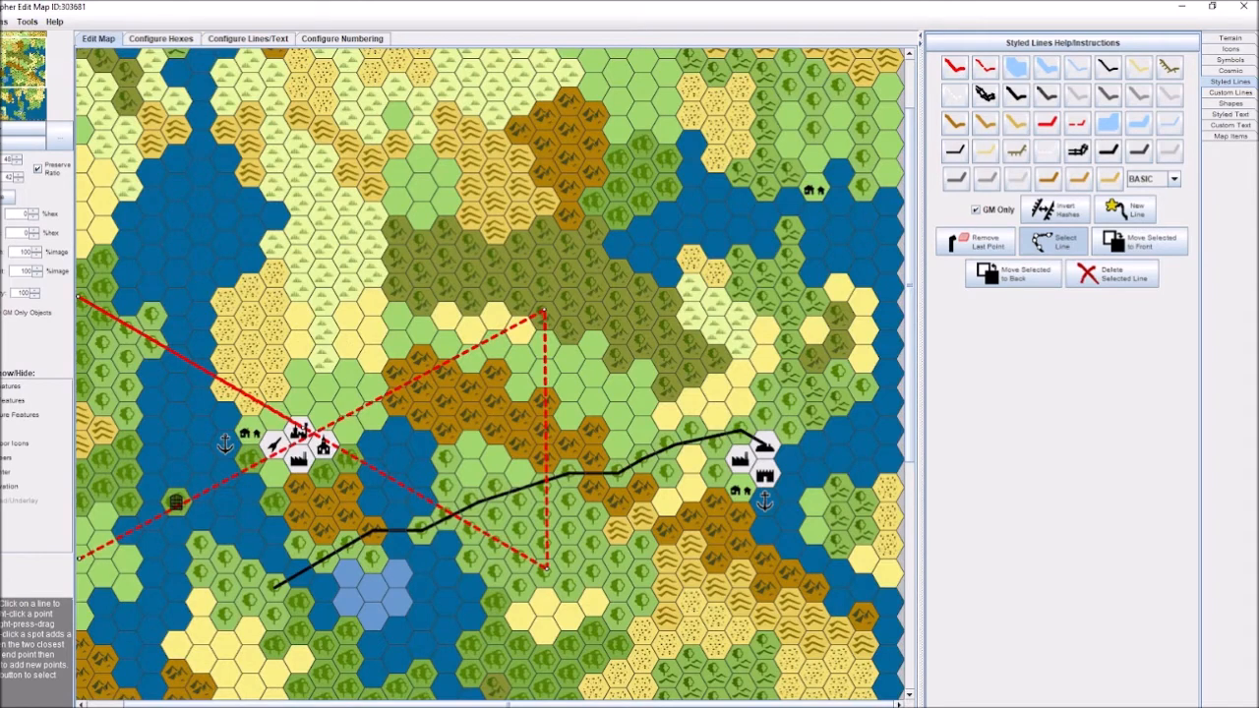
# Step: Browse the File, Help and Tools menus, then close the map window to reach the unsaved-changes prompt
pyautogui.click(36, 21)
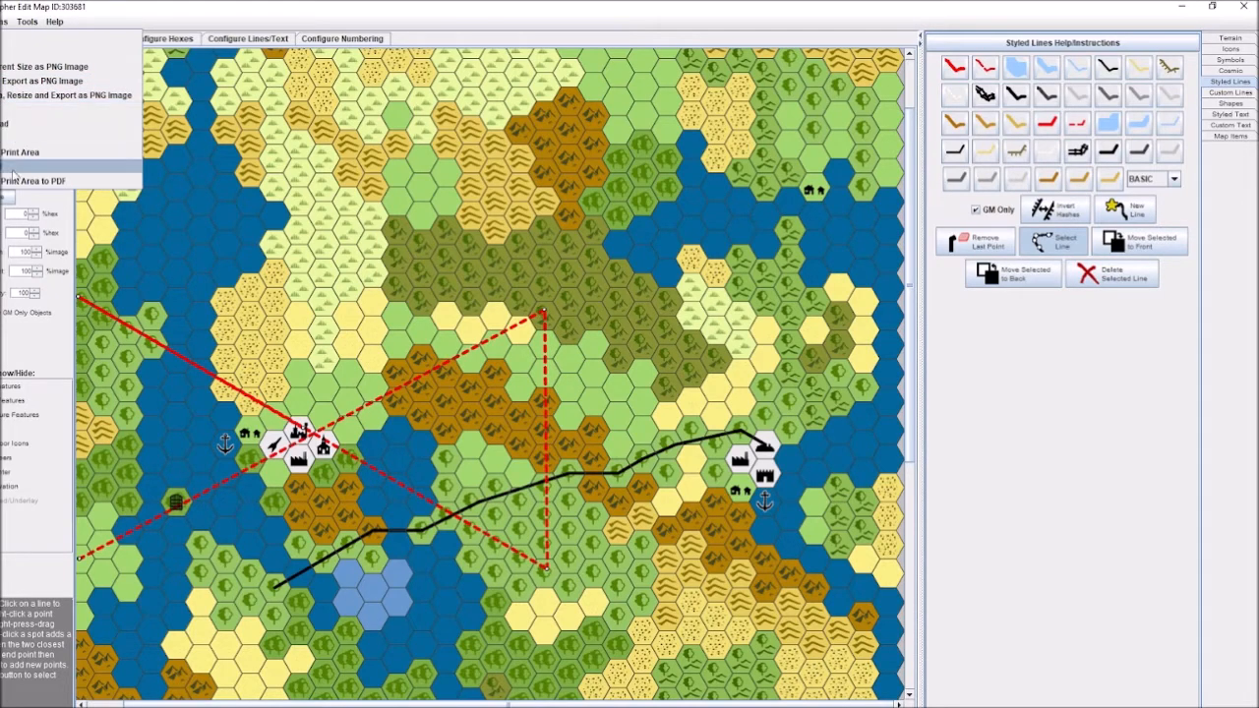
pyautogui.click(55, 22)
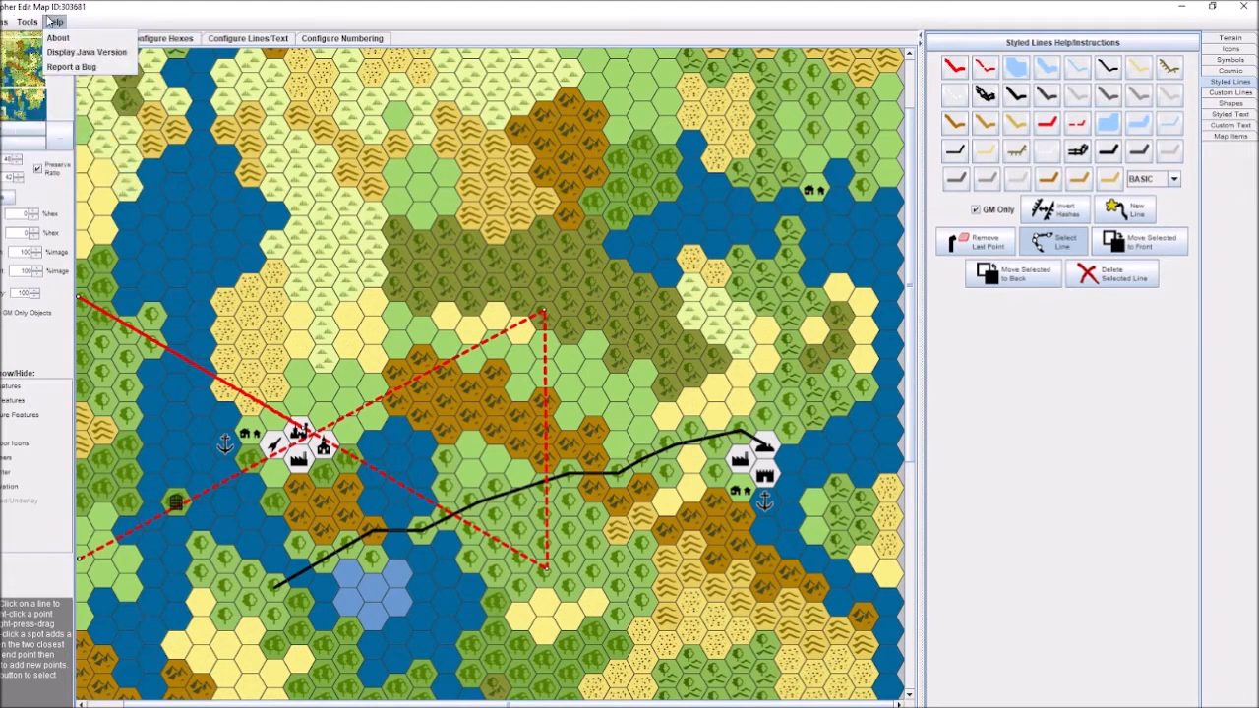
pyautogui.click(29, 20)
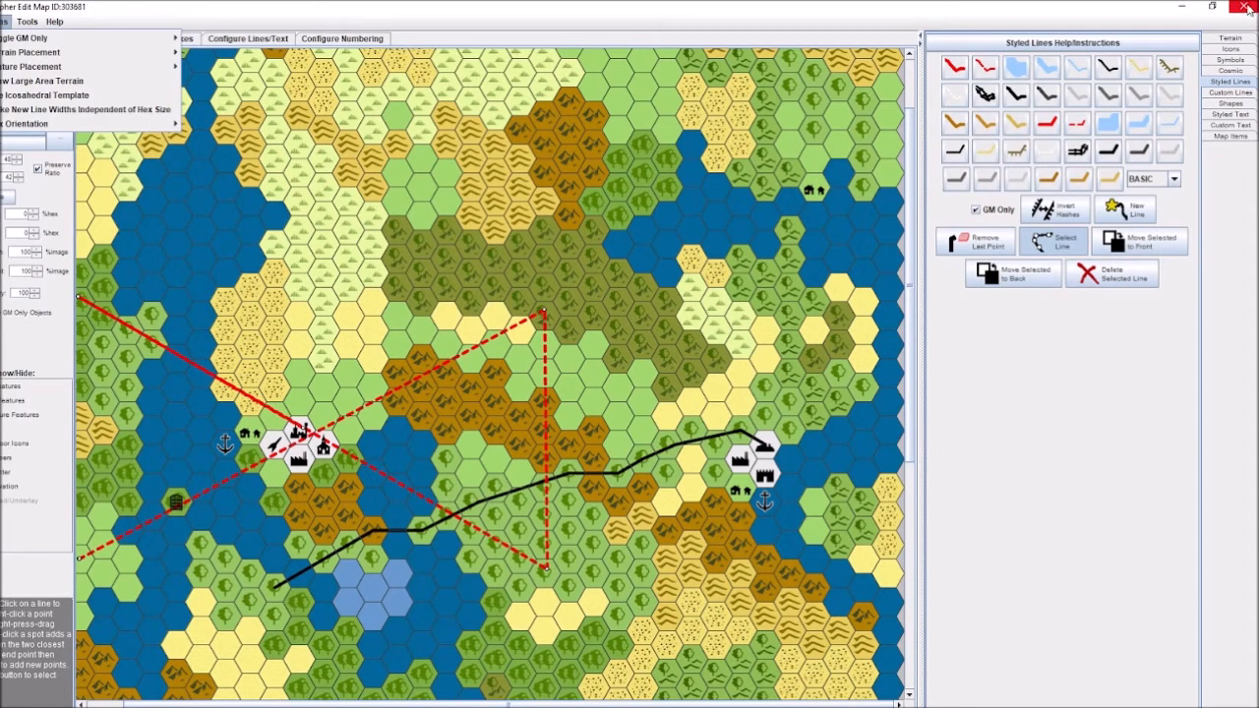
pyautogui.click(1247, 8)
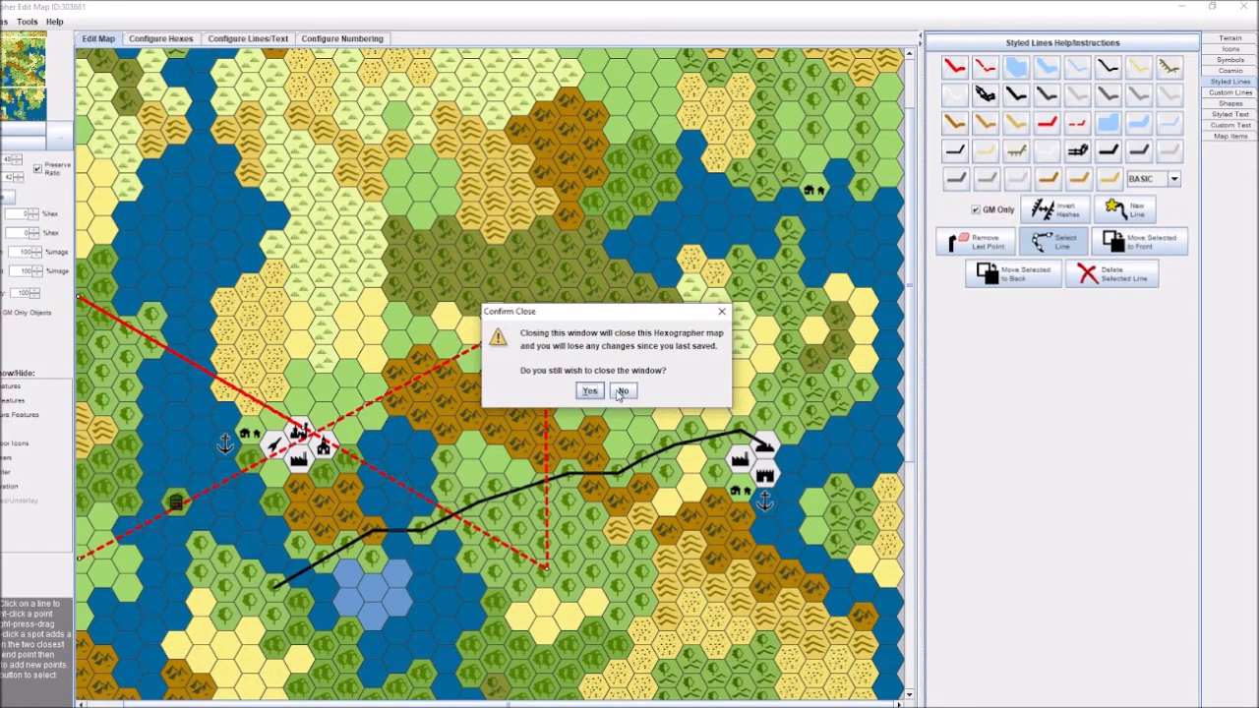
# Step: Answer the close prompt and navigate File Explorer to the Documents folder
pyautogui.click(586, 392)
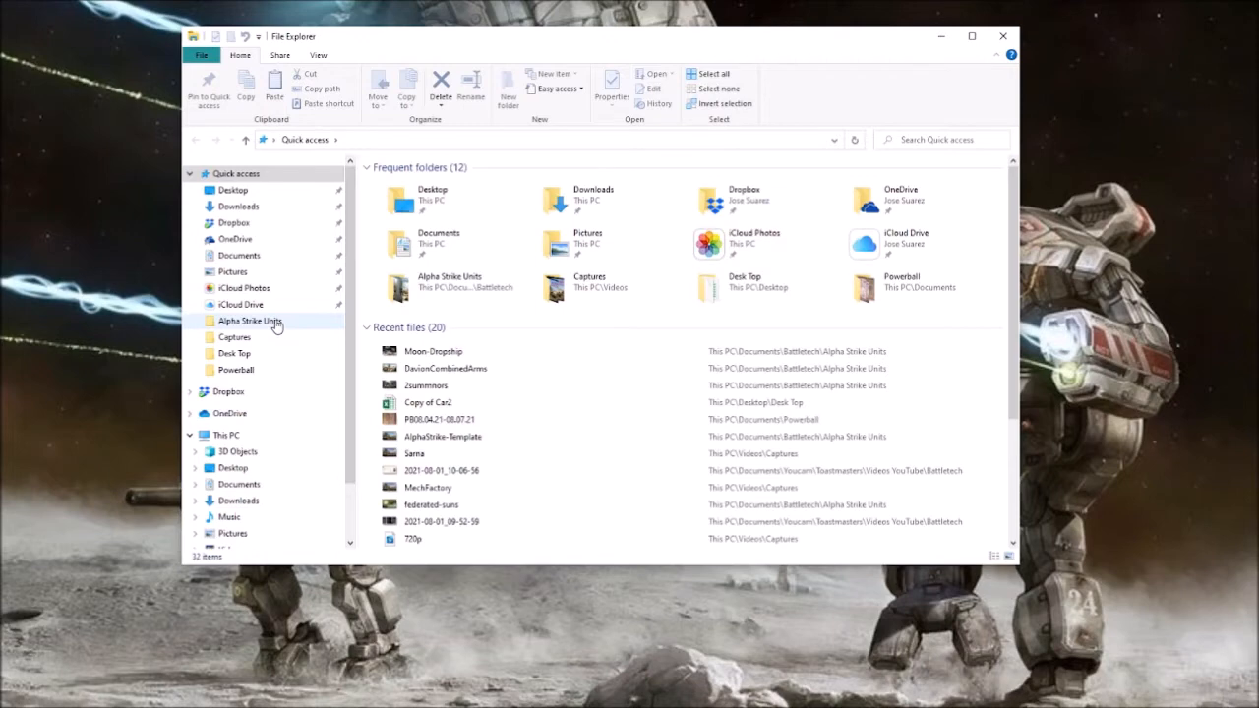
pyautogui.doubleClick(247, 320)
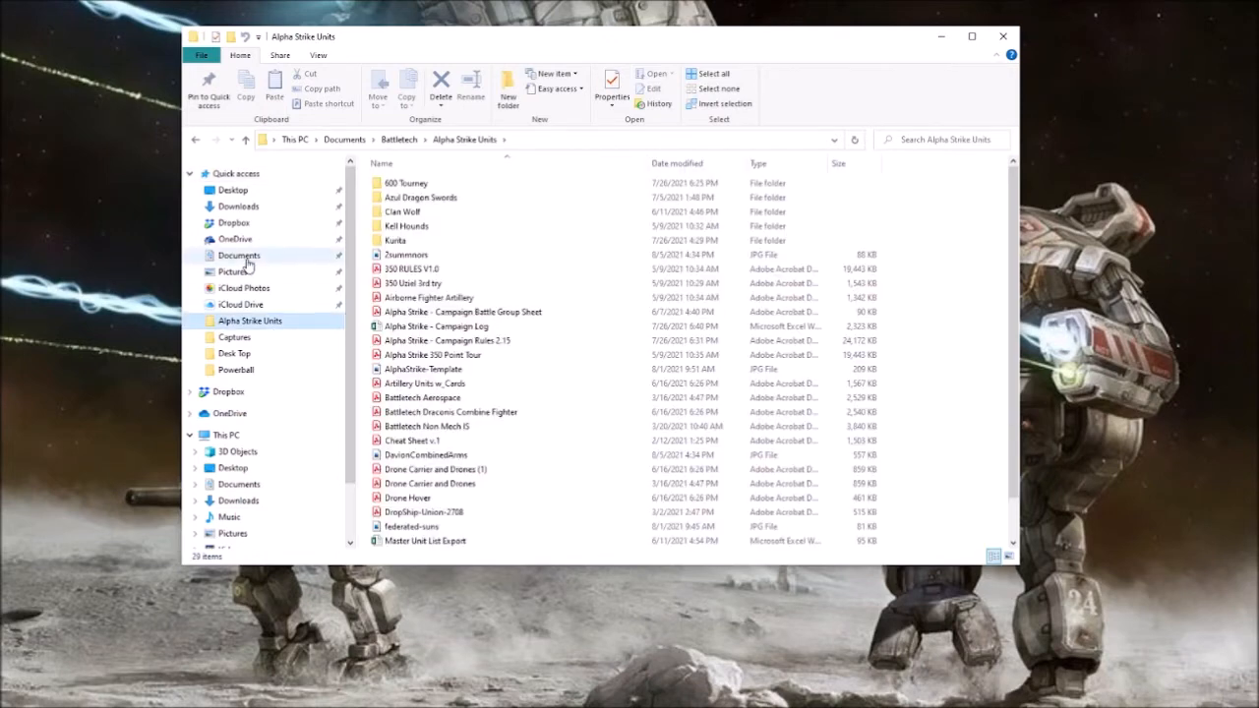
pyautogui.click(238, 255)
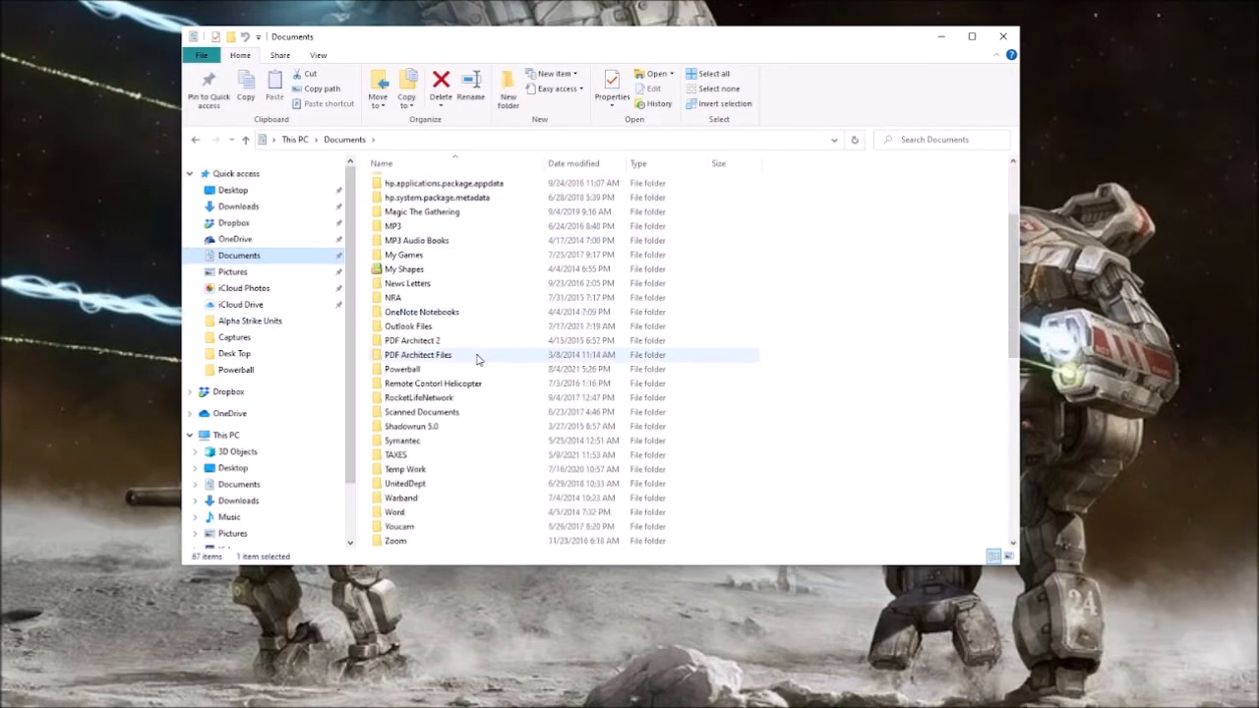
# Step: Open the Hexmaps folder and select the Rubbel map PNG image
pyautogui.scroll(-3)
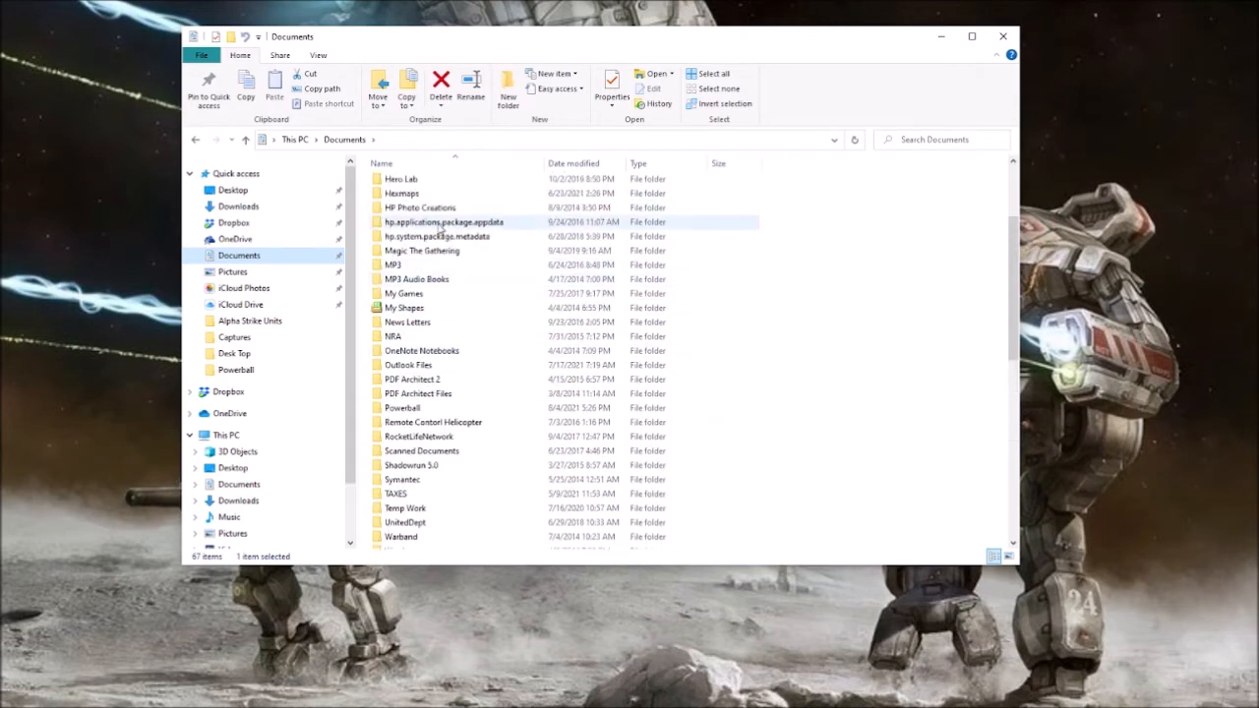
pyautogui.doubleClick(402, 192)
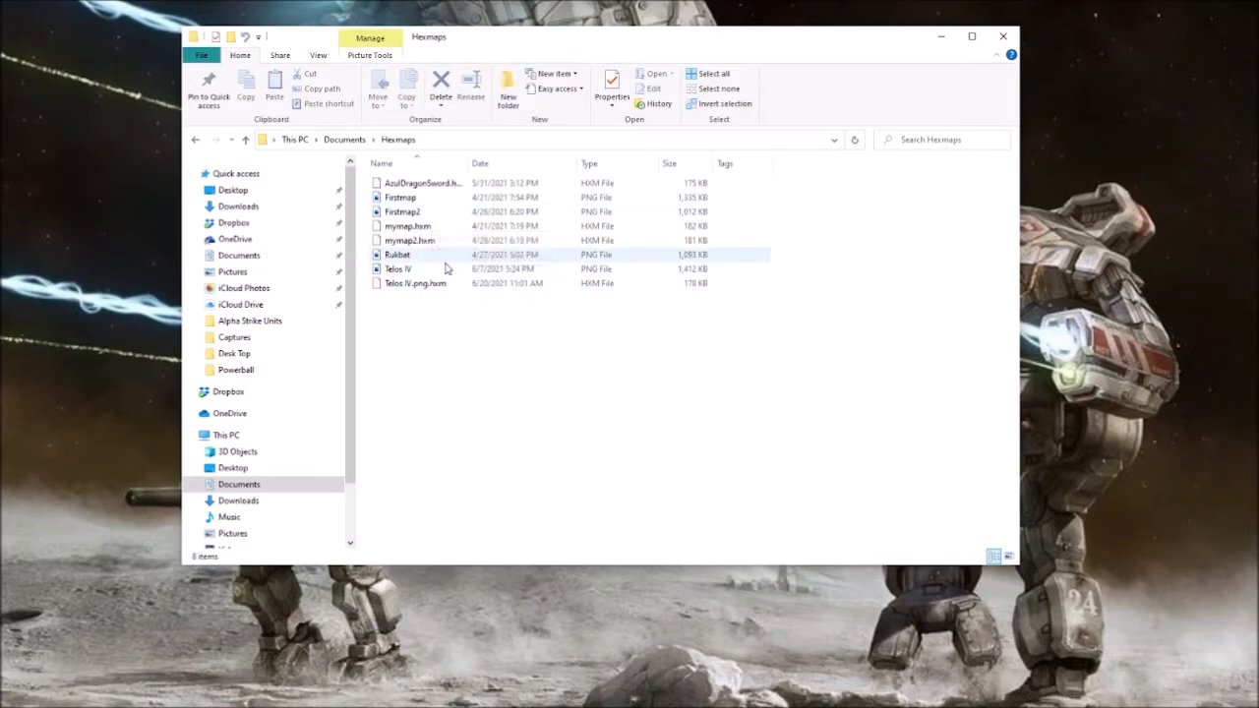
pyautogui.moveTo(411, 267)
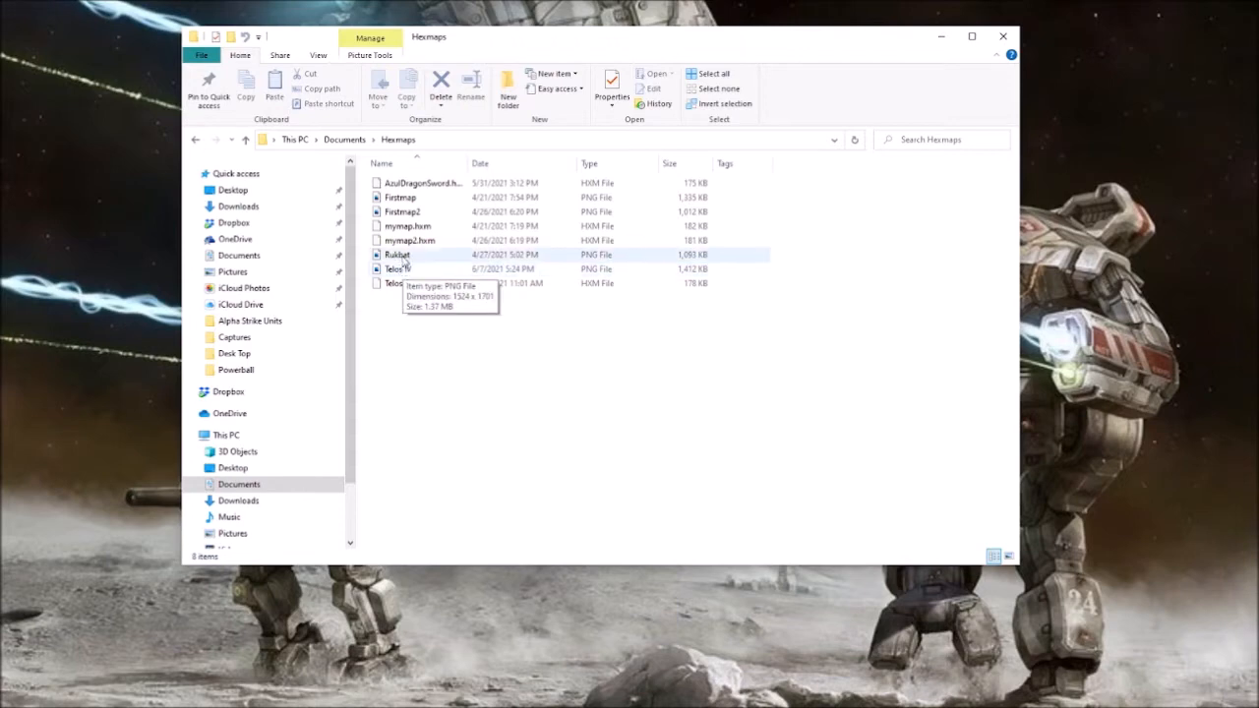
pyautogui.click(395, 256)
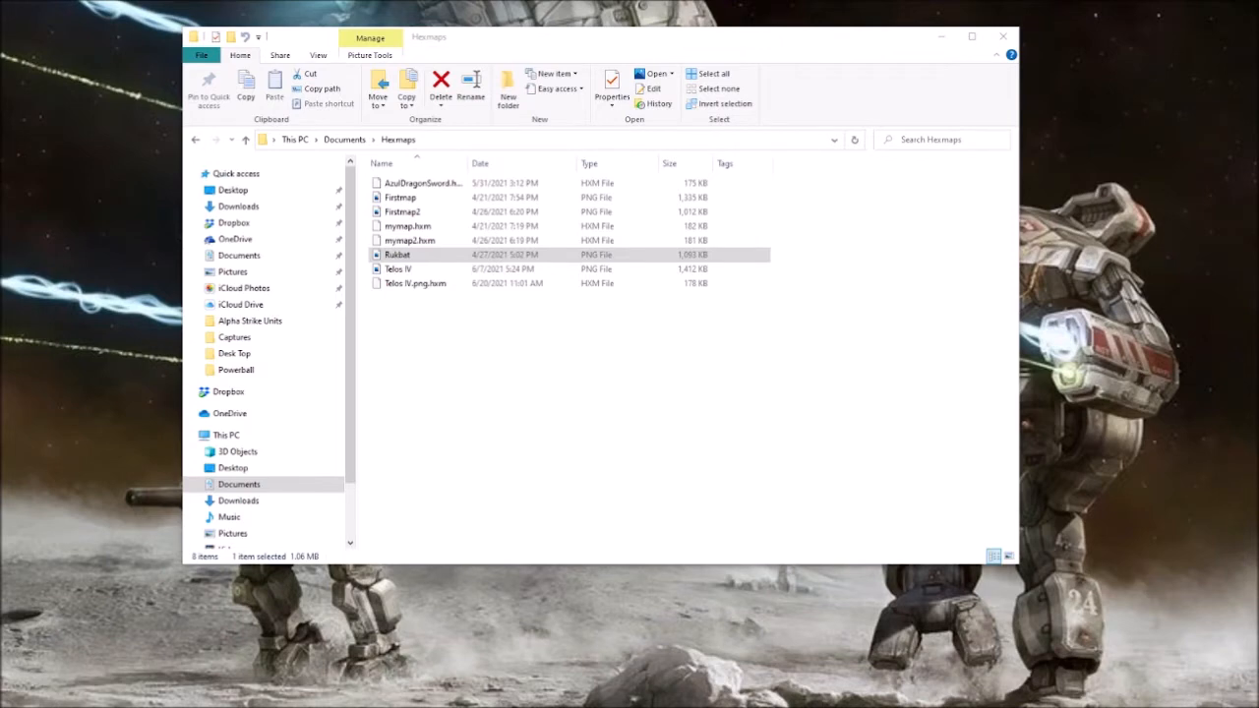
# Step: View the Rubbel hex map PNG full-screen in Photos, then close it back to File Explorer
pyautogui.doubleClick(401, 254)
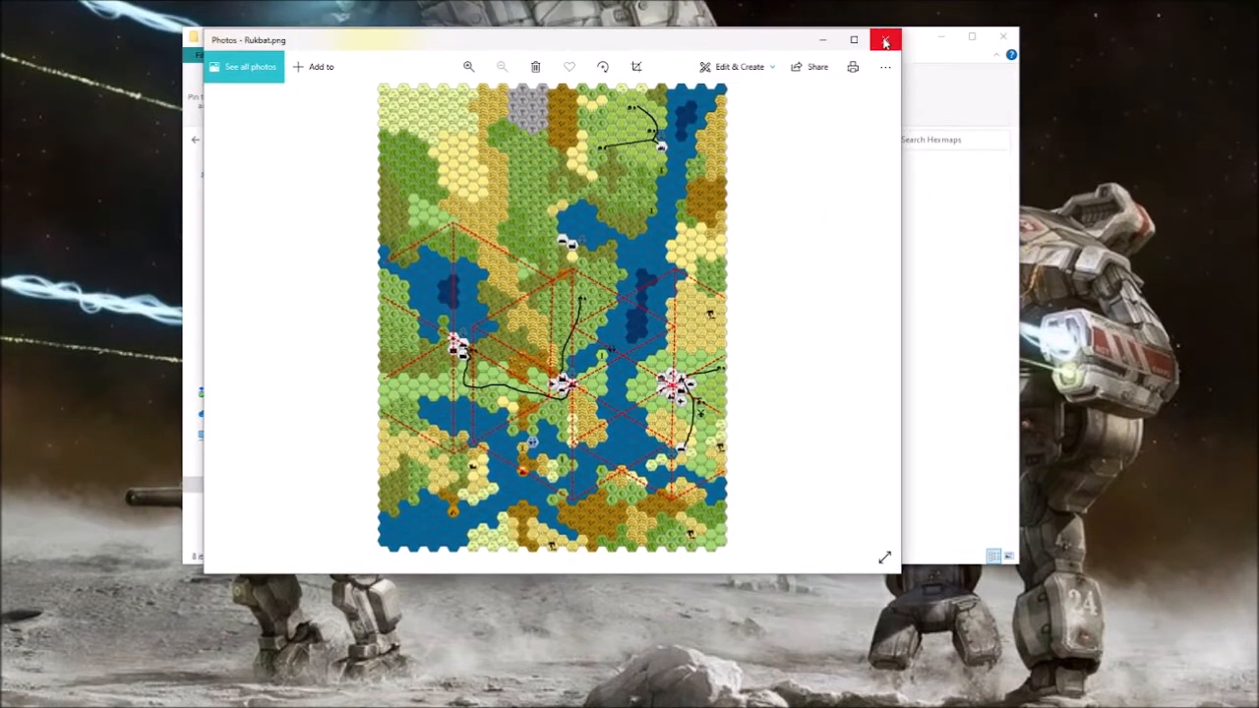
pyautogui.moveTo(853, 39)
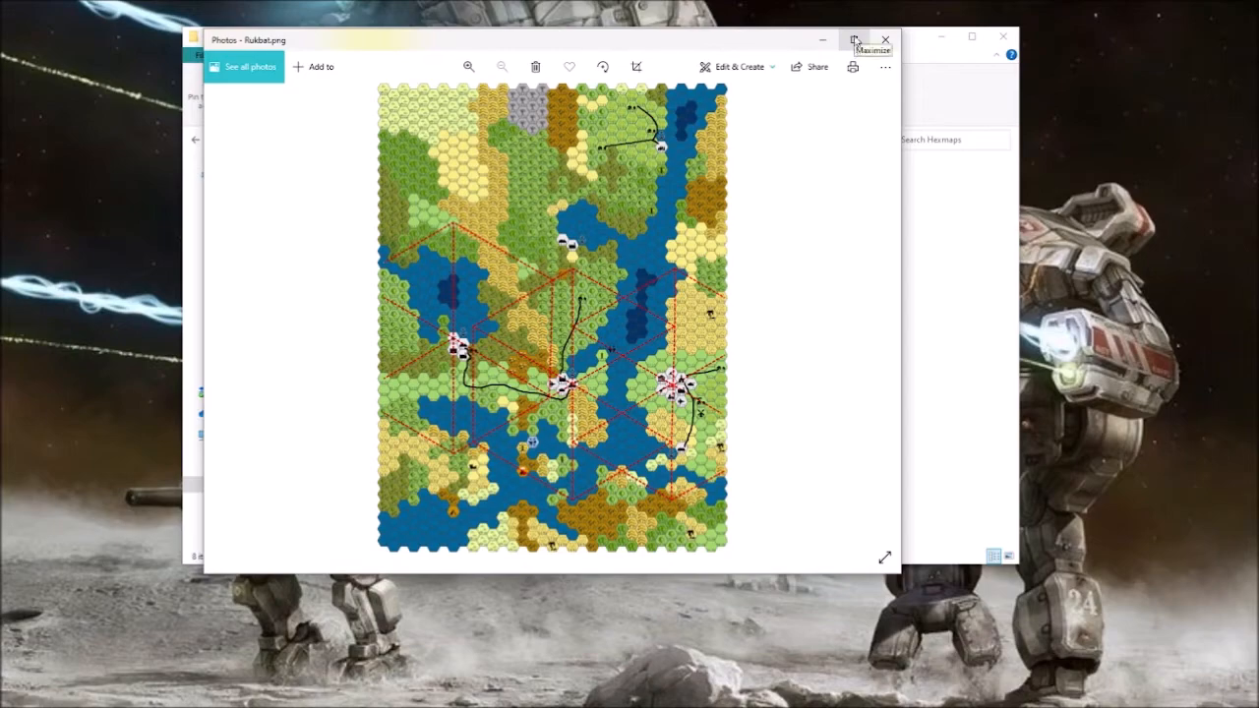
pyautogui.click(854, 39)
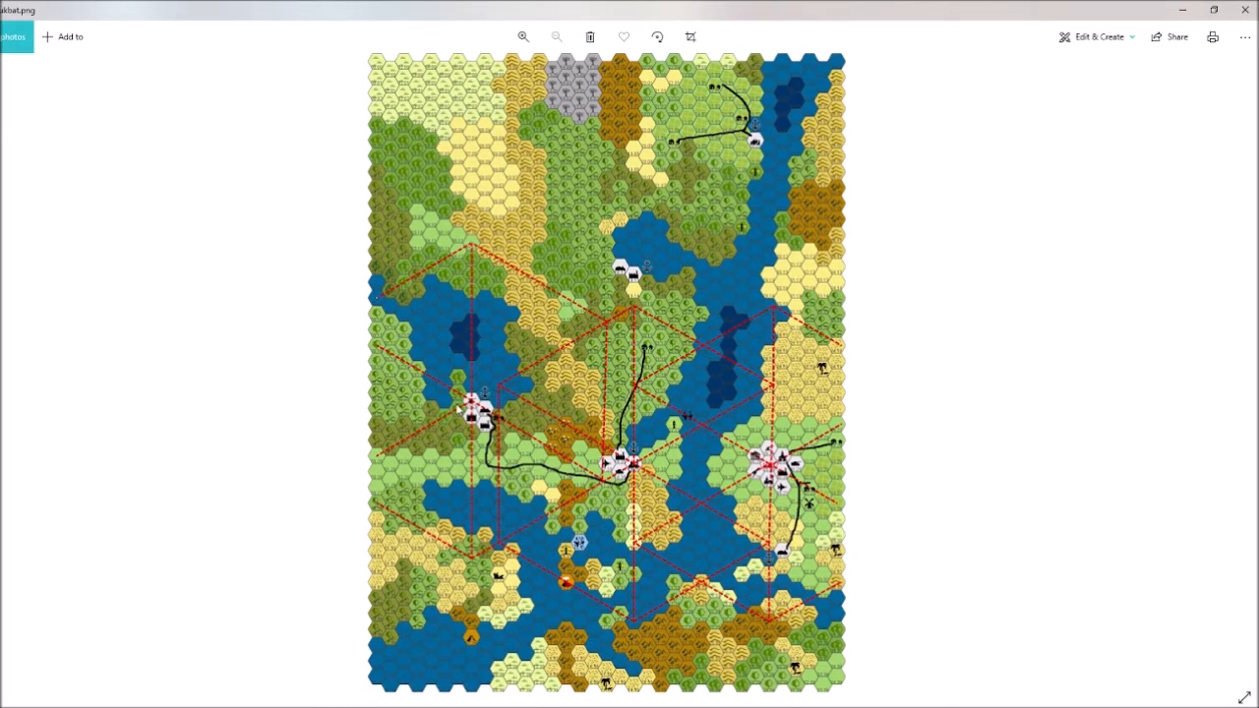
pyautogui.moveTo(661, 331)
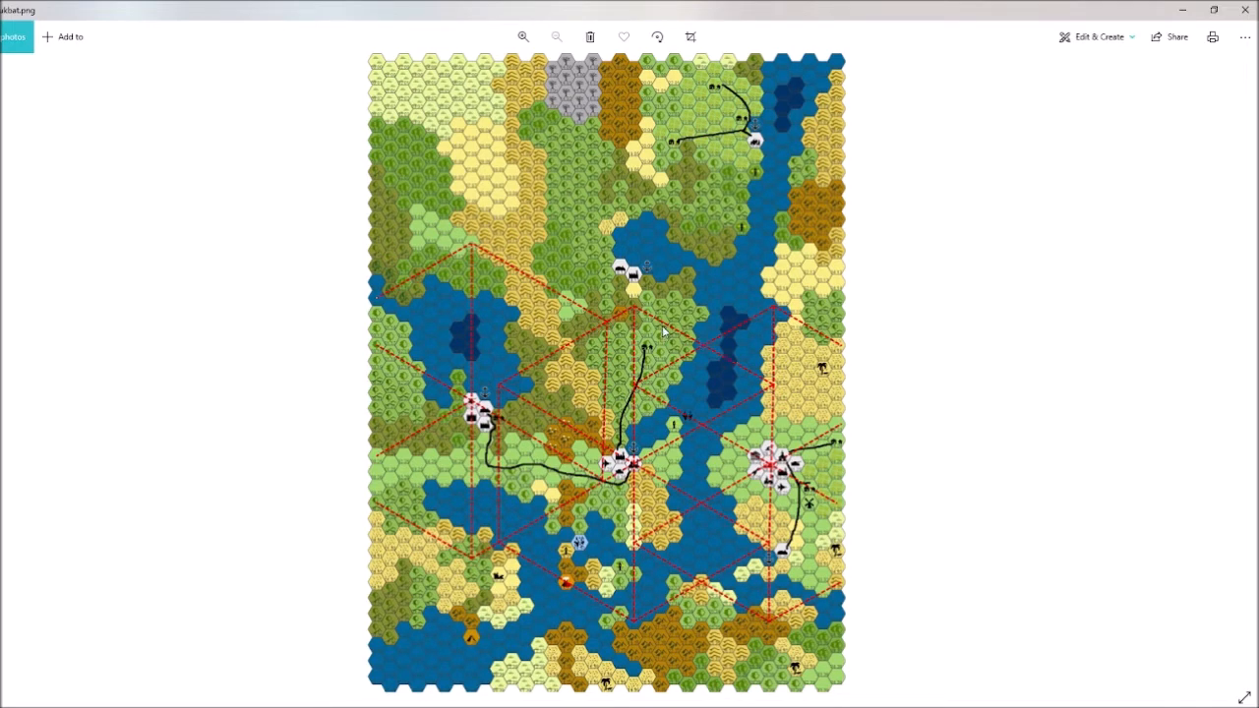
pyautogui.moveTo(651, 441)
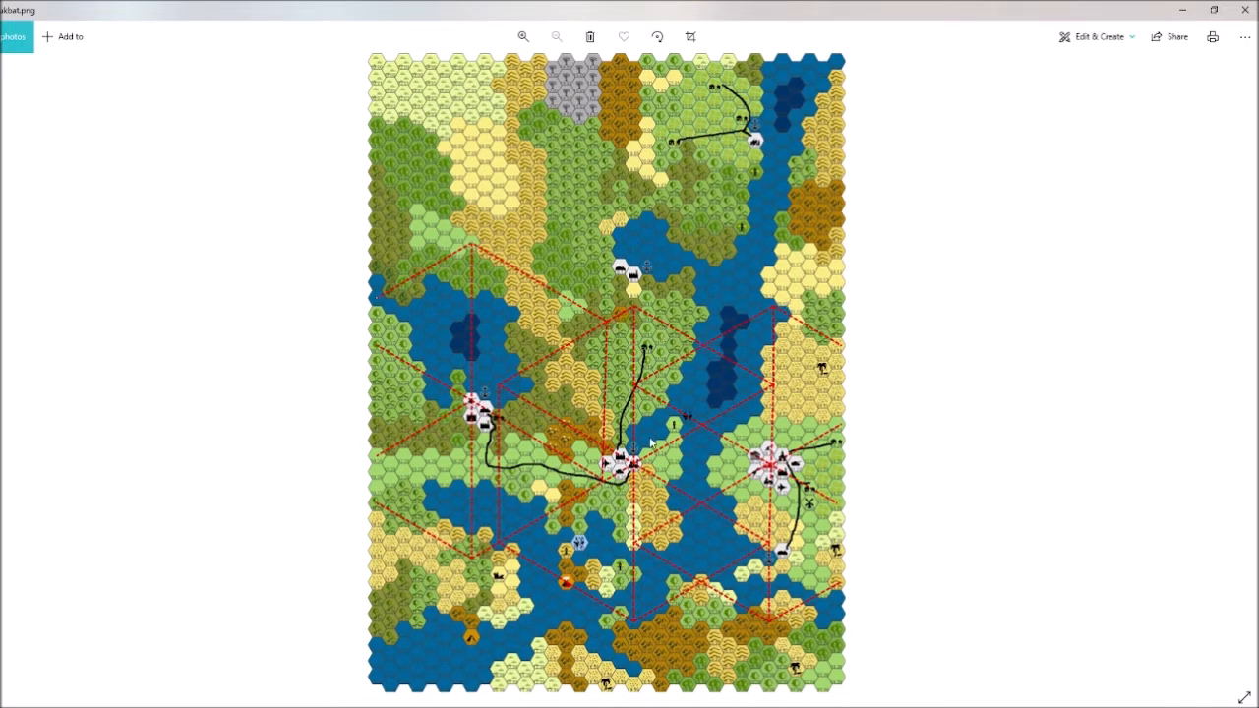
pyautogui.moveTo(708, 482)
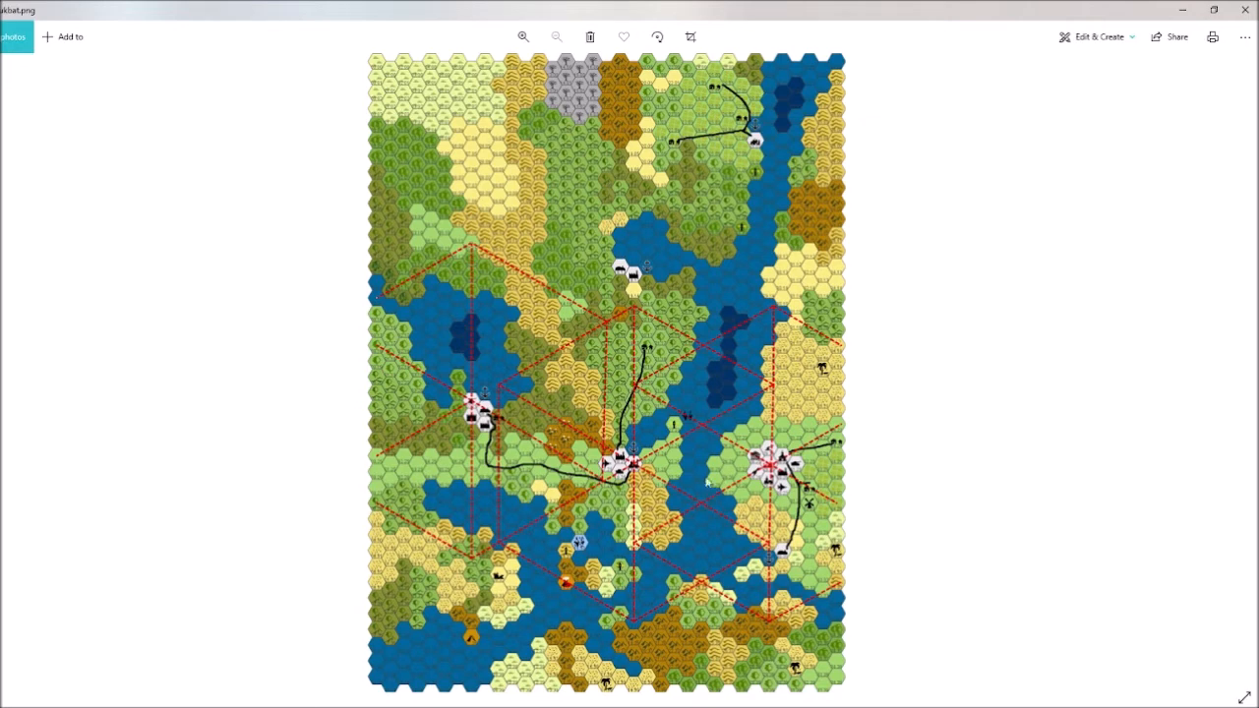
pyautogui.moveTo(696, 478)
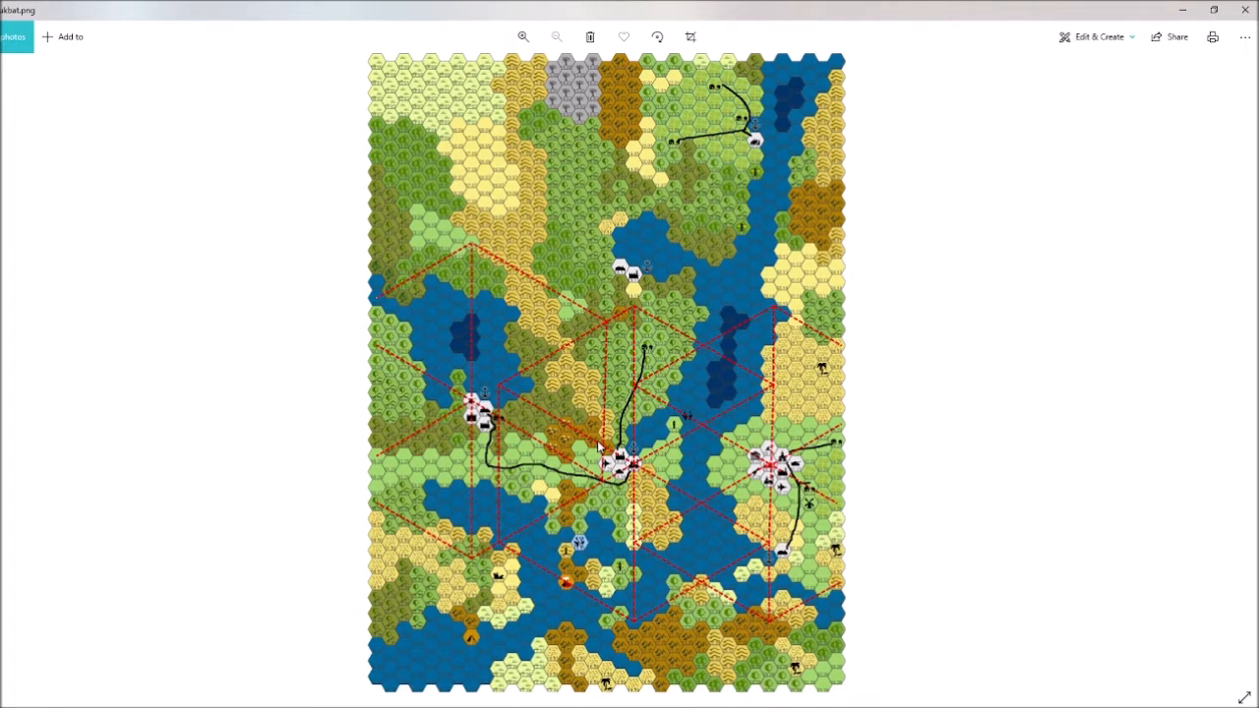
pyautogui.moveTo(696, 416)
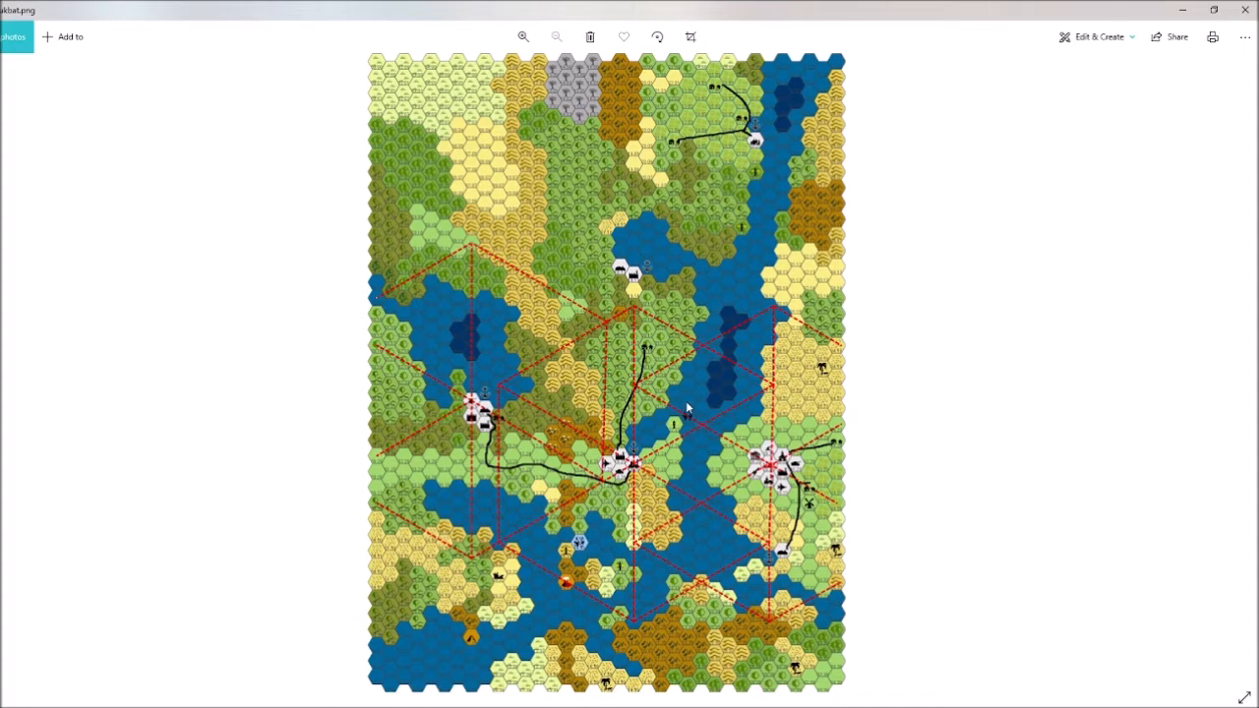
pyautogui.moveTo(651, 377)
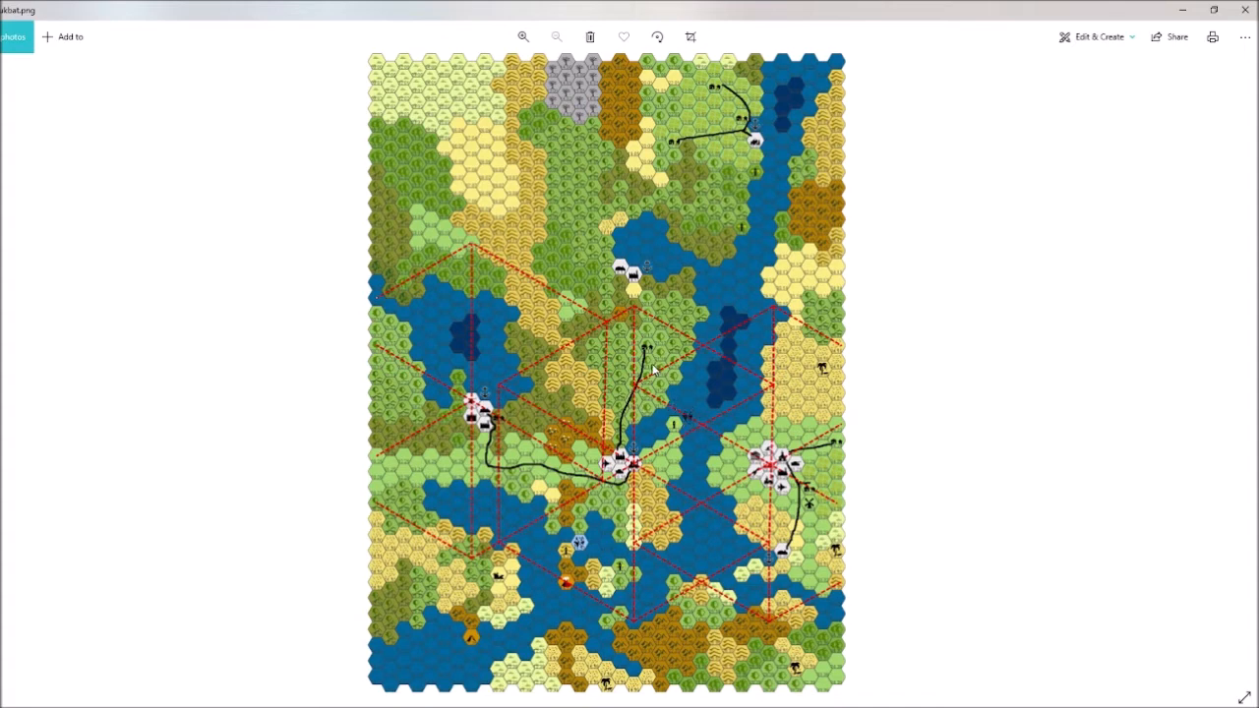
pyautogui.moveTo(452, 327)
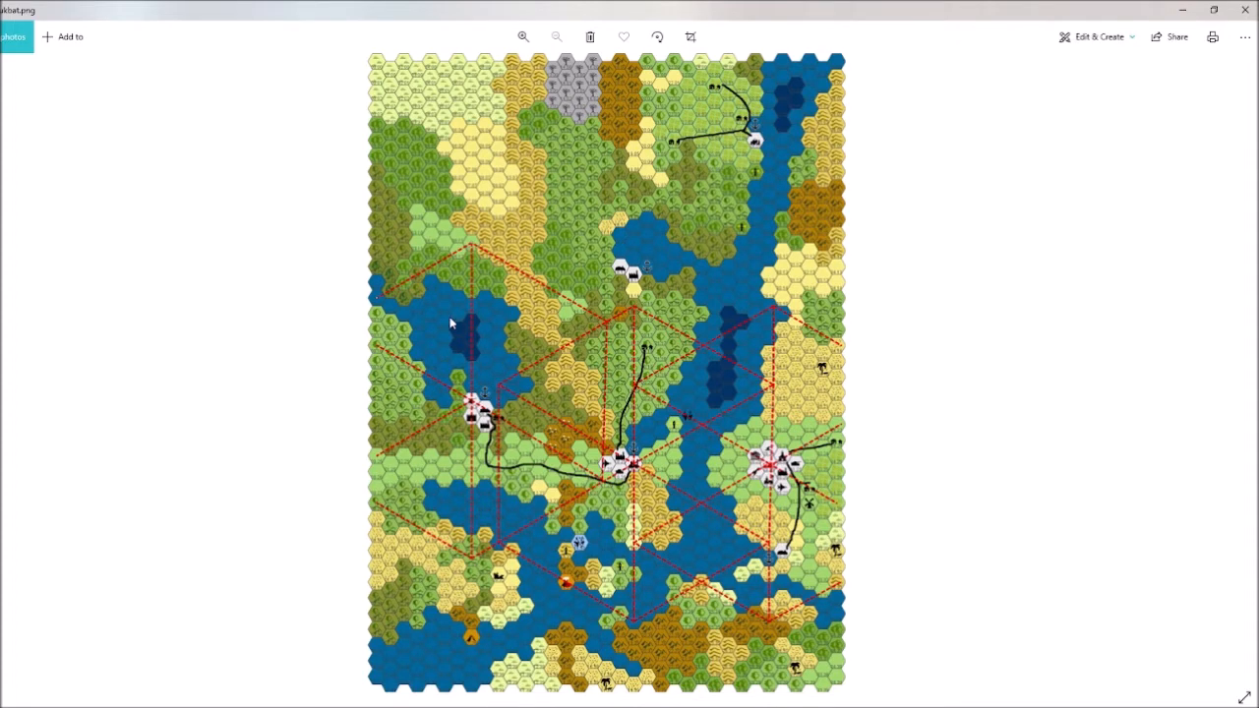
pyautogui.moveTo(757, 566)
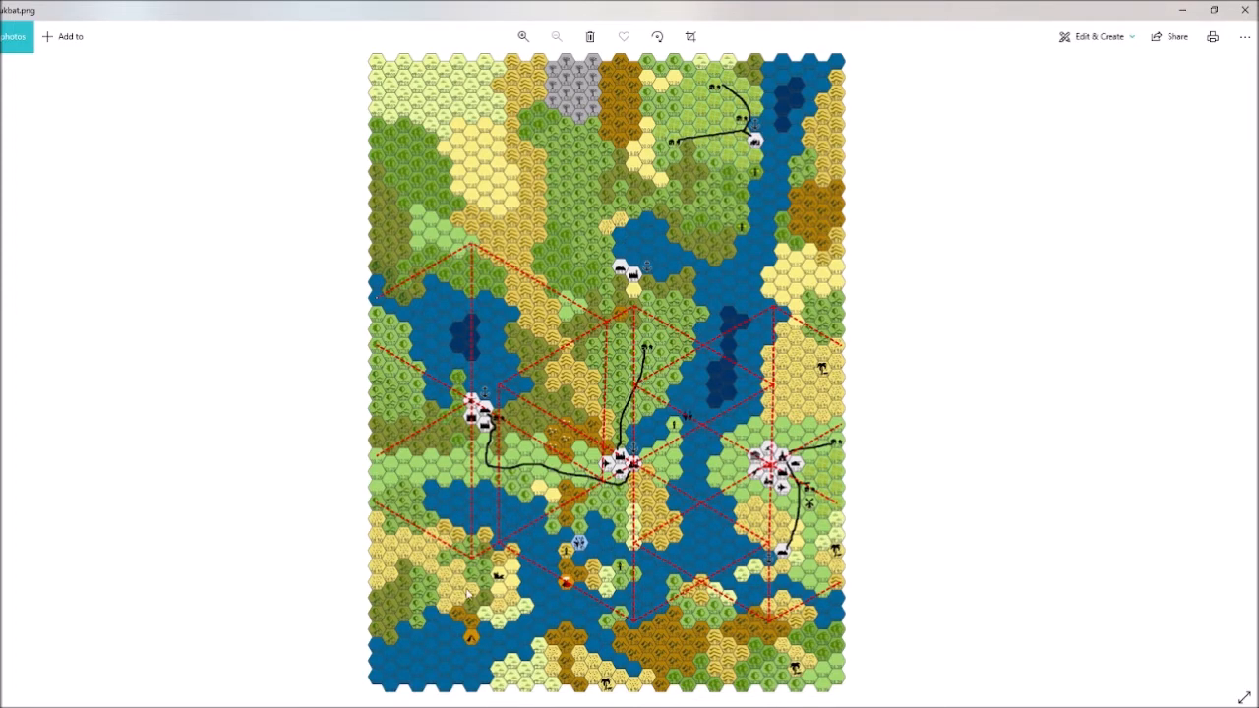
pyautogui.moveTo(763, 500)
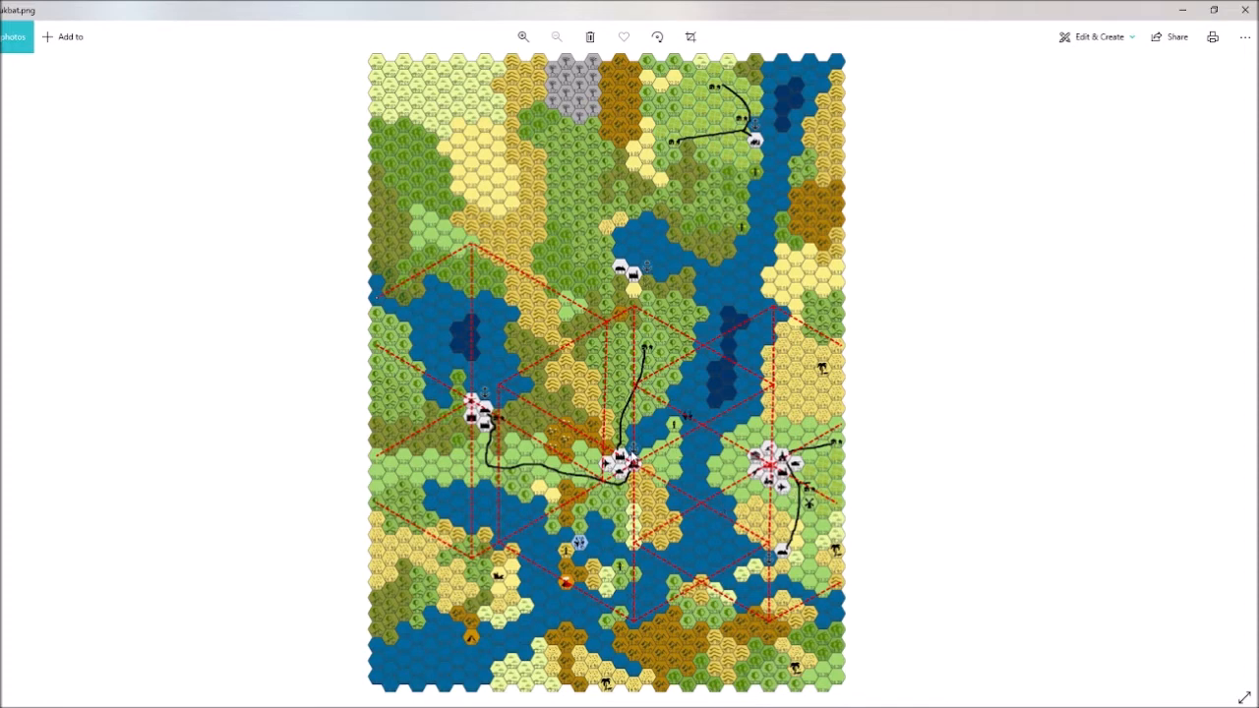
pyautogui.moveTo(759, 256)
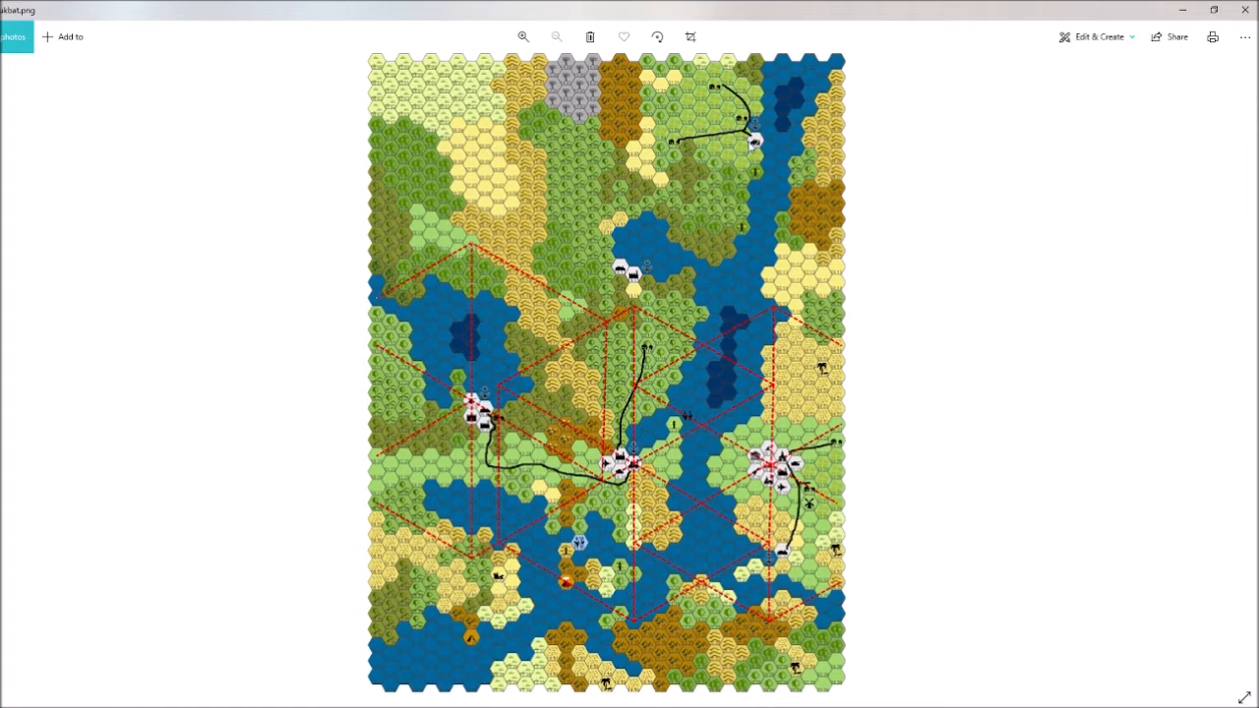
pyautogui.moveTo(668, 167)
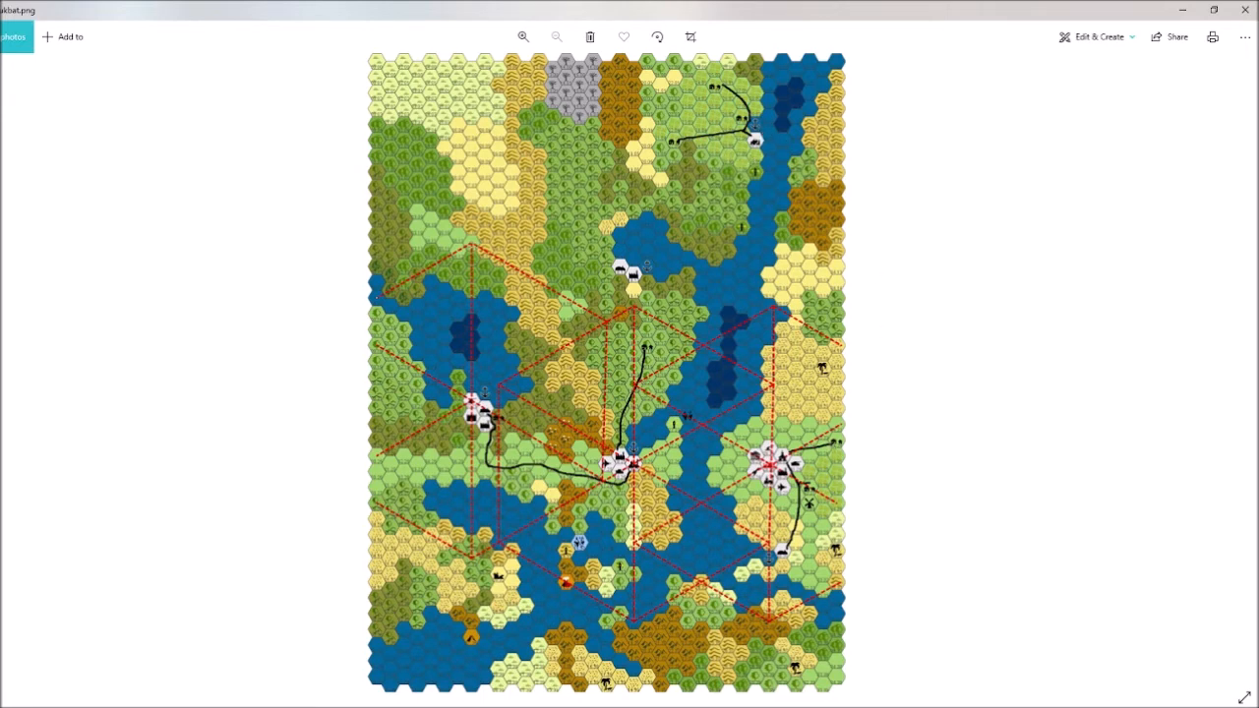
pyautogui.moveTo(806, 350)
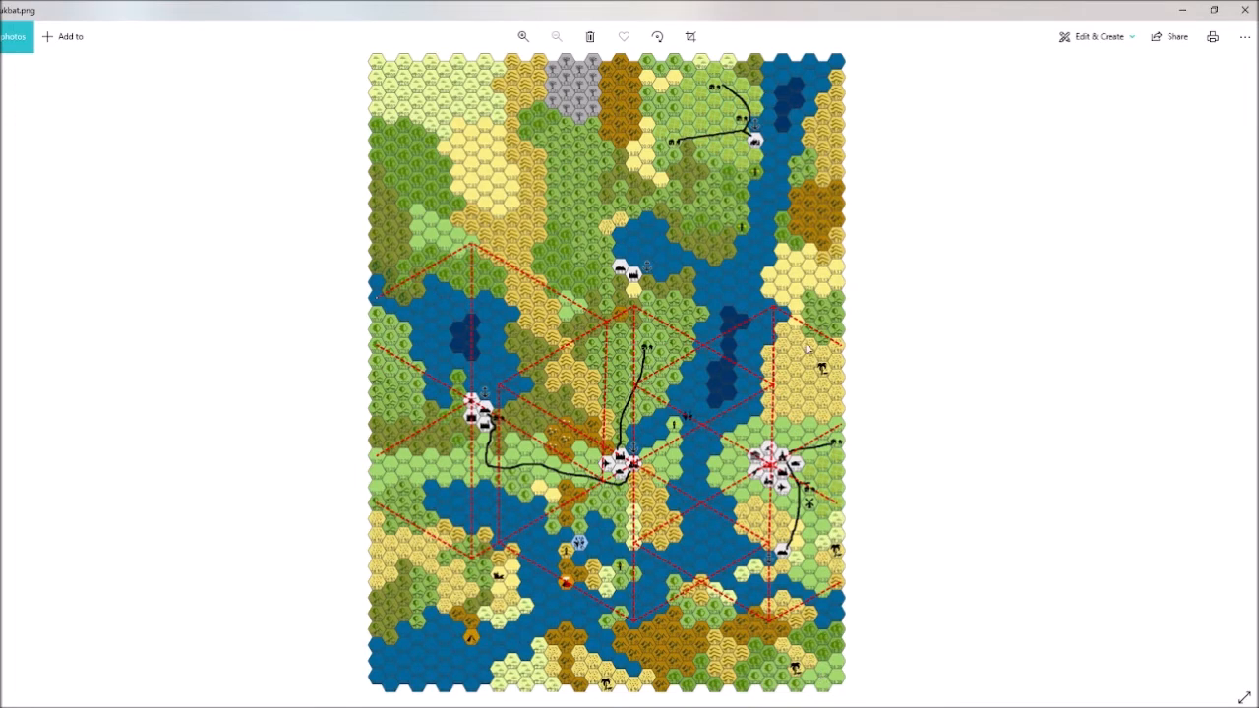
pyautogui.moveTo(484, 649)
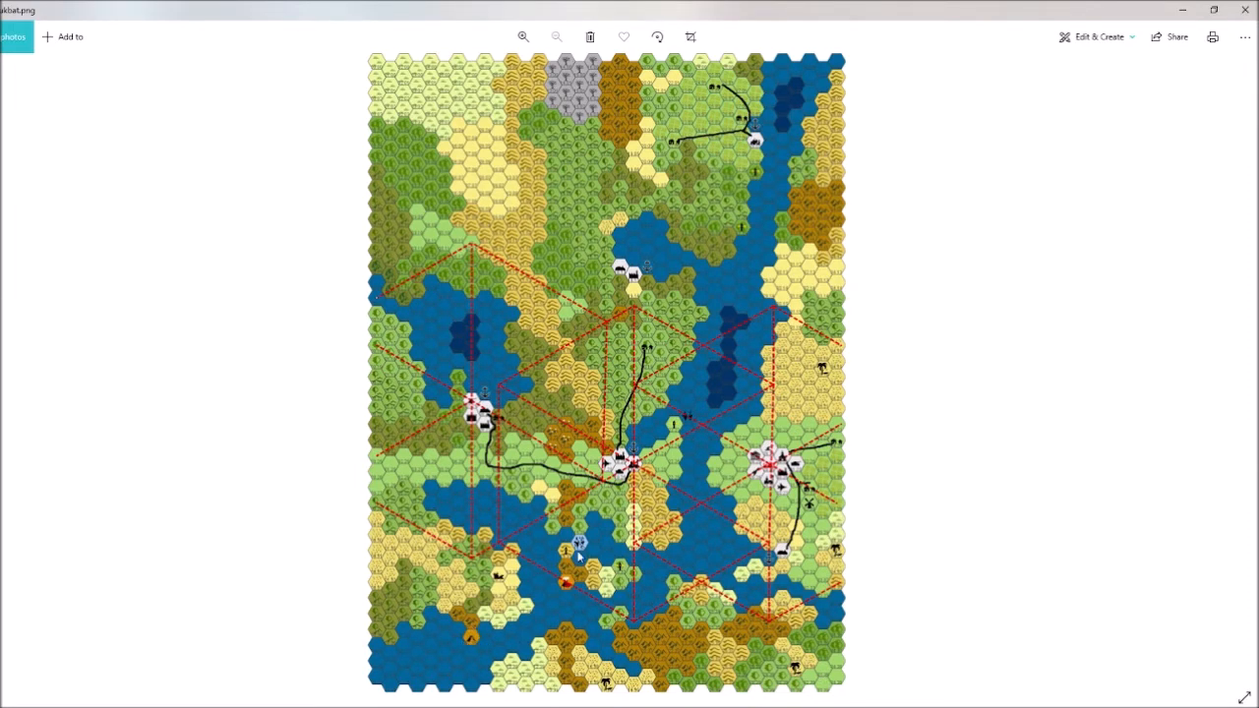
pyautogui.moveTo(698, 429)
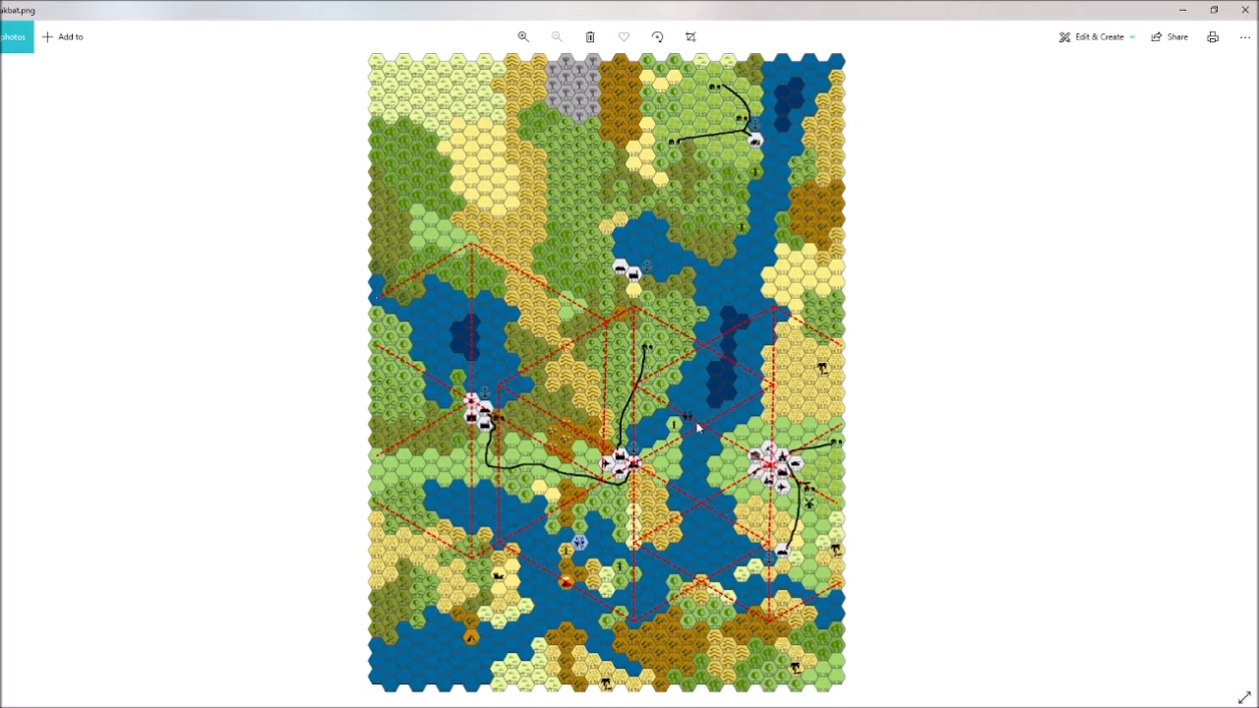
pyautogui.moveTo(698, 429)
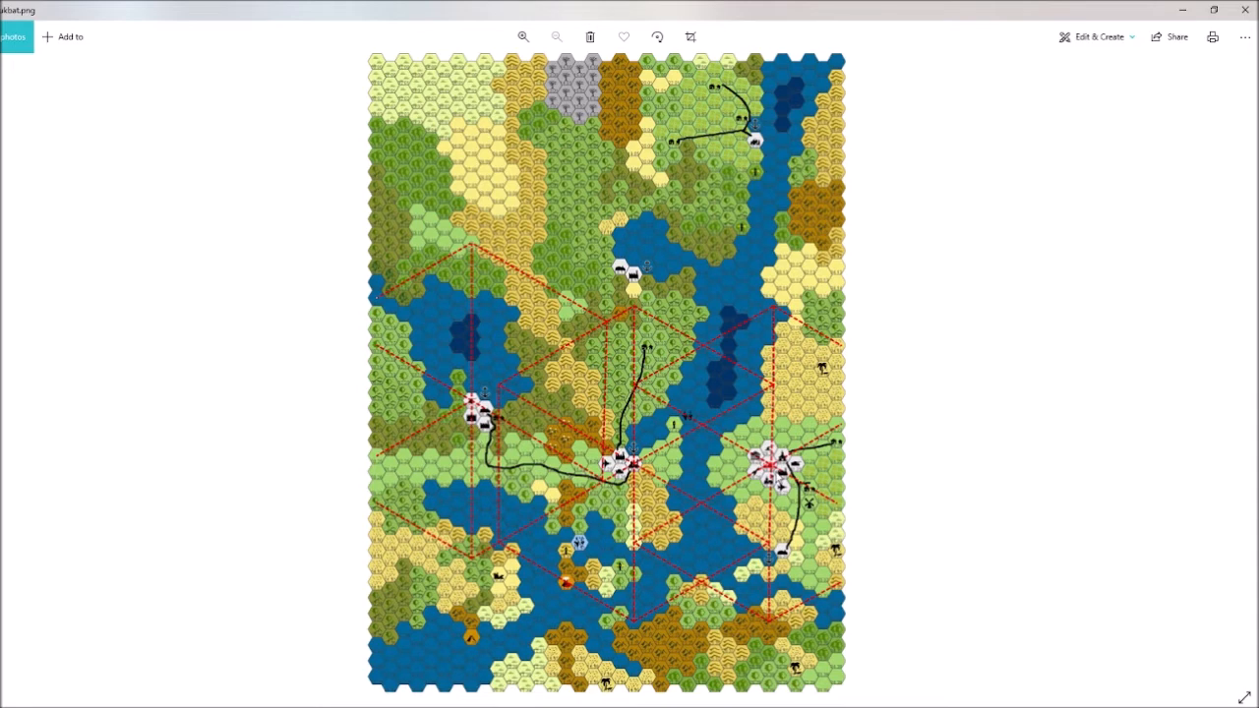
pyautogui.moveTo(665, 530)
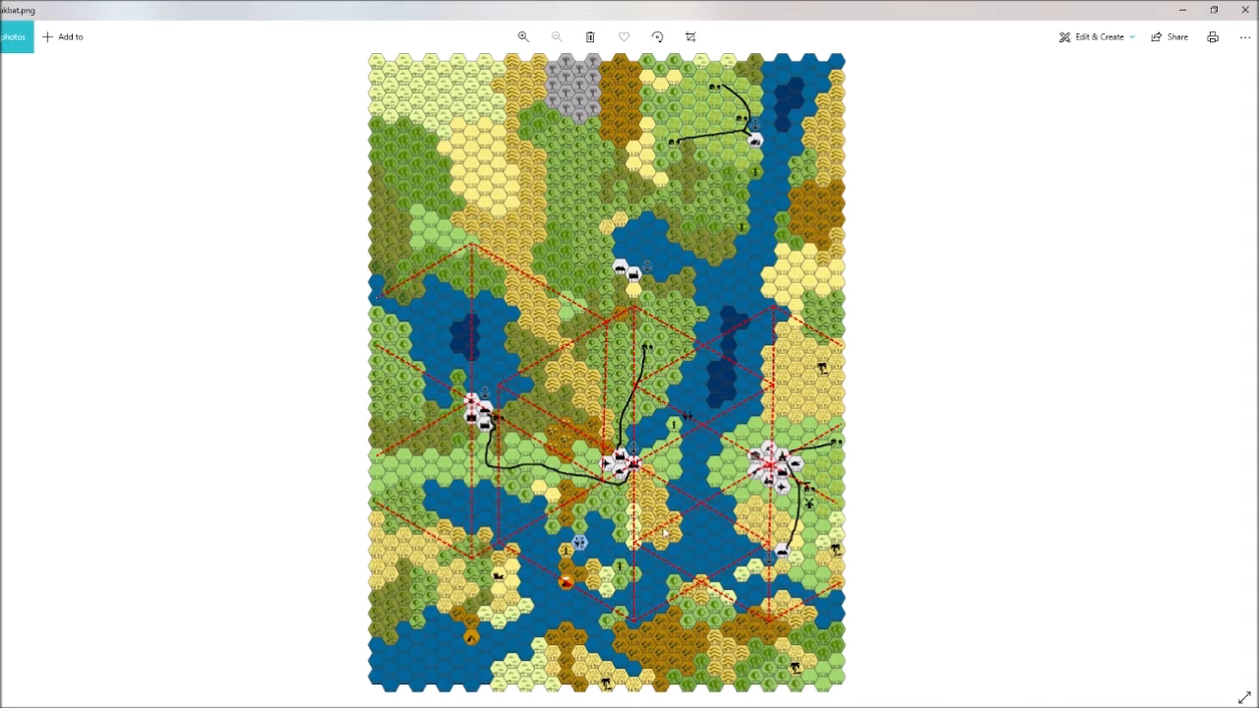
pyautogui.moveTo(520, 425)
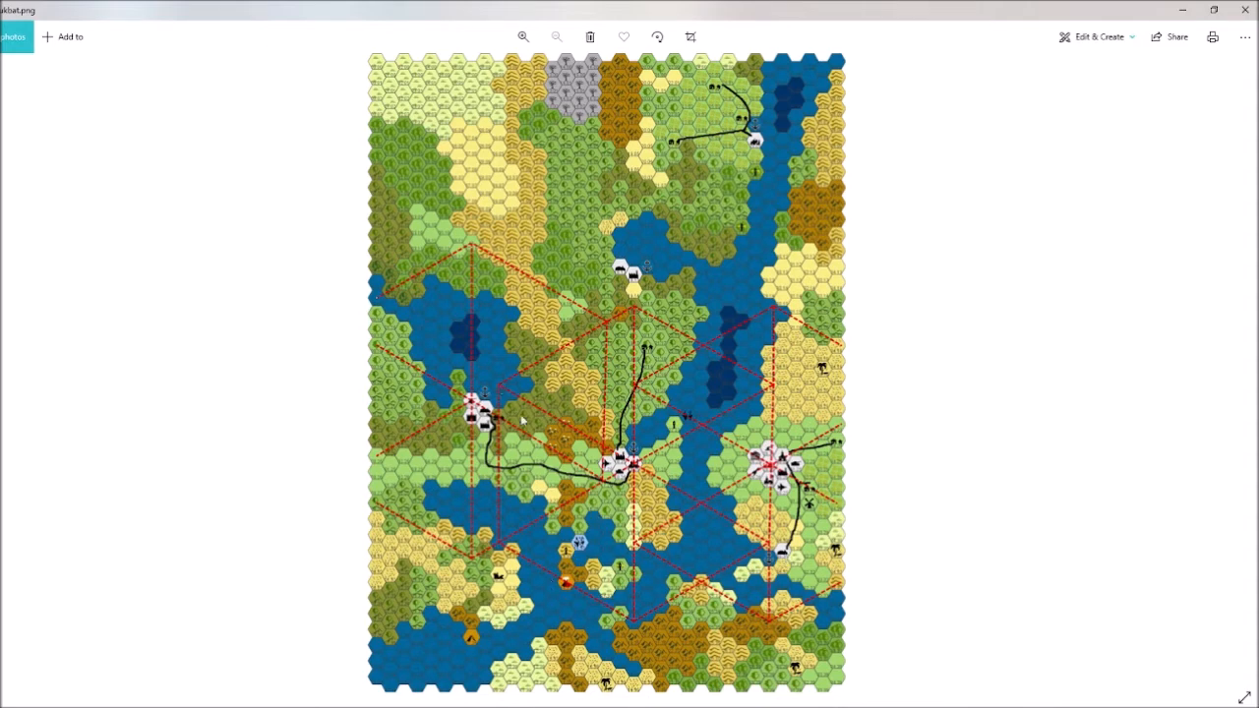
pyautogui.moveTo(677, 150)
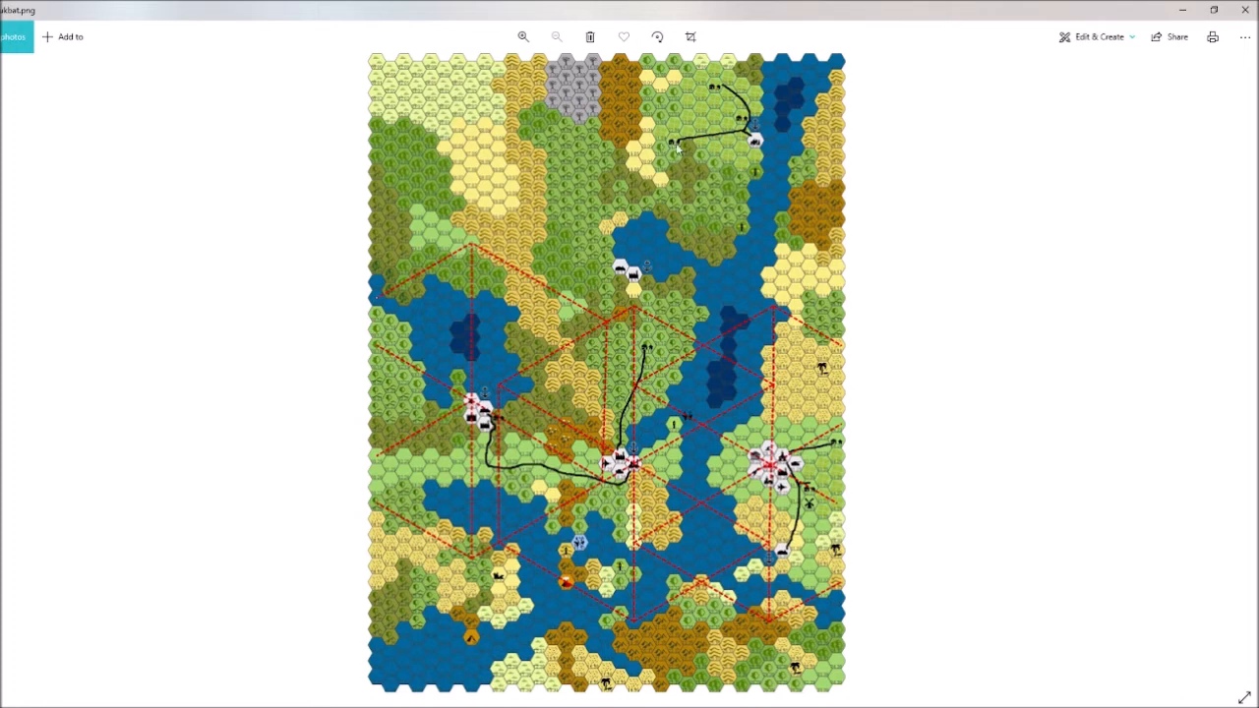
pyautogui.moveTo(746, 216)
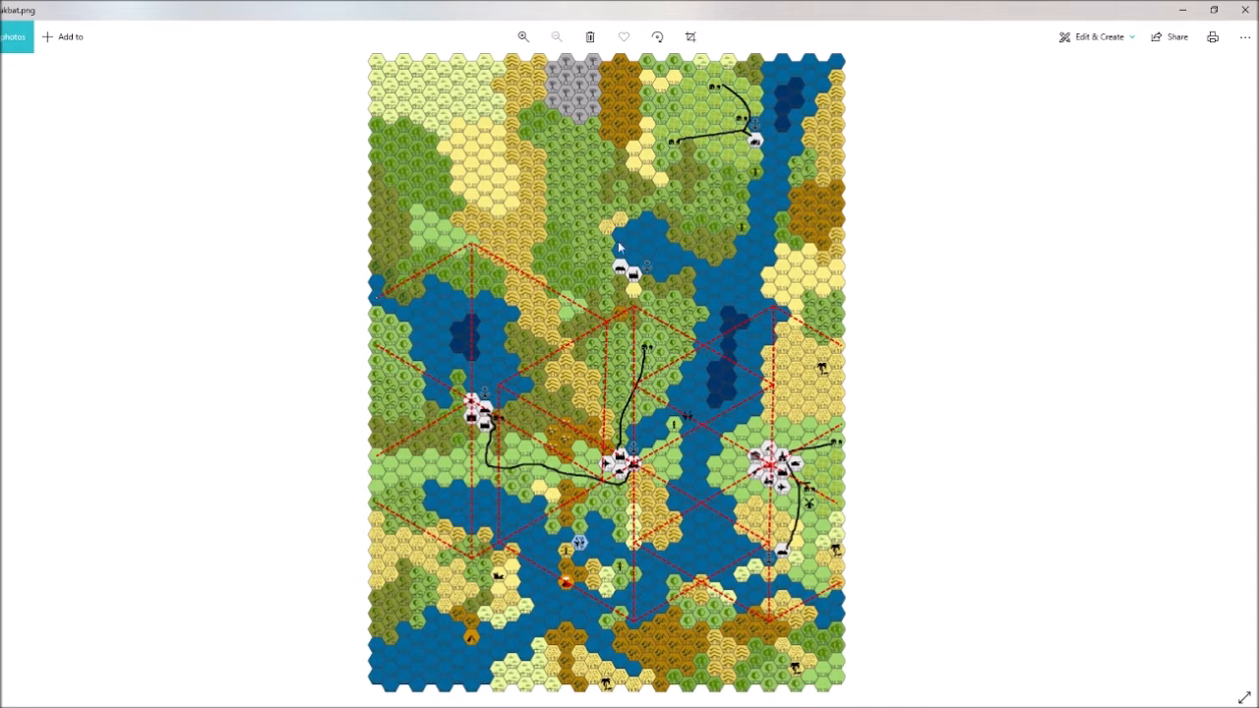
pyautogui.moveTo(619, 334)
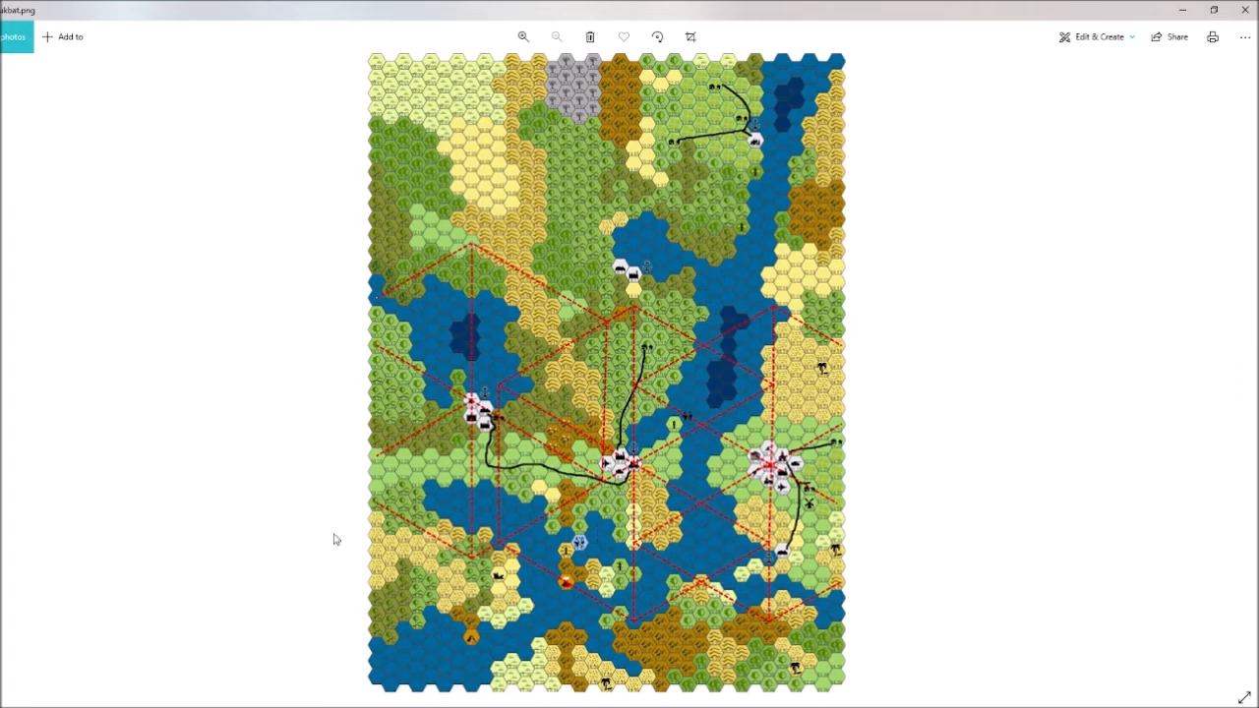
pyautogui.moveTo(1145, 125)
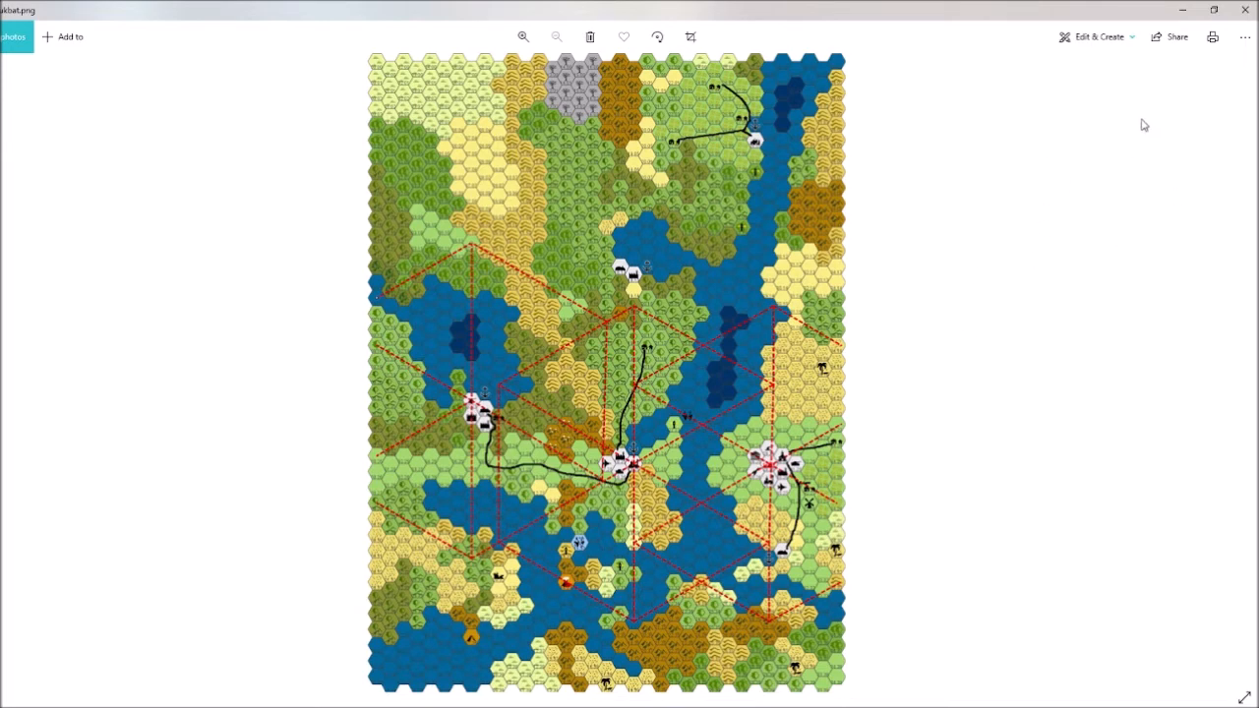
pyautogui.moveTo(1247, 12)
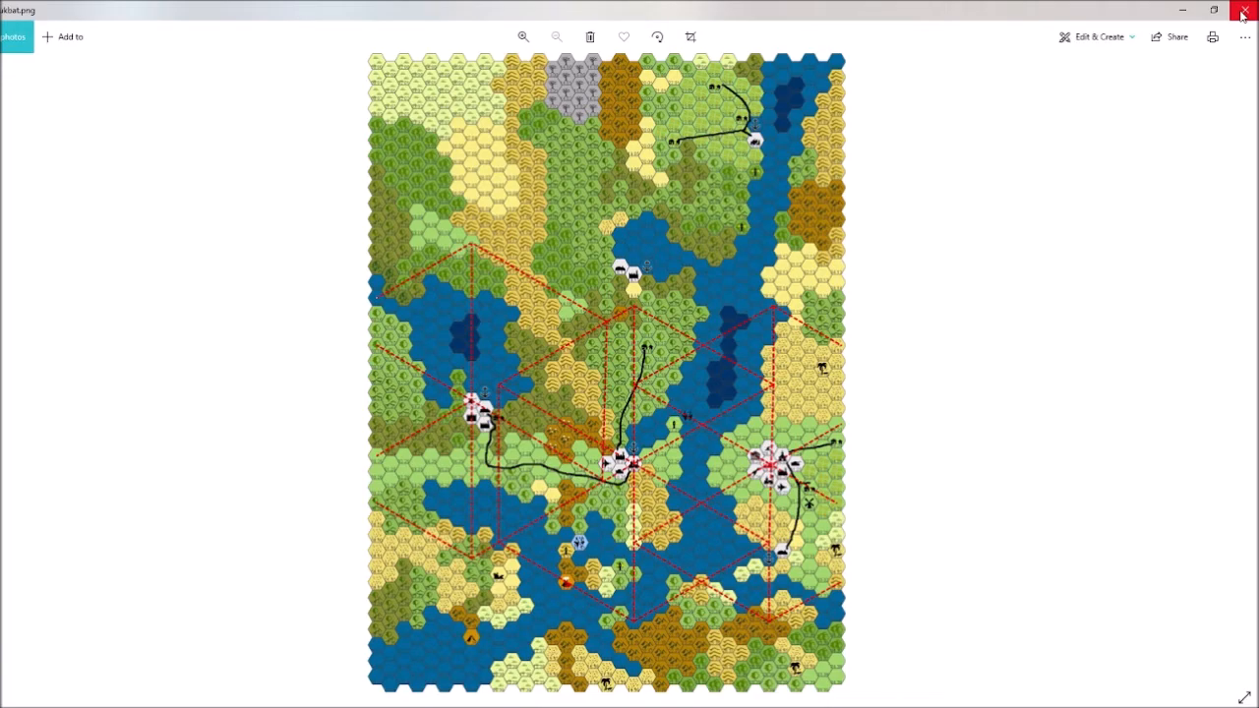
pyautogui.click(1243, 12)
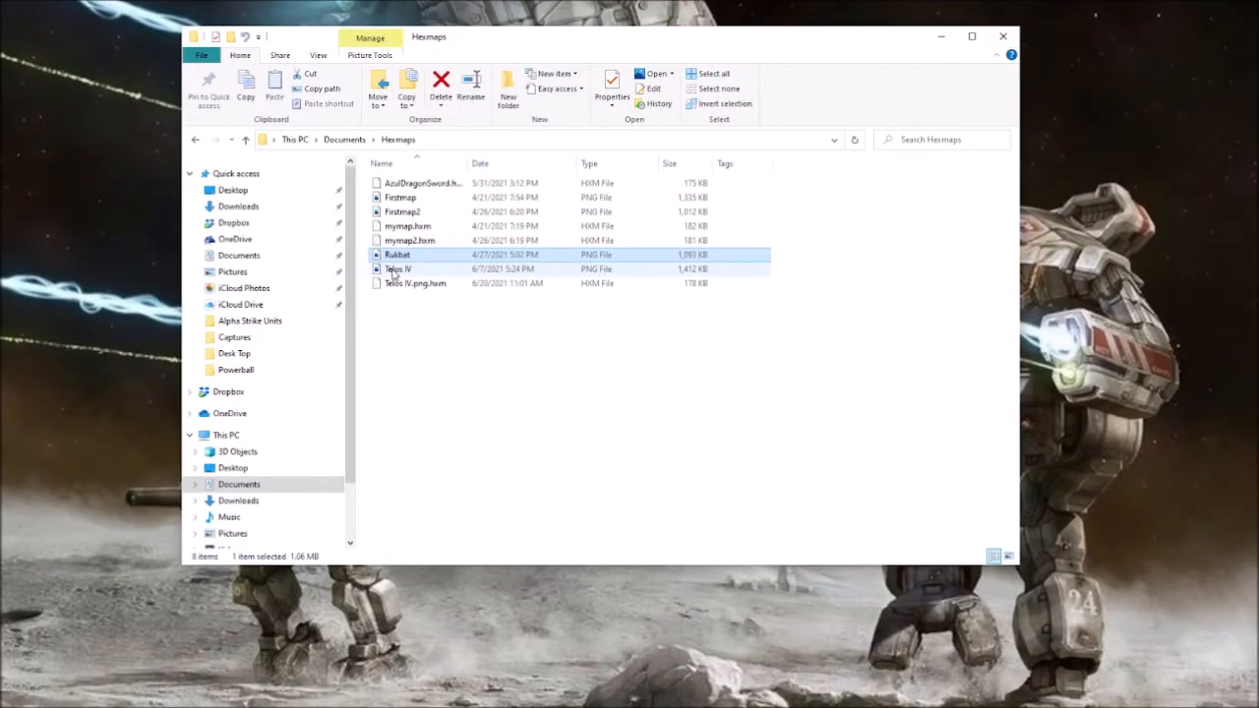
# Step: Open the second hex map PNG from the Hexmaps folder in Photos
pyautogui.click(397, 268)
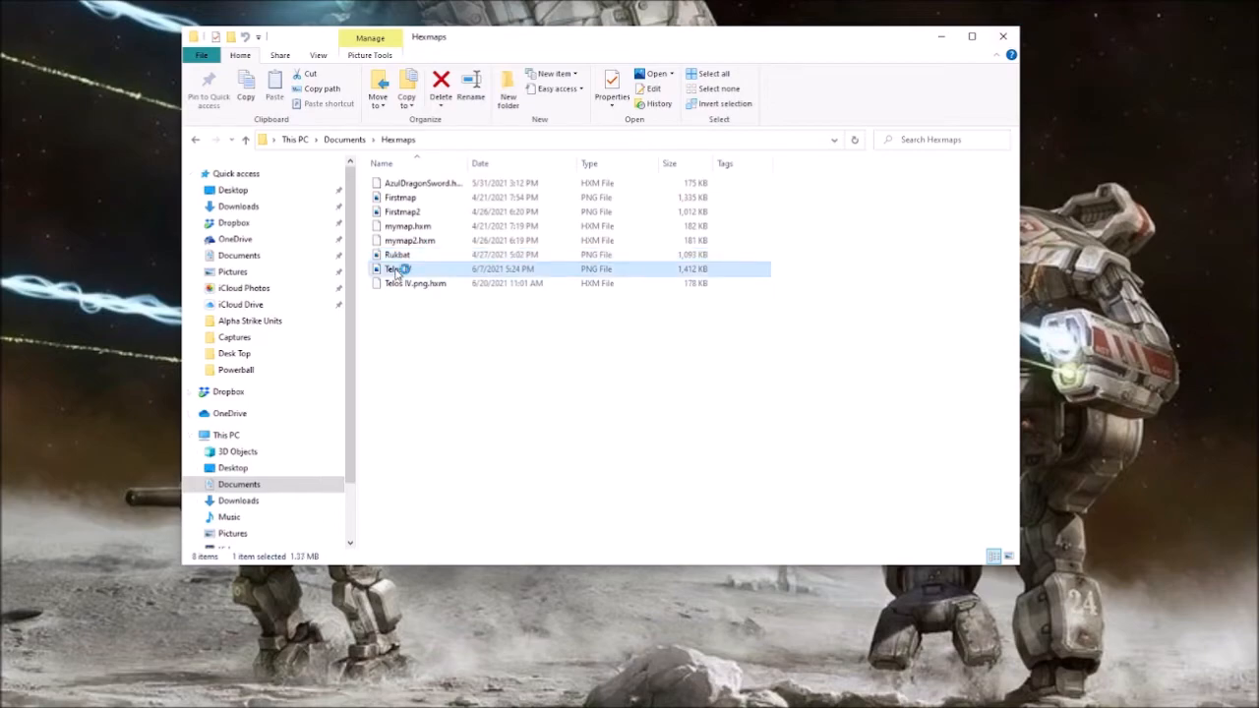
pyautogui.doubleClick(397, 268)
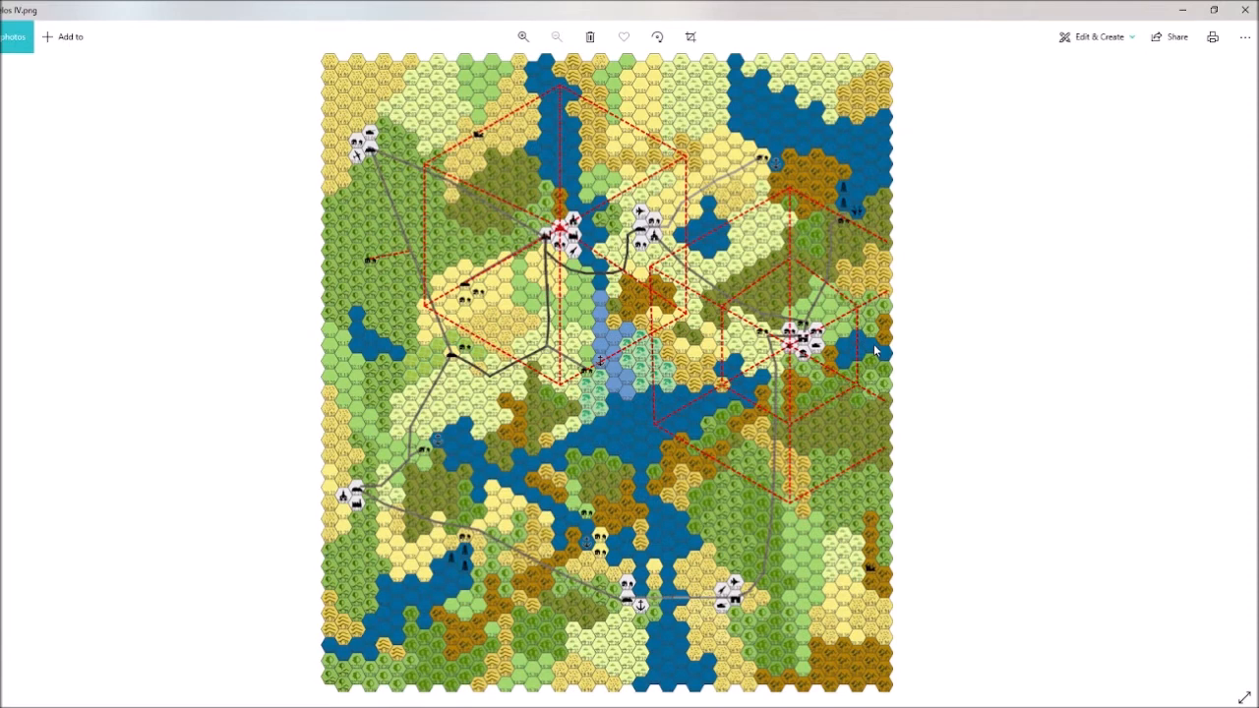
pyautogui.moveTo(338, 140)
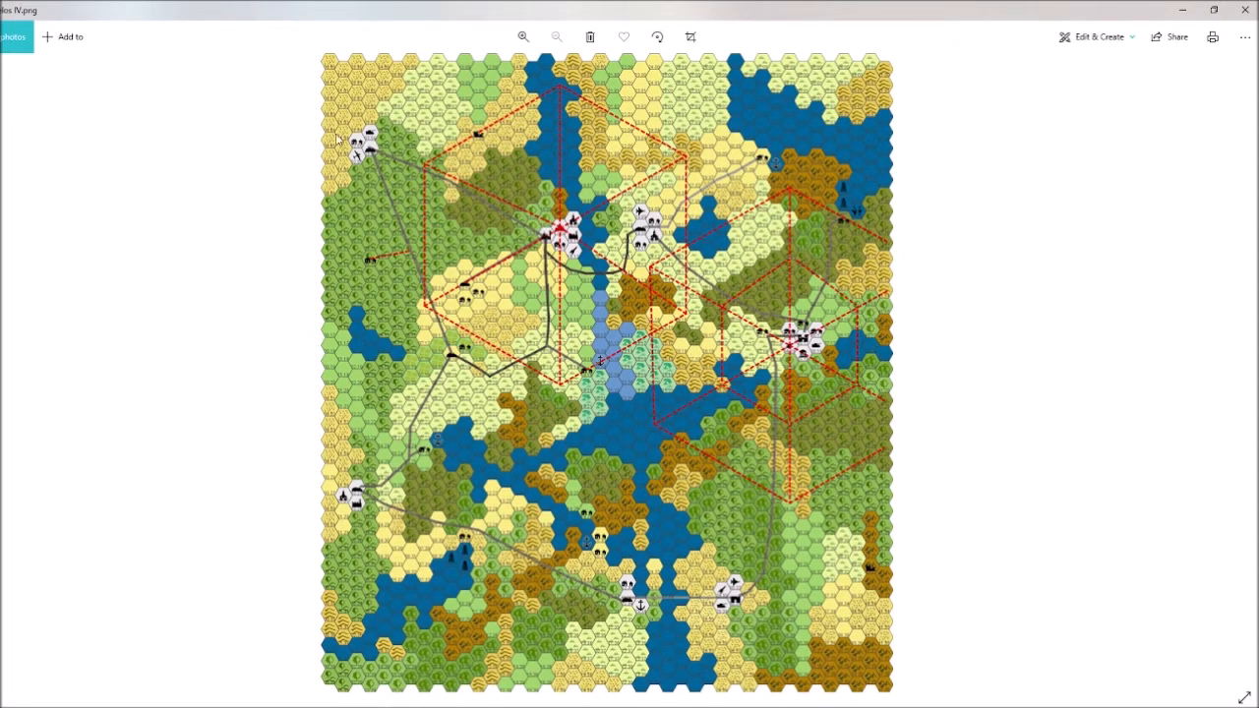
pyautogui.moveTo(625, 312)
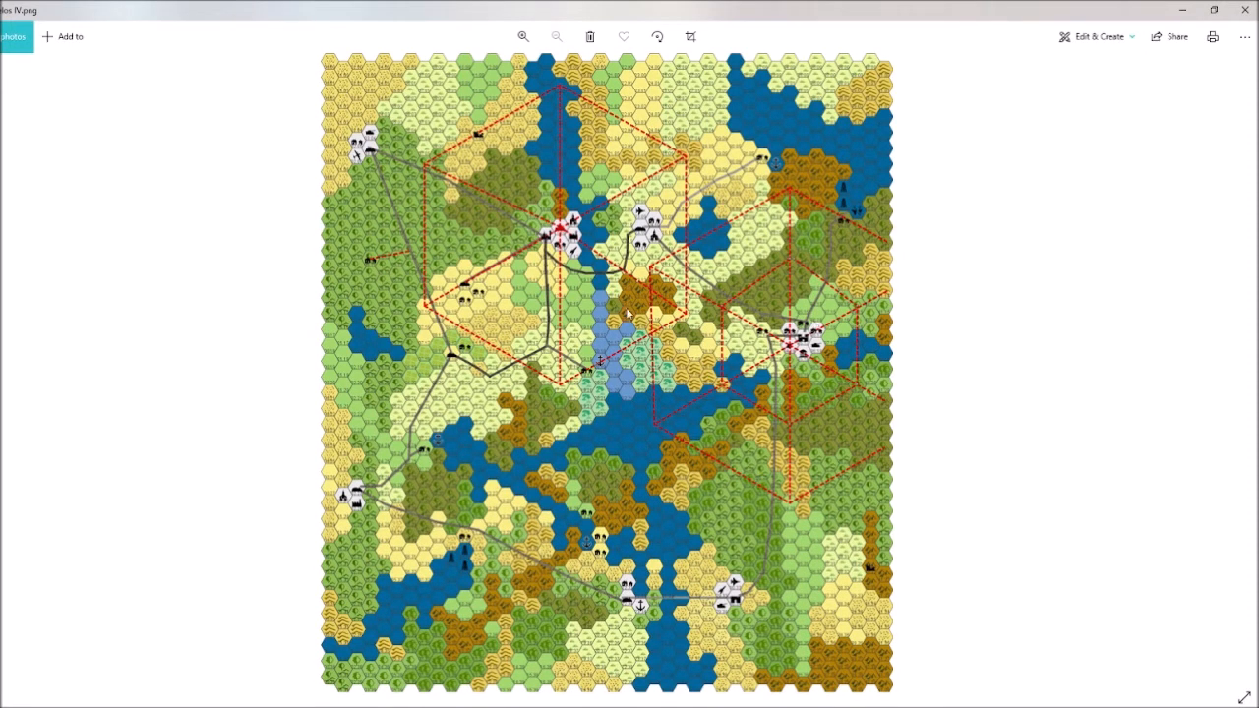
pyautogui.moveTo(838, 182)
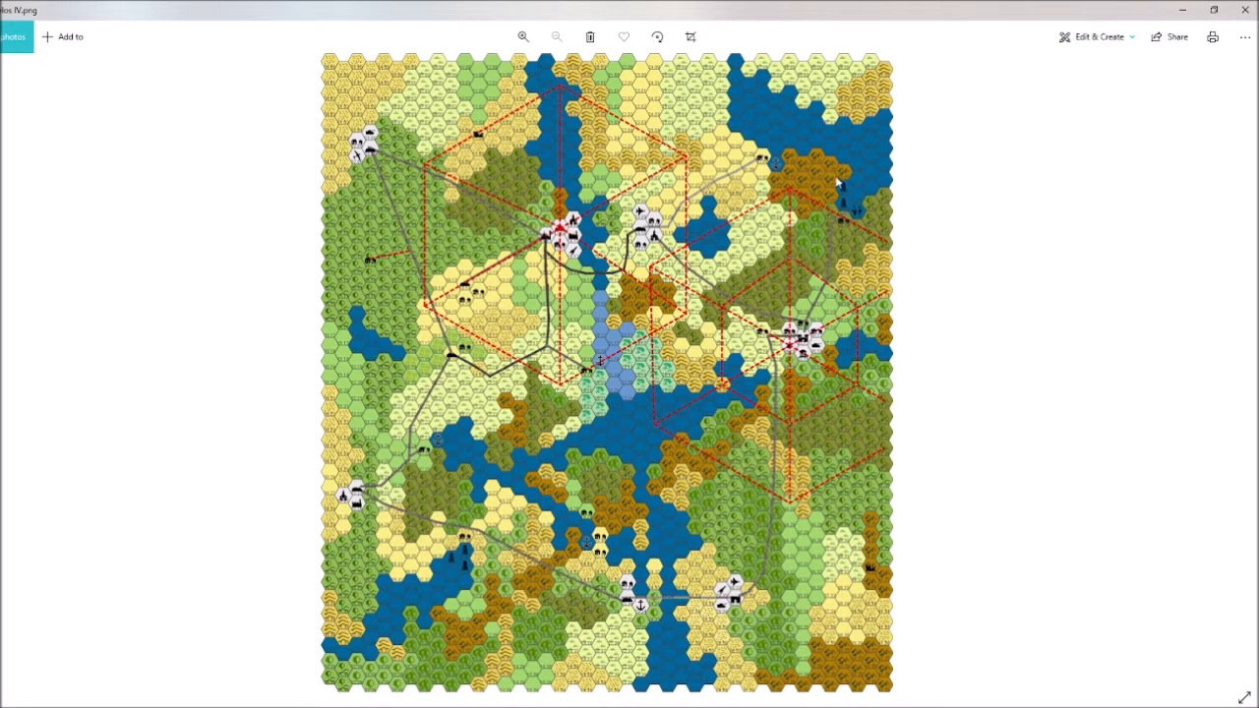
pyautogui.moveTo(841, 450)
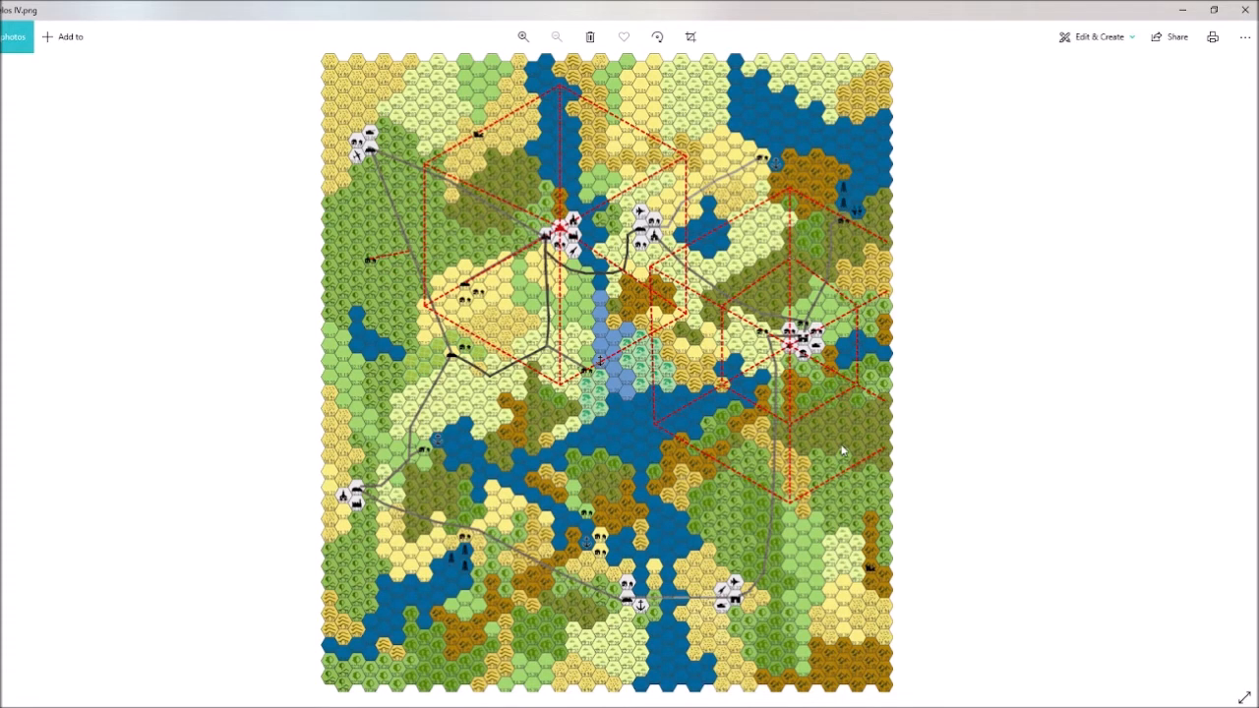
pyautogui.moveTo(653, 609)
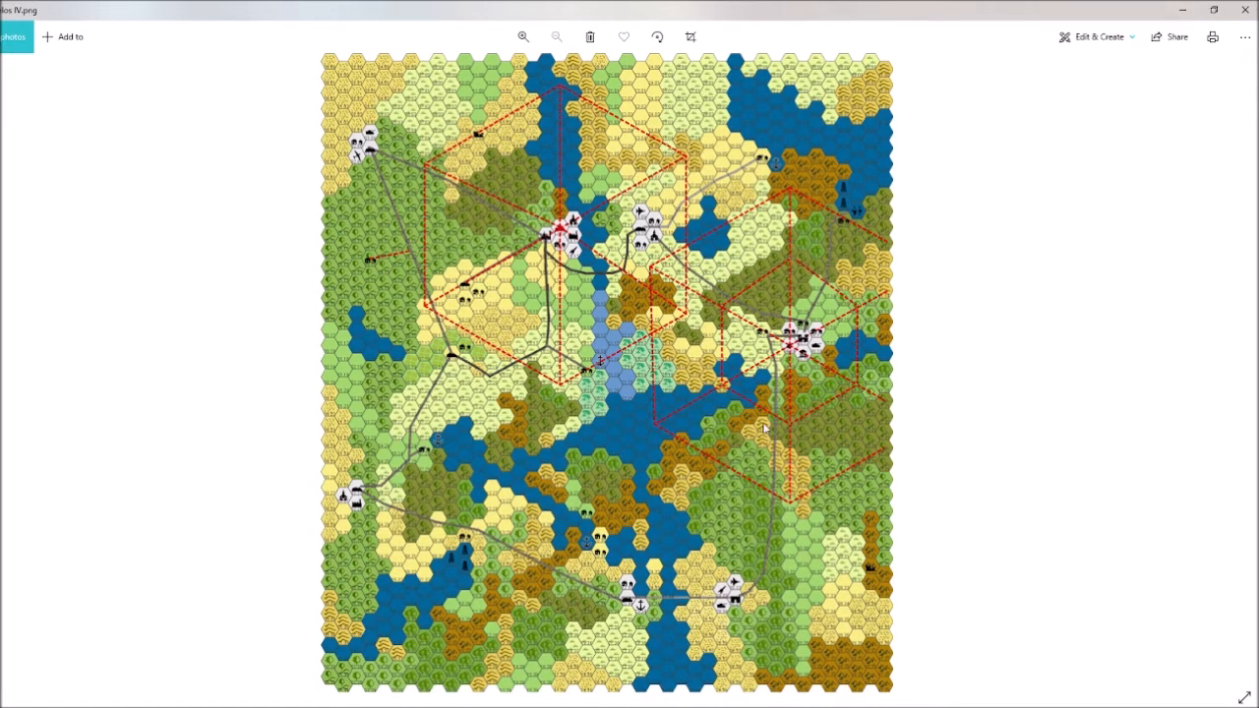
pyautogui.moveTo(786, 441)
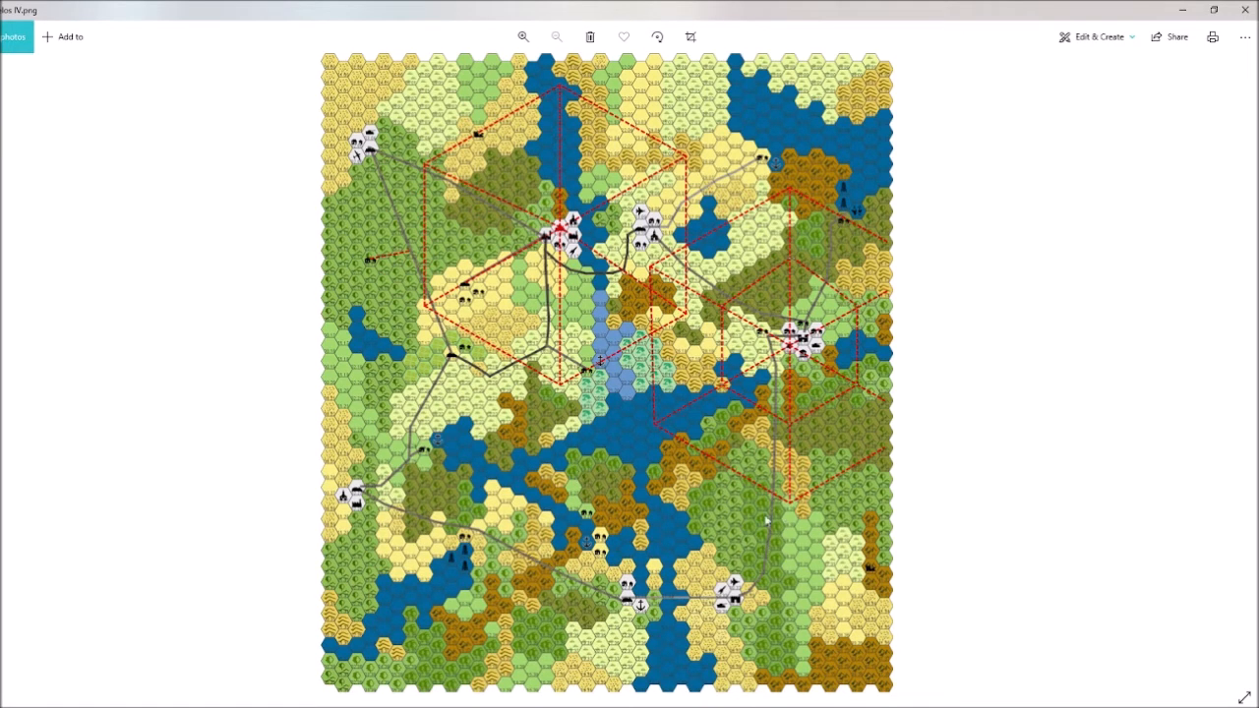
pyautogui.moveTo(547, 356)
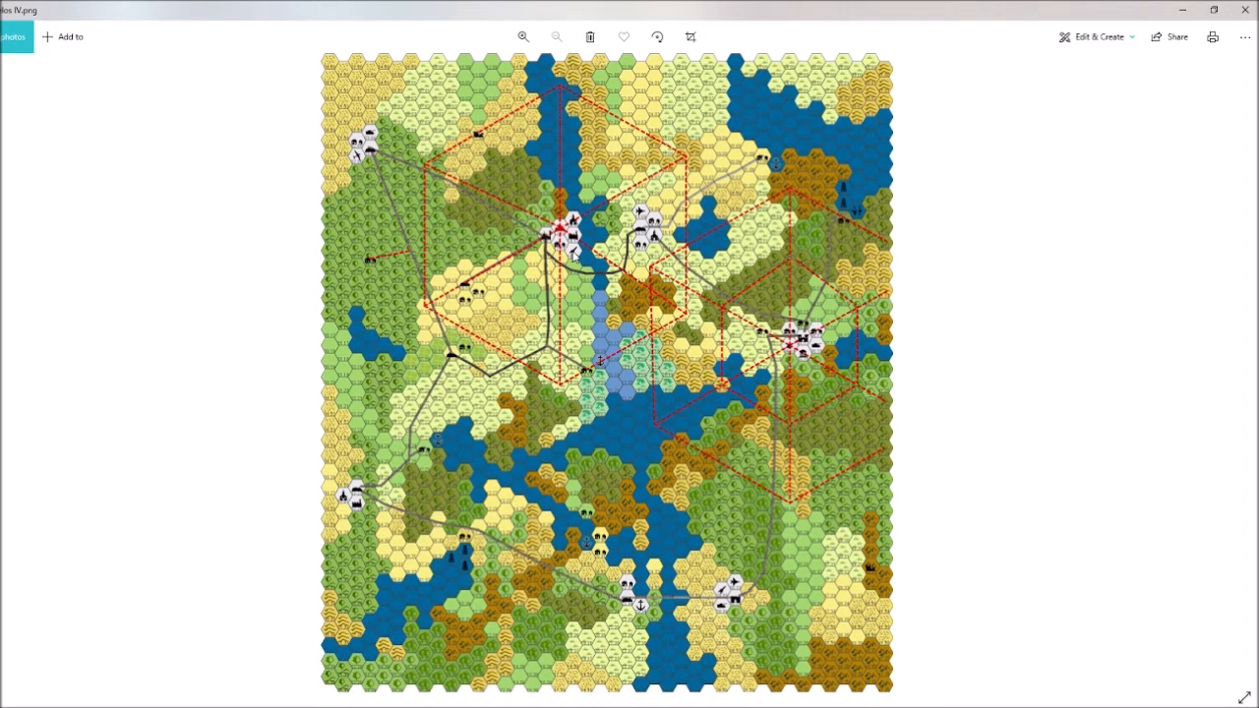
pyautogui.moveTo(606, 338)
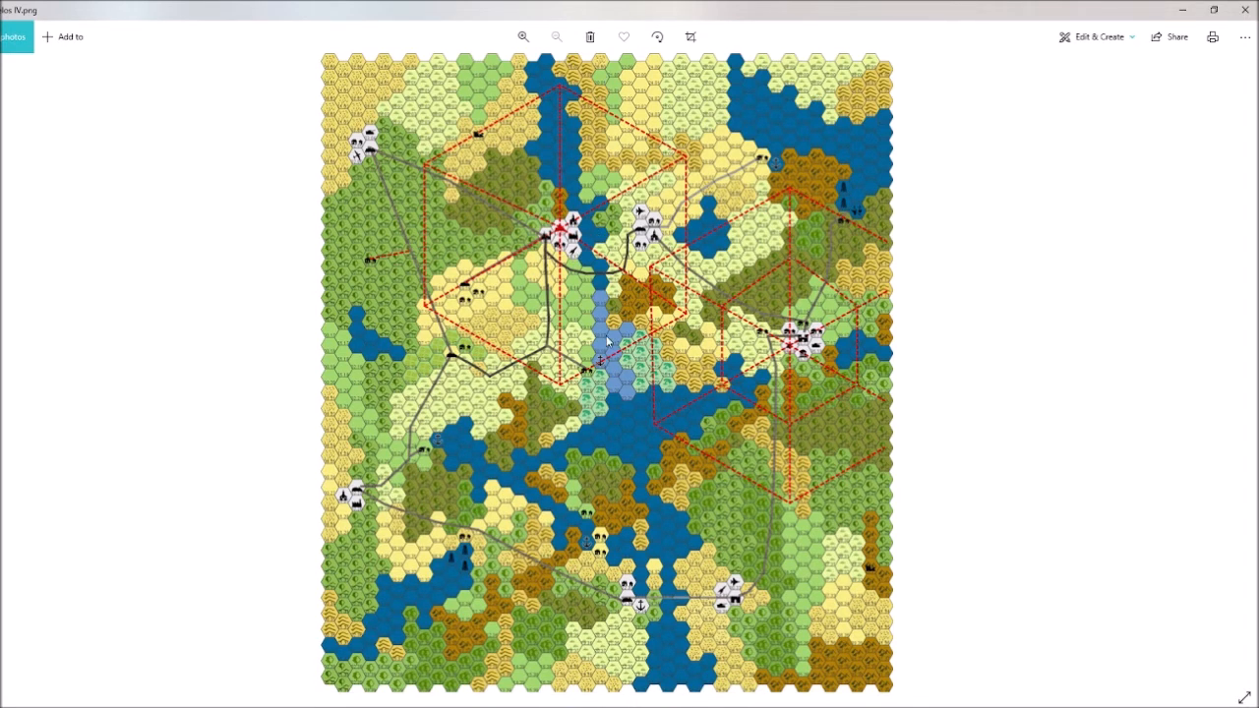
pyautogui.moveTo(489, 601)
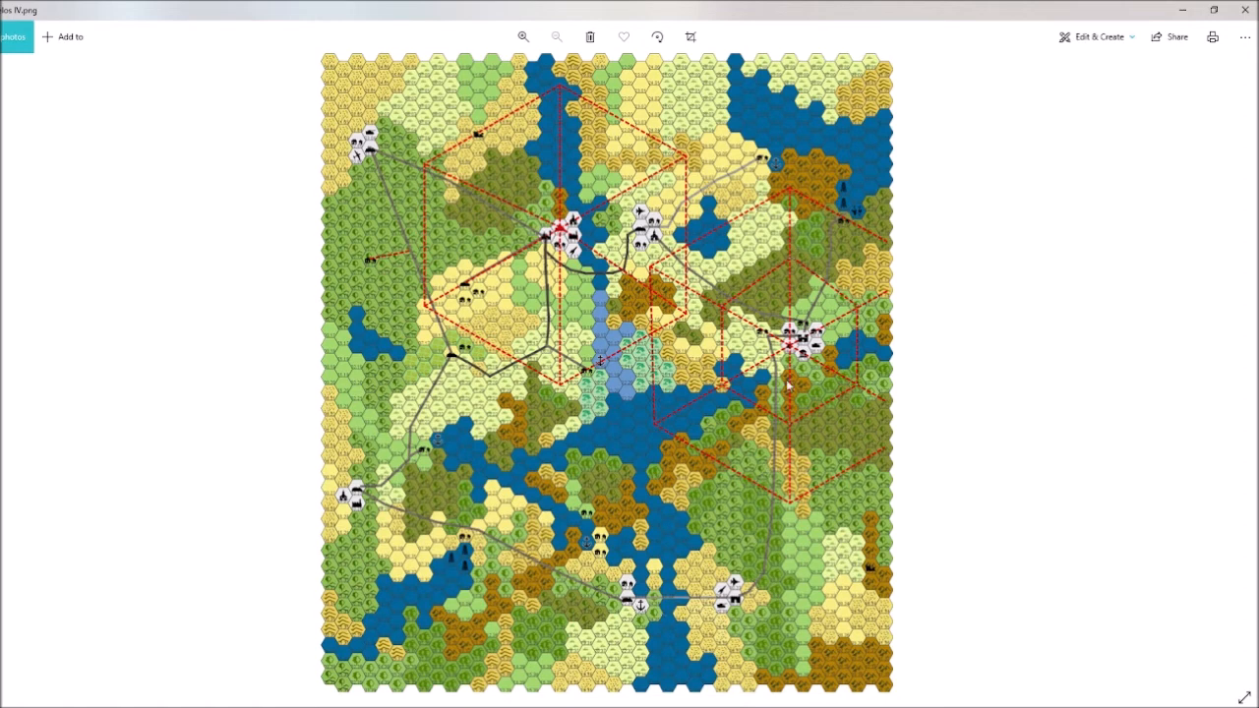
pyautogui.moveTo(629, 283)
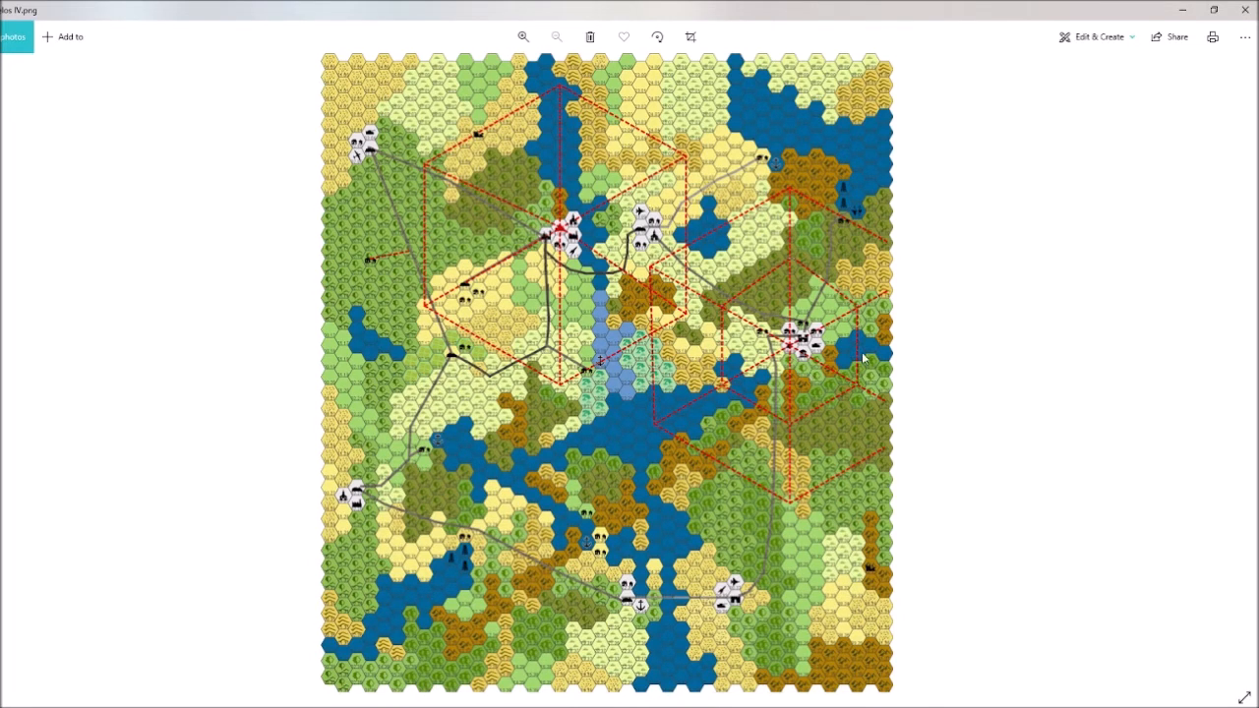
pyautogui.moveTo(409, 263)
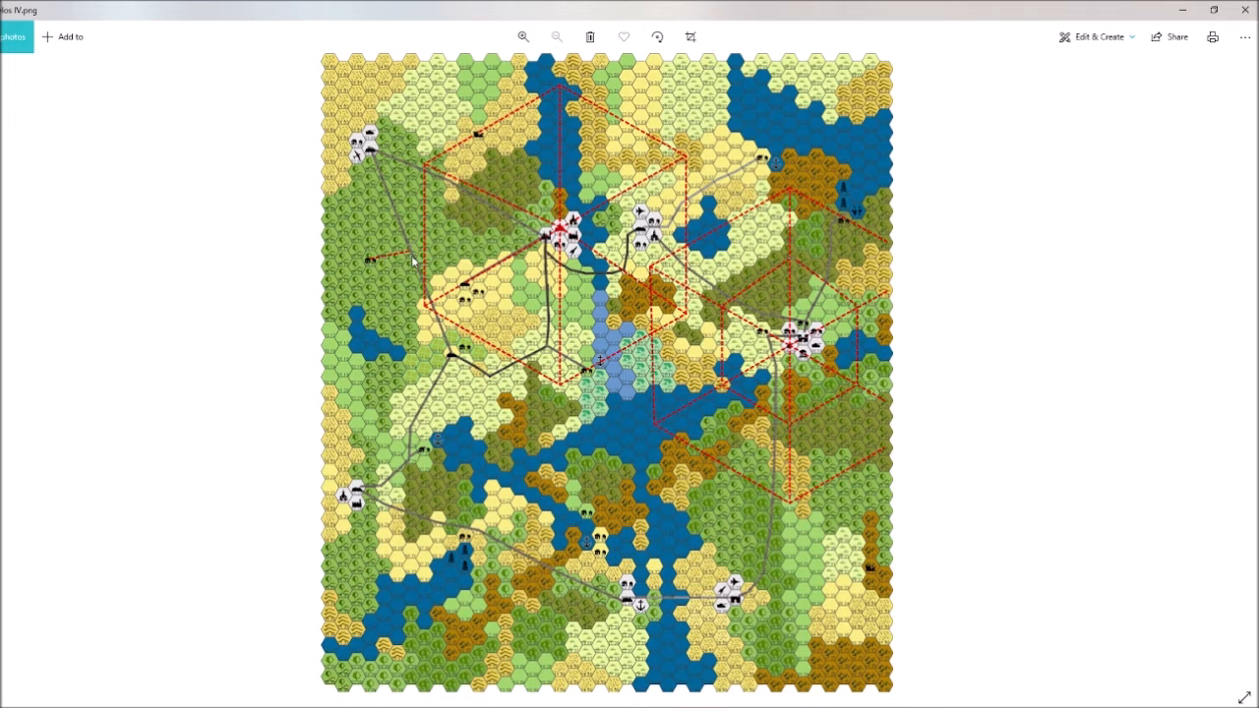
pyautogui.moveTo(409, 264)
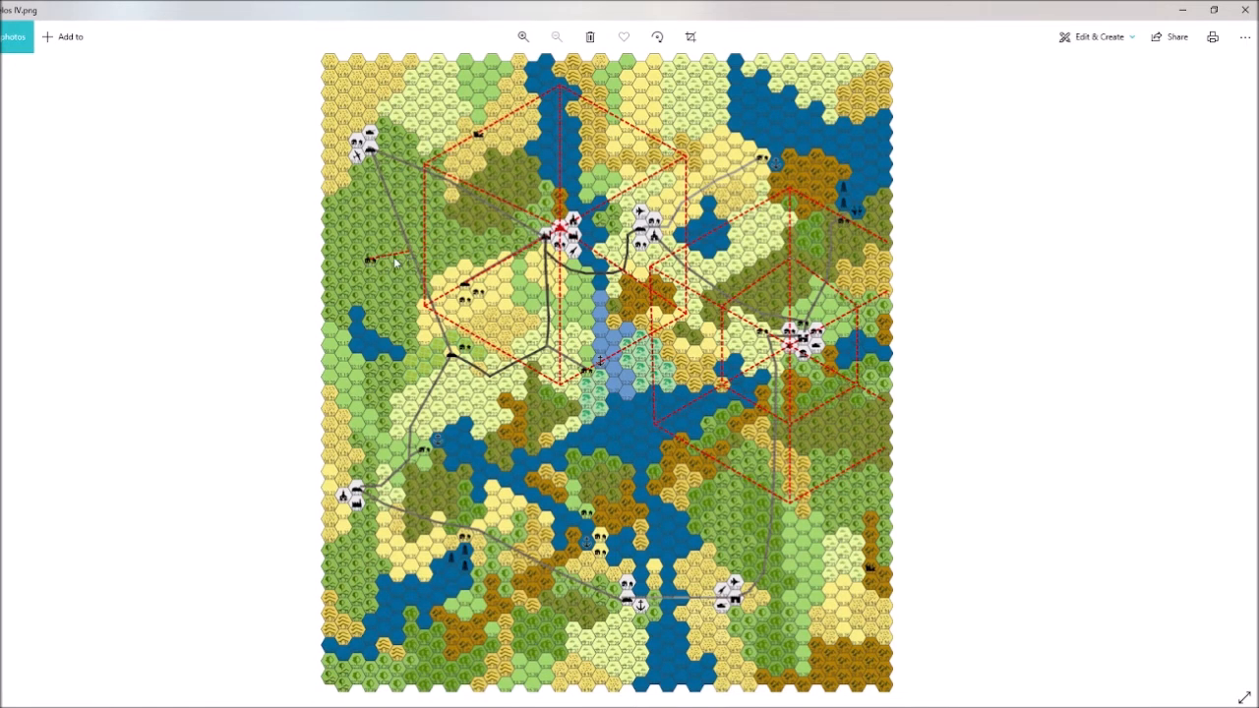
pyautogui.moveTo(593, 425)
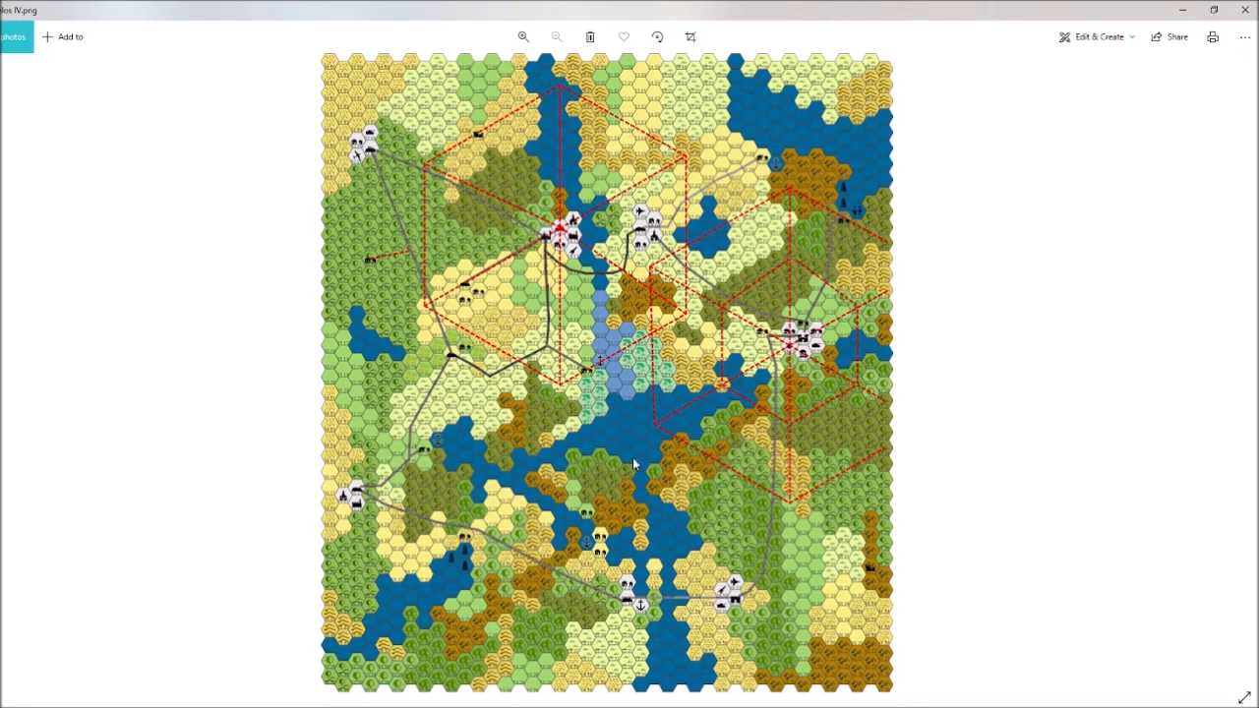
pyautogui.moveTo(1245, 12)
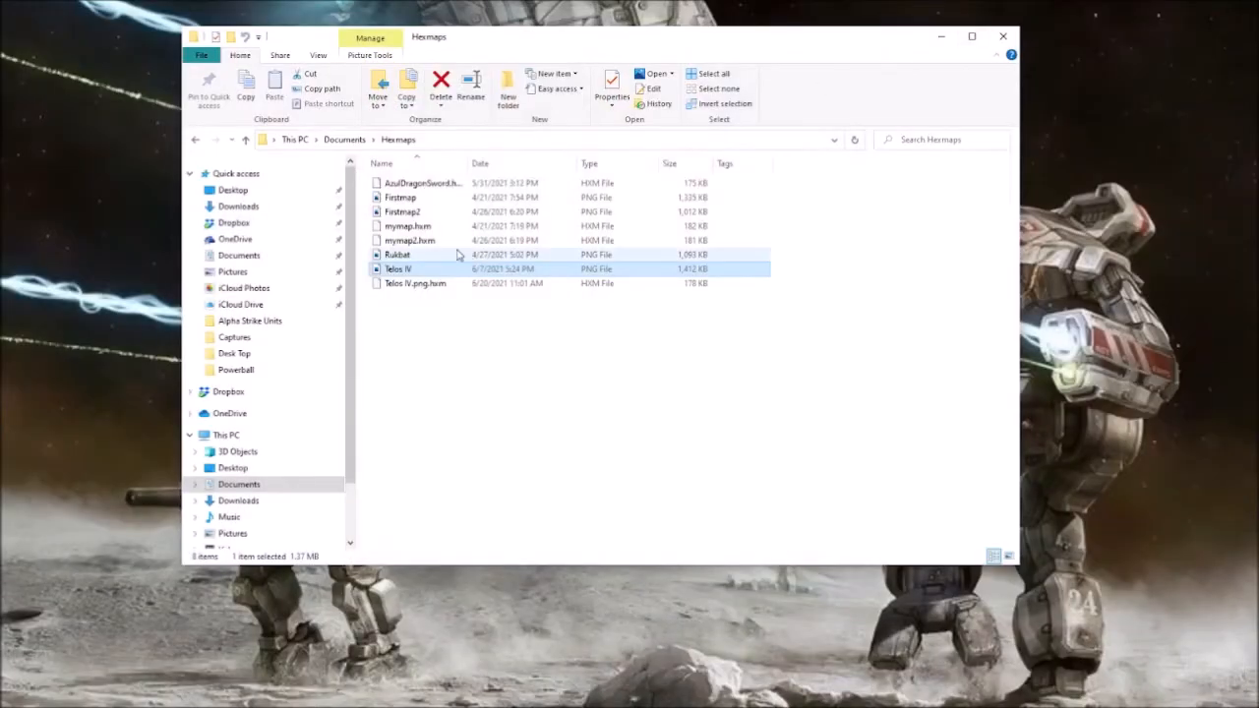
pyautogui.moveTo(415, 212)
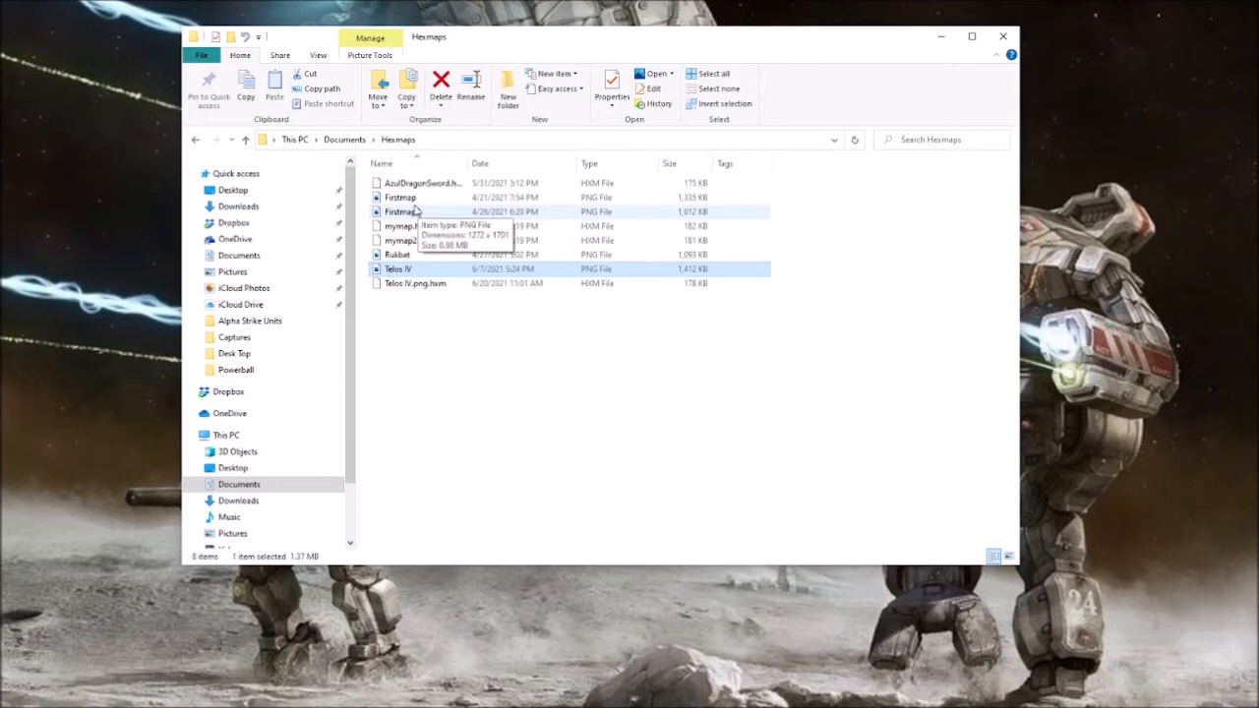
pyautogui.moveTo(432, 185)
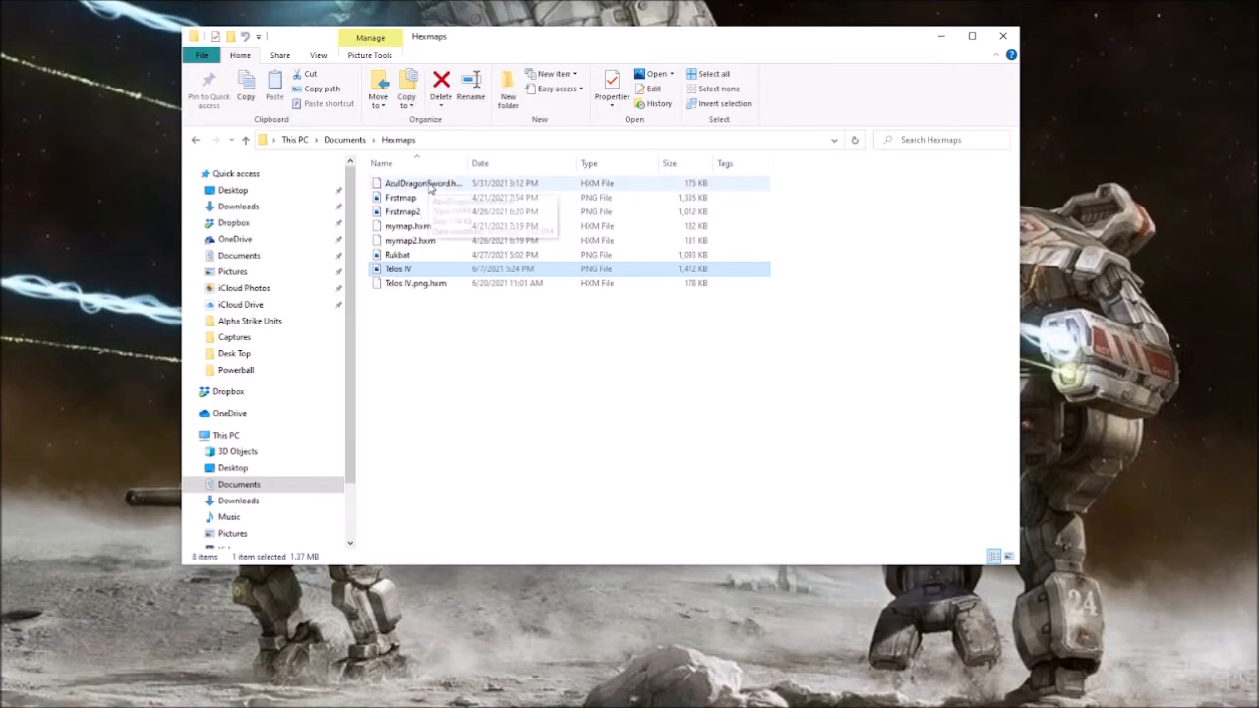
pyautogui.moveTo(429, 187)
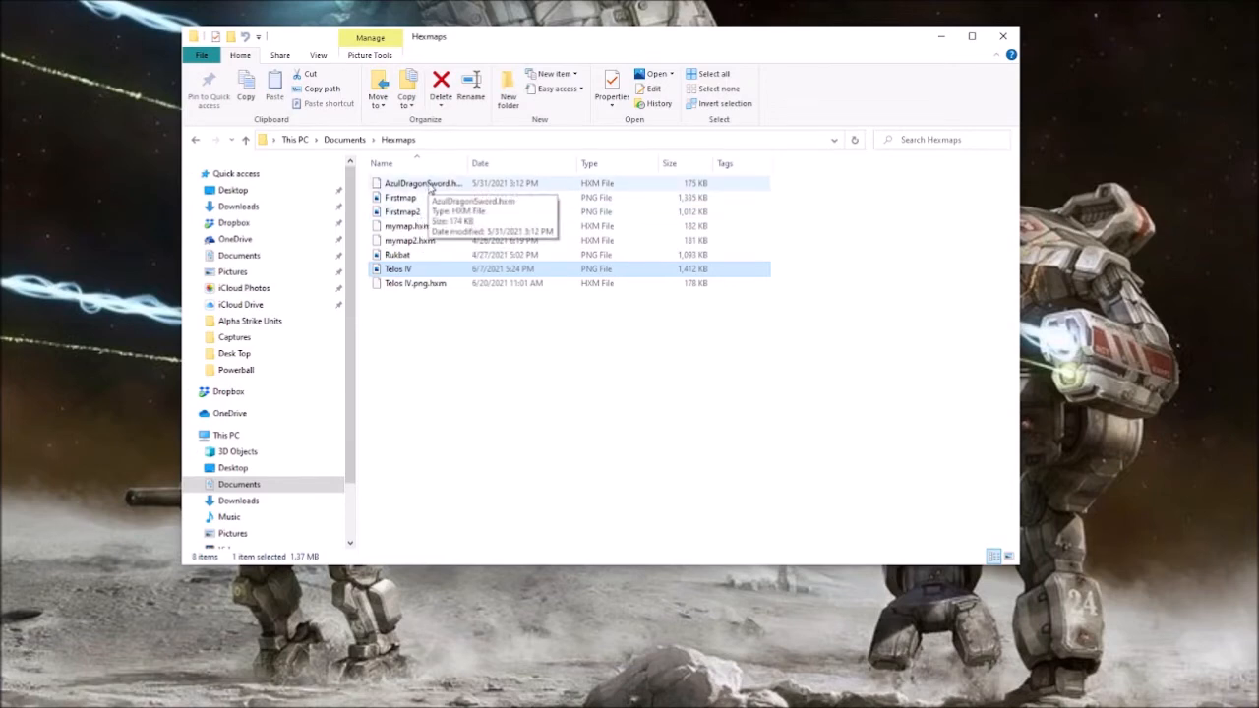
# Step: Open Tetos IV.png.hxm from Hexmaps, bringing up the 'How do you want to open this file?' prompt
pyautogui.click(412, 283)
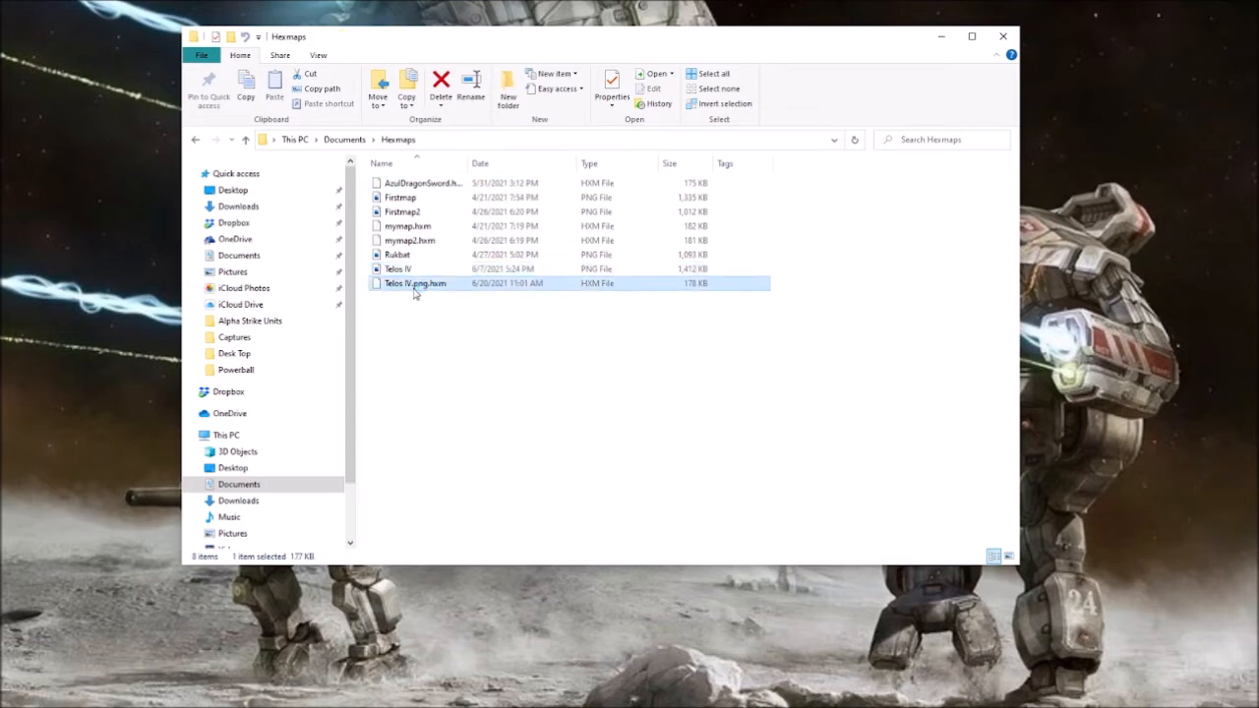
pyautogui.doubleClick(416, 283)
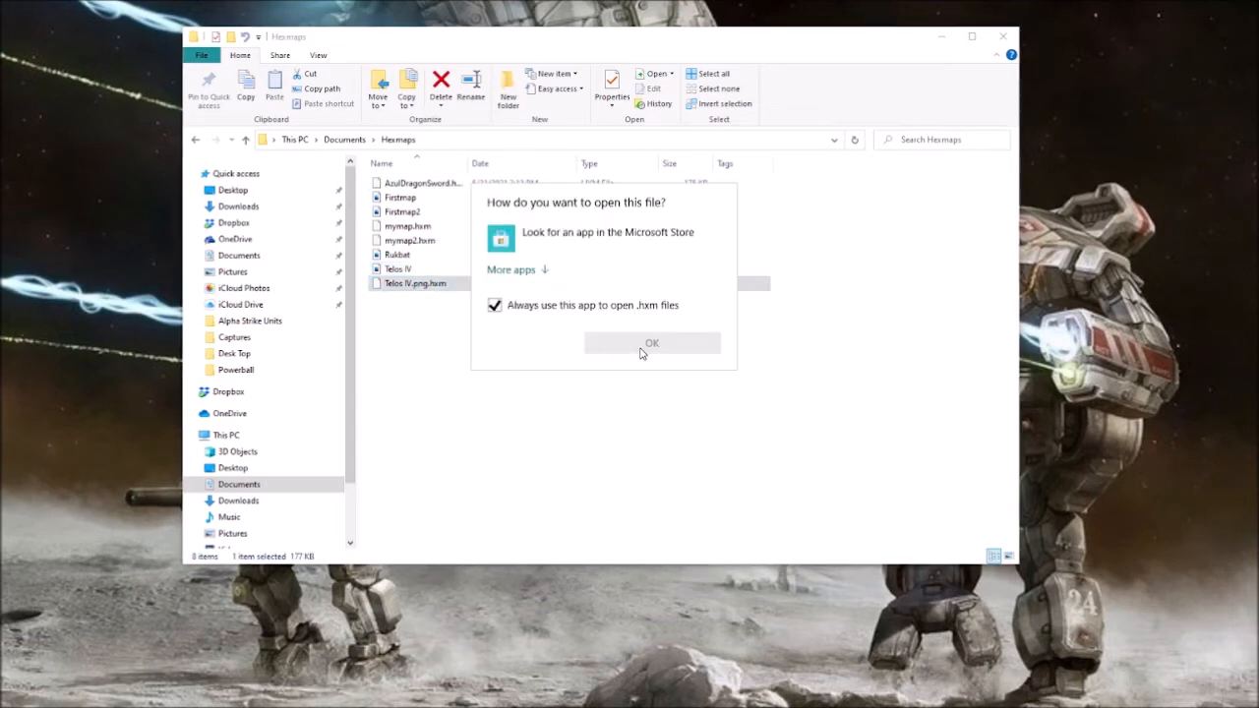
pyautogui.moveTo(726, 197)
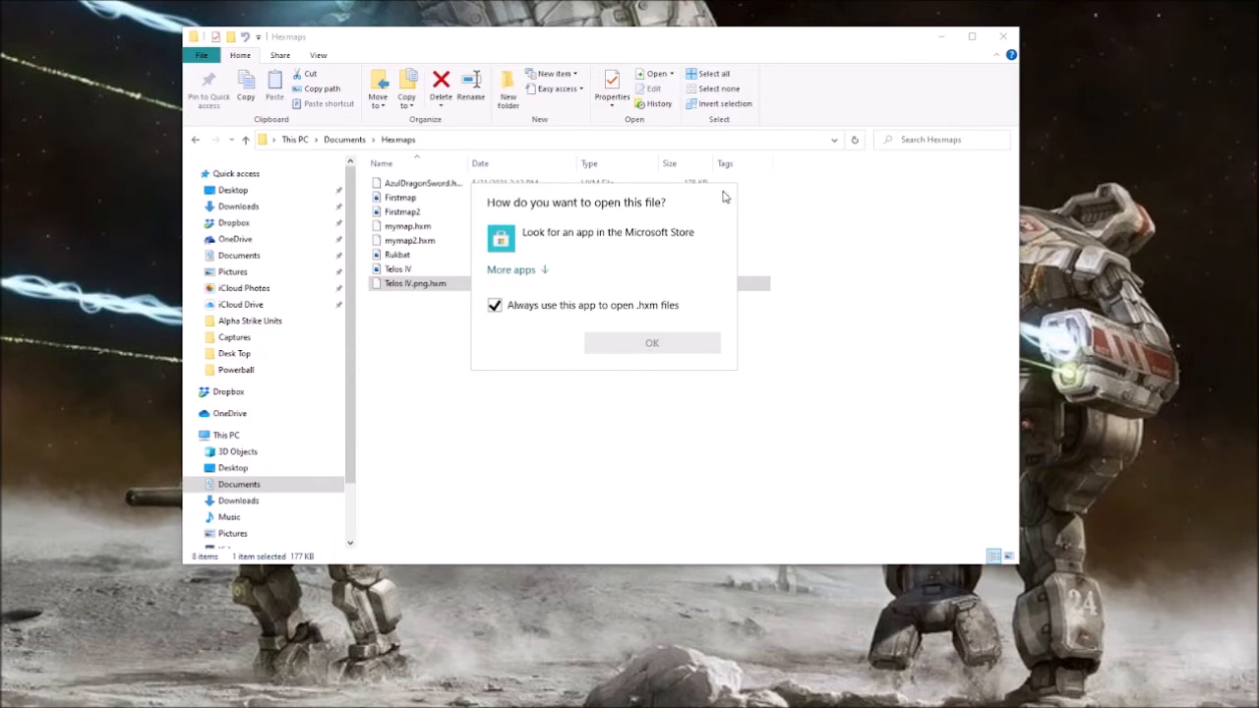
pyautogui.moveTo(55, 148)
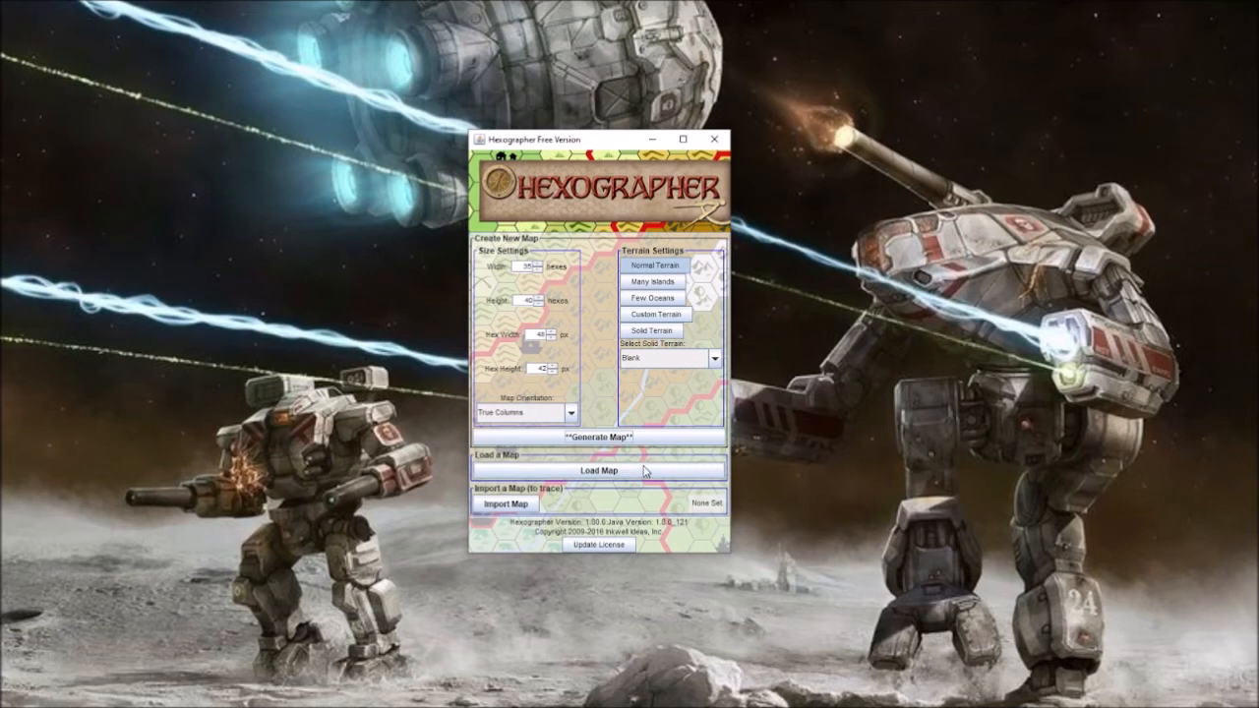
pyautogui.moveTo(772, 369)
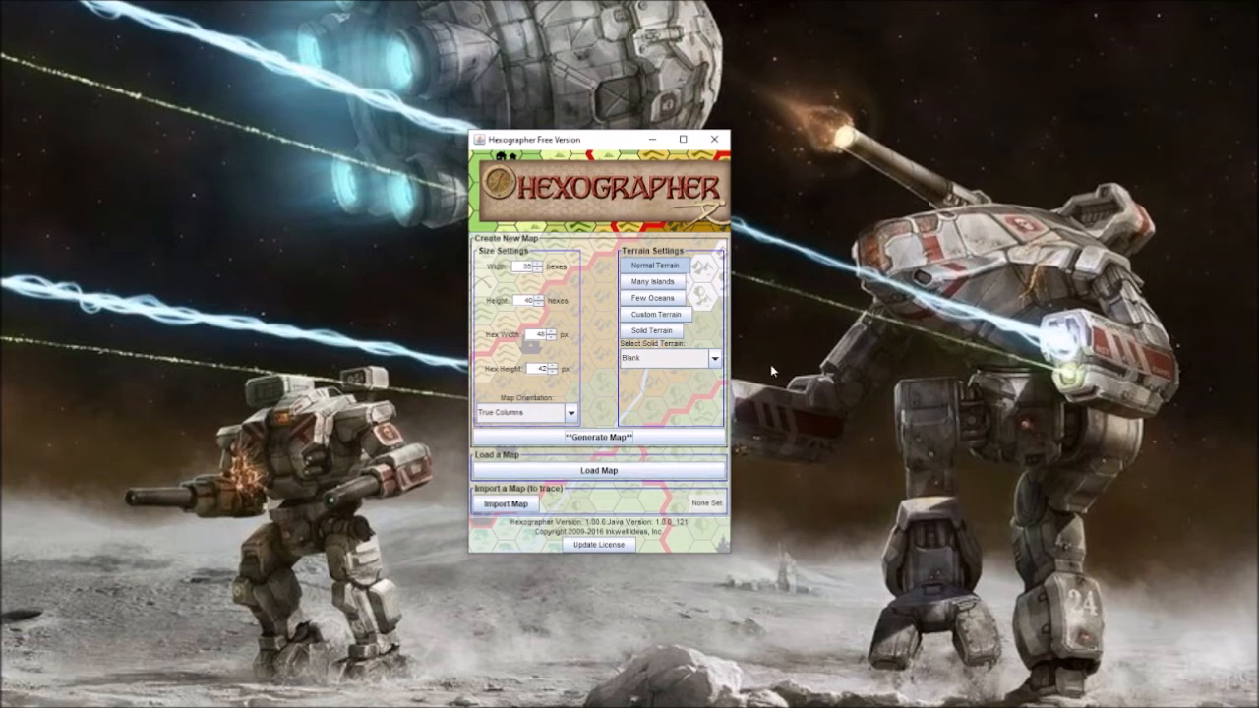
pyautogui.moveTo(810, 376)
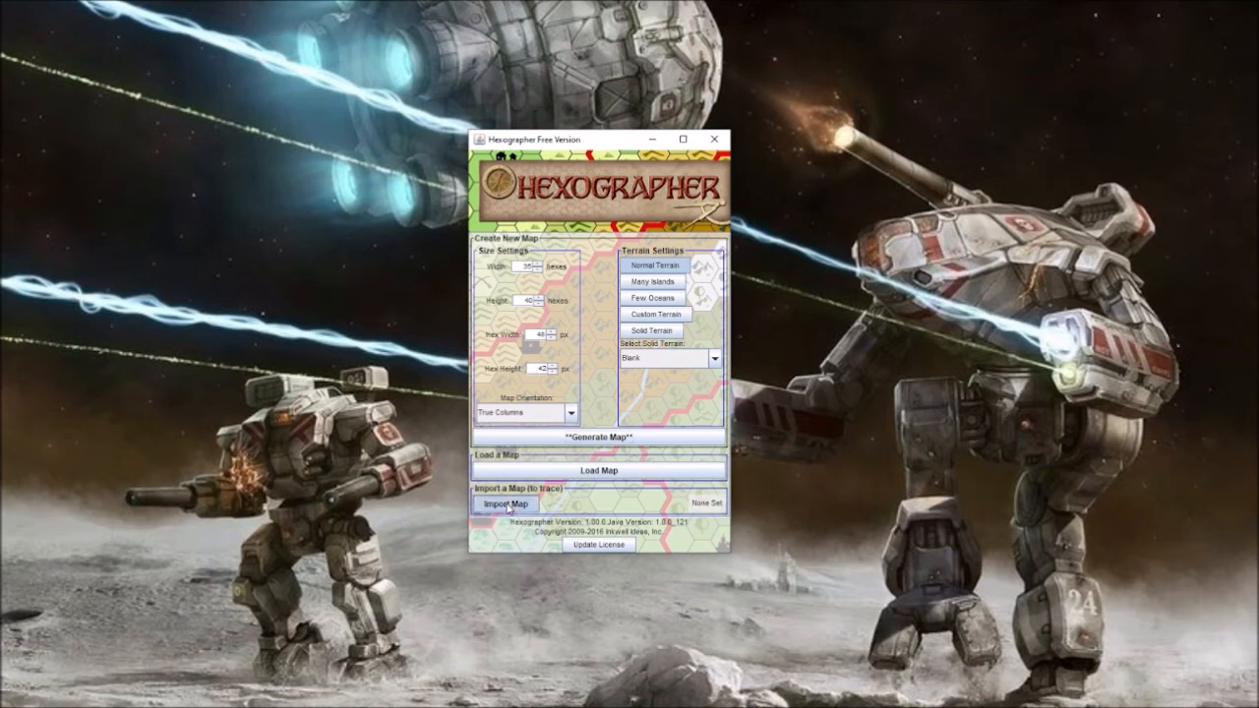
# Step: Set a PNG from the Hexmaps folder as the Import Map image
pyautogui.click(503, 503)
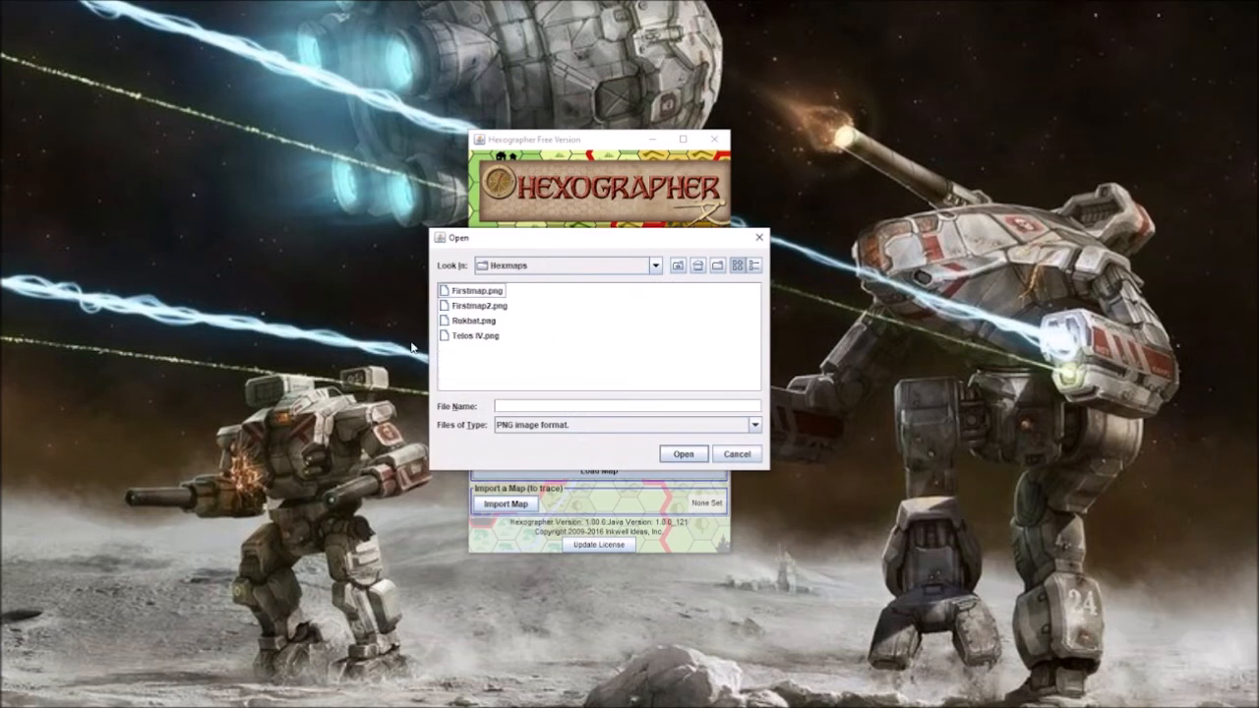
pyautogui.moveTo(482, 334)
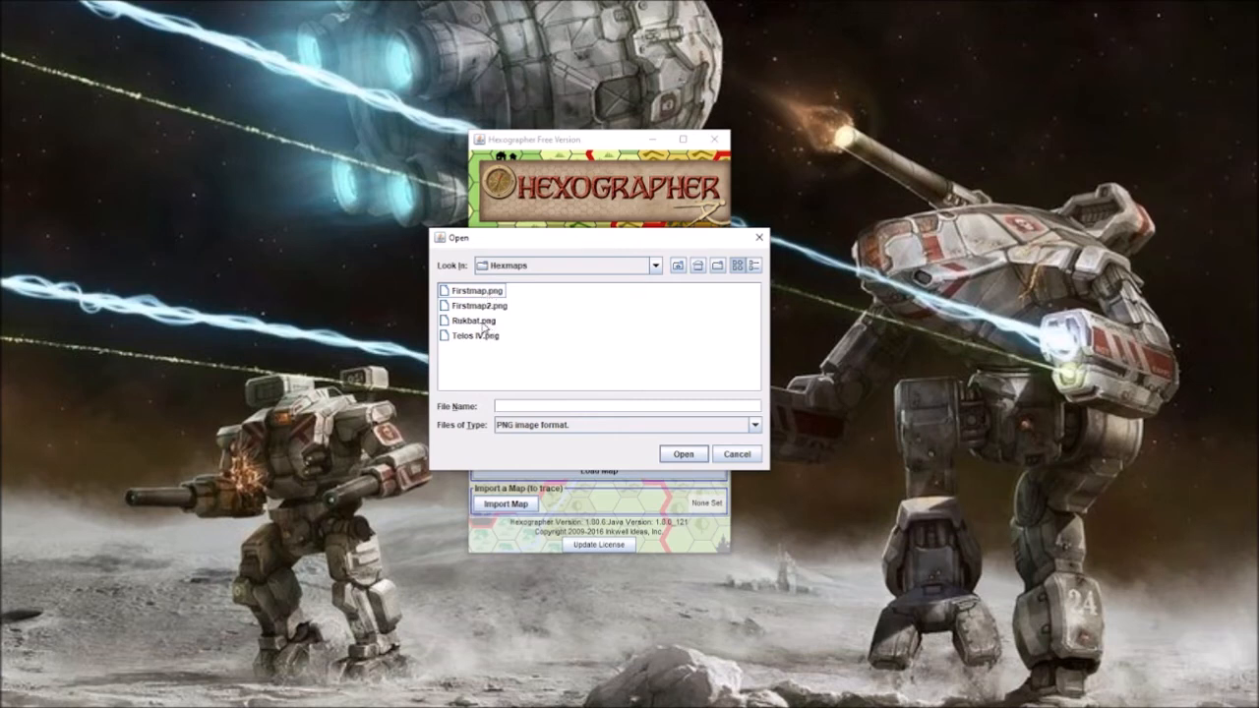
pyautogui.click(682, 452)
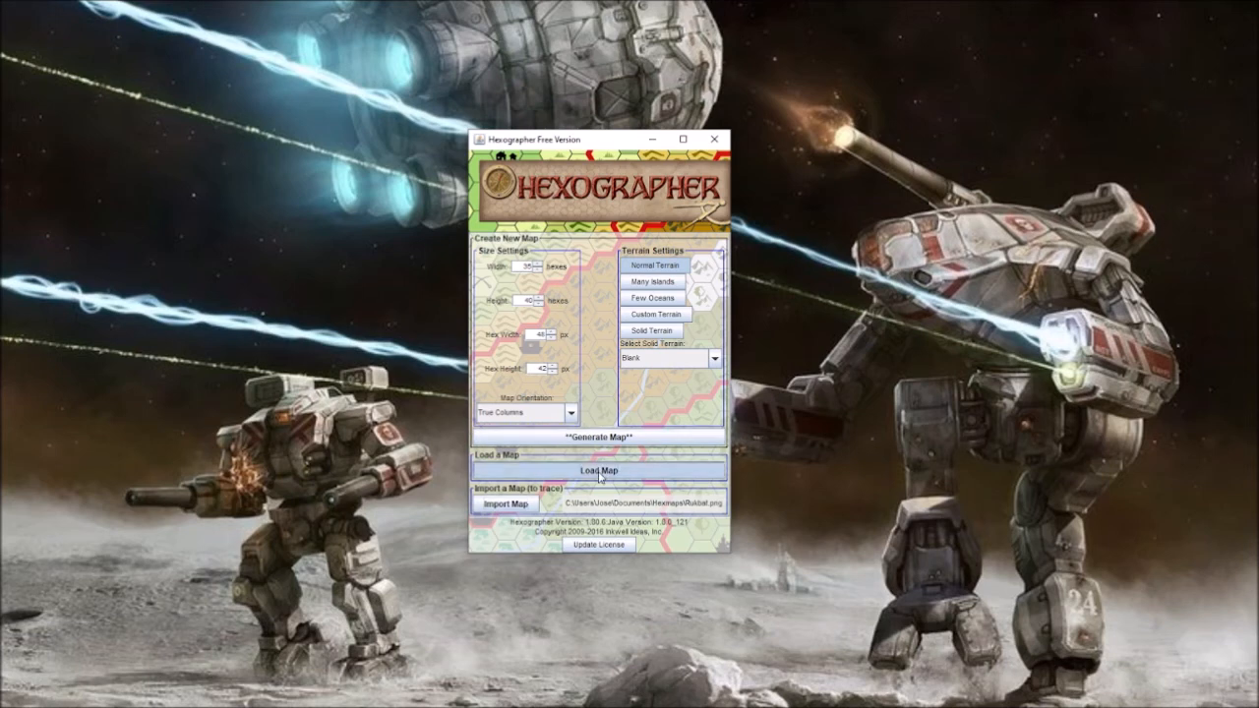
# Step: Load the saved Rubbal.png map via Load Map, starting the loading-map progress
pyautogui.click(598, 472)
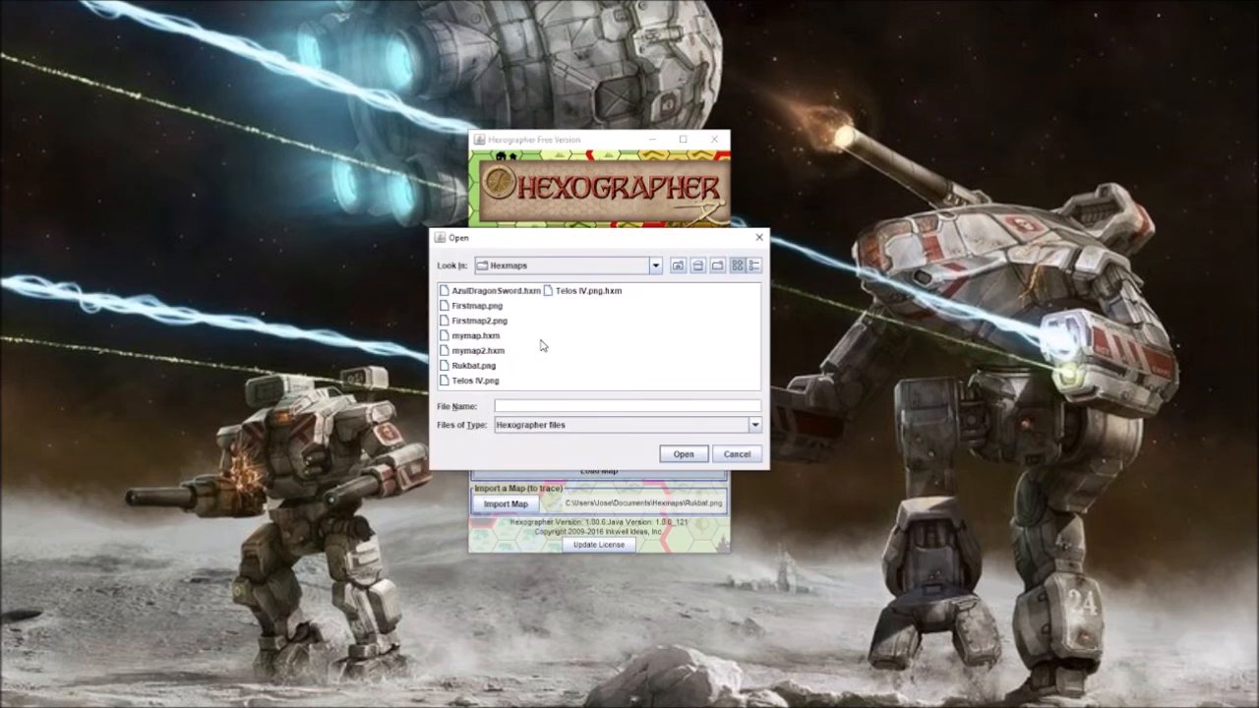
pyautogui.click(472, 364)
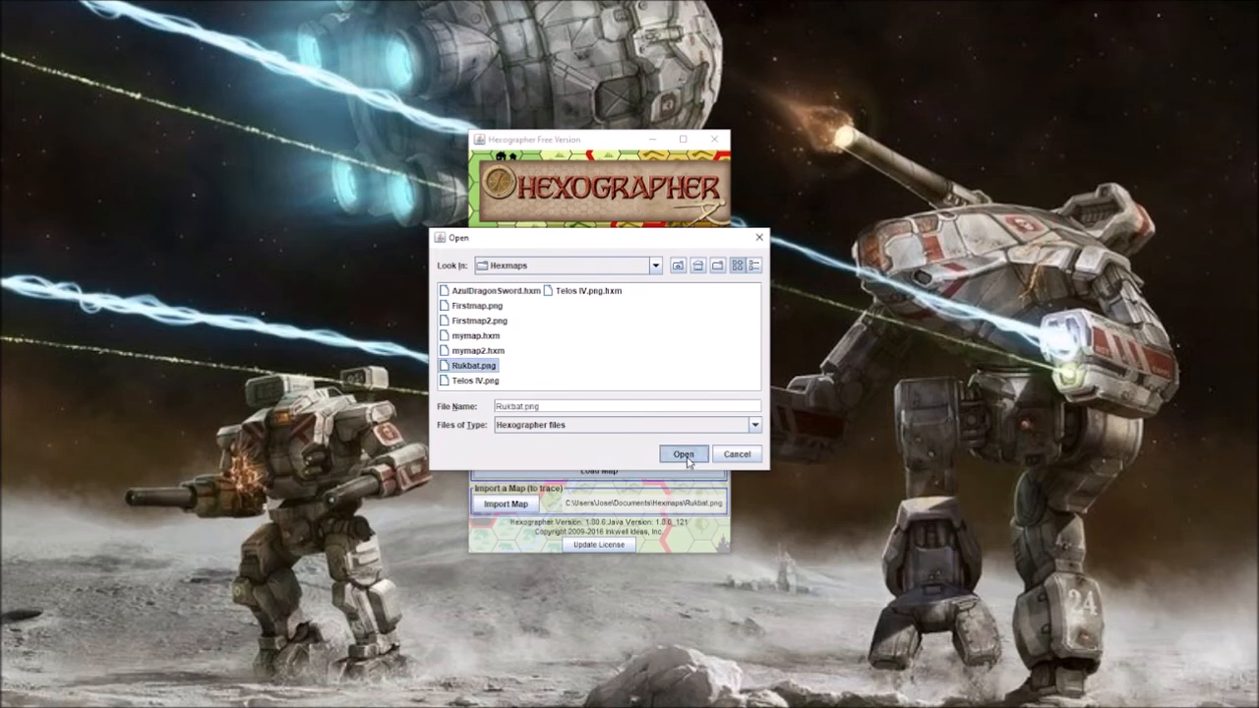
pyautogui.click(685, 452)
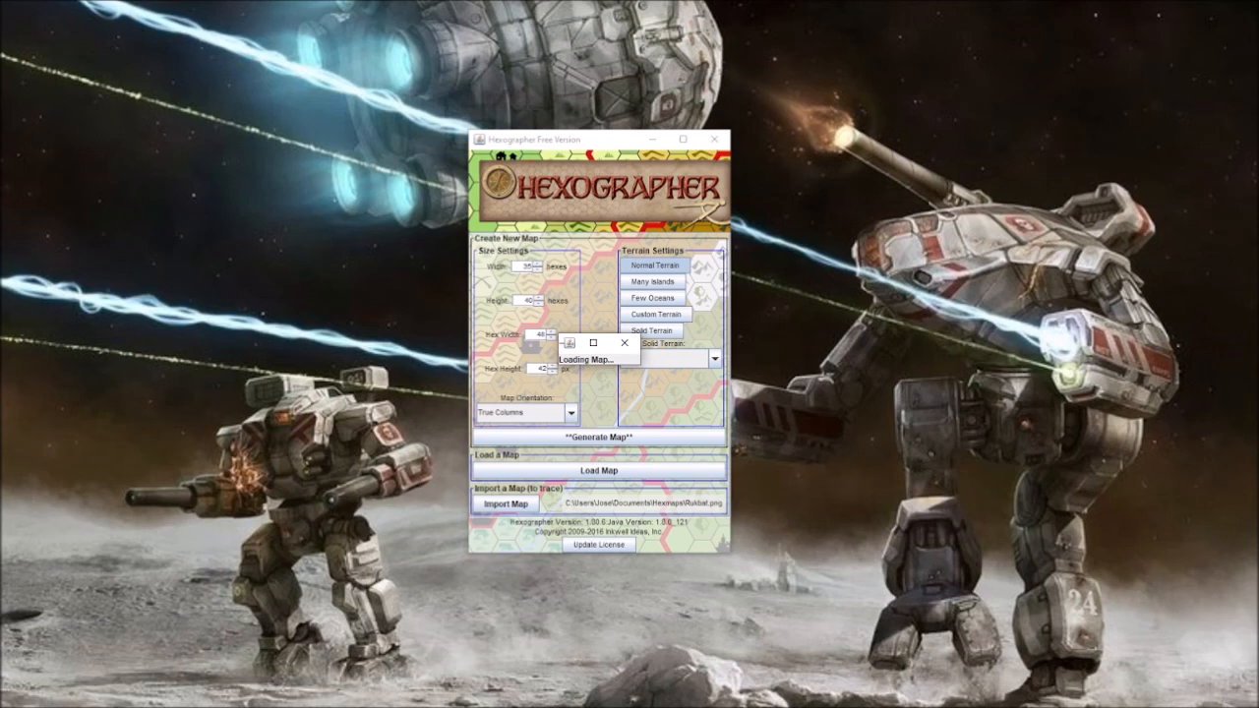
pyautogui.moveTo(614, 403)
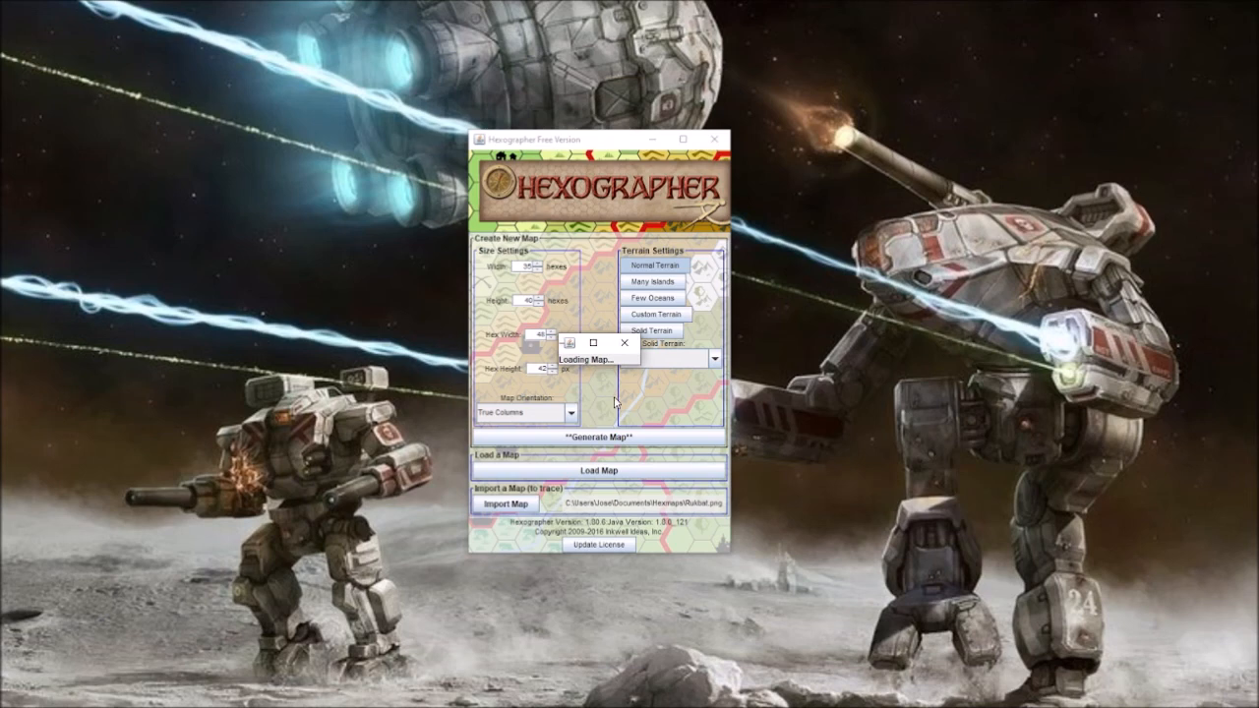